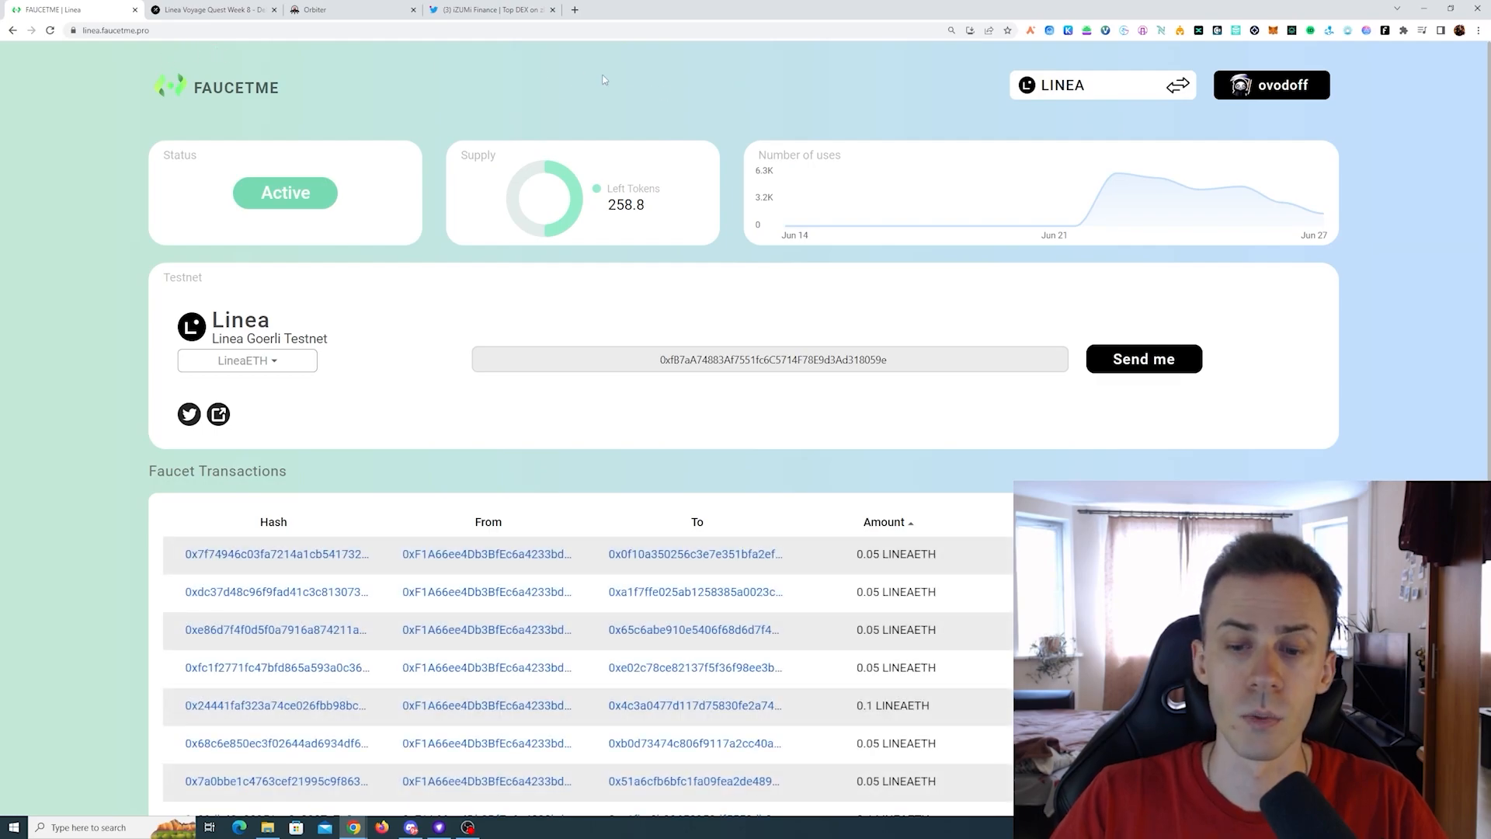
mouse_move(975, 325)
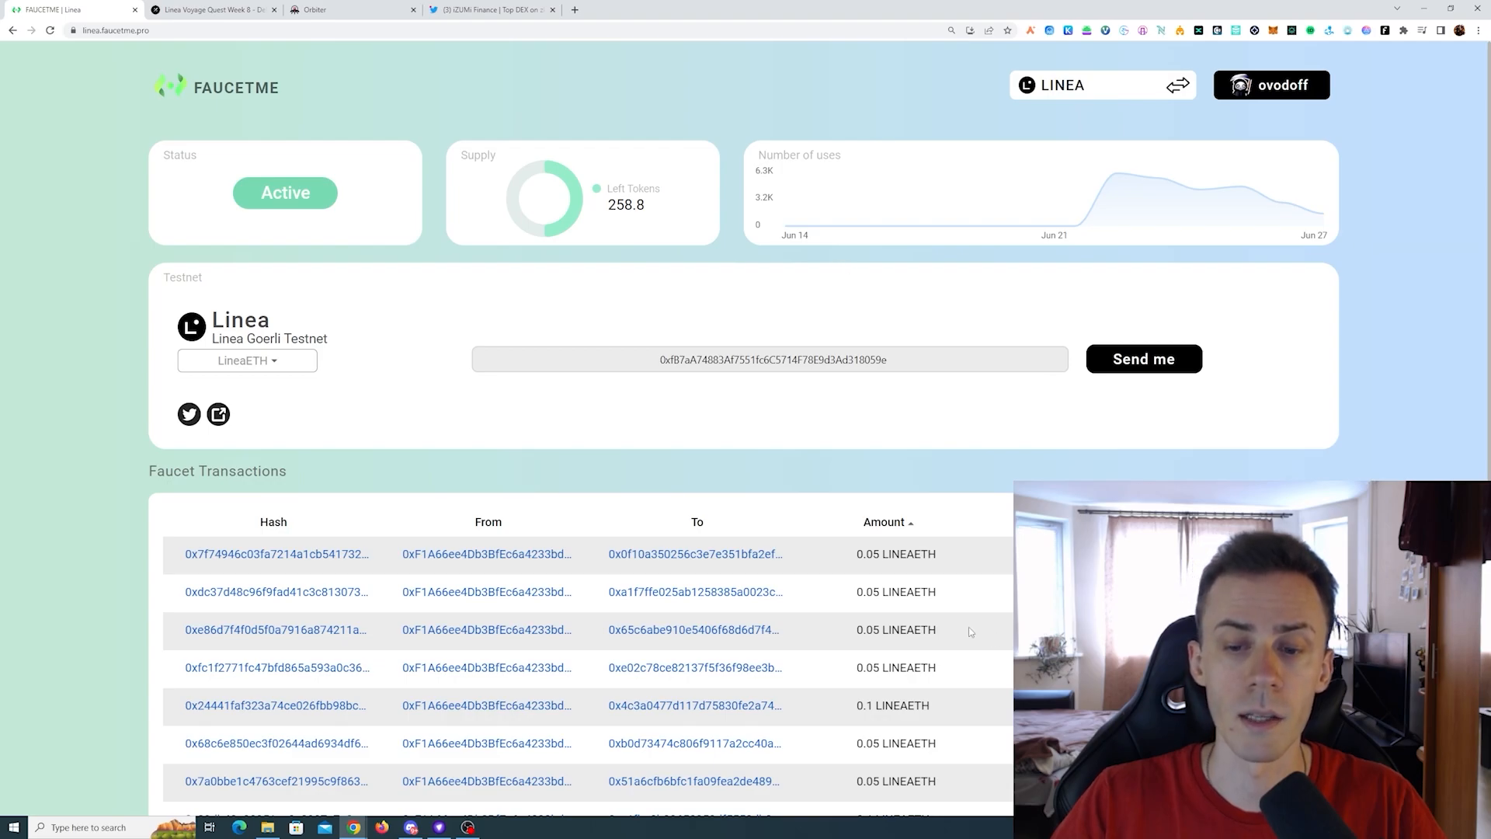
mouse_move(882, 465)
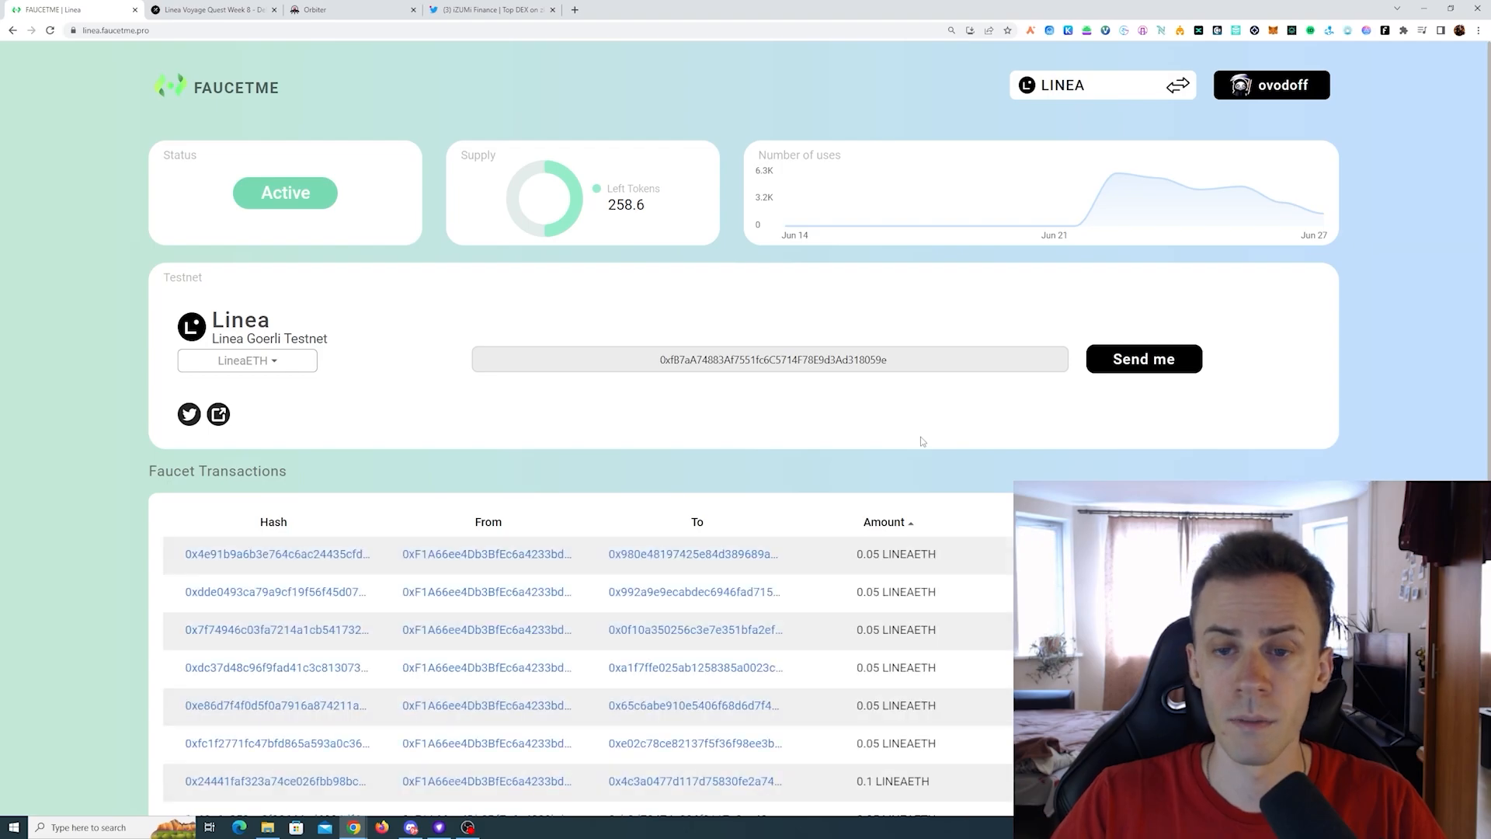
Show the STAKEME server's #roles channel in Discord, listing the faucet roles.
left_click(411, 826)
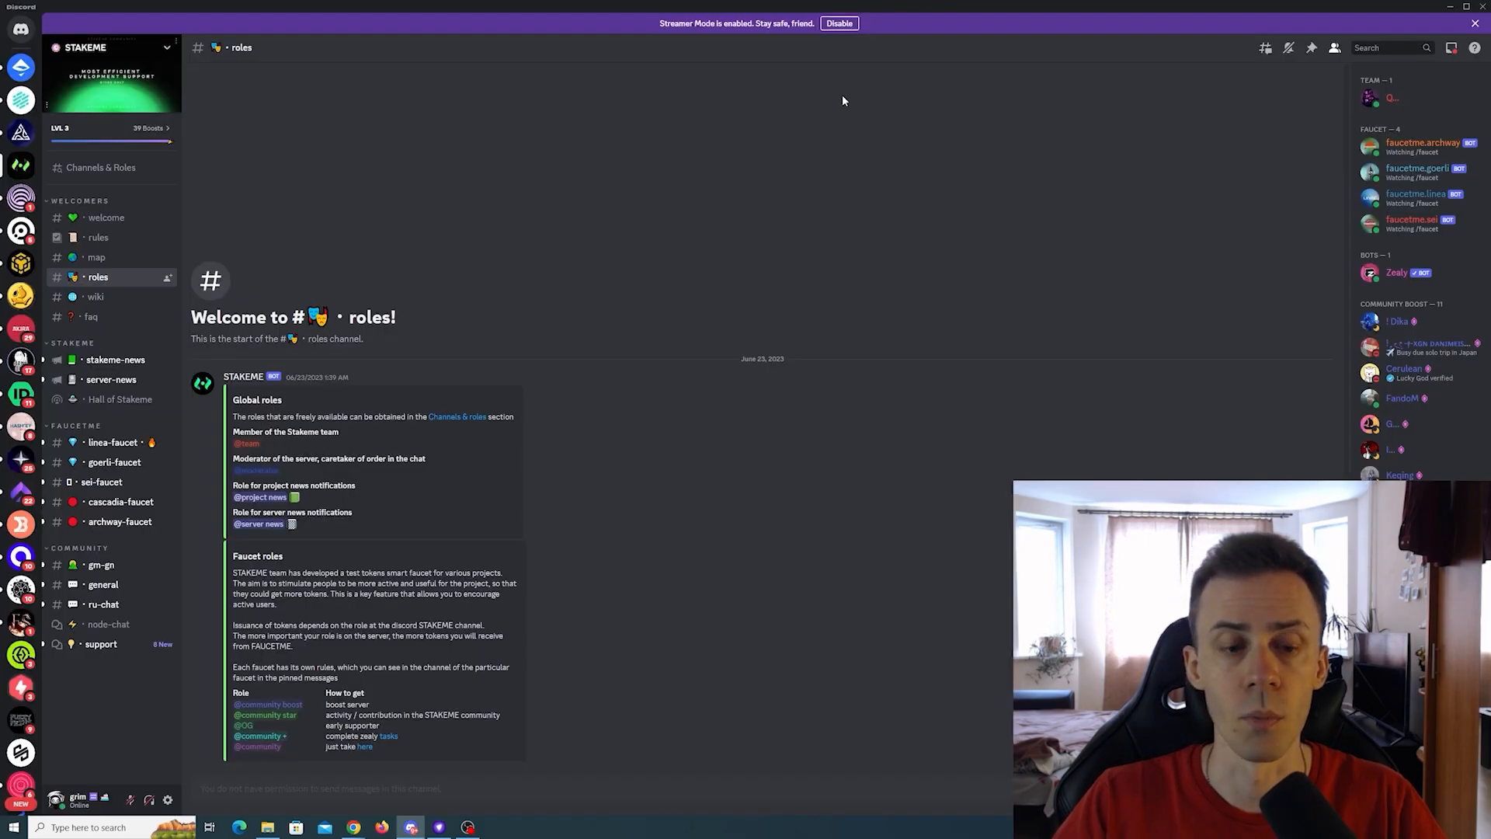
mouse_move(354, 389)
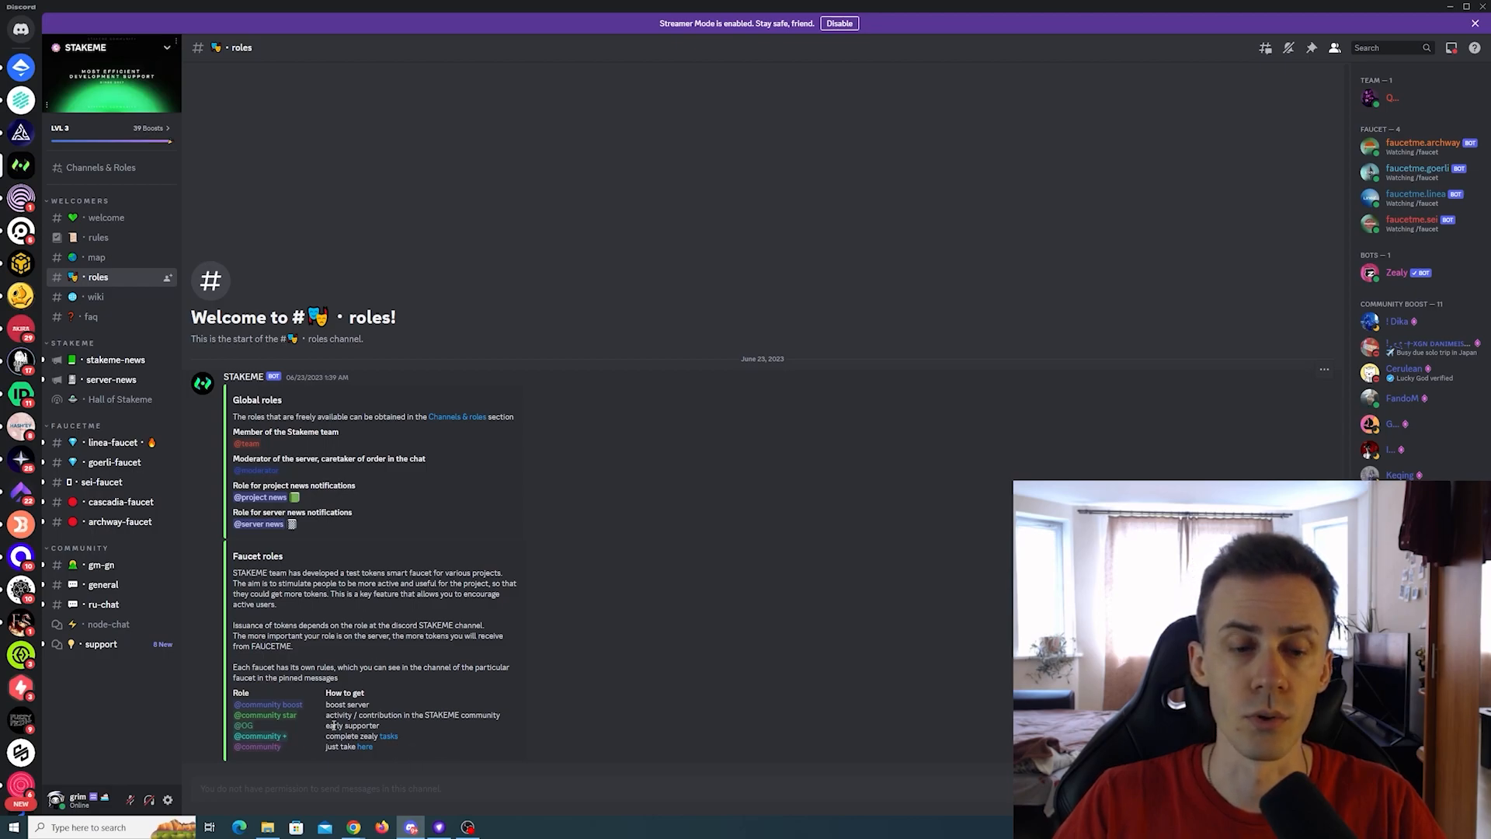
mouse_move(1028, 253)
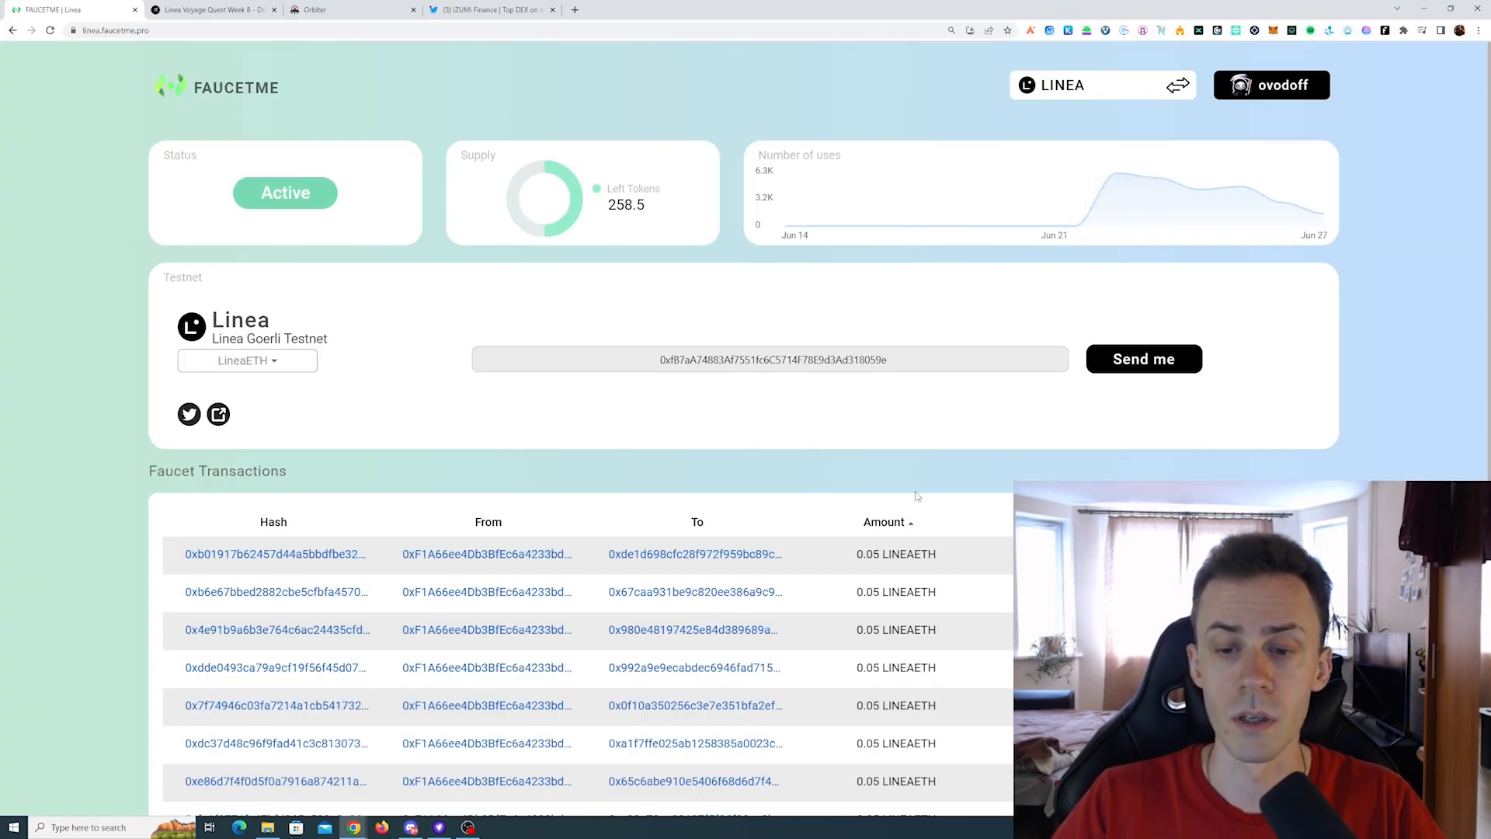
mouse_move(996, 461)
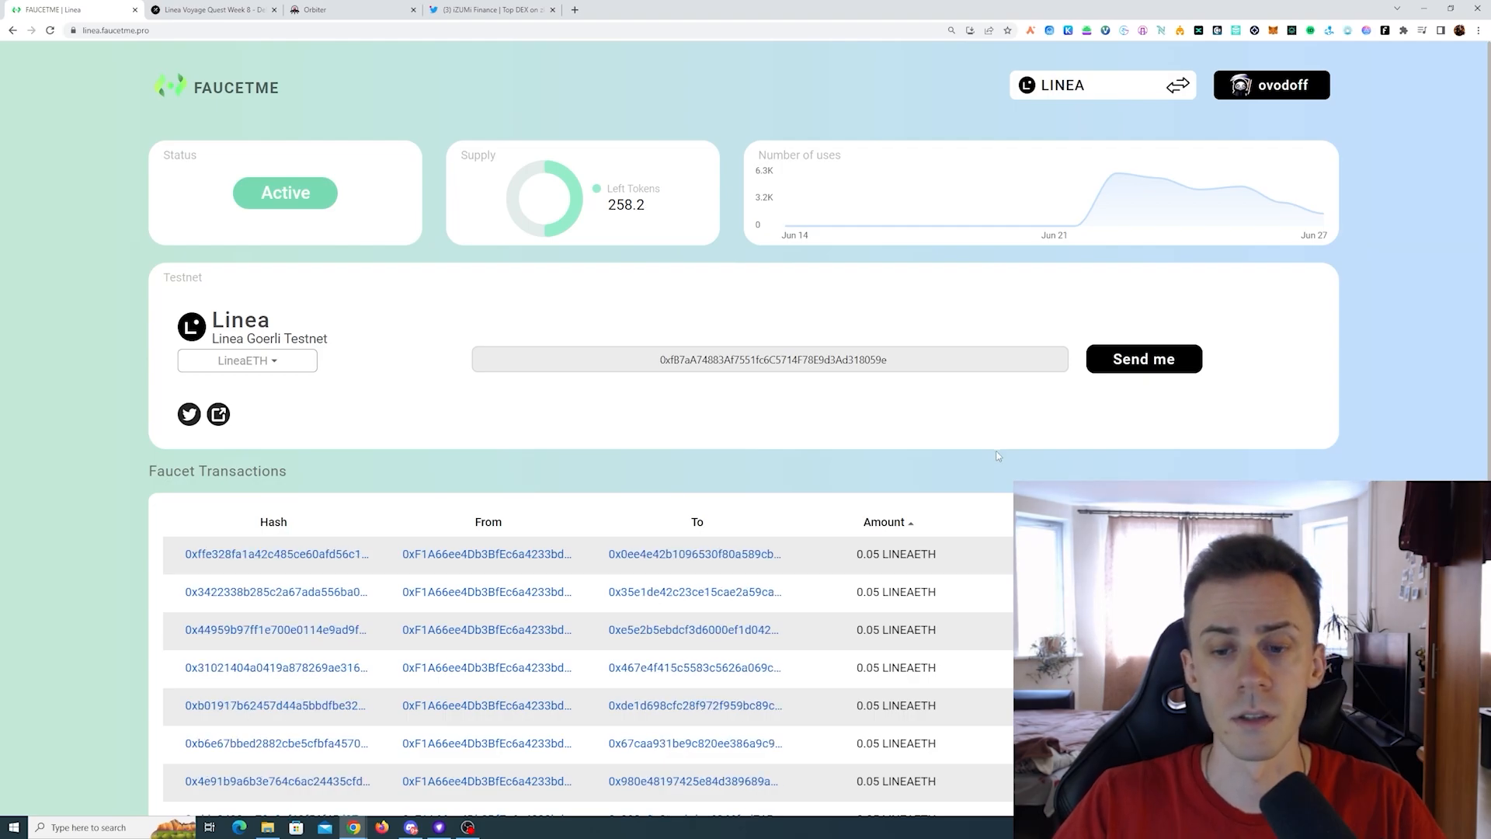
View Orbiter's L2 Bridge form for ETH from Görli to Linea(G), then return to Galxe.
left_click(314, 9)
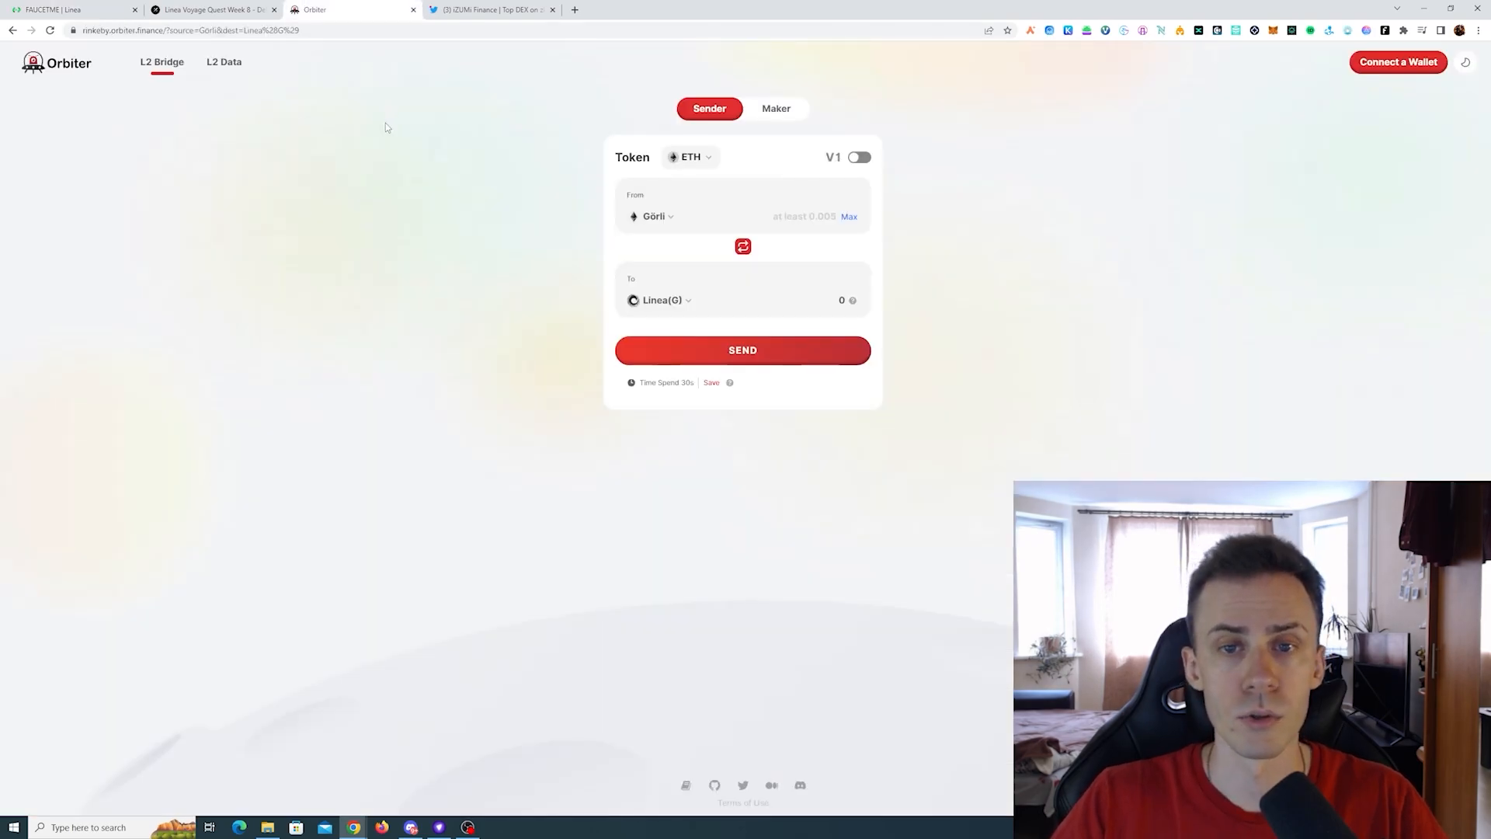
mouse_move(980, 79)
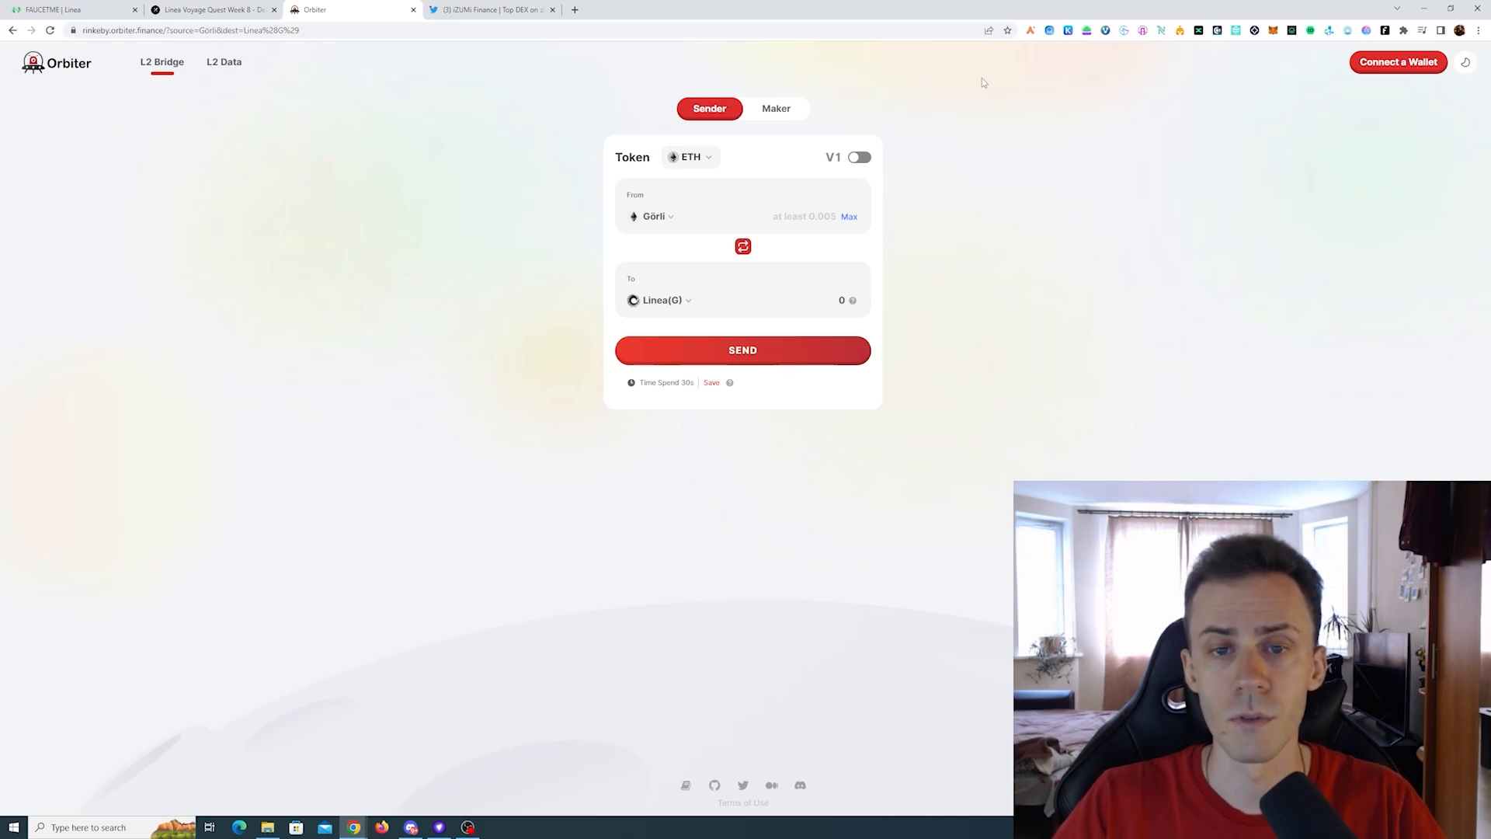
left_click(573, 10)
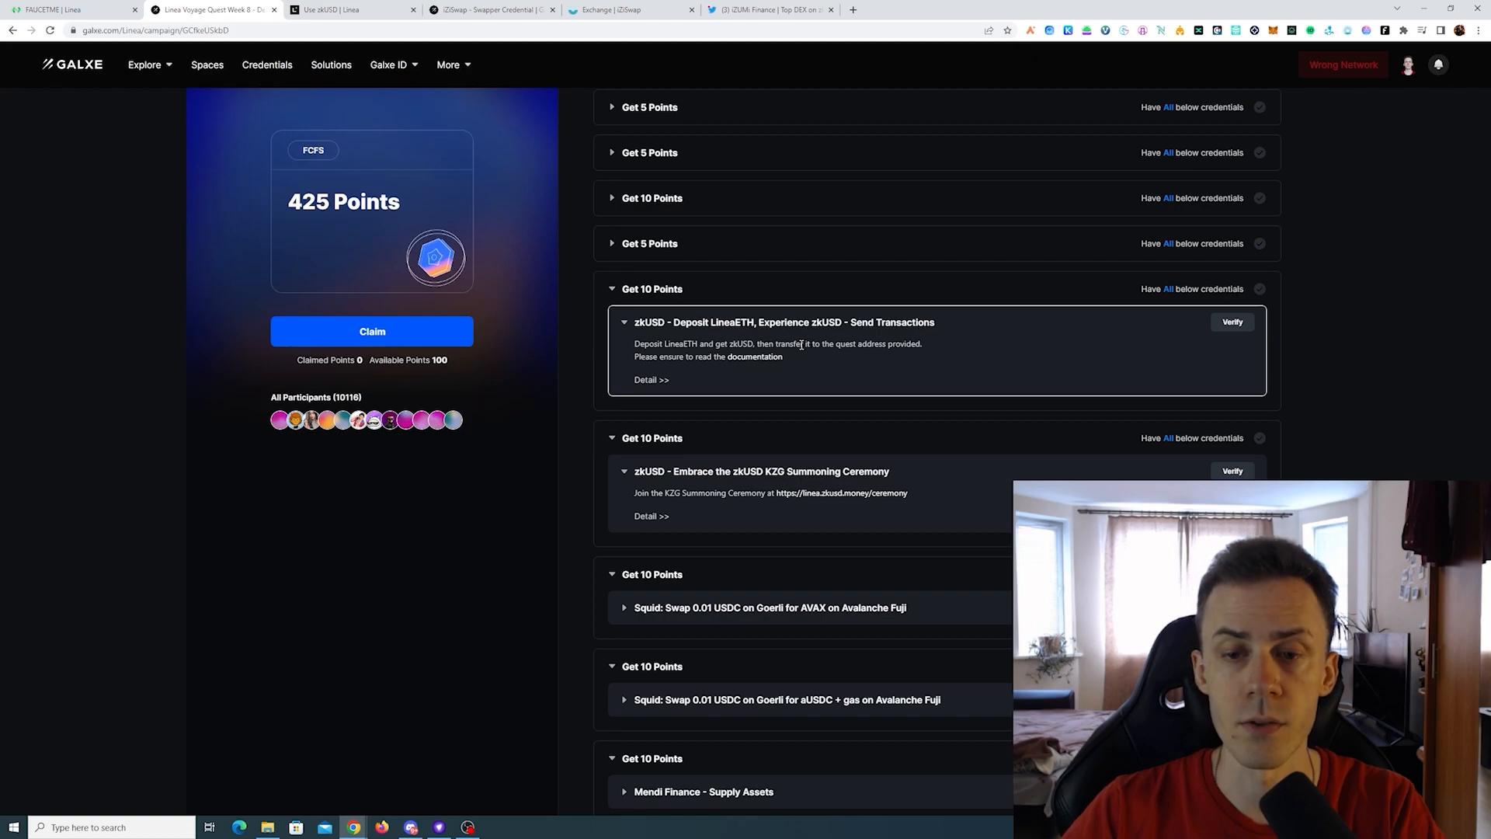
mouse_move(885, 338)
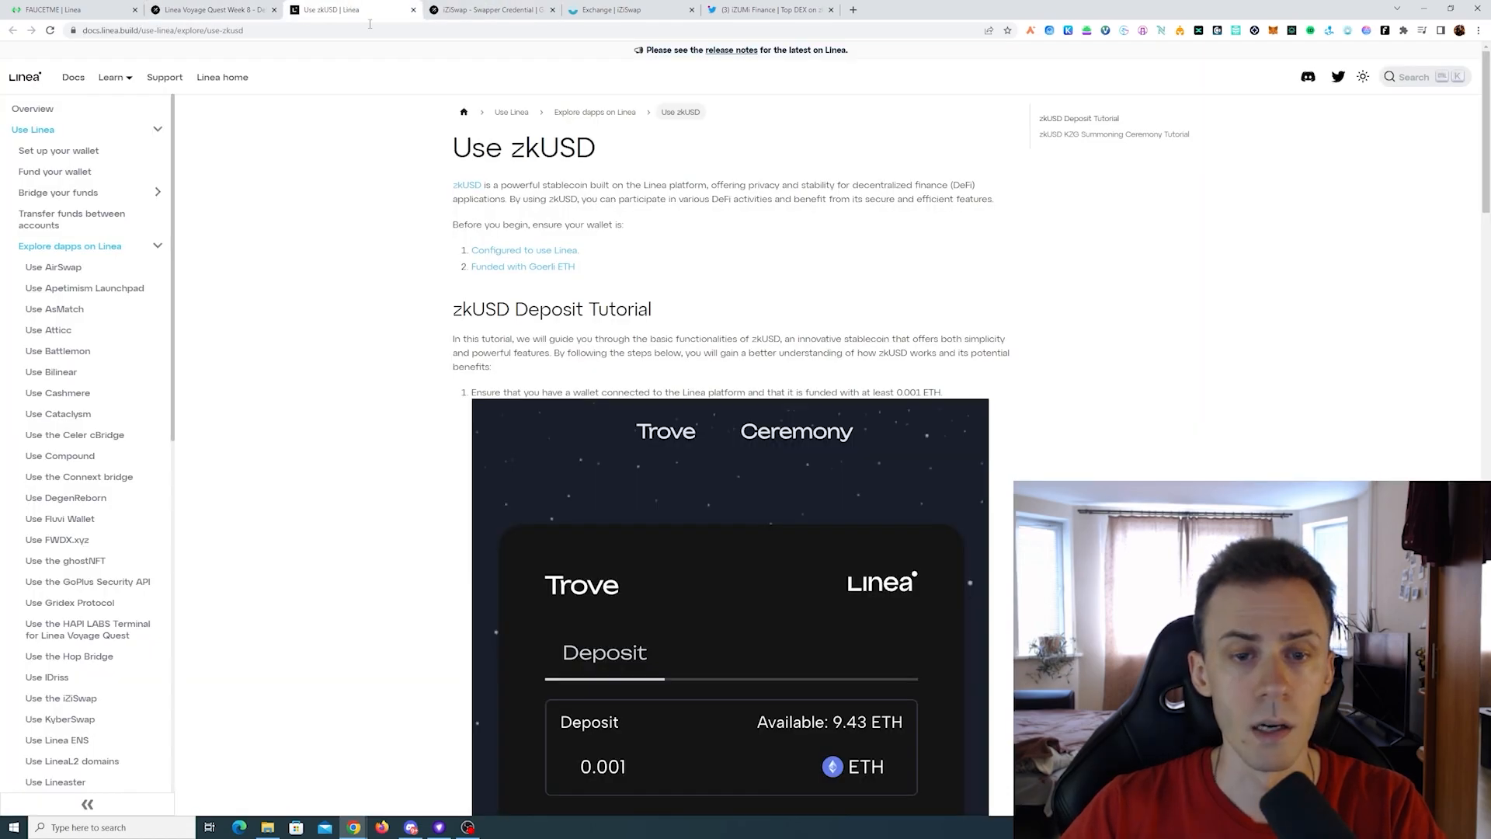
Scroll the Use zkUSD guide down to the deposit steps and quest address.
scroll("down", 3)
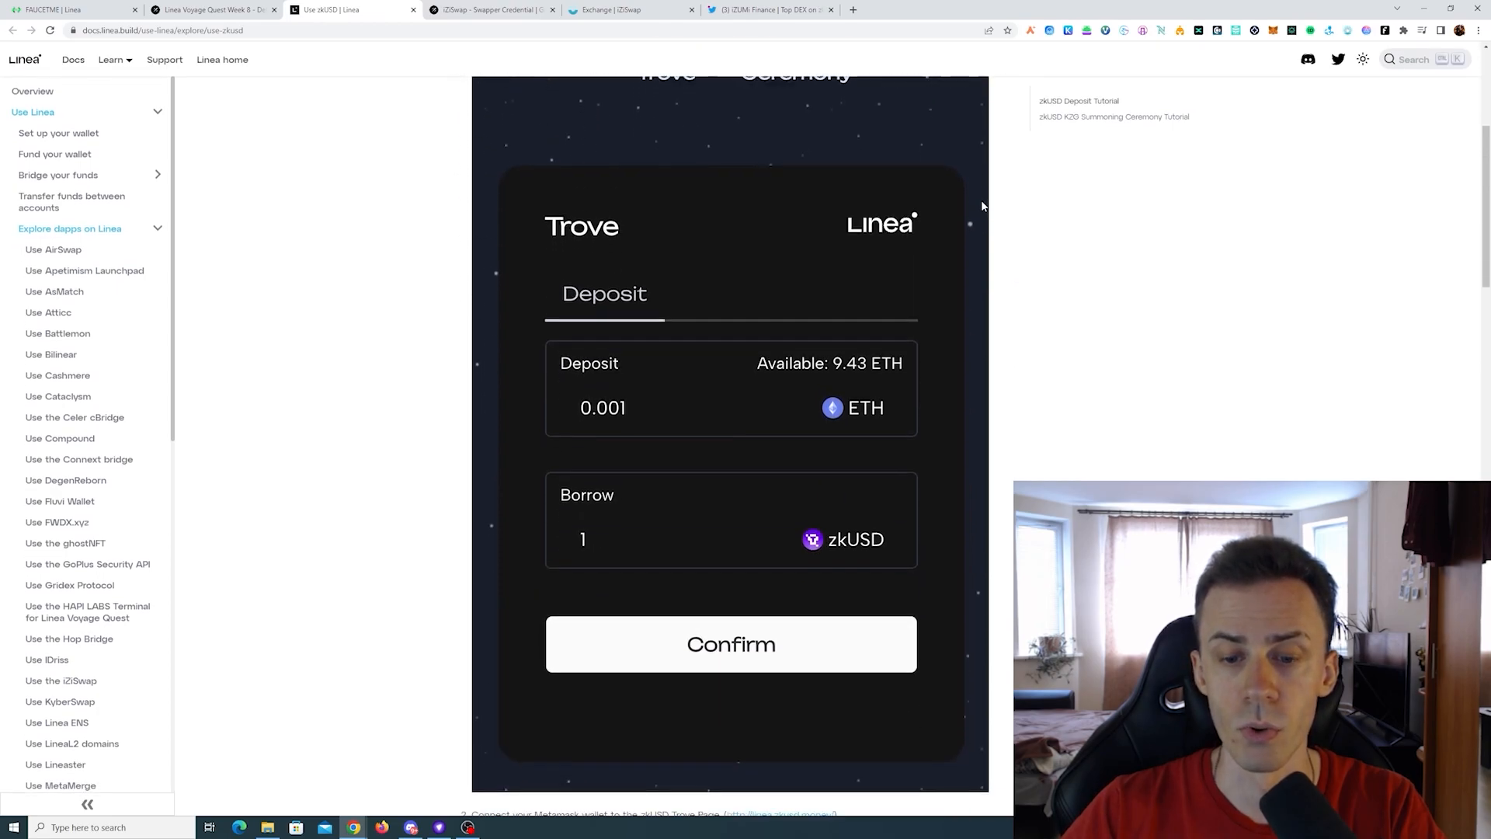
scroll("down", 3)
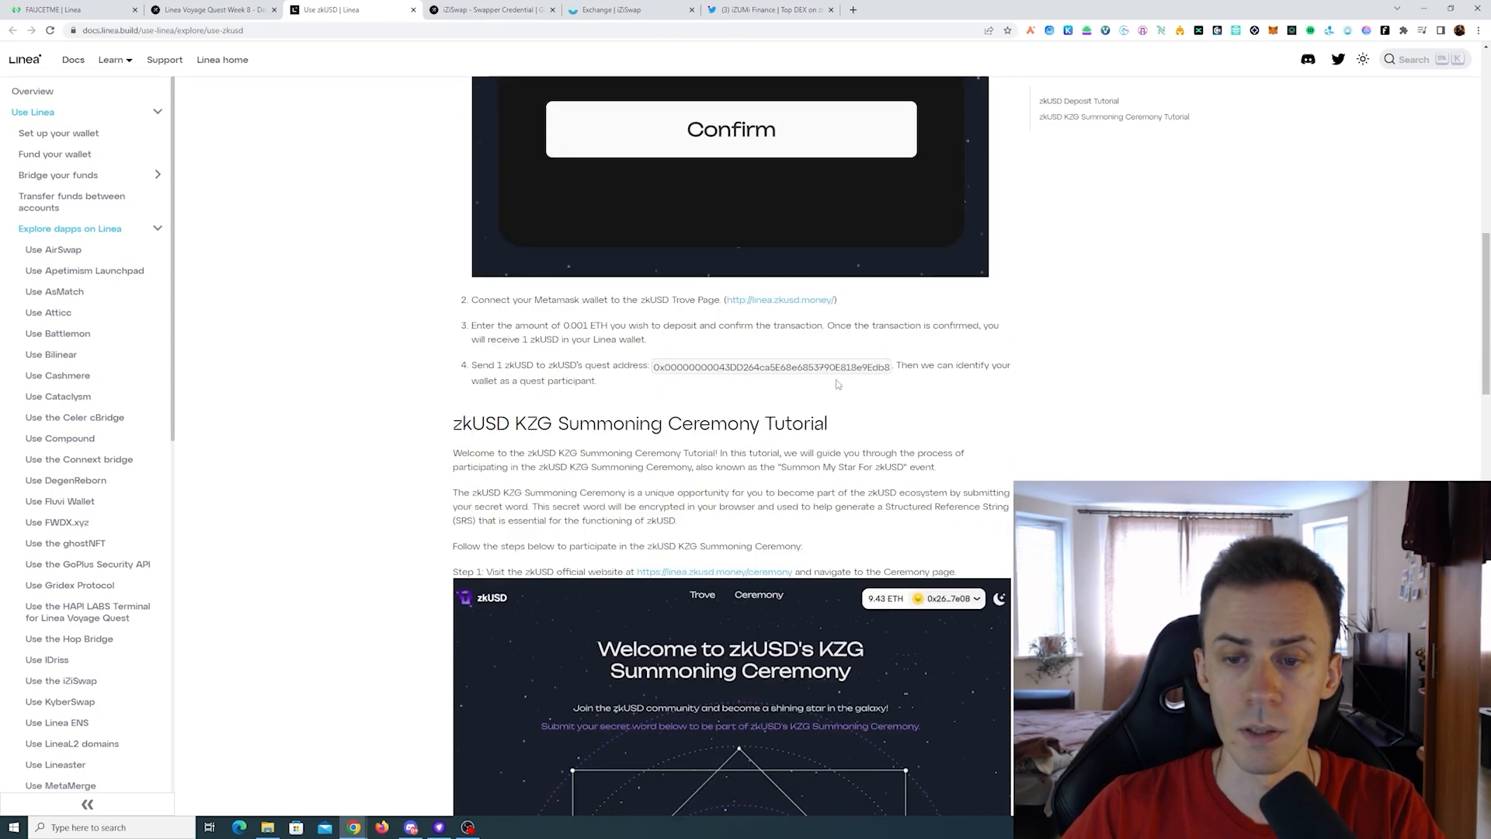
mouse_move(424, 69)
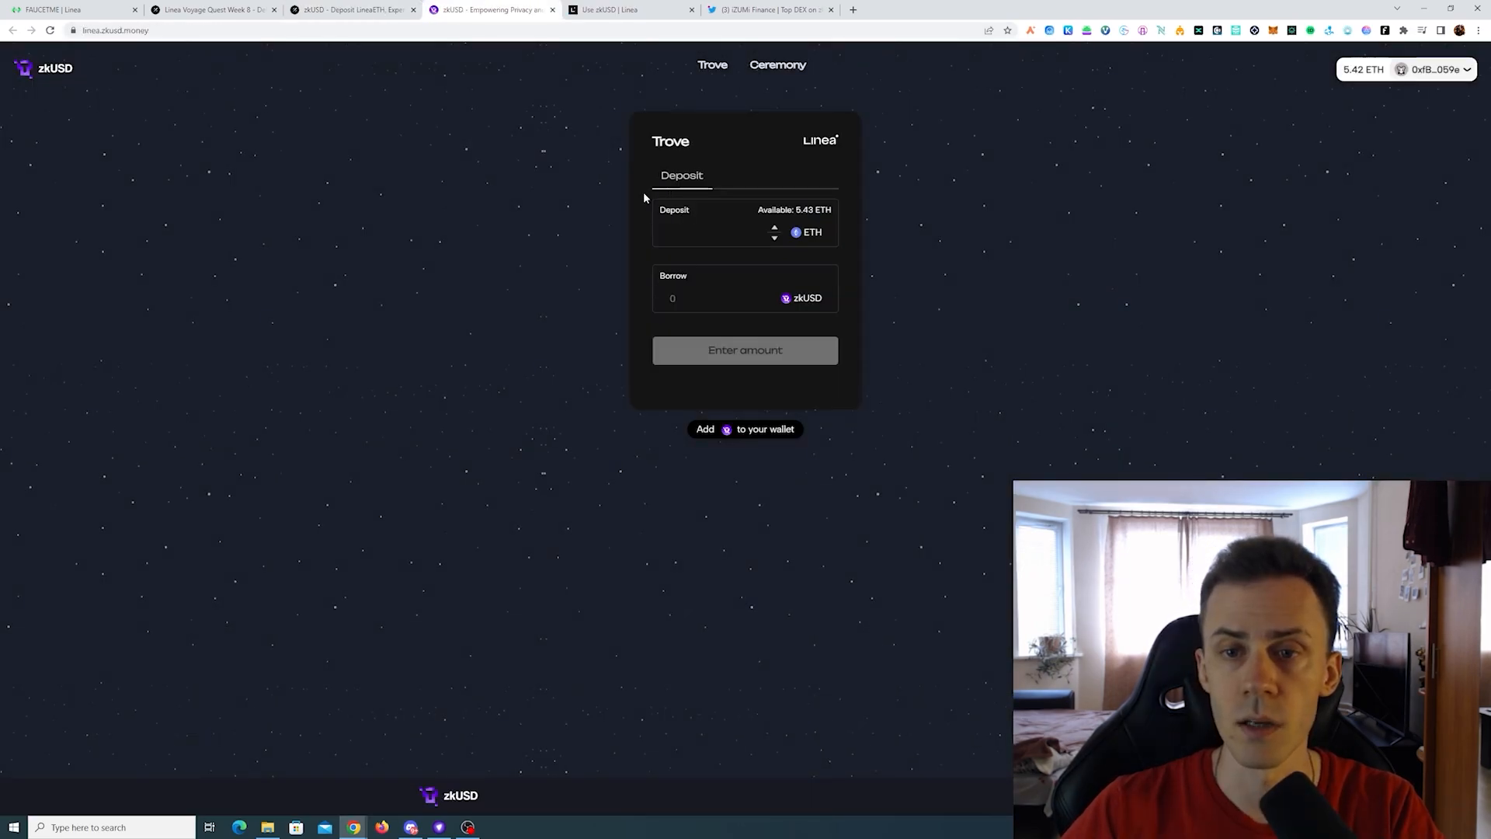
Deposit 0.01 ETH on zkUSD with aggressive gas and verify 10 zkUSD in the wallet.
type("0.01")
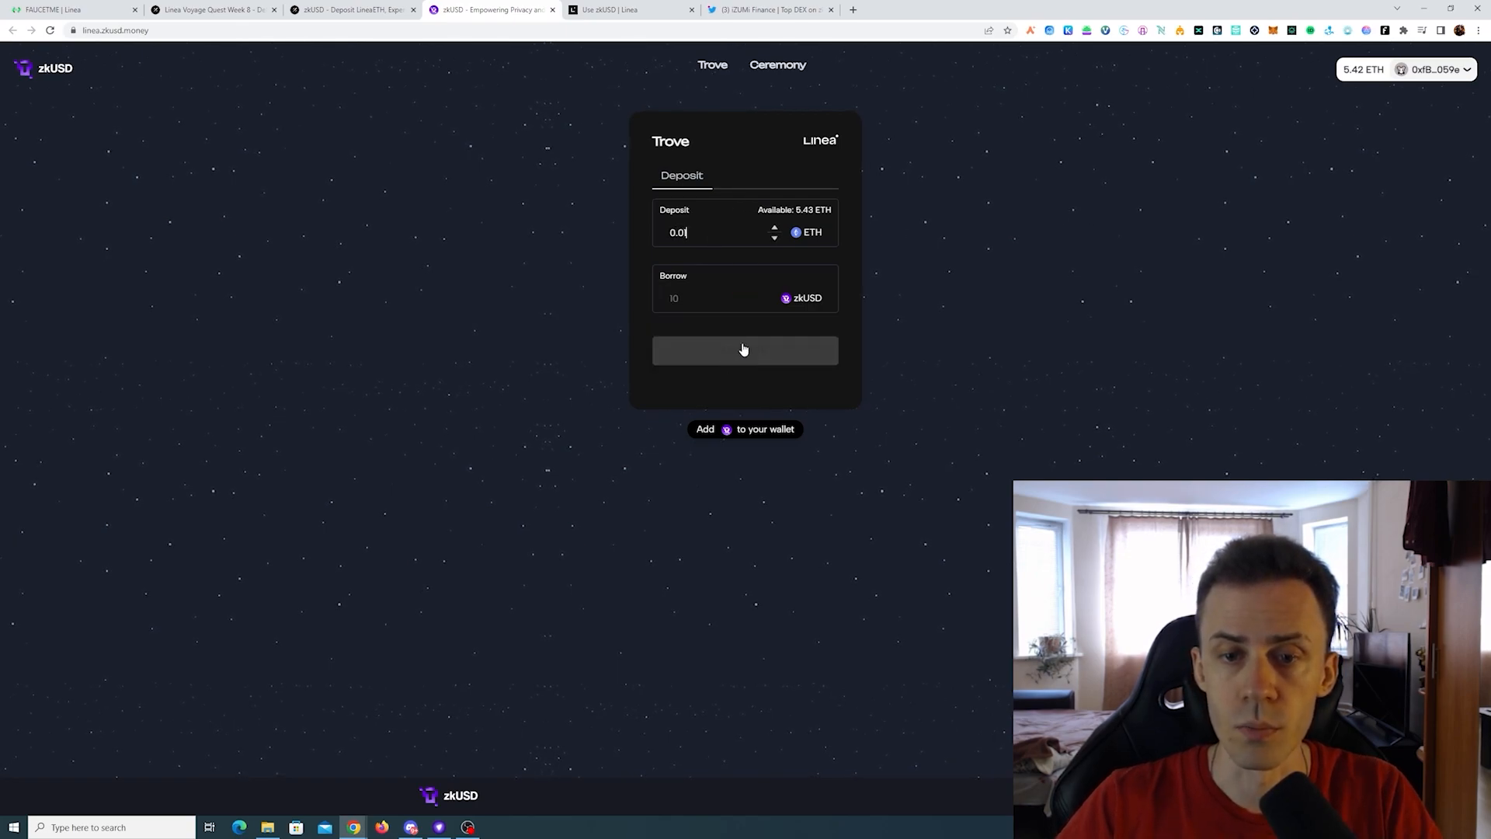
left_click(745, 350)
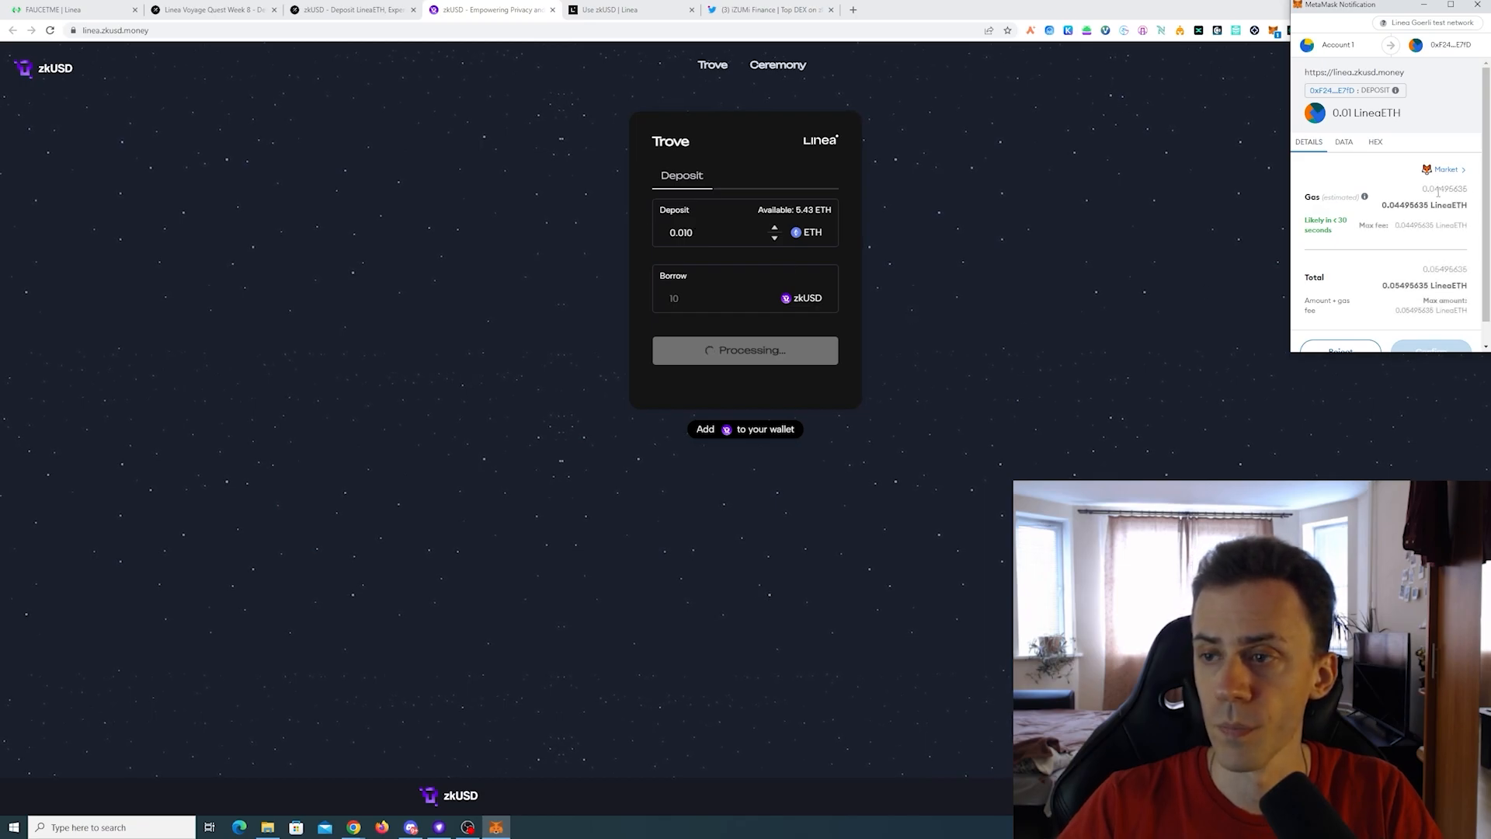
left_click(1444, 169)
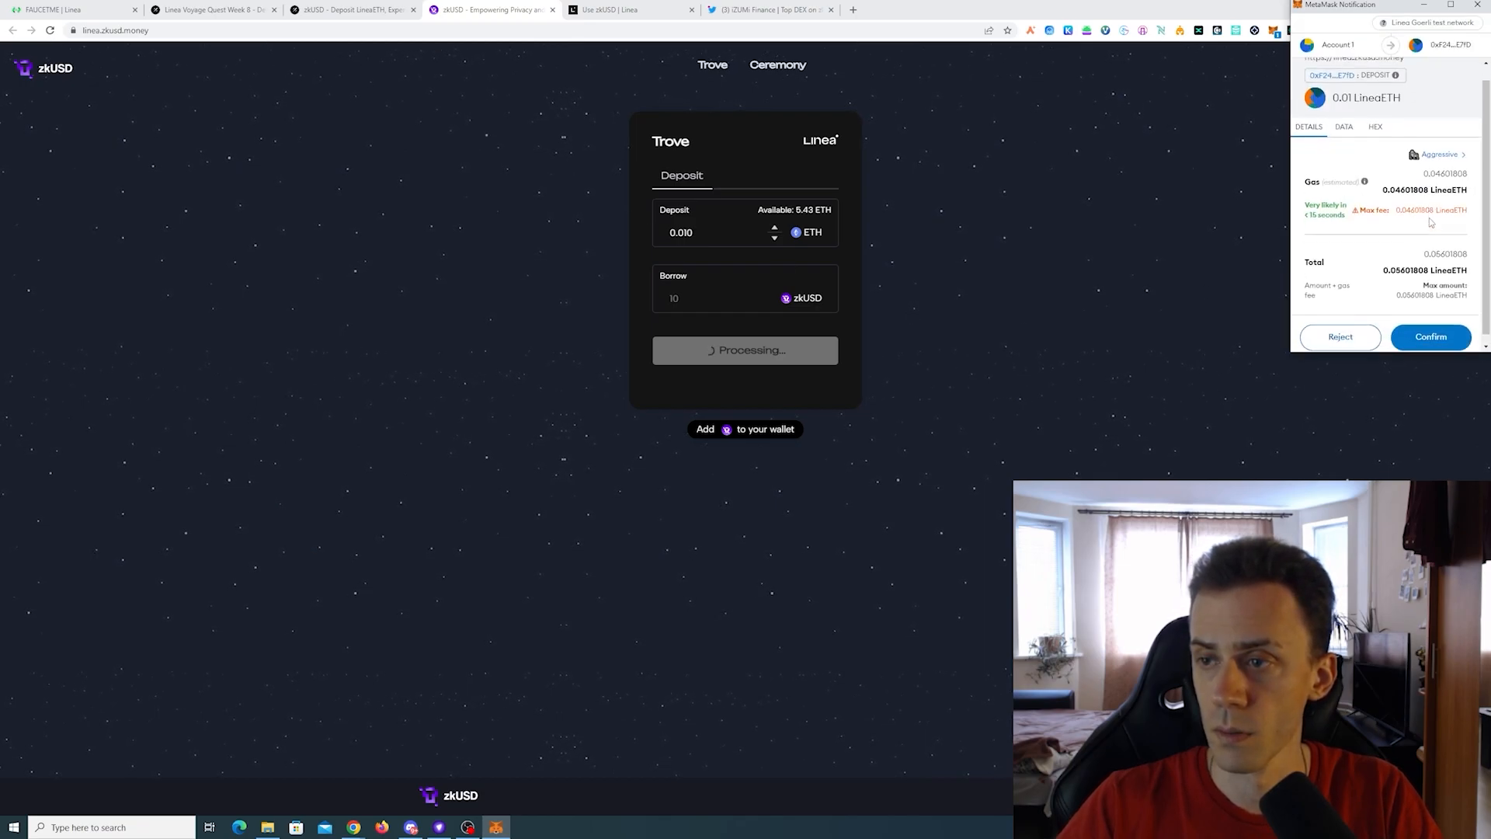
left_click(1430, 336)
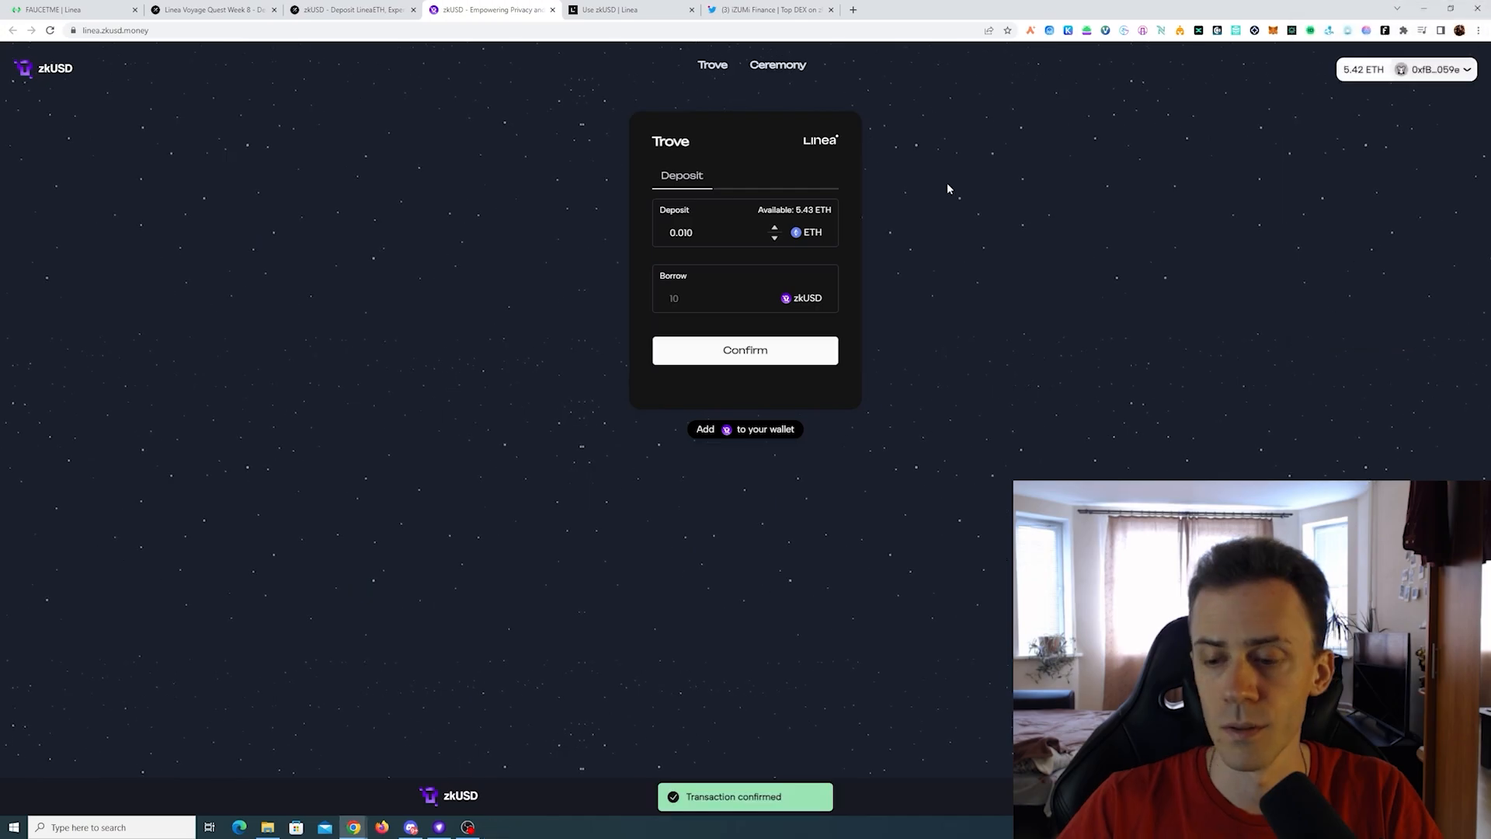
left_click(745, 429)
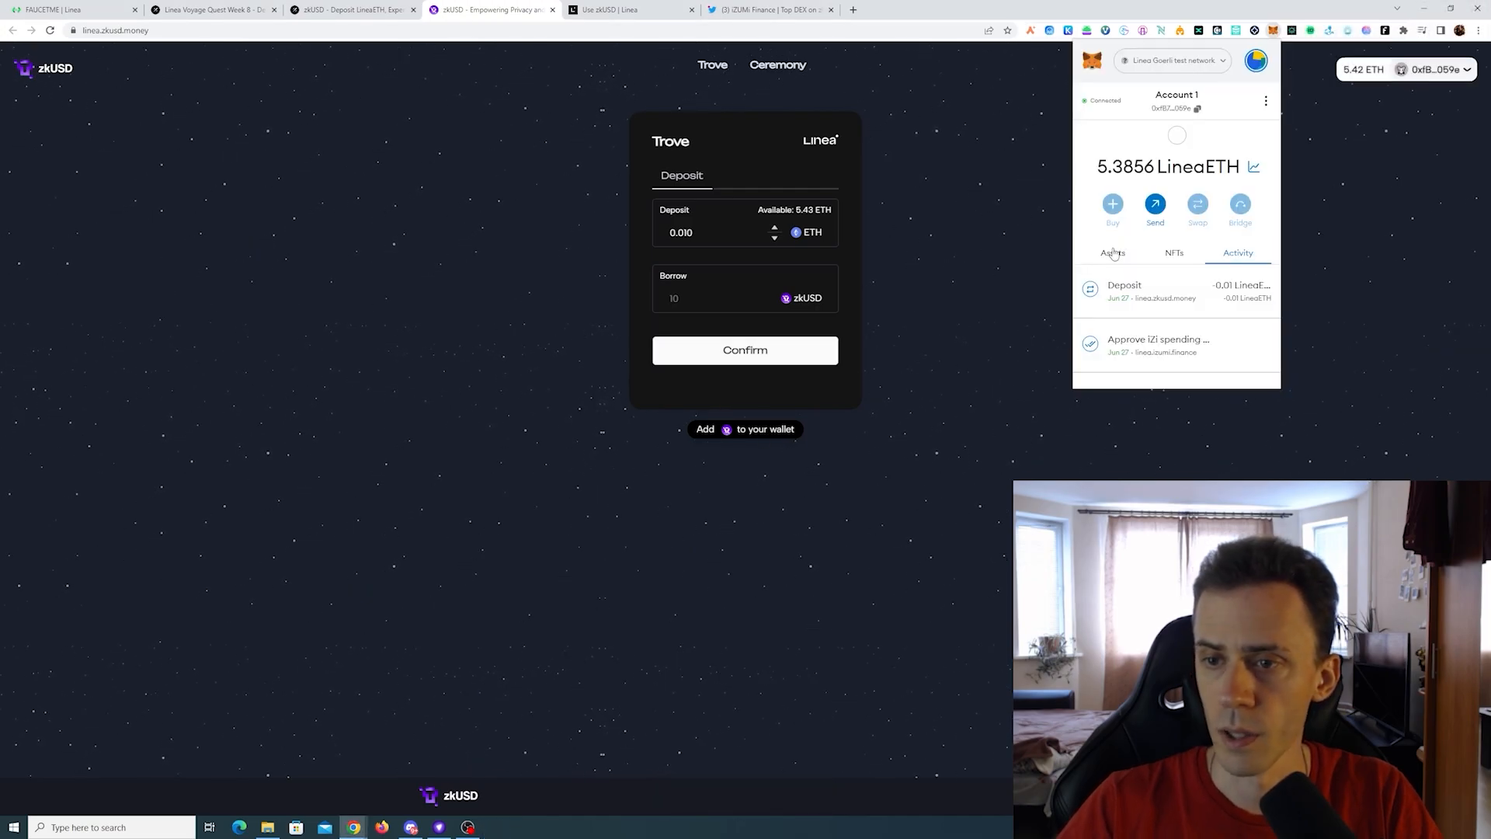
left_click(1111, 251)
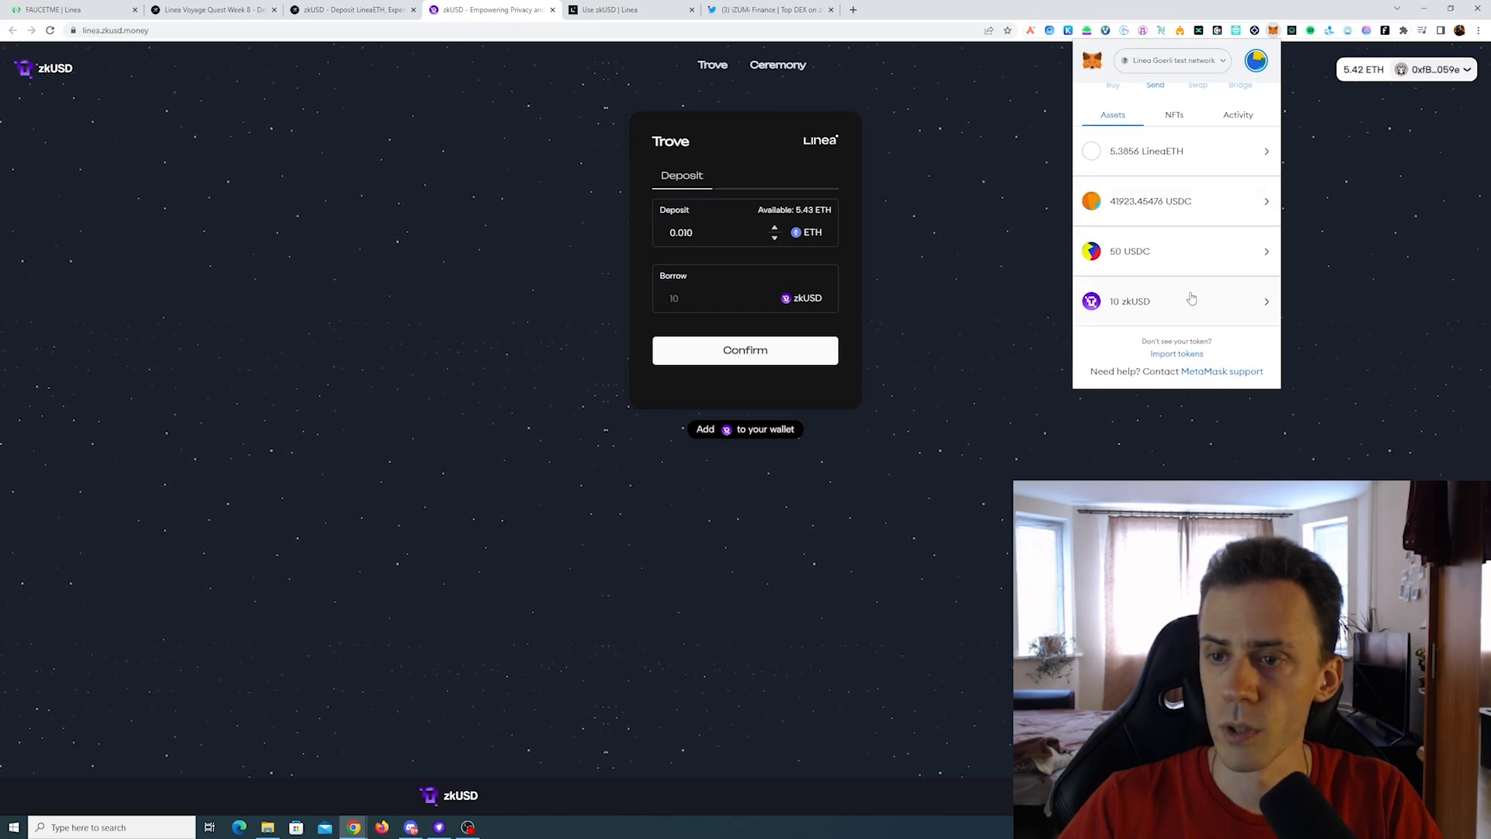
mouse_move(576, 91)
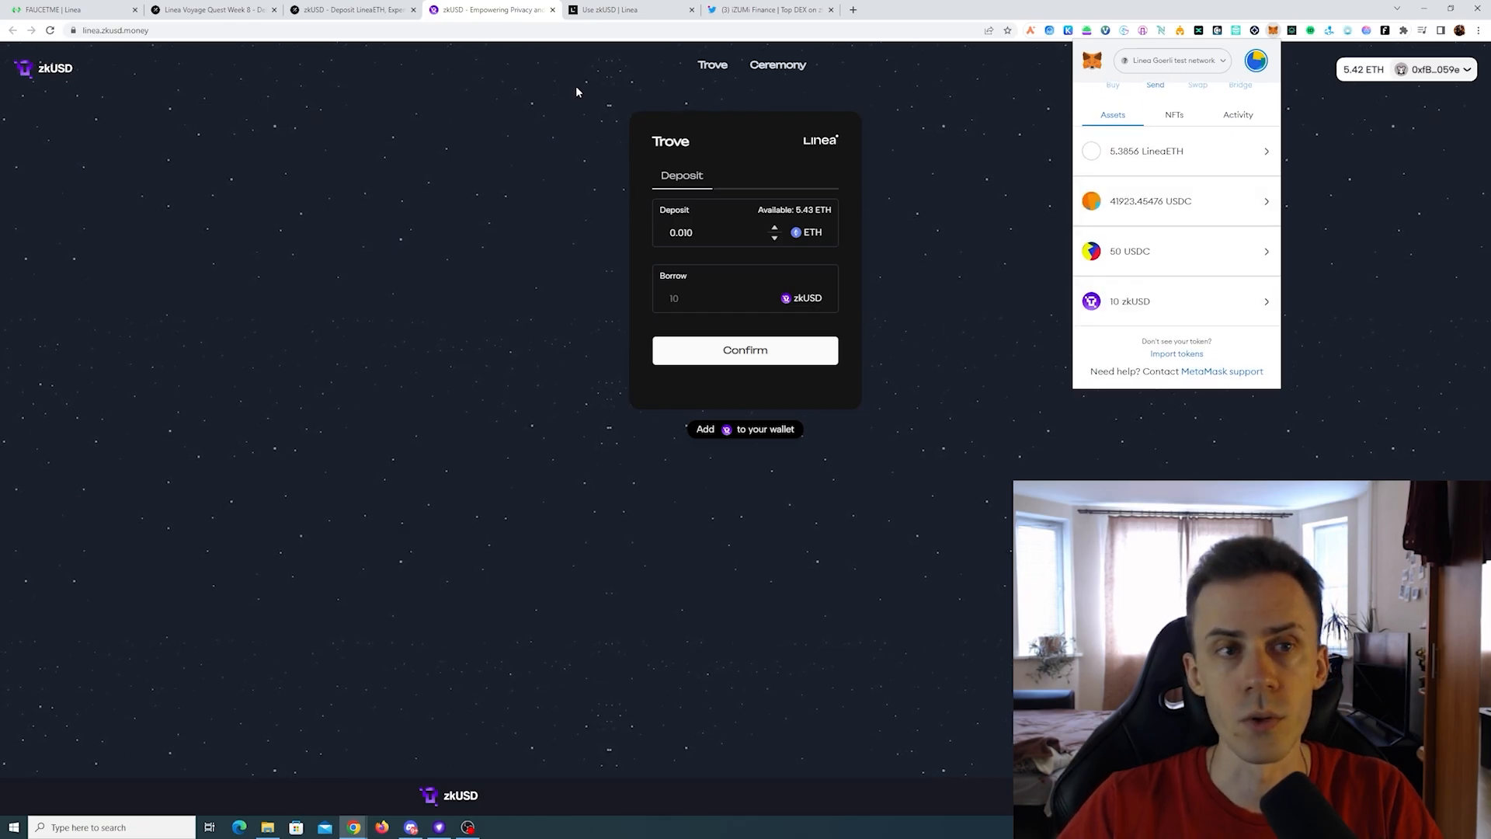
Copy the quest address from the docs and send it 1 zkUSD via MetaMask.
left_click(608, 10)
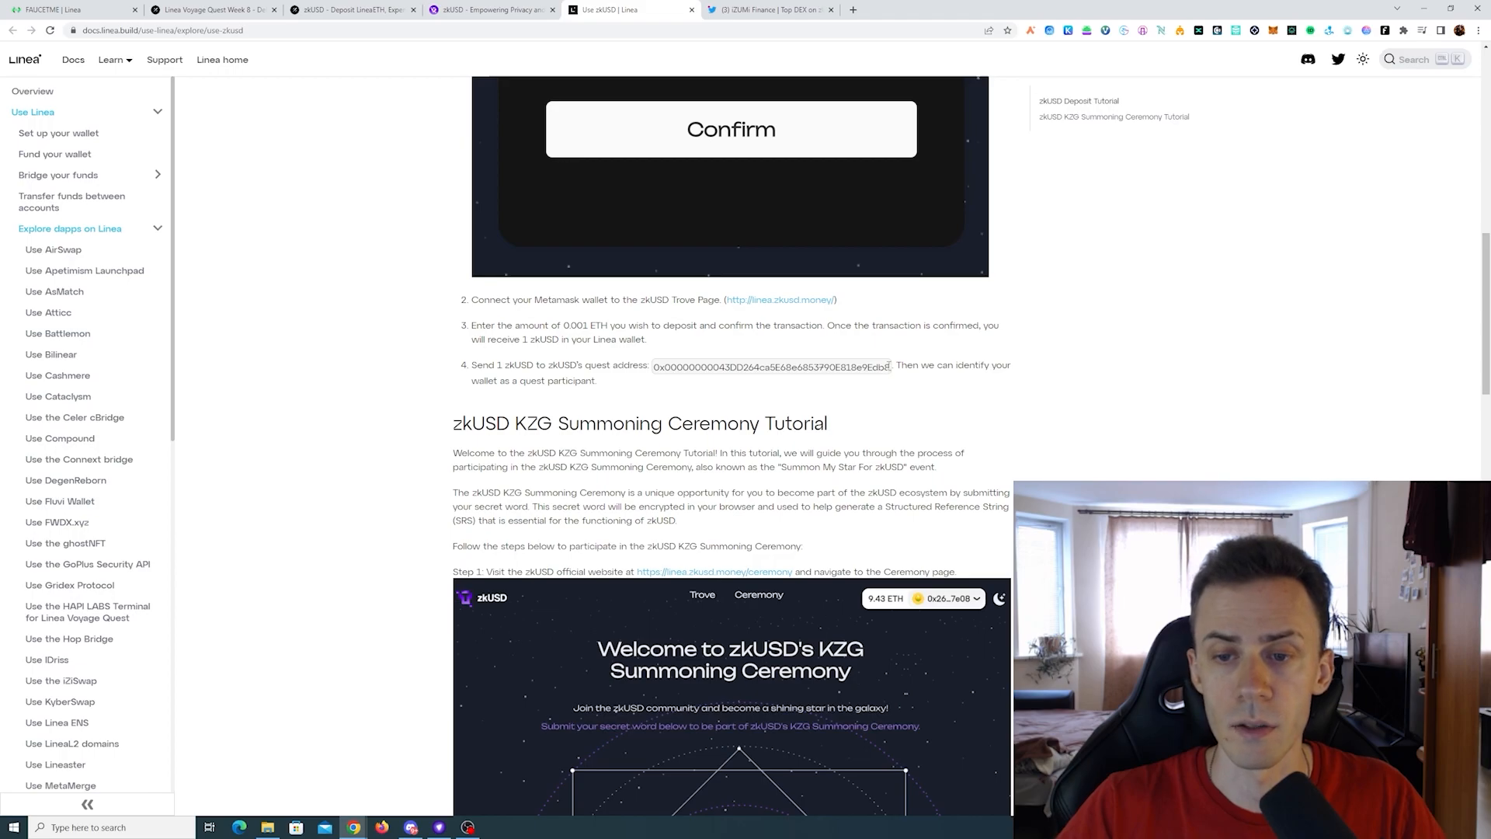
double_click(771, 365)
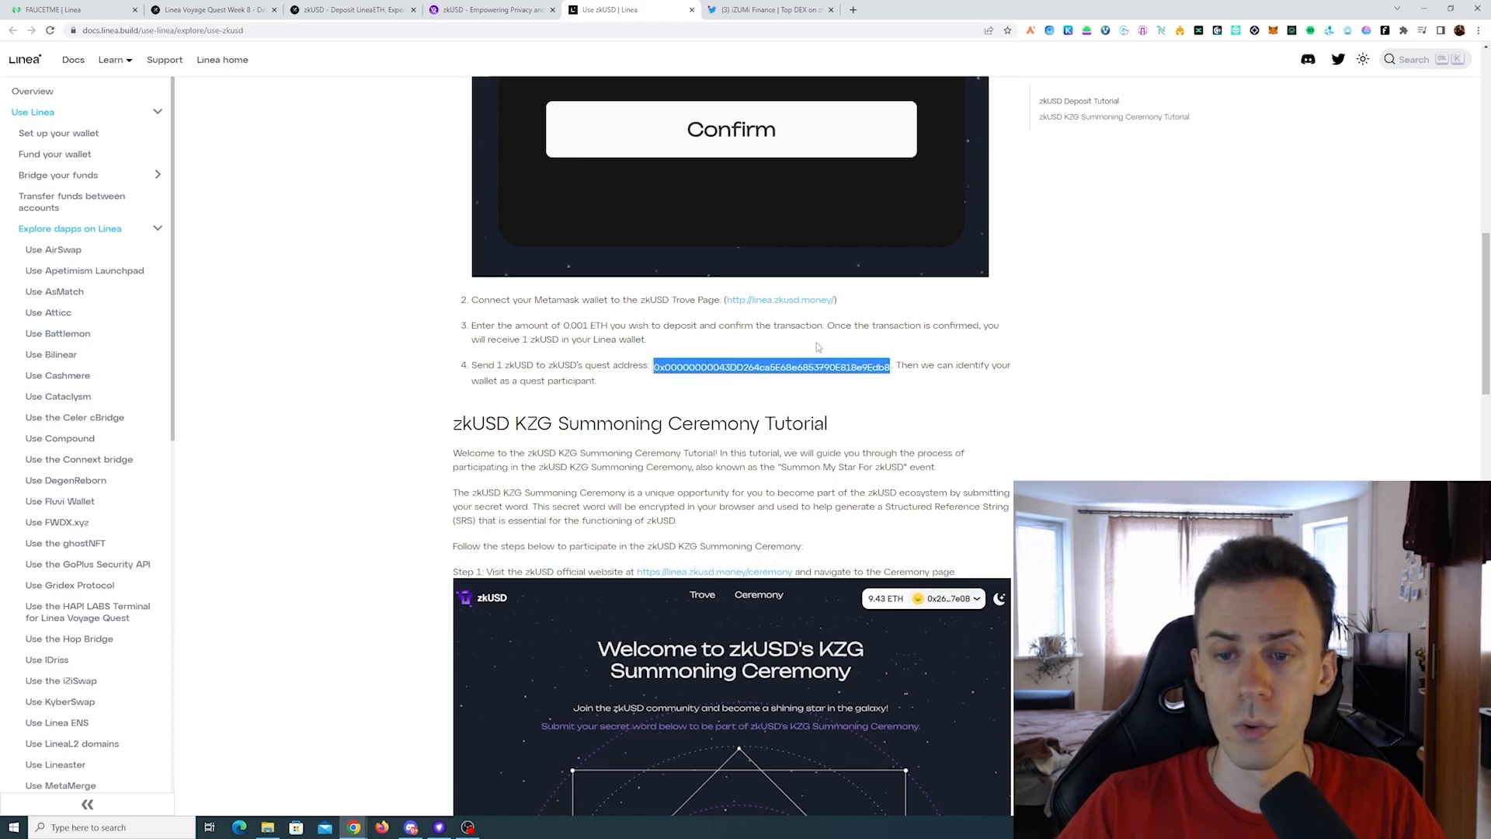
mouse_move(1253, 295)
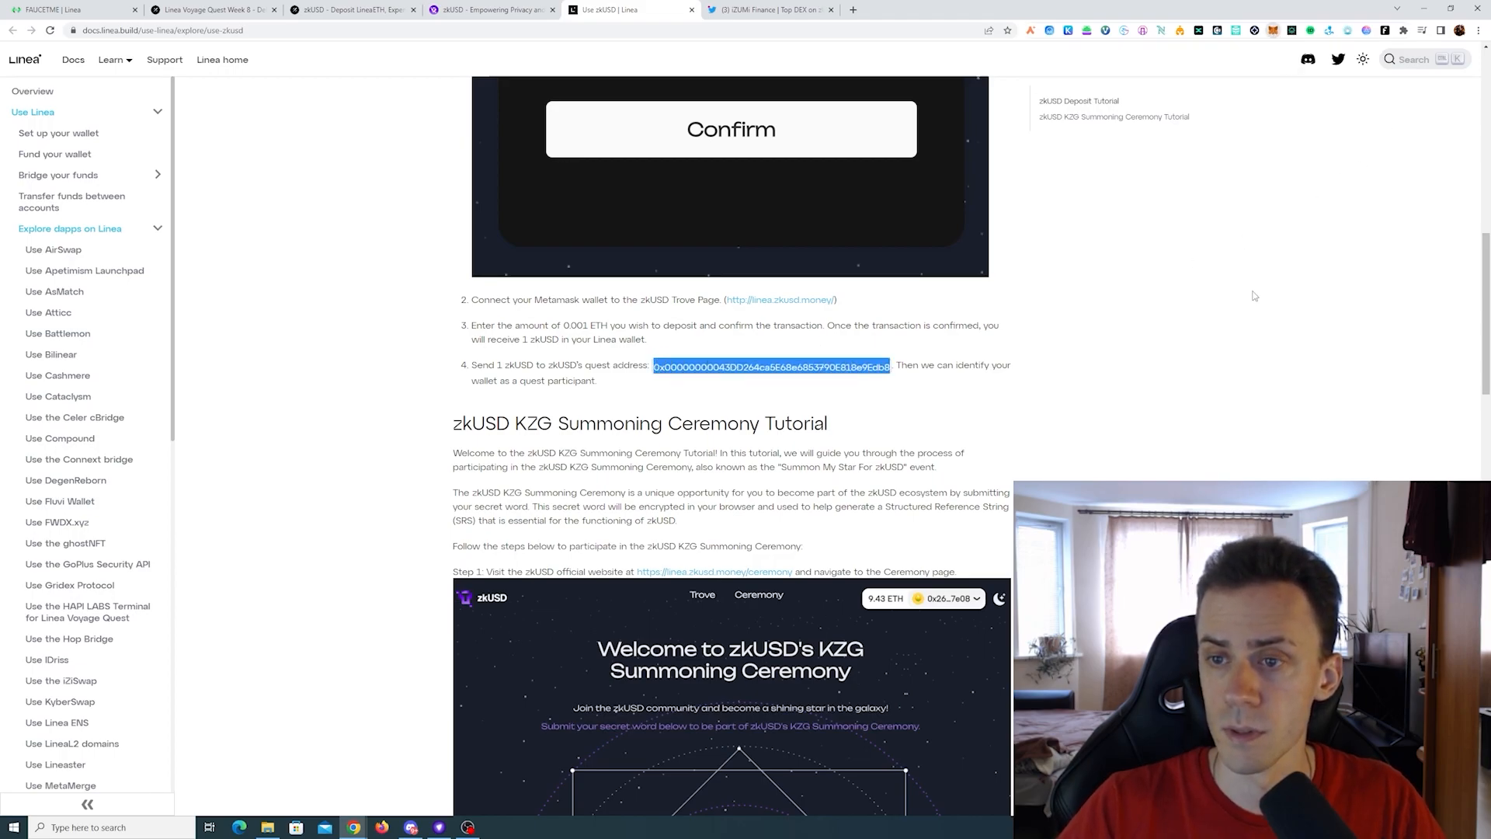
left_click(1271, 30)
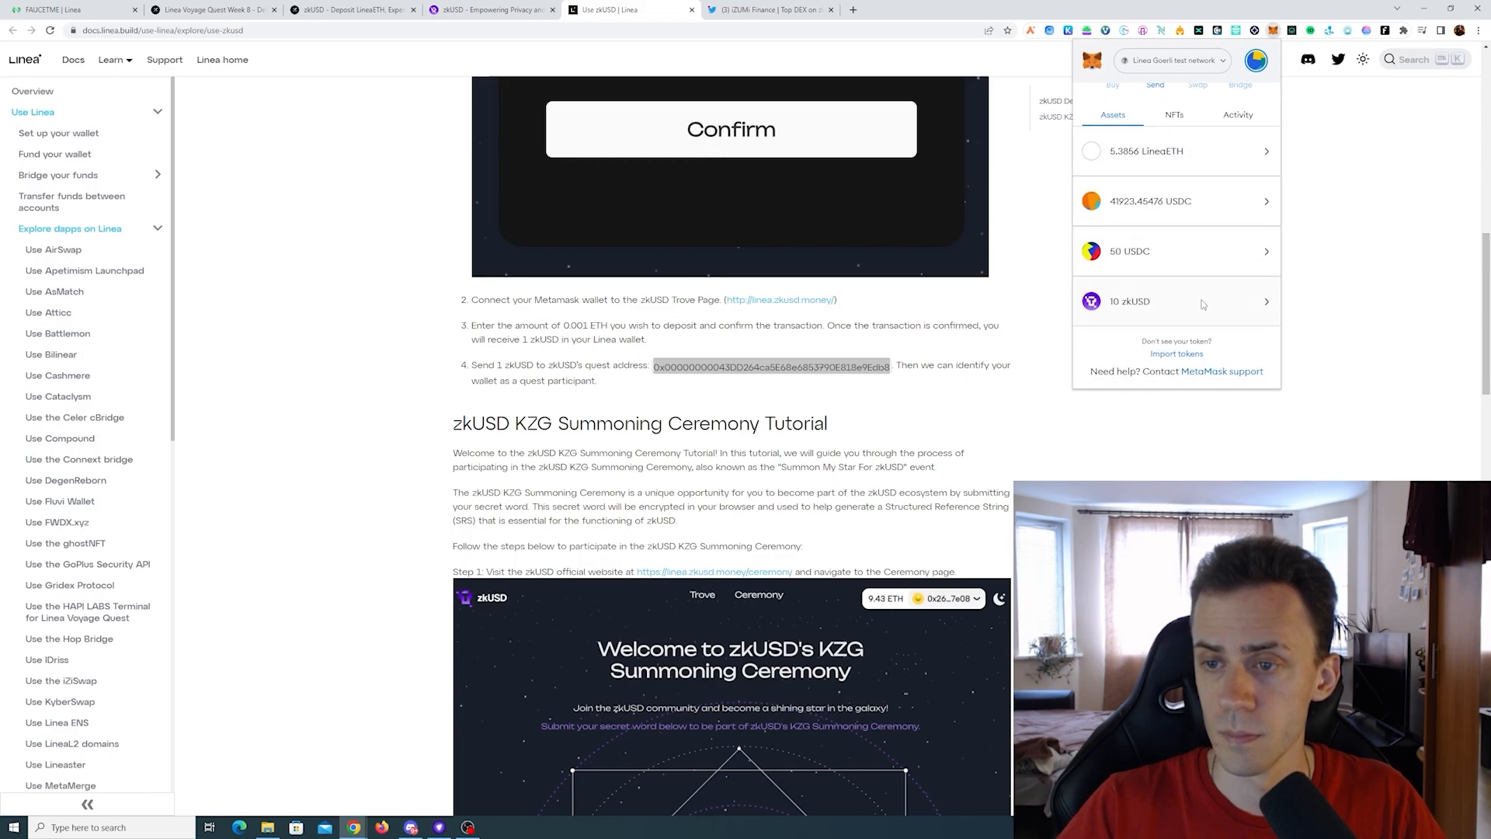
left_click(1155, 85)
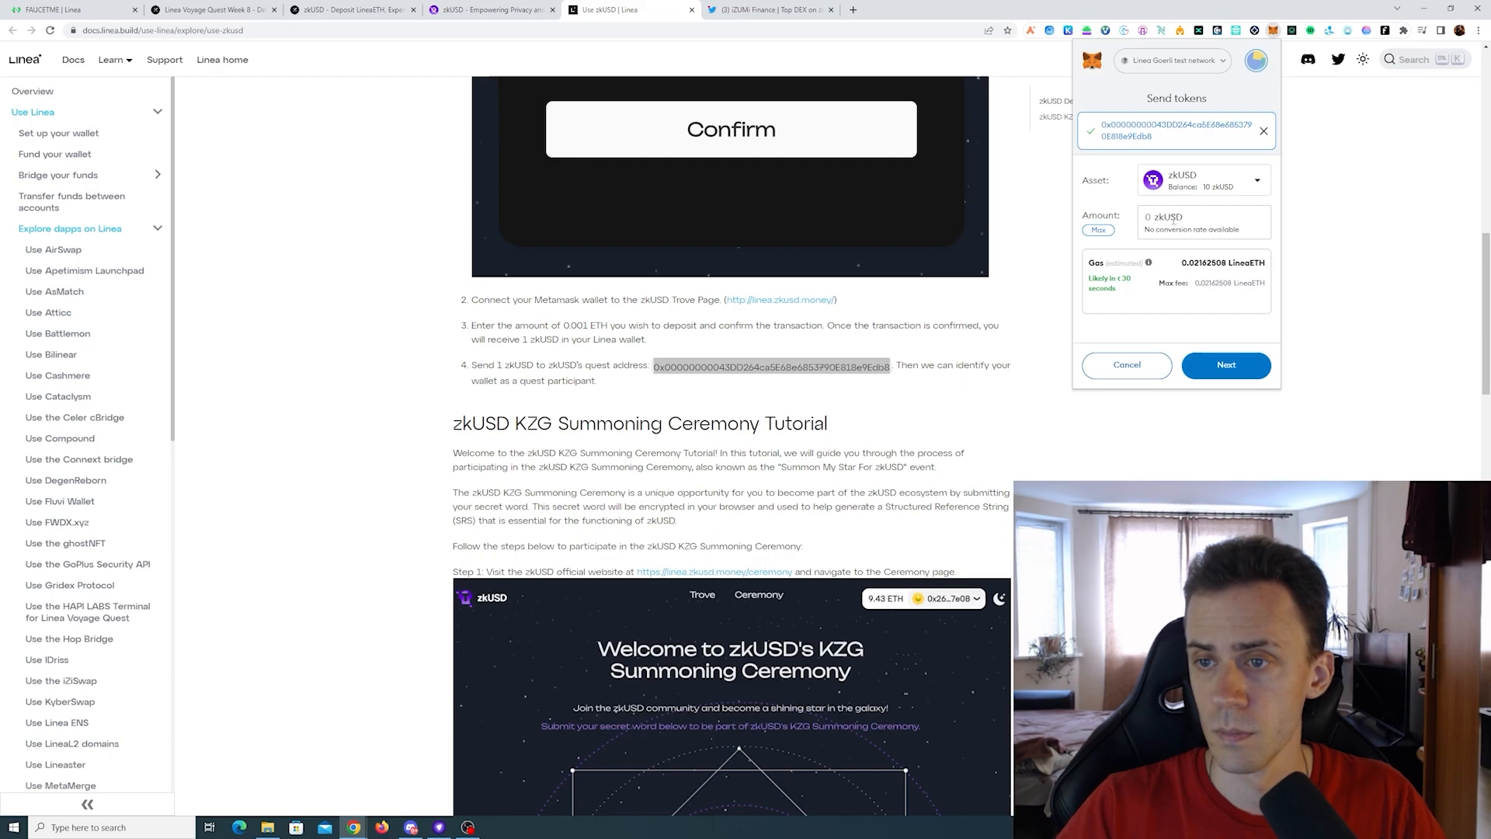
type("1")
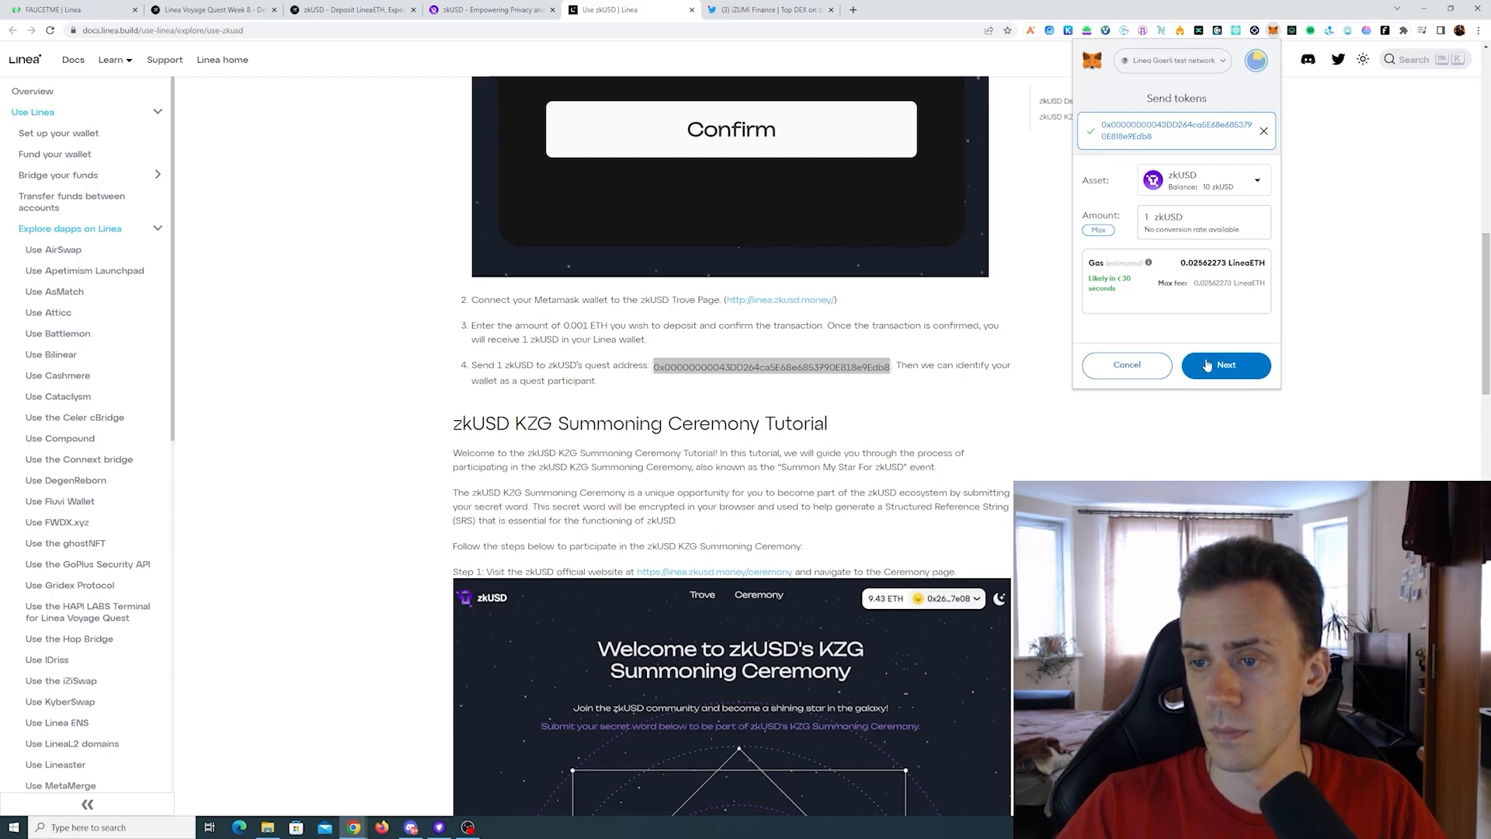
left_click(1225, 365)
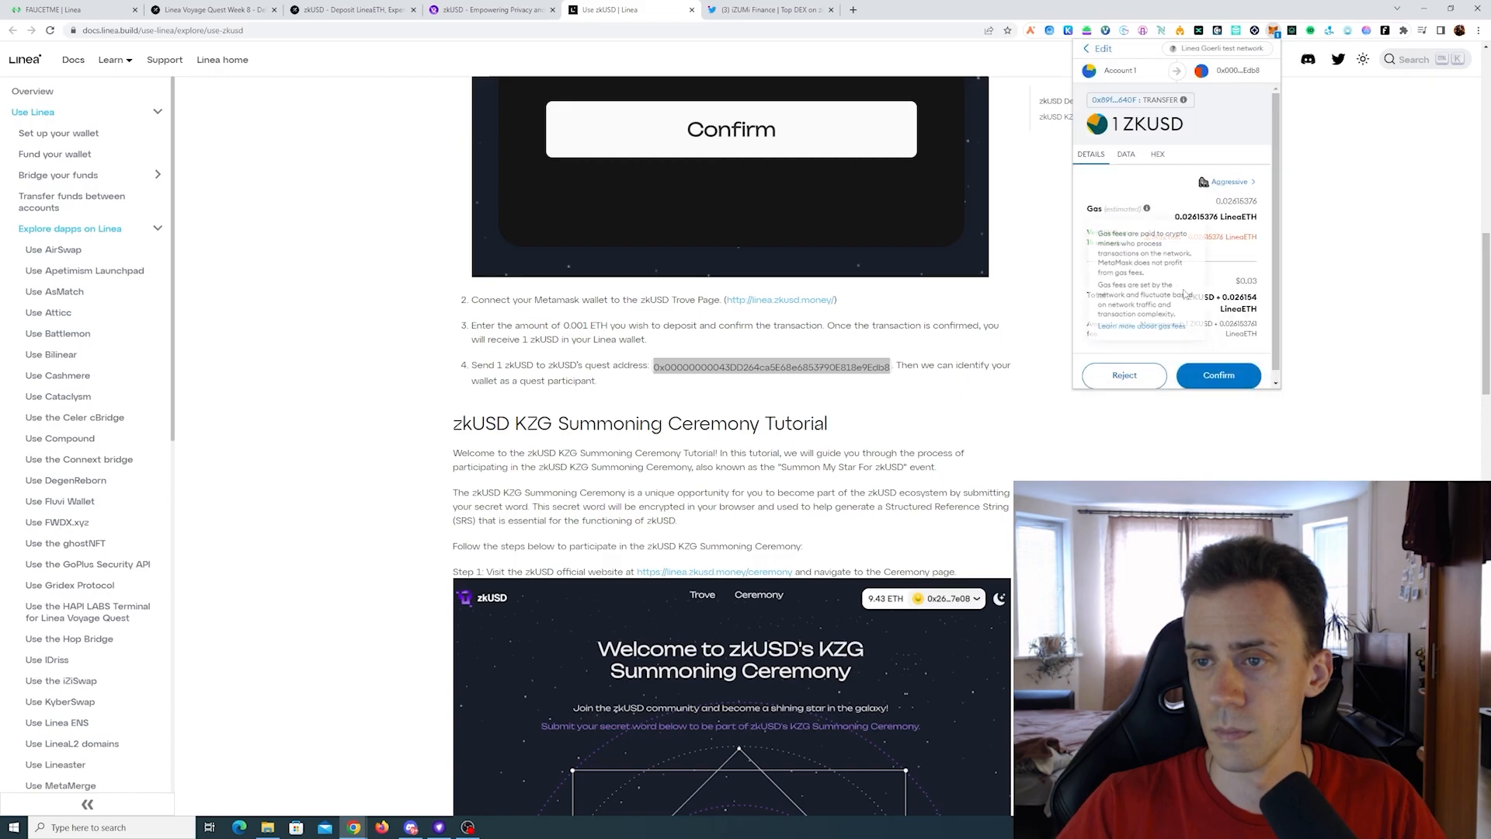
left_click(1219, 374)
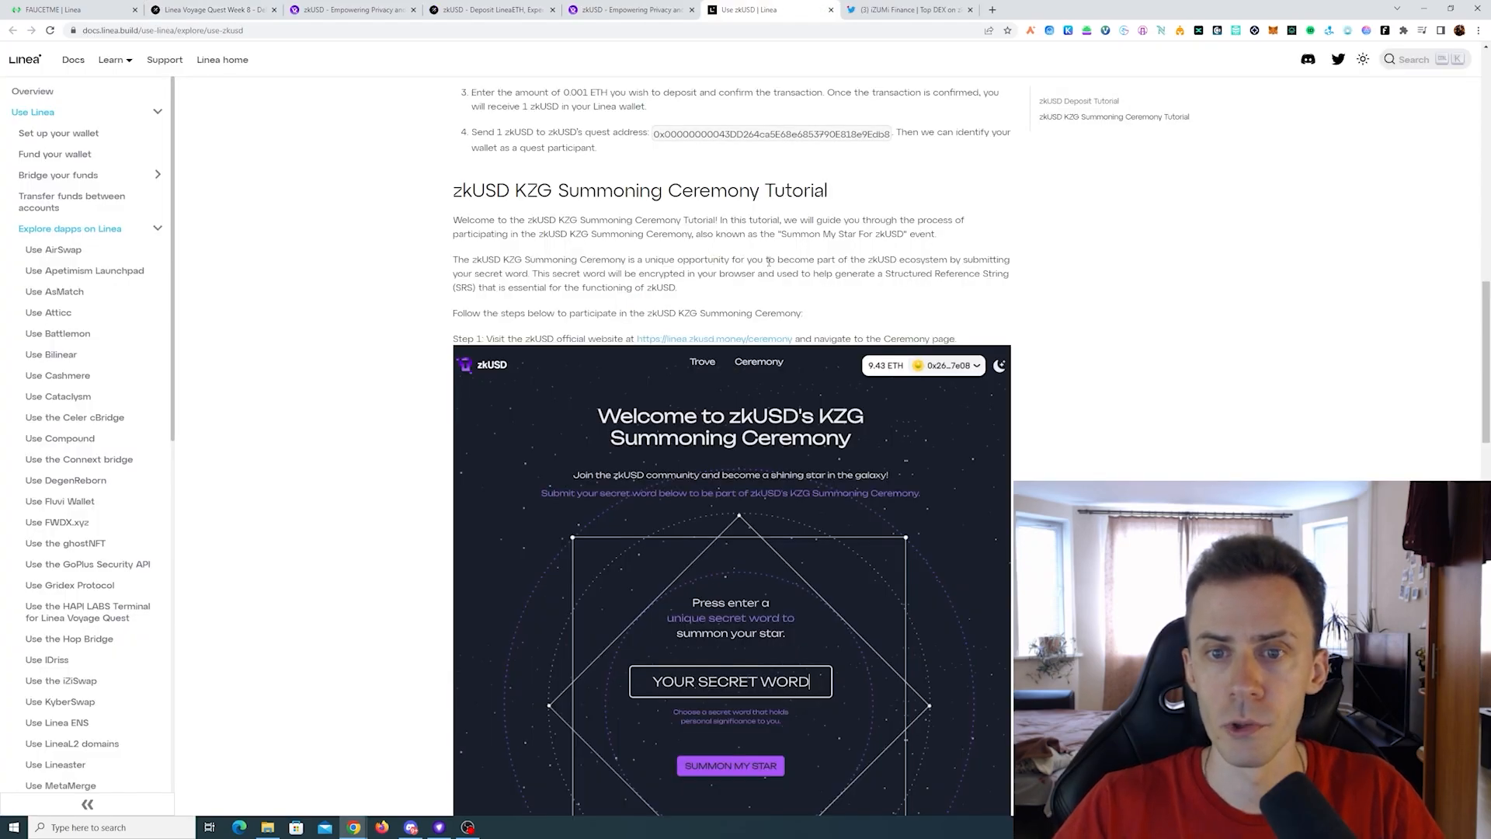
mouse_move(1022, 283)
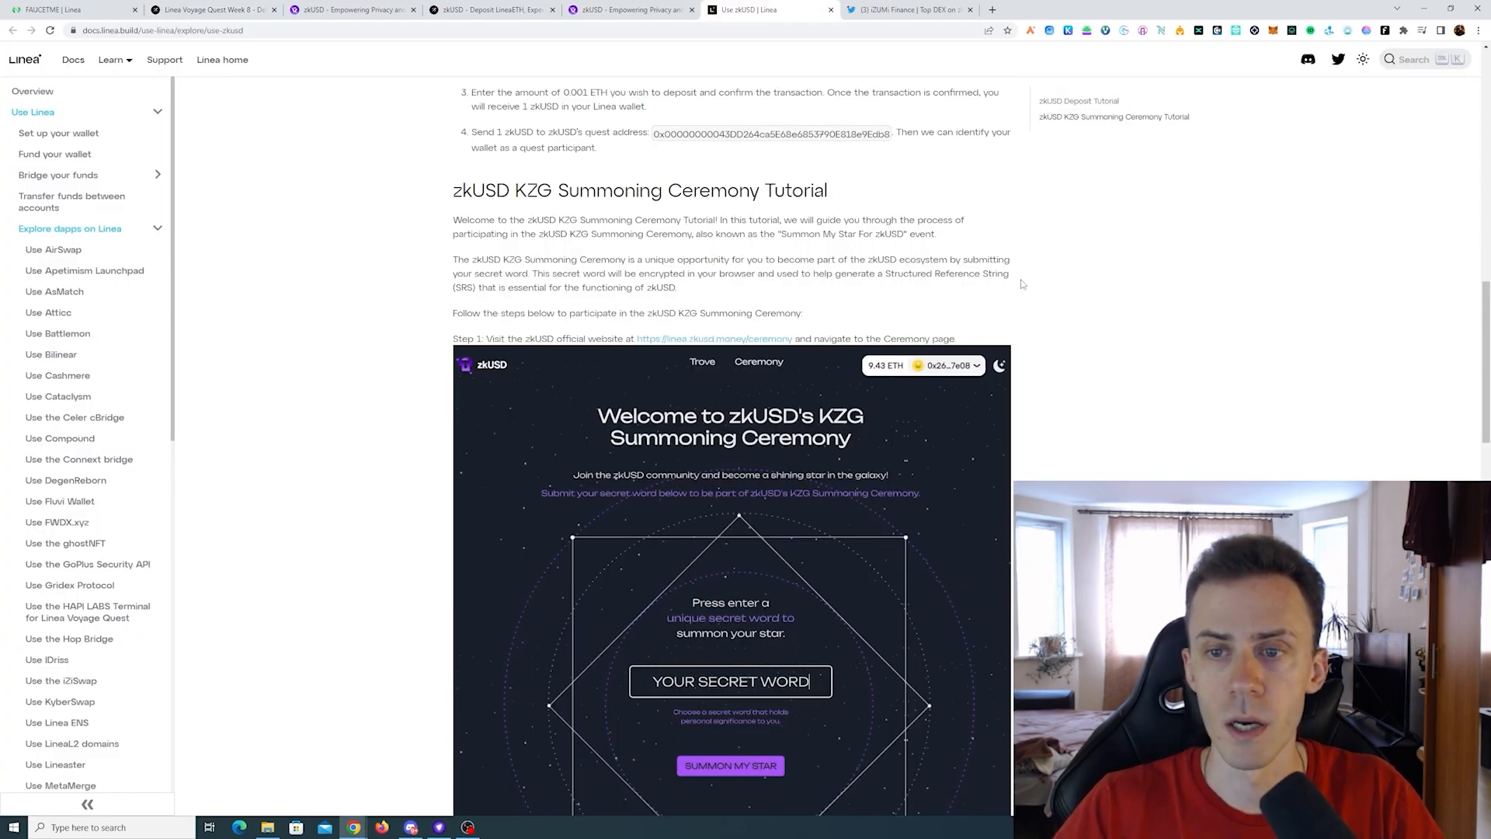
mouse_move(771, 310)
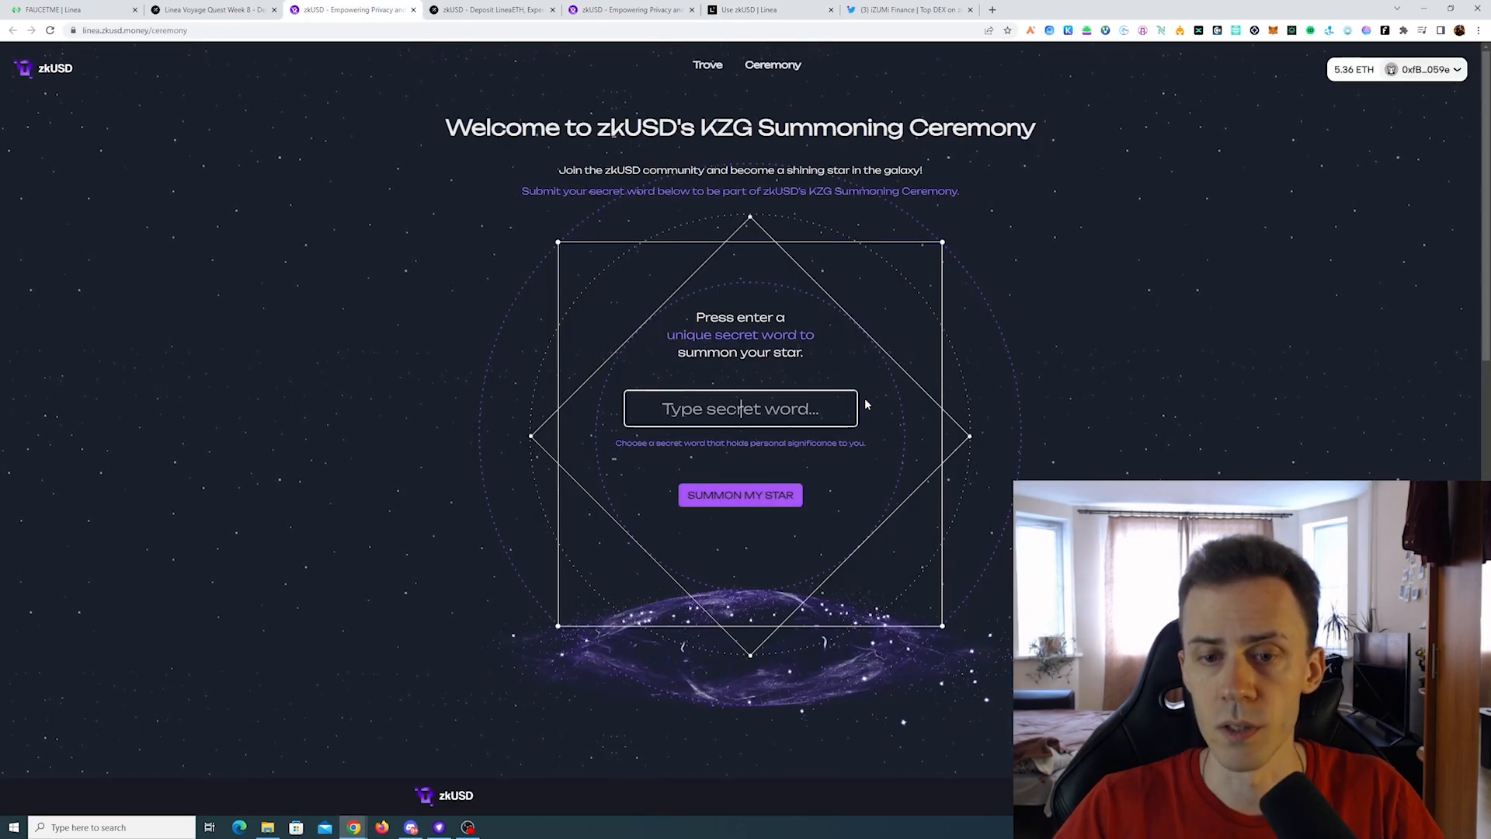
mouse_move(905, 364)
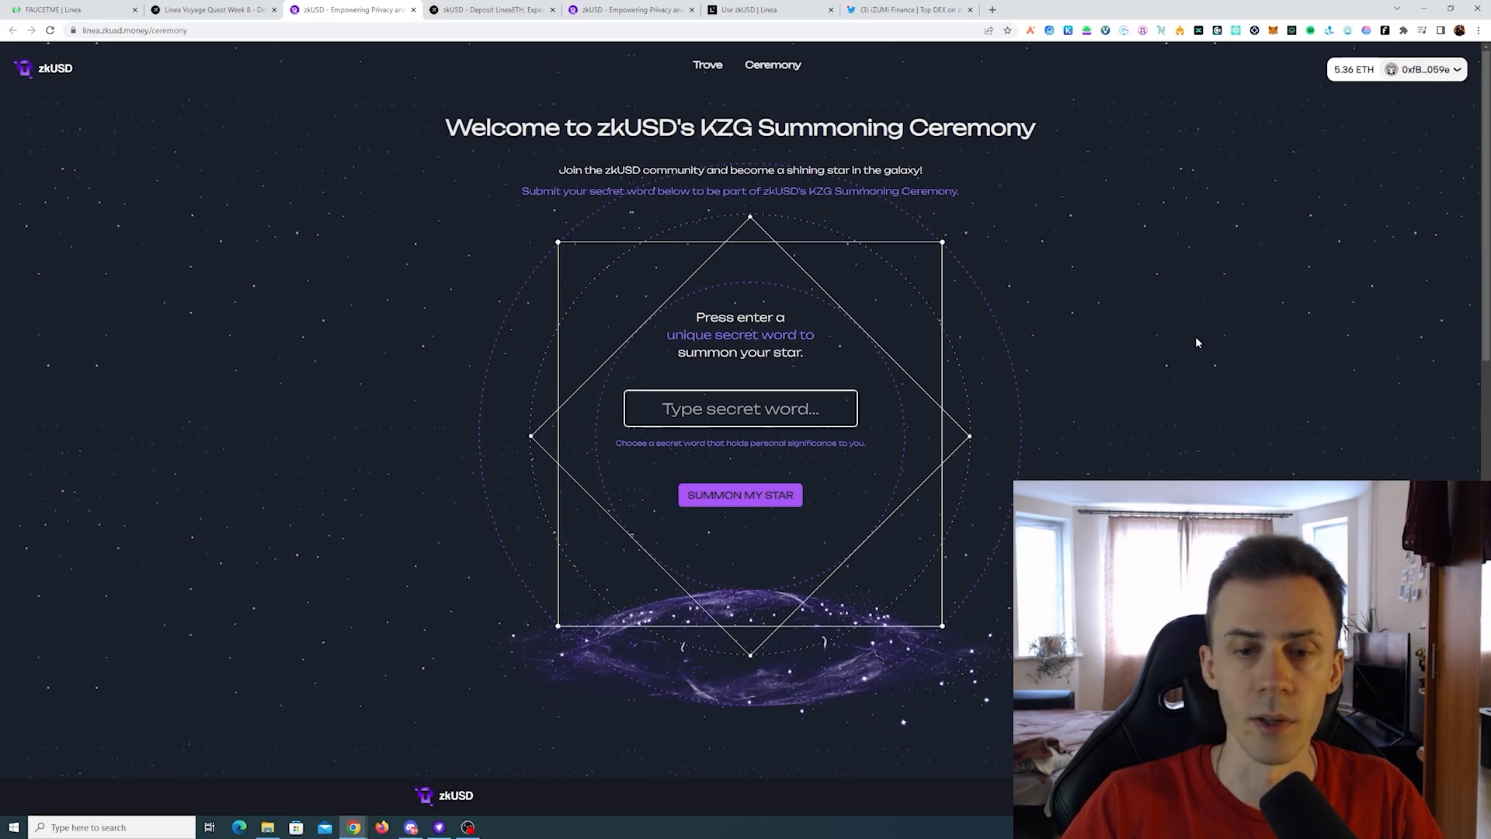
Summon a star with secret word 'Ovodoff', sign and confirm, then tweet contribution #4554.
type("Ovodoff")
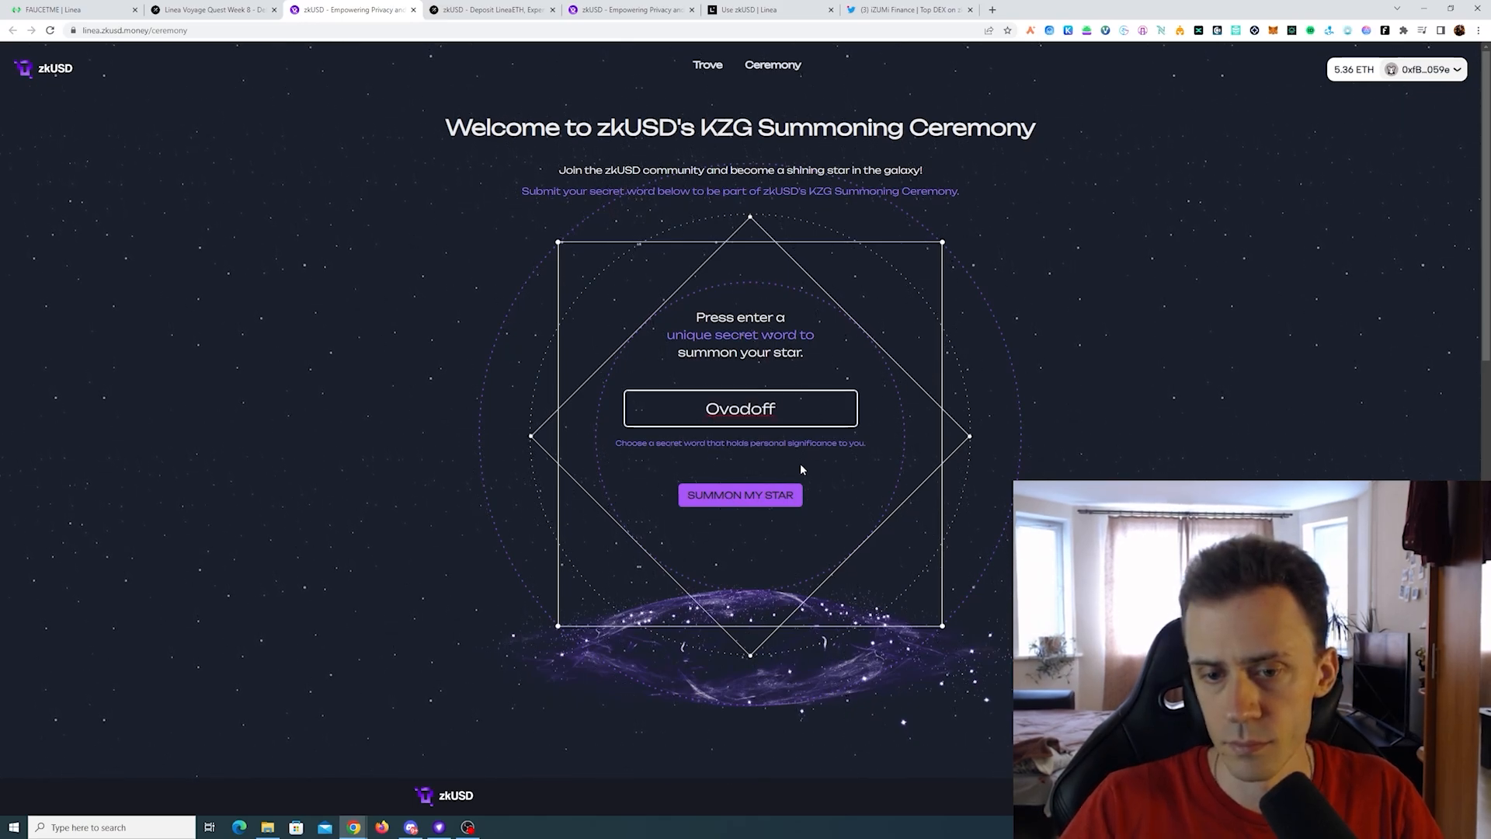
left_click(740, 495)
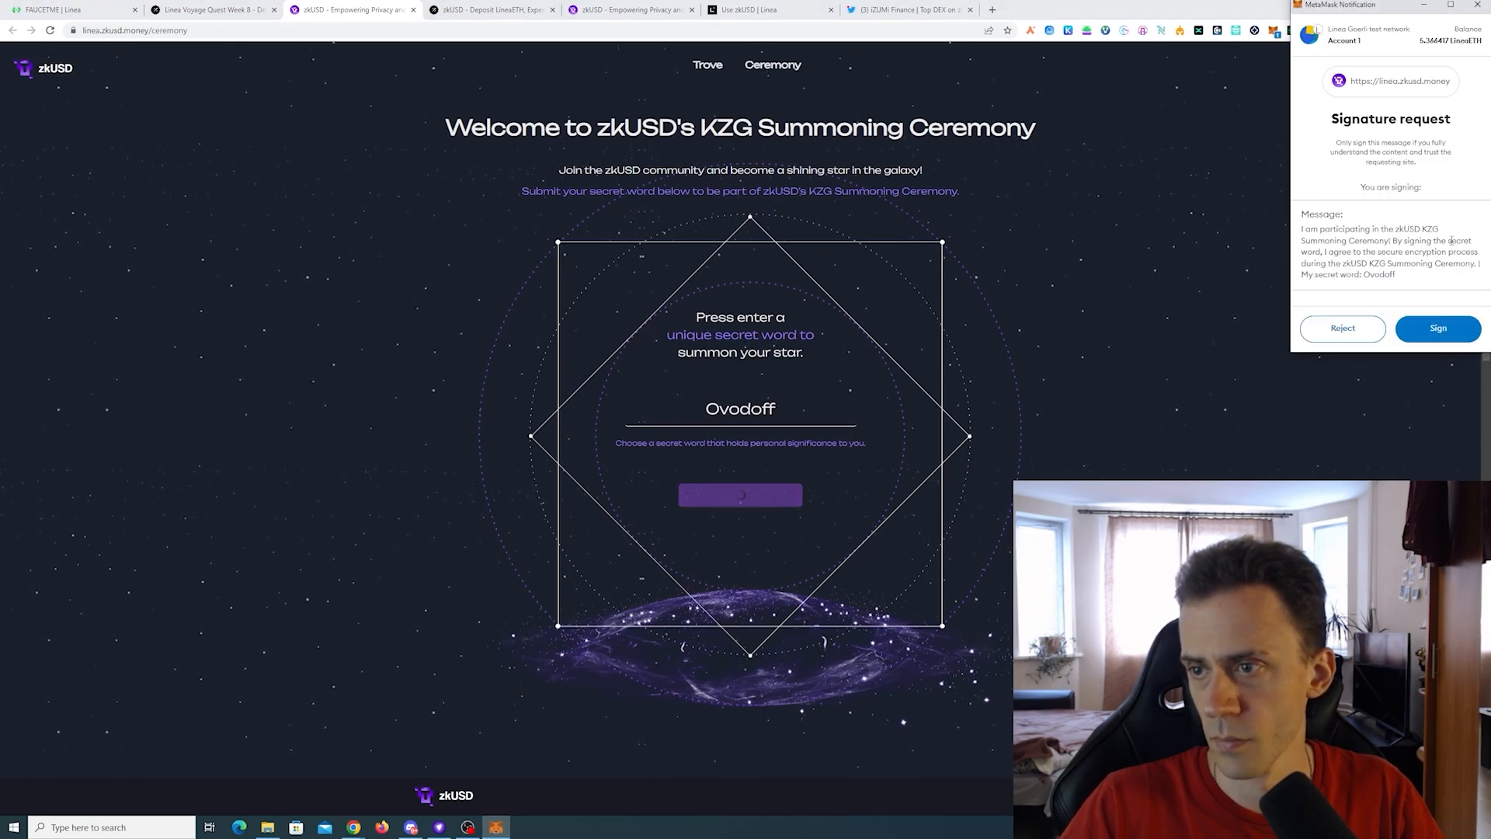
left_click(1436, 328)
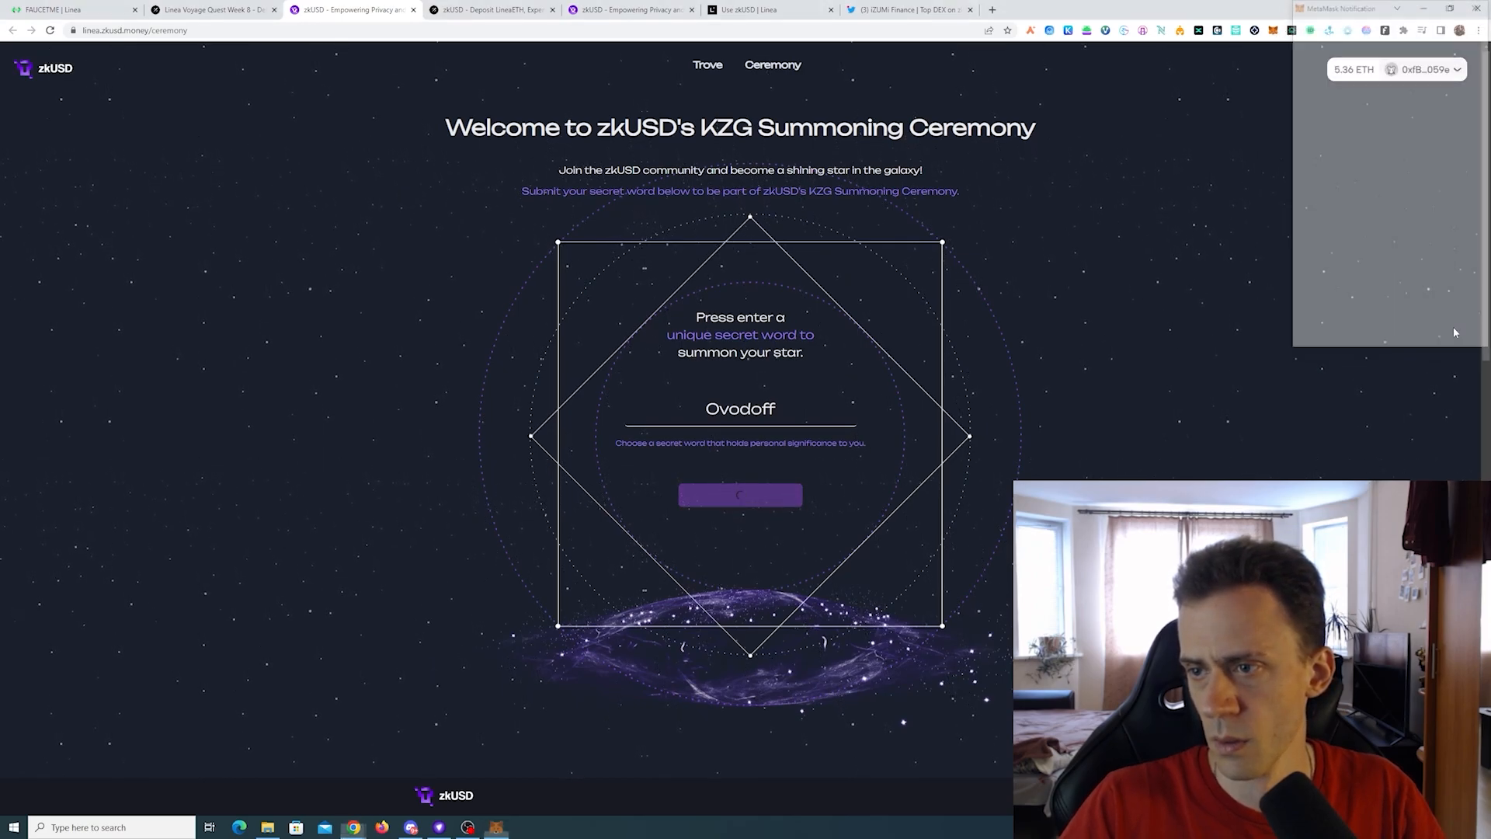
left_click(740, 494)
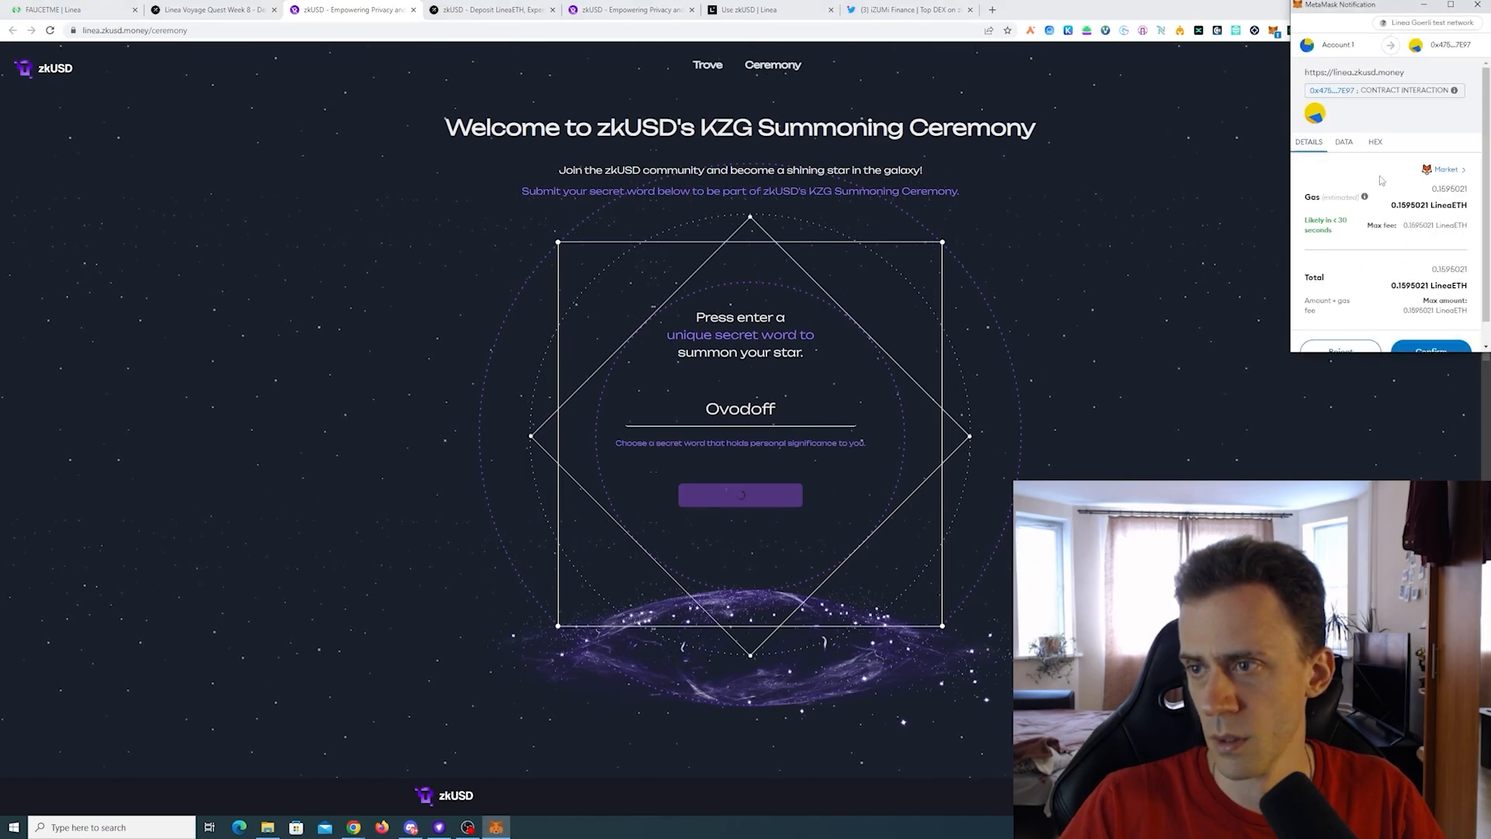
left_click(1431, 350)
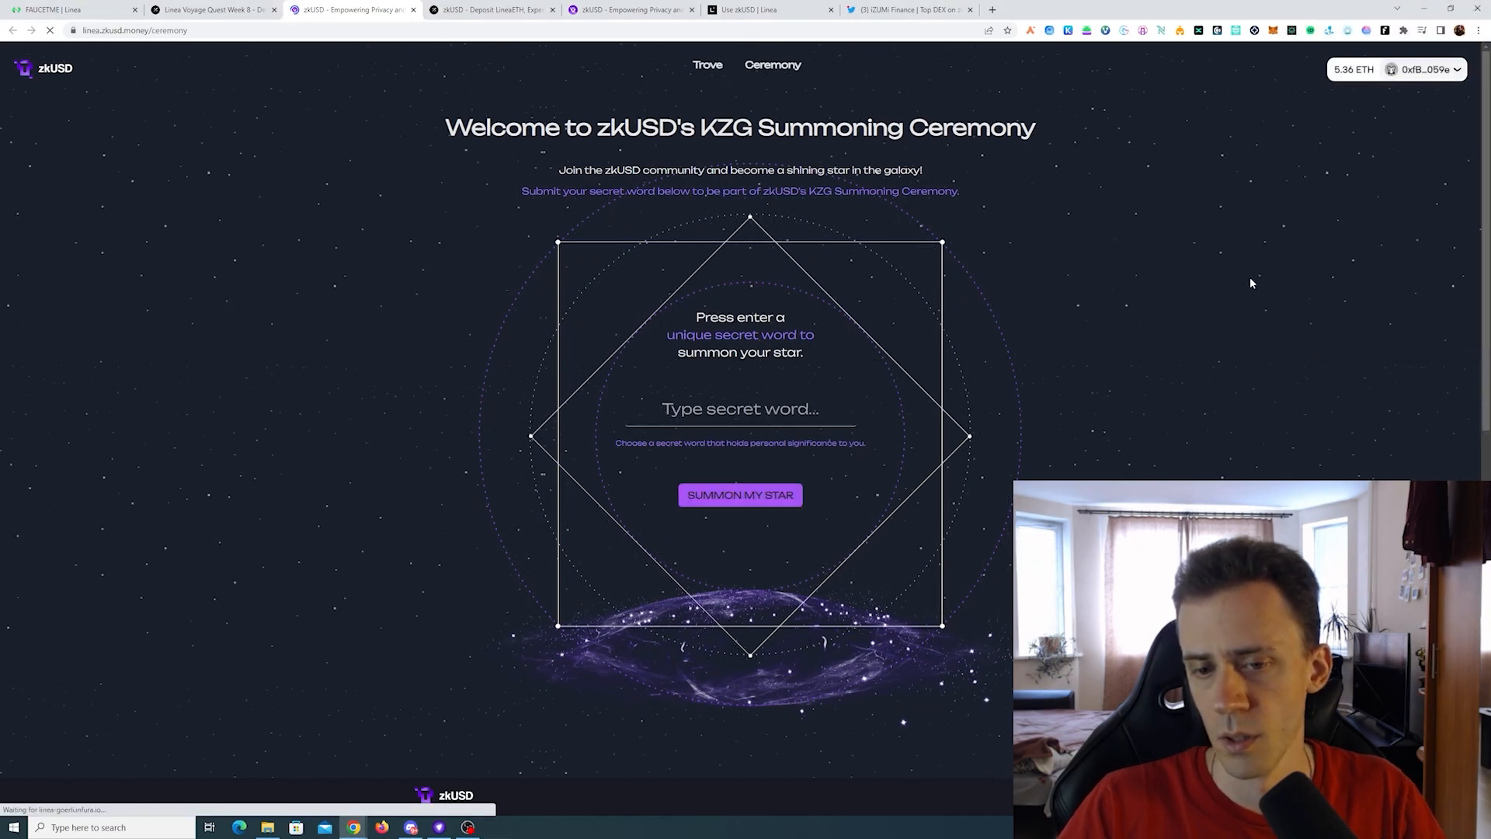
left_click(740, 494)
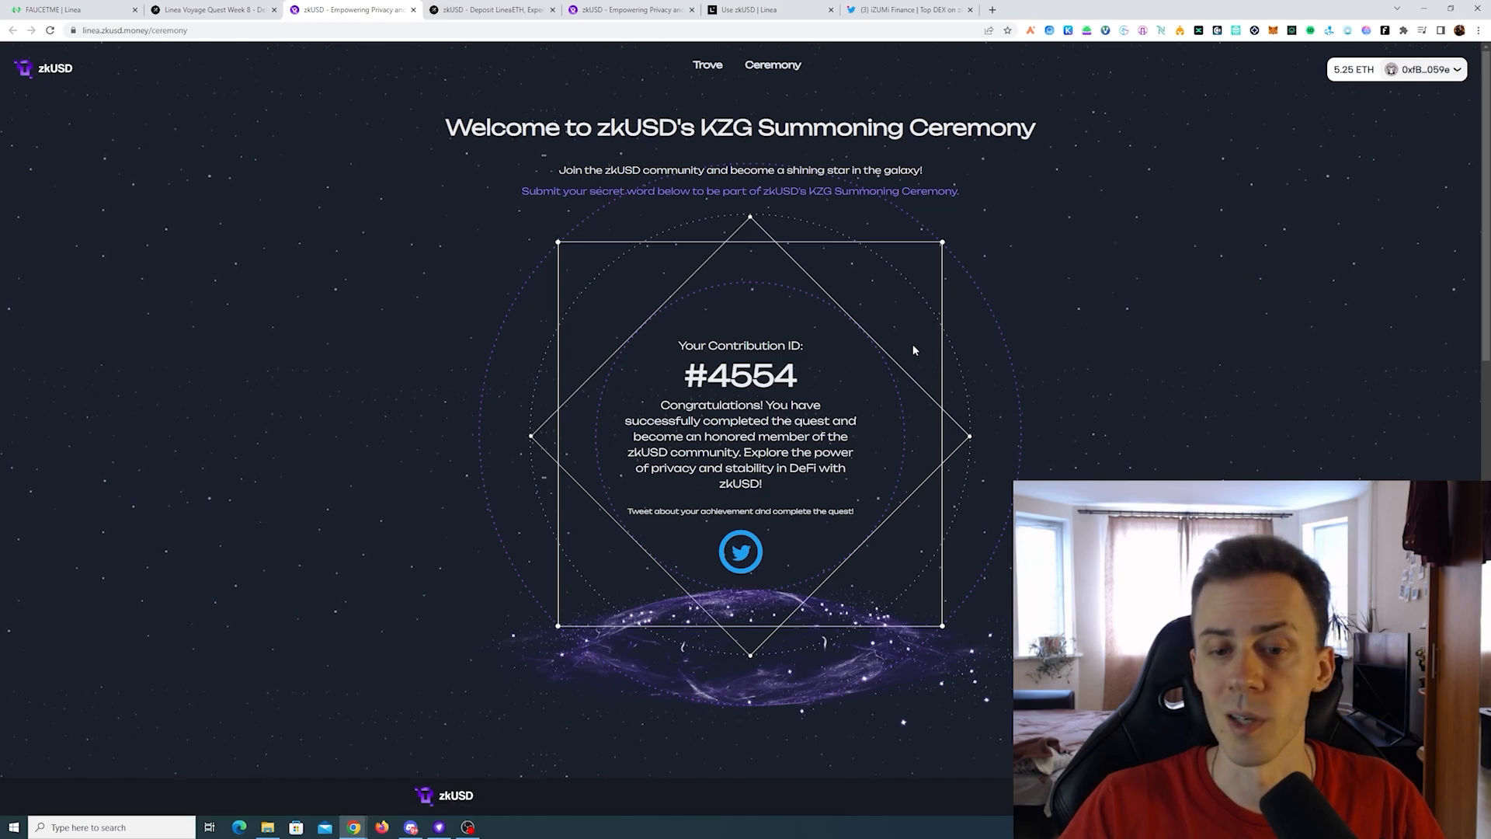
left_click(740, 551)
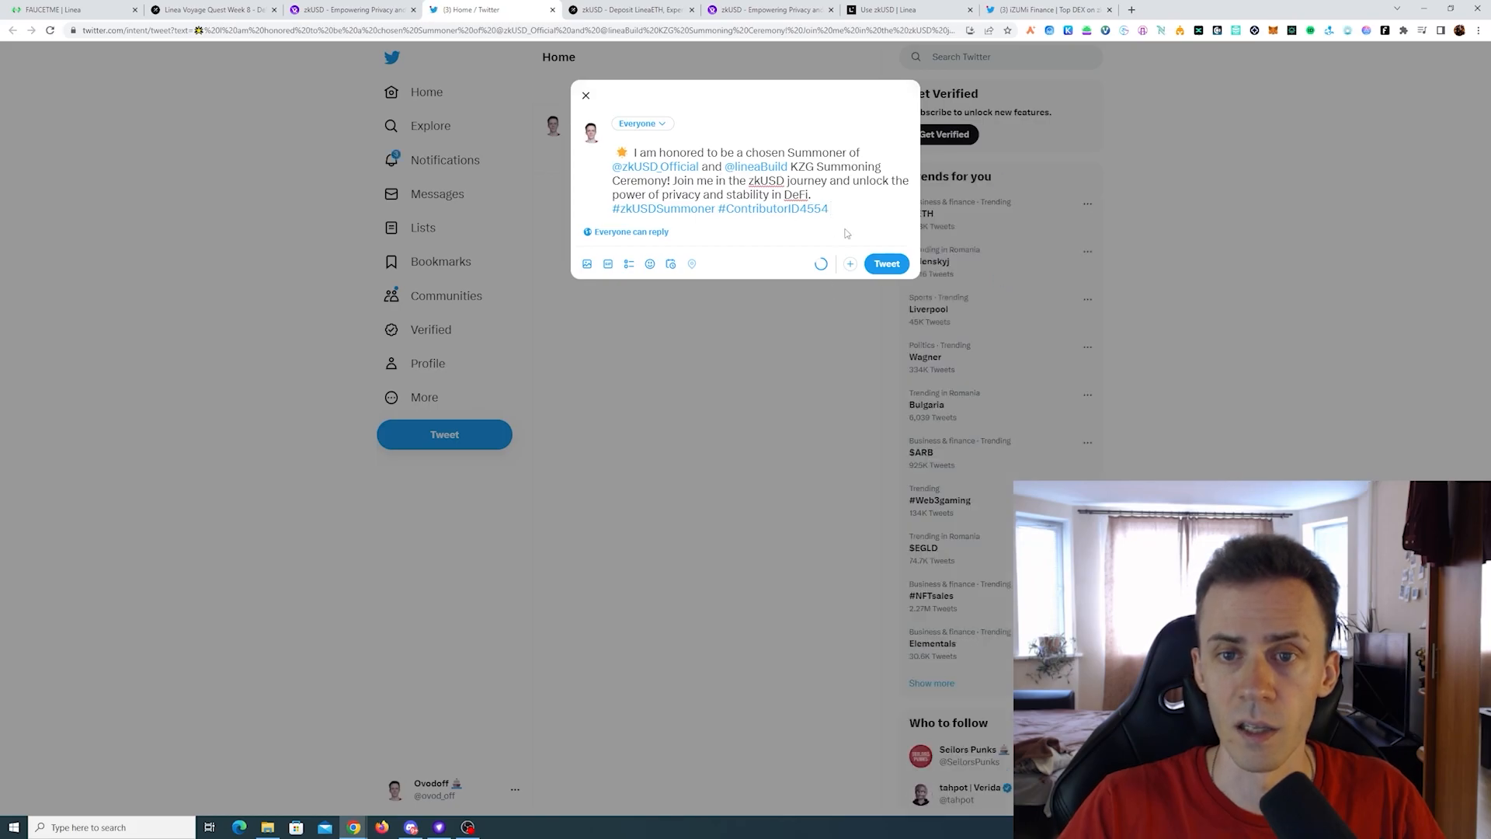
left_click(884, 263)
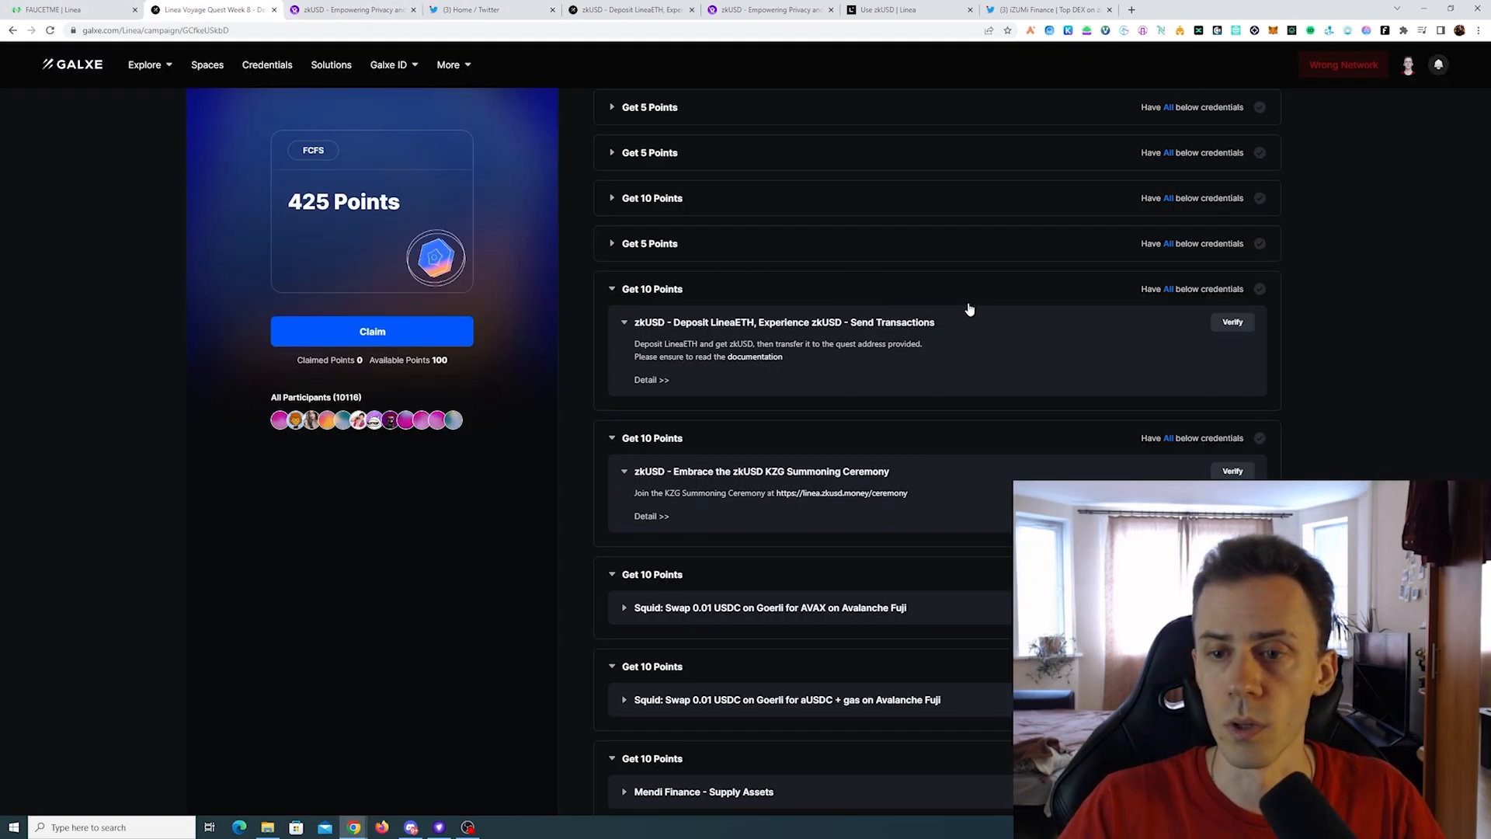
Open the Squid USDC-to-AVAX quest details and follow its testnet.app.squidrouter.com/linea link.
scroll("down", 3)
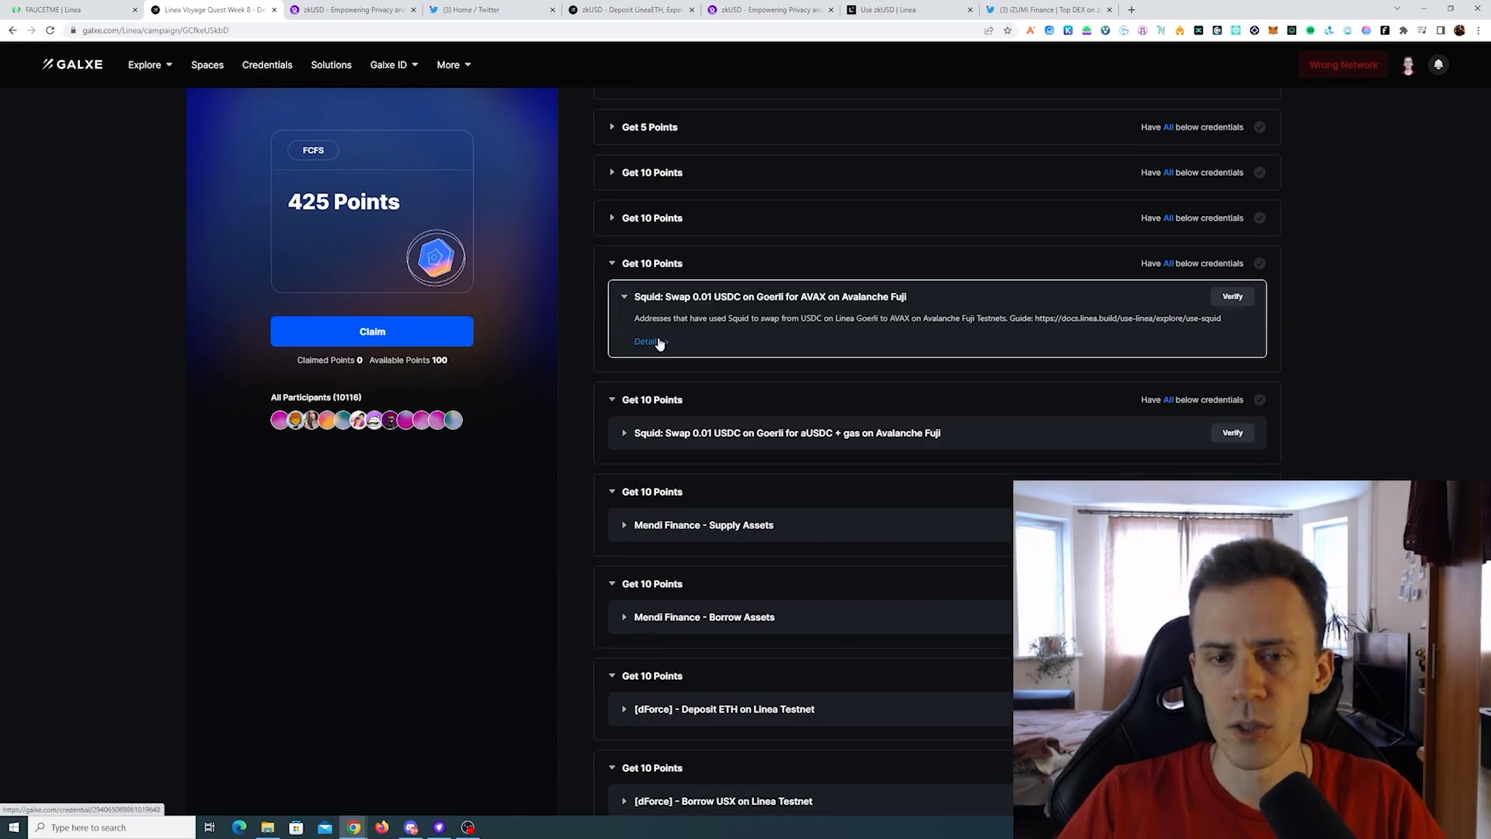
left_click(648, 340)
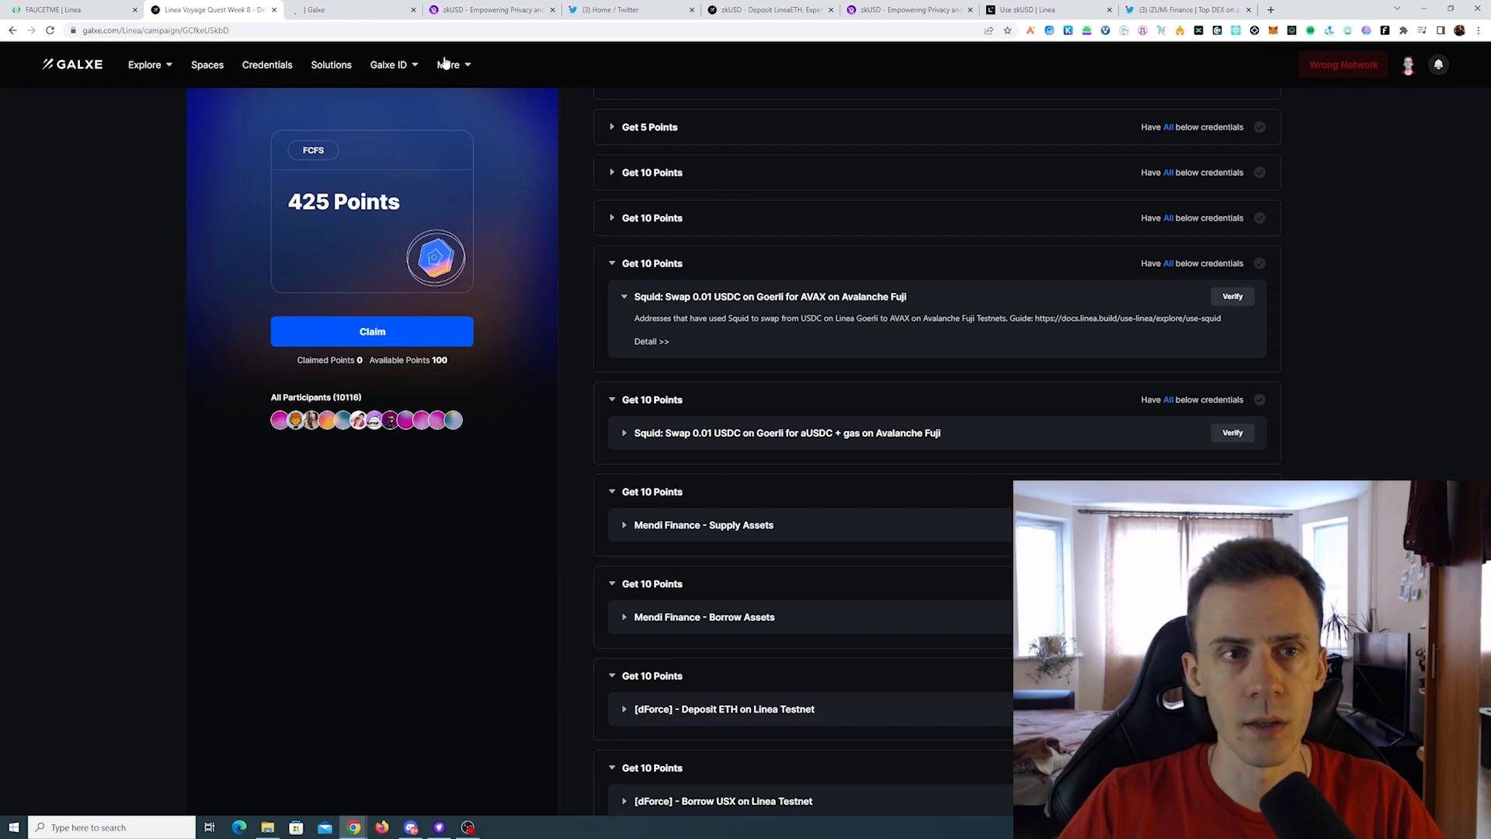
left_click(651, 342)
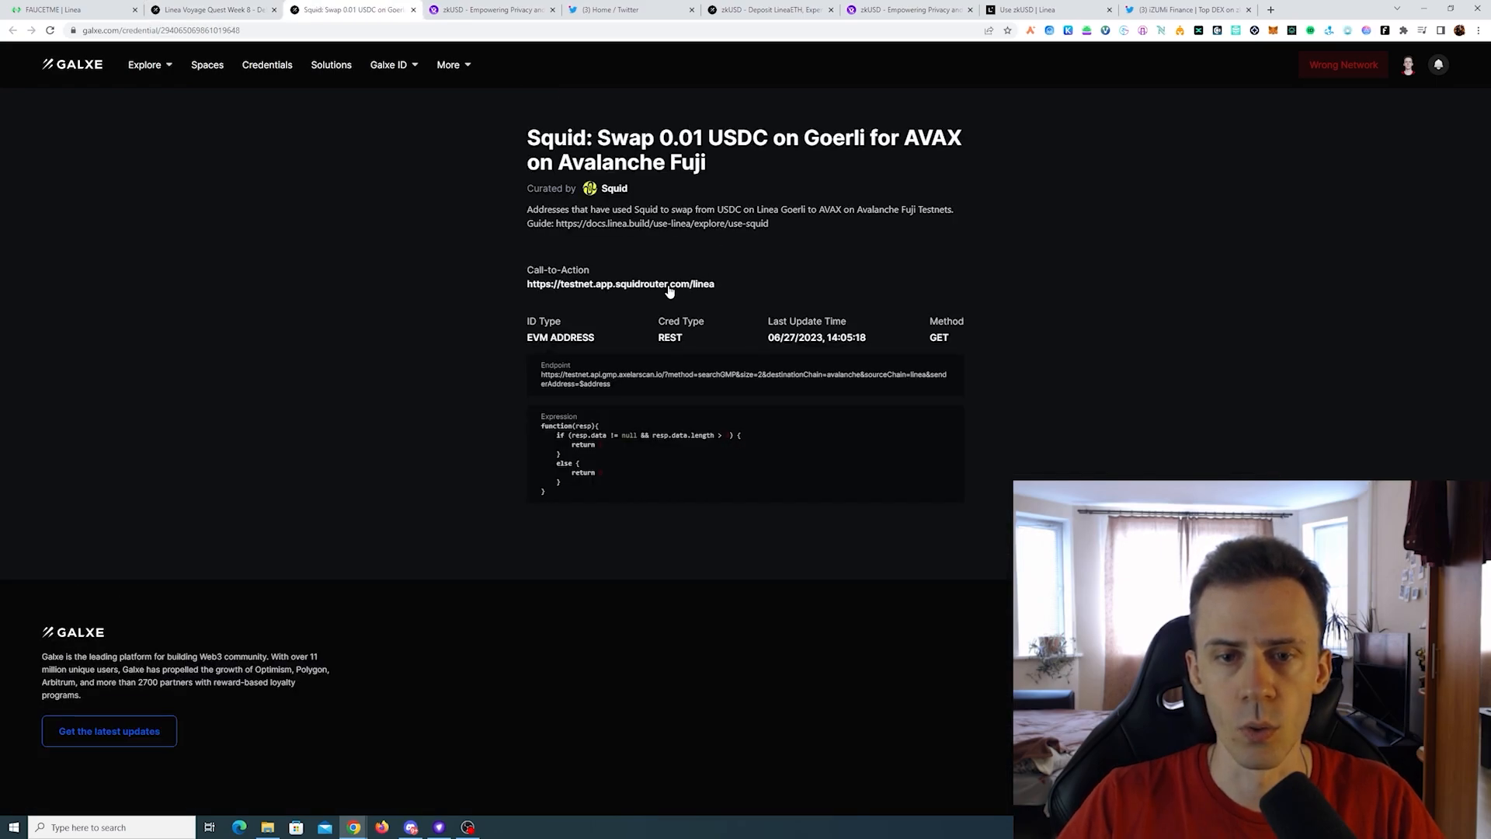
left_click(620, 284)
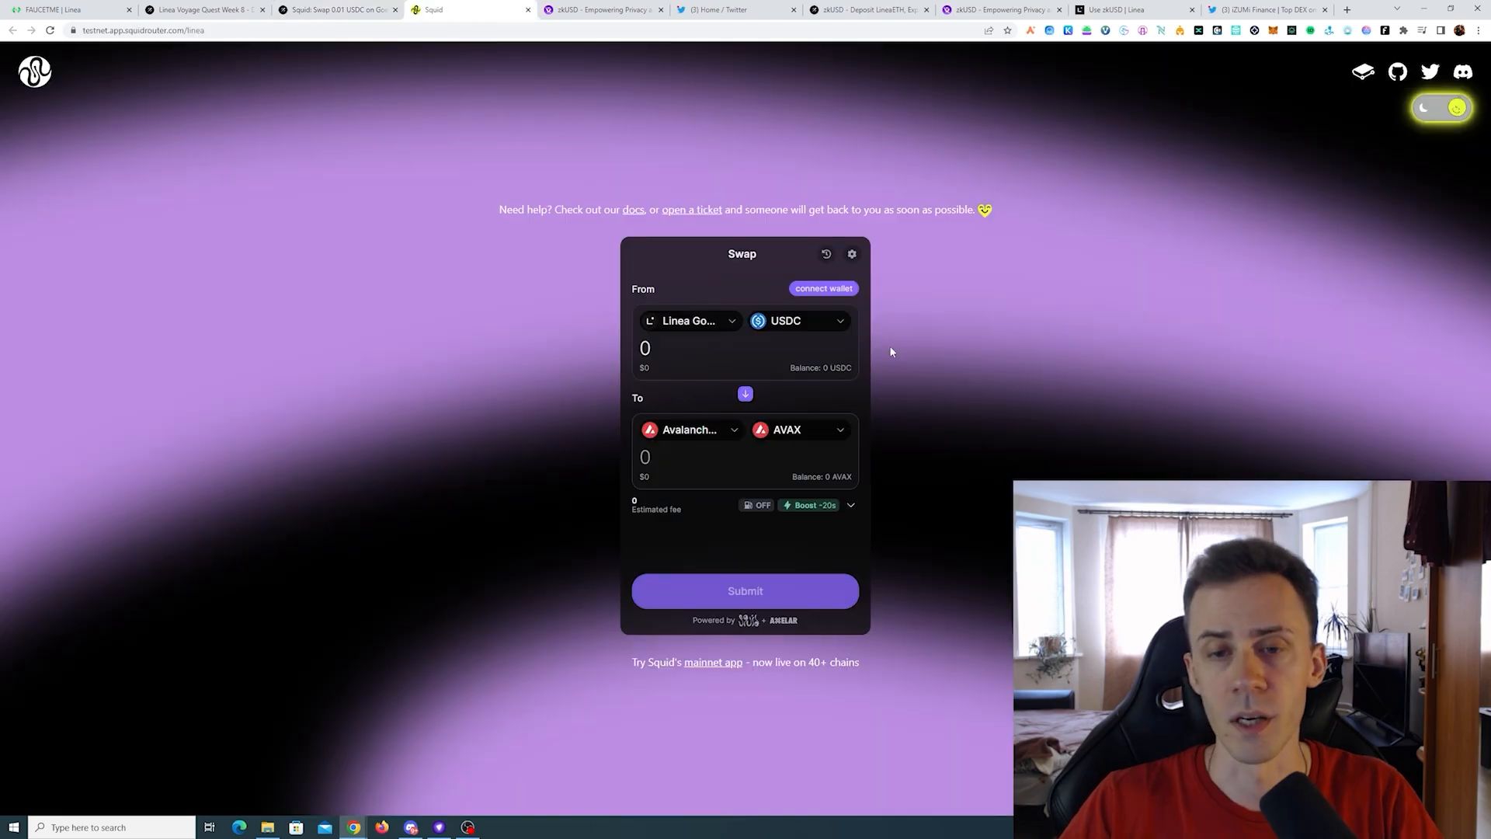
mouse_move(737, 336)
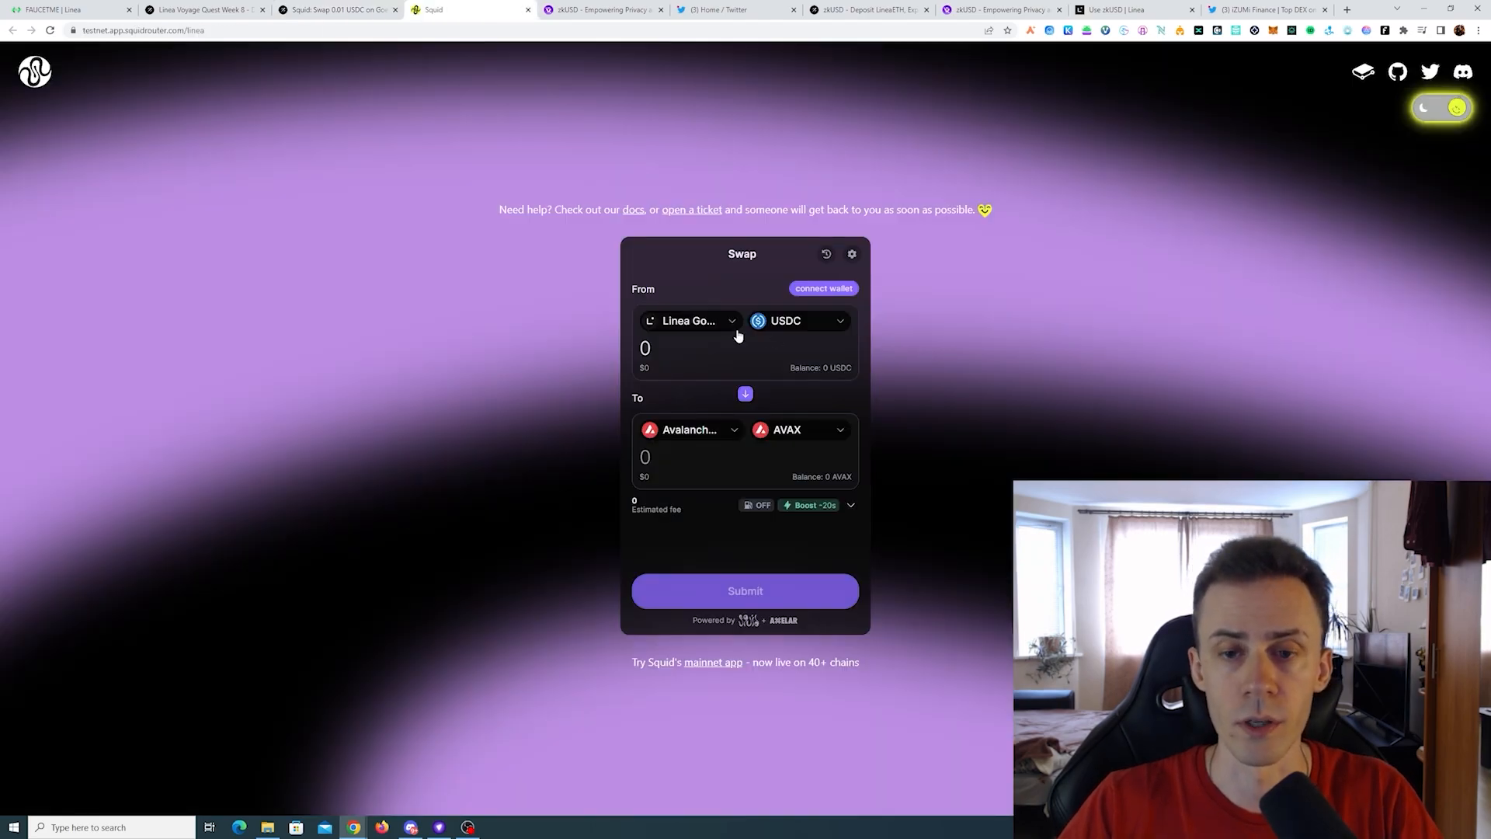
Connect MetaMask to Squid and enter 100 USDC, quoting about 0.1137 AVAX.
left_click(644, 348)
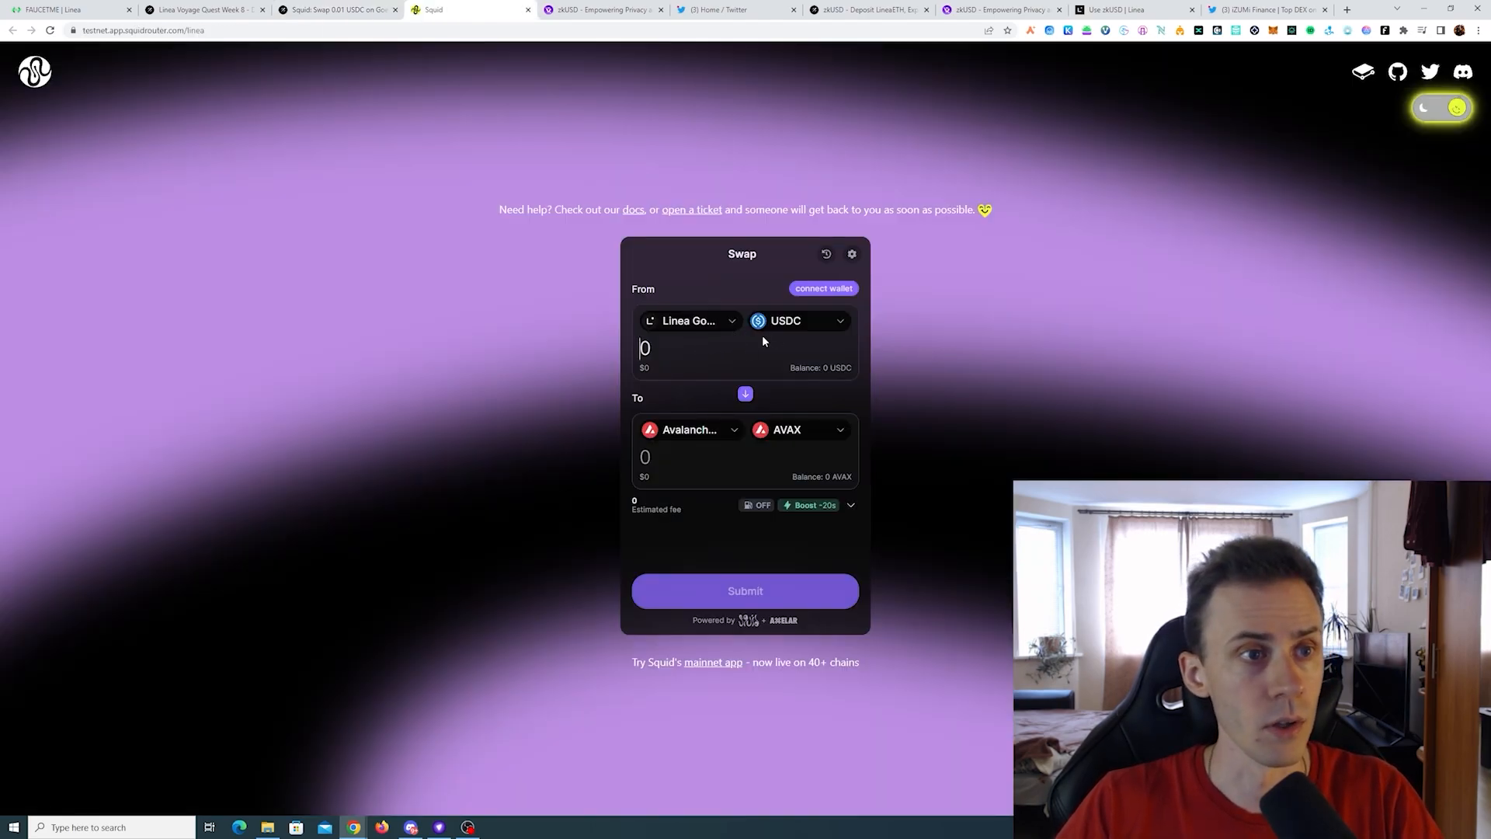
mouse_move(914, 314)
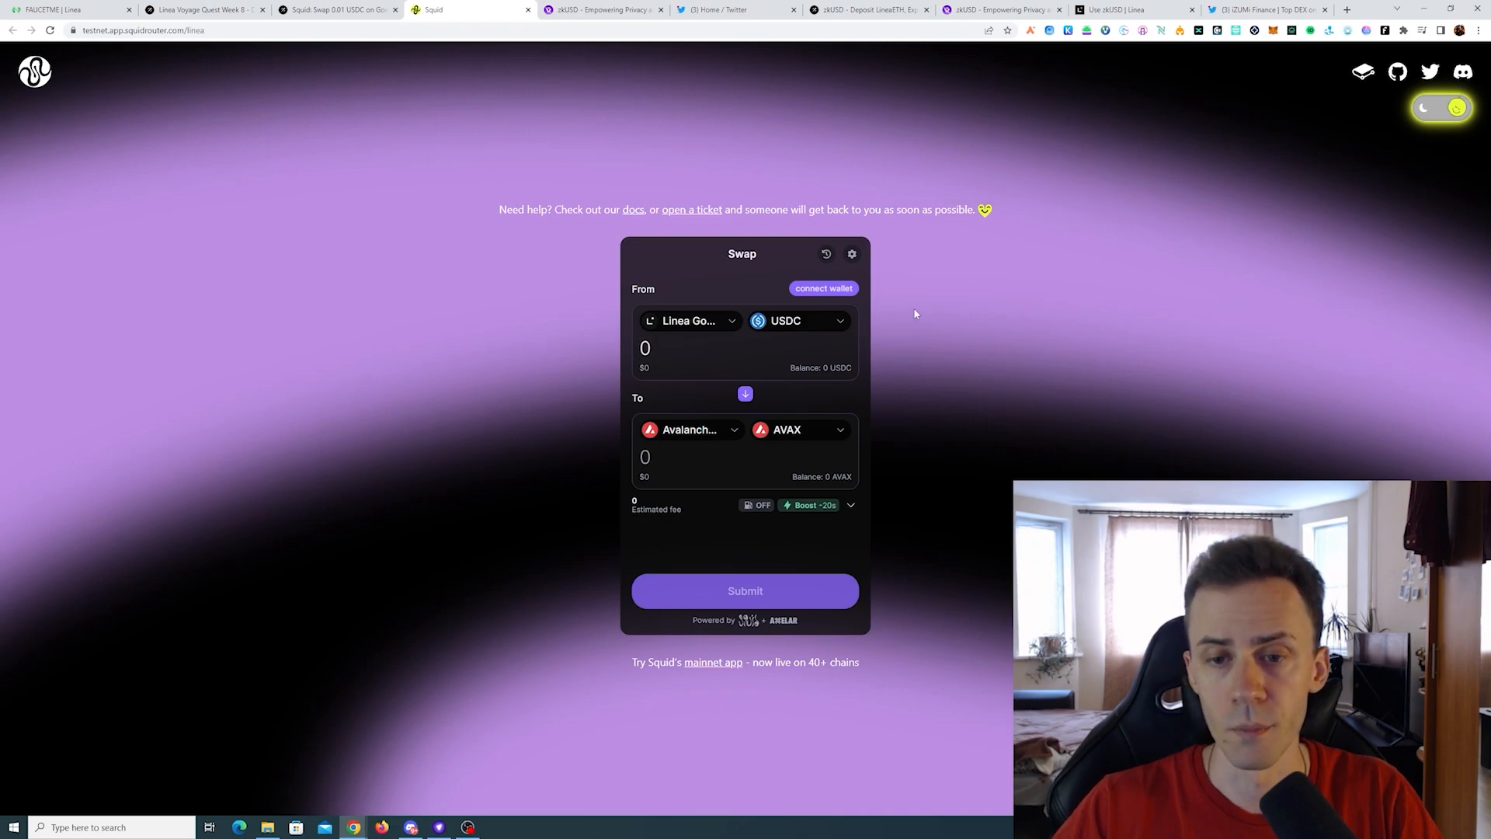
left_click(822, 288)
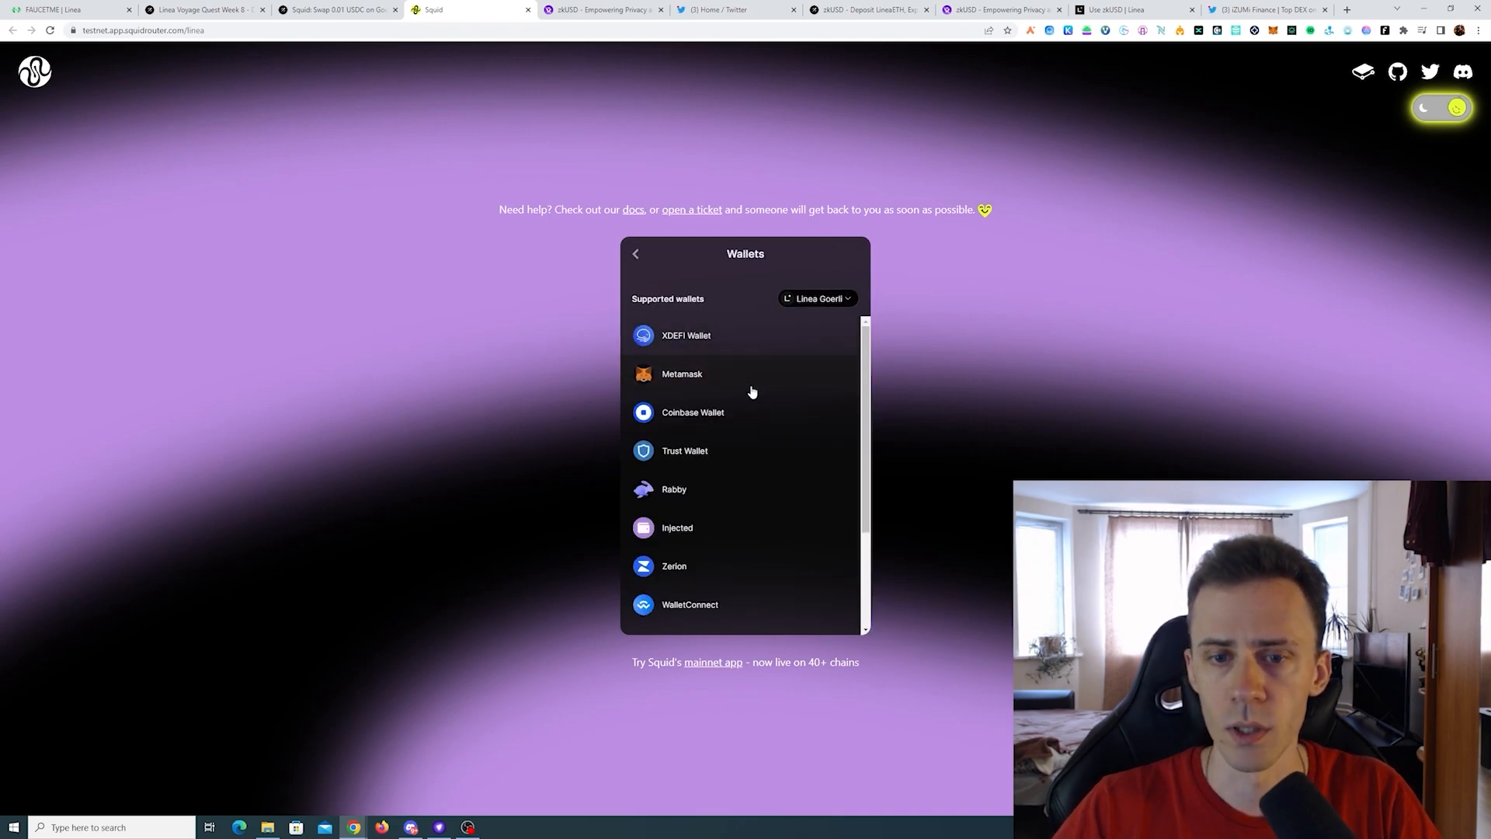
left_click(682, 373)
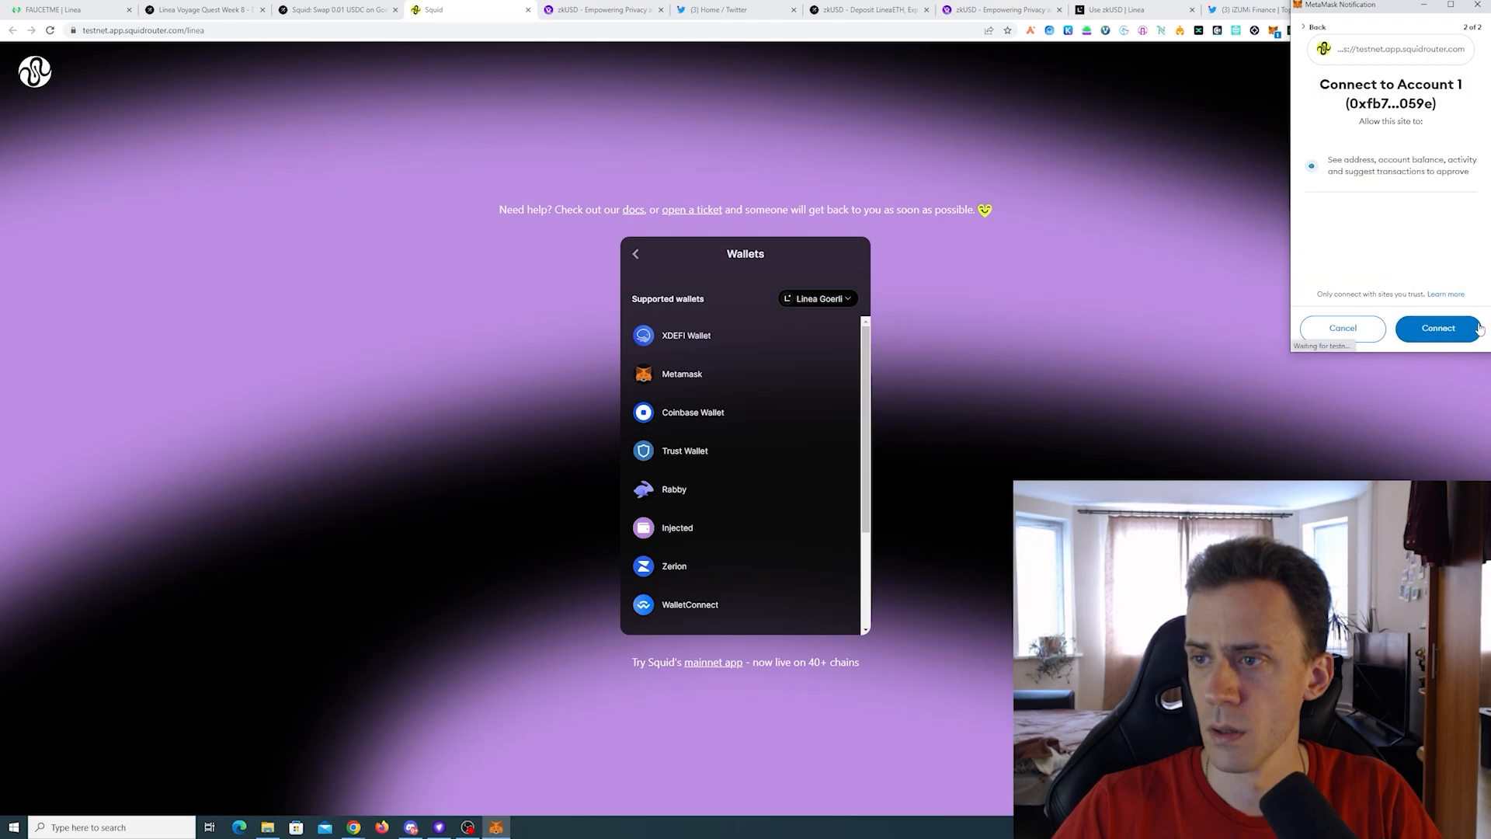
left_click(1437, 328)
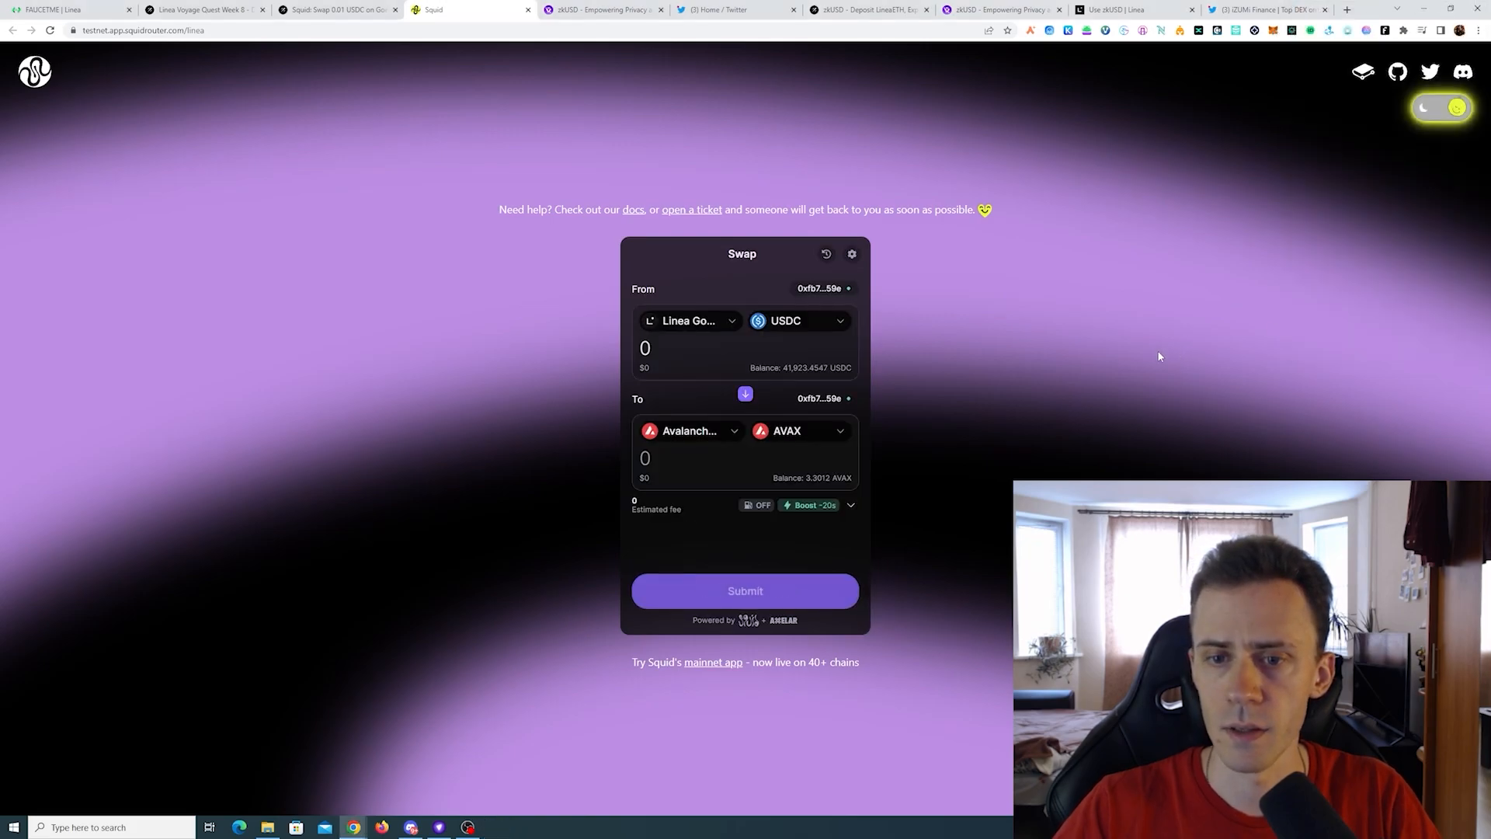
type("100")
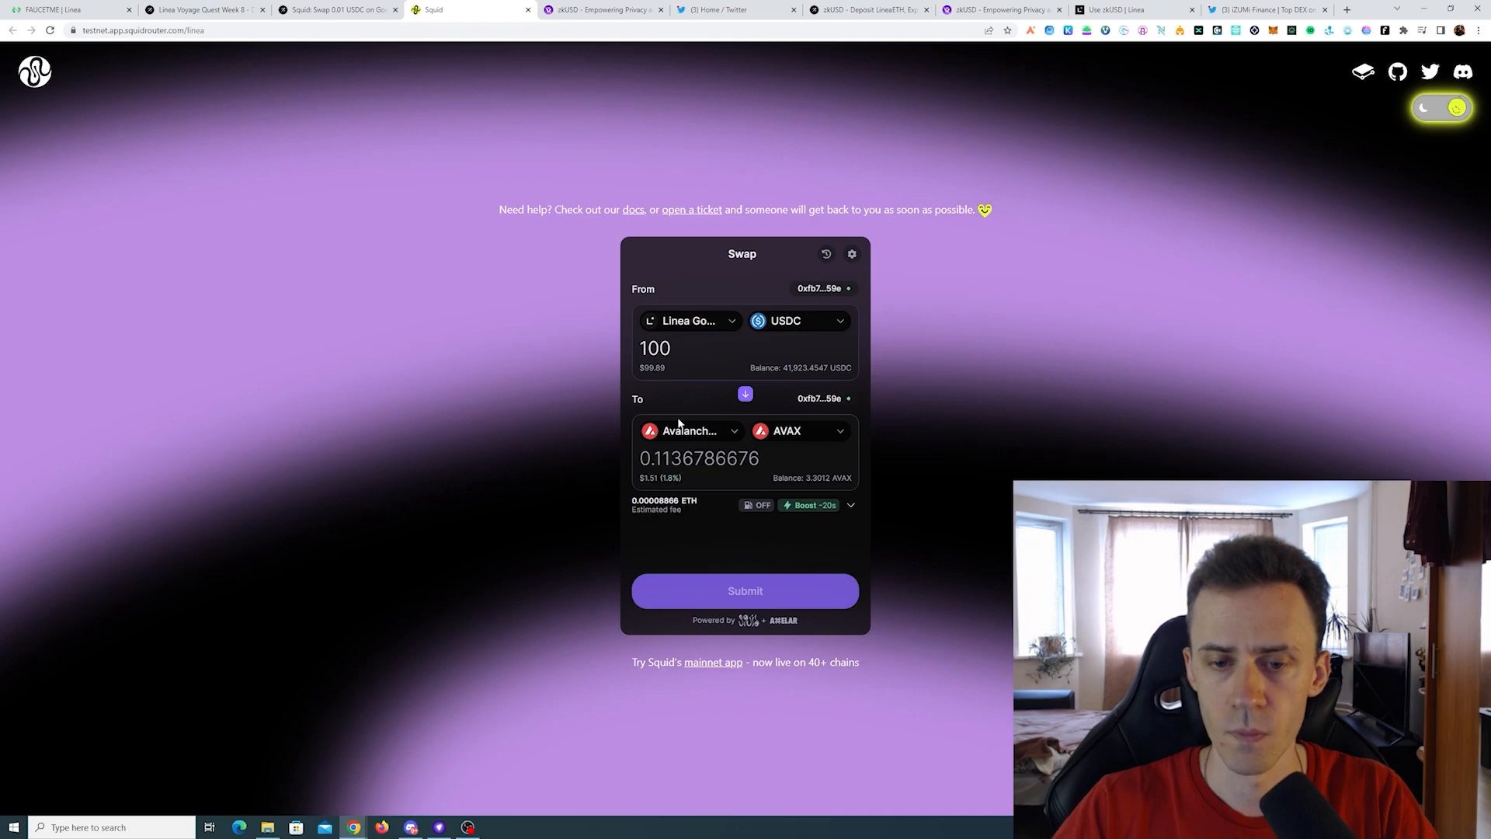
Start the 100 USDC swap and approve the USDC spending cap in MetaMask.
left_click(745, 590)
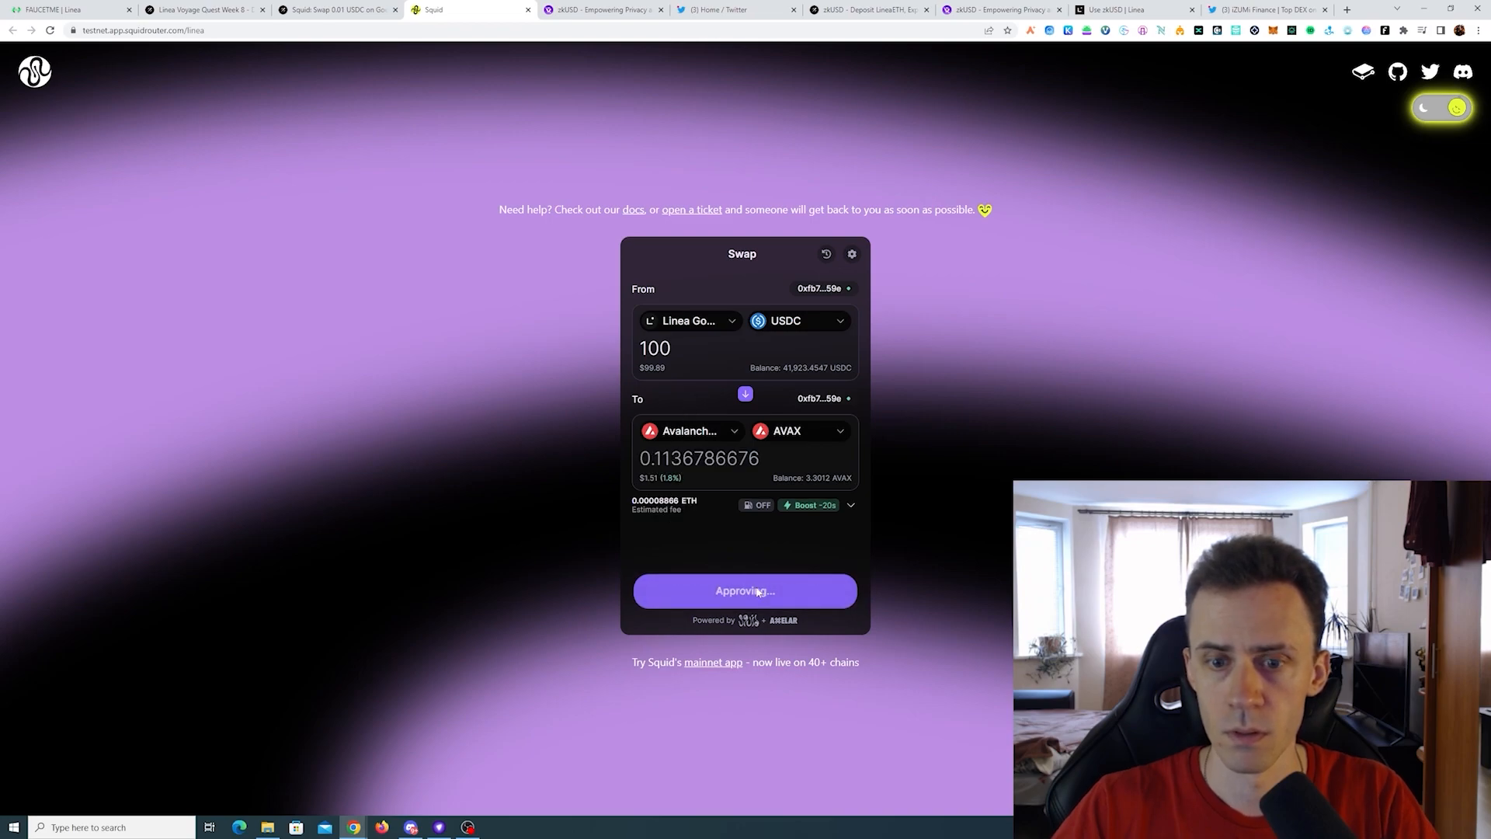
left_click(745, 590)
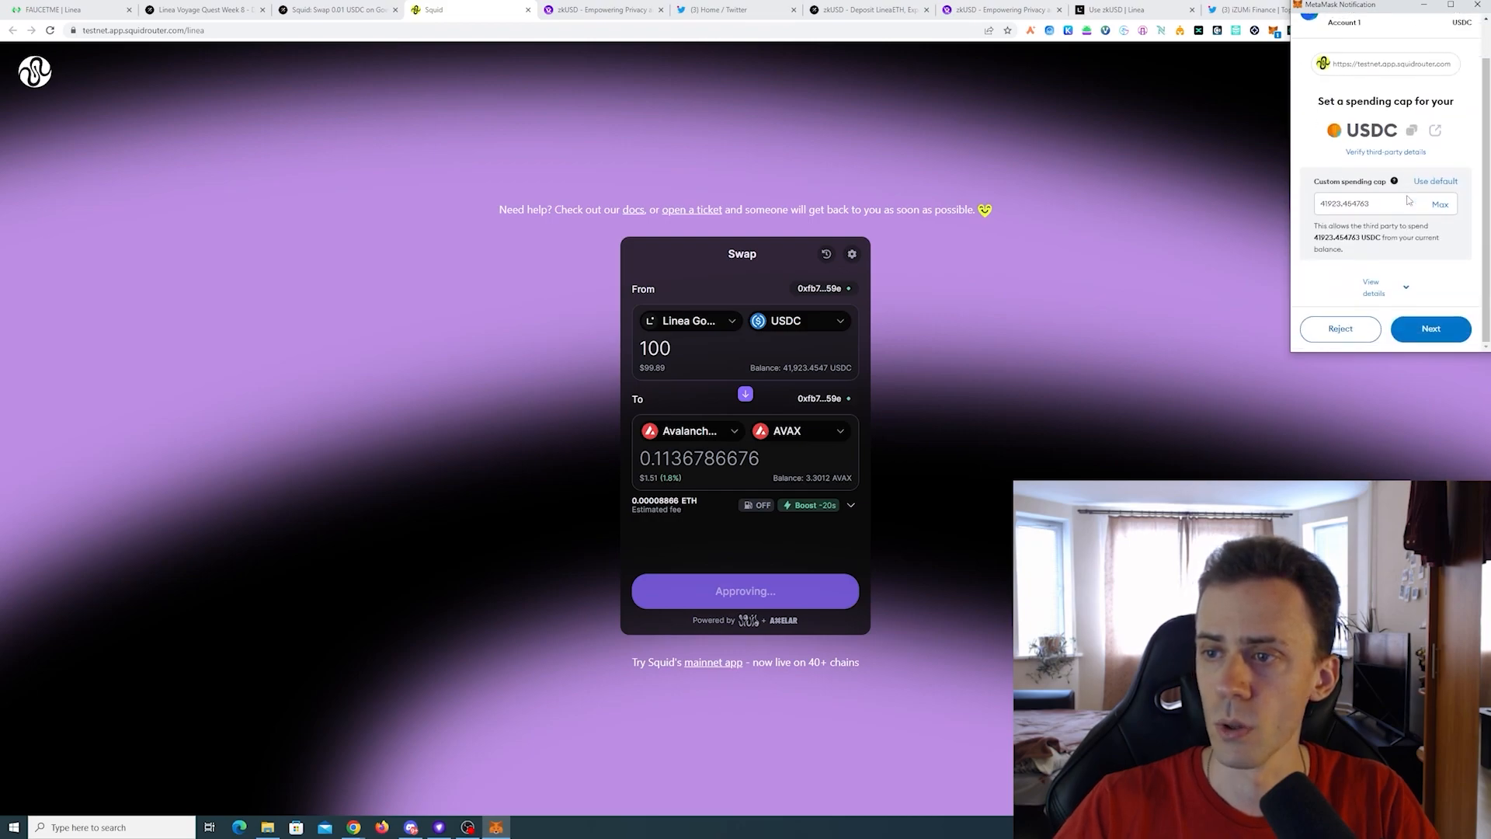
left_click(1431, 328)
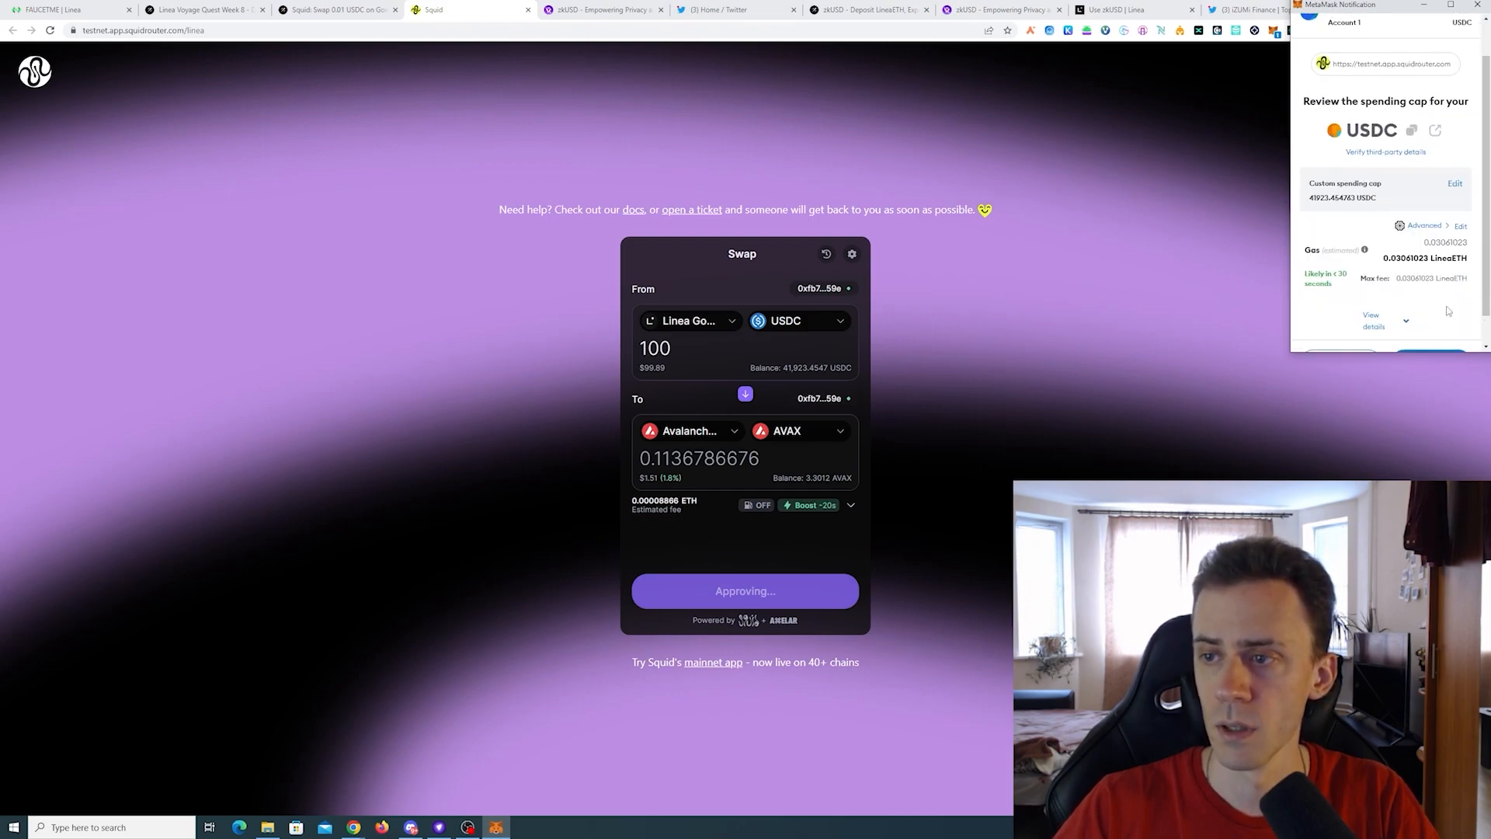
left_click(1460, 225)
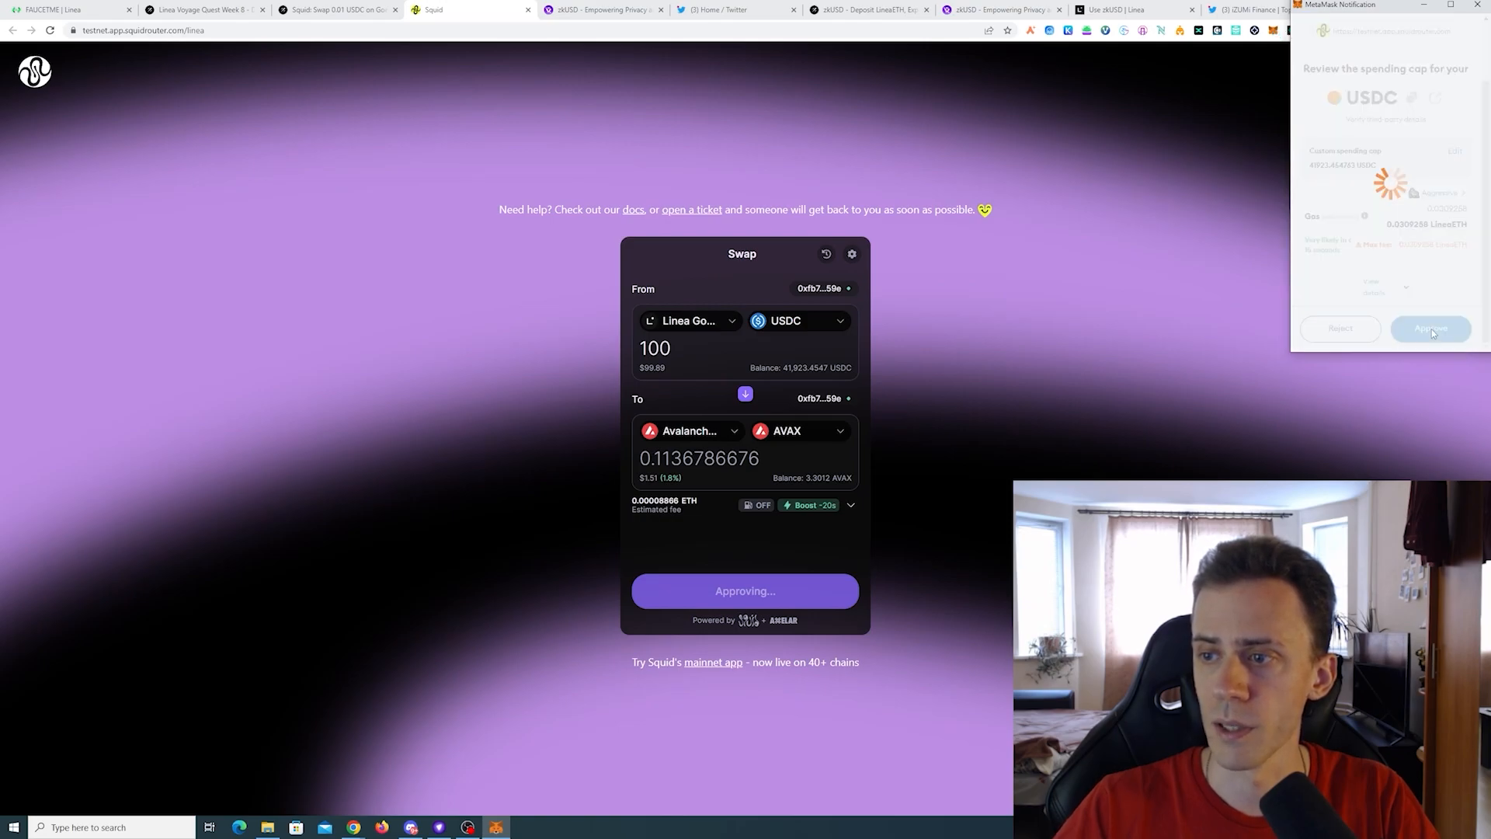
left_click(1430, 328)
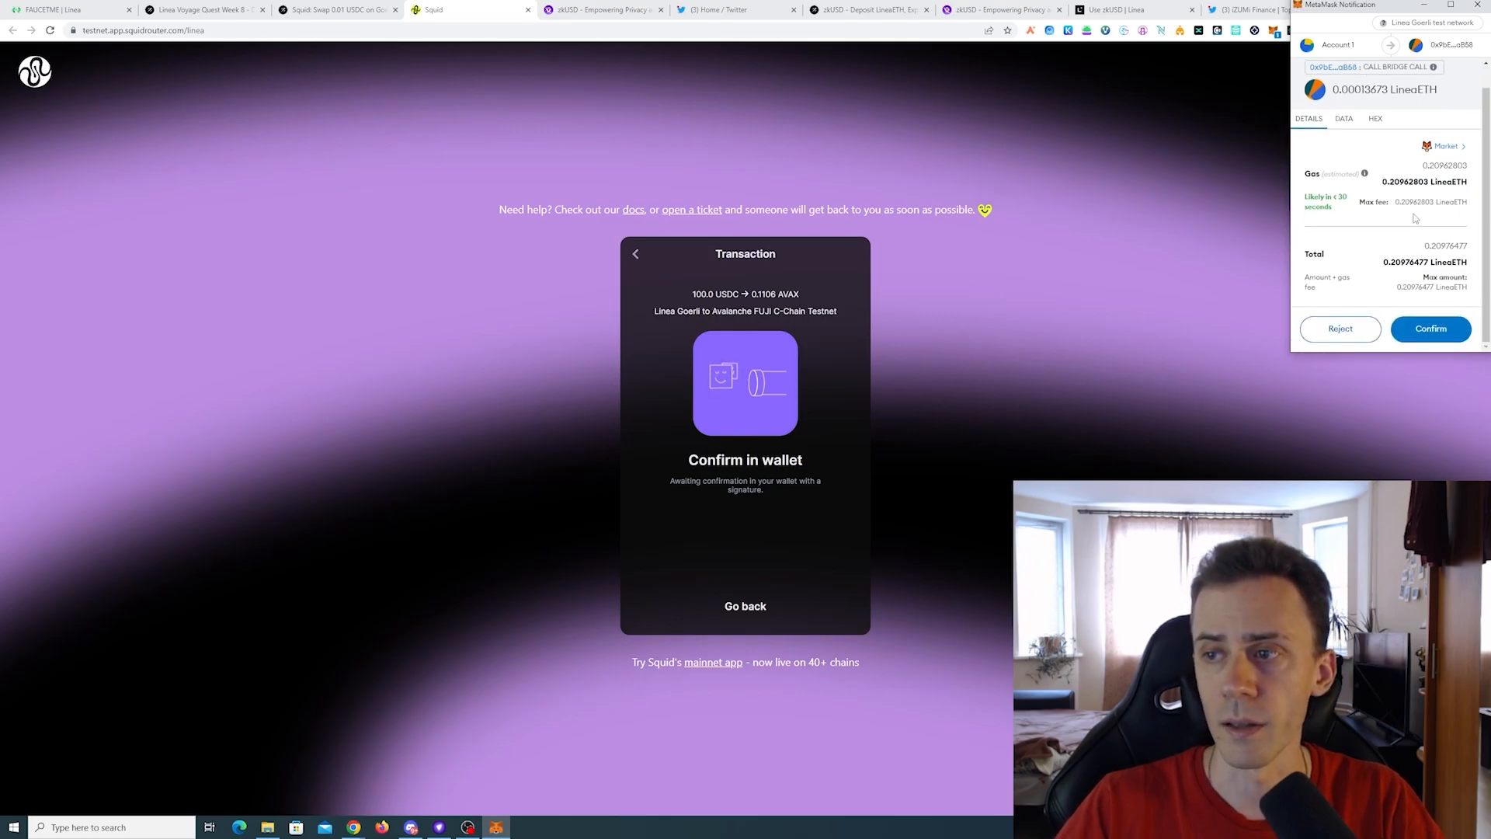
Confirm the swap to 0.1106 AVAX on Avalanche Fuji with aggressive gas.
left_click(1445, 145)
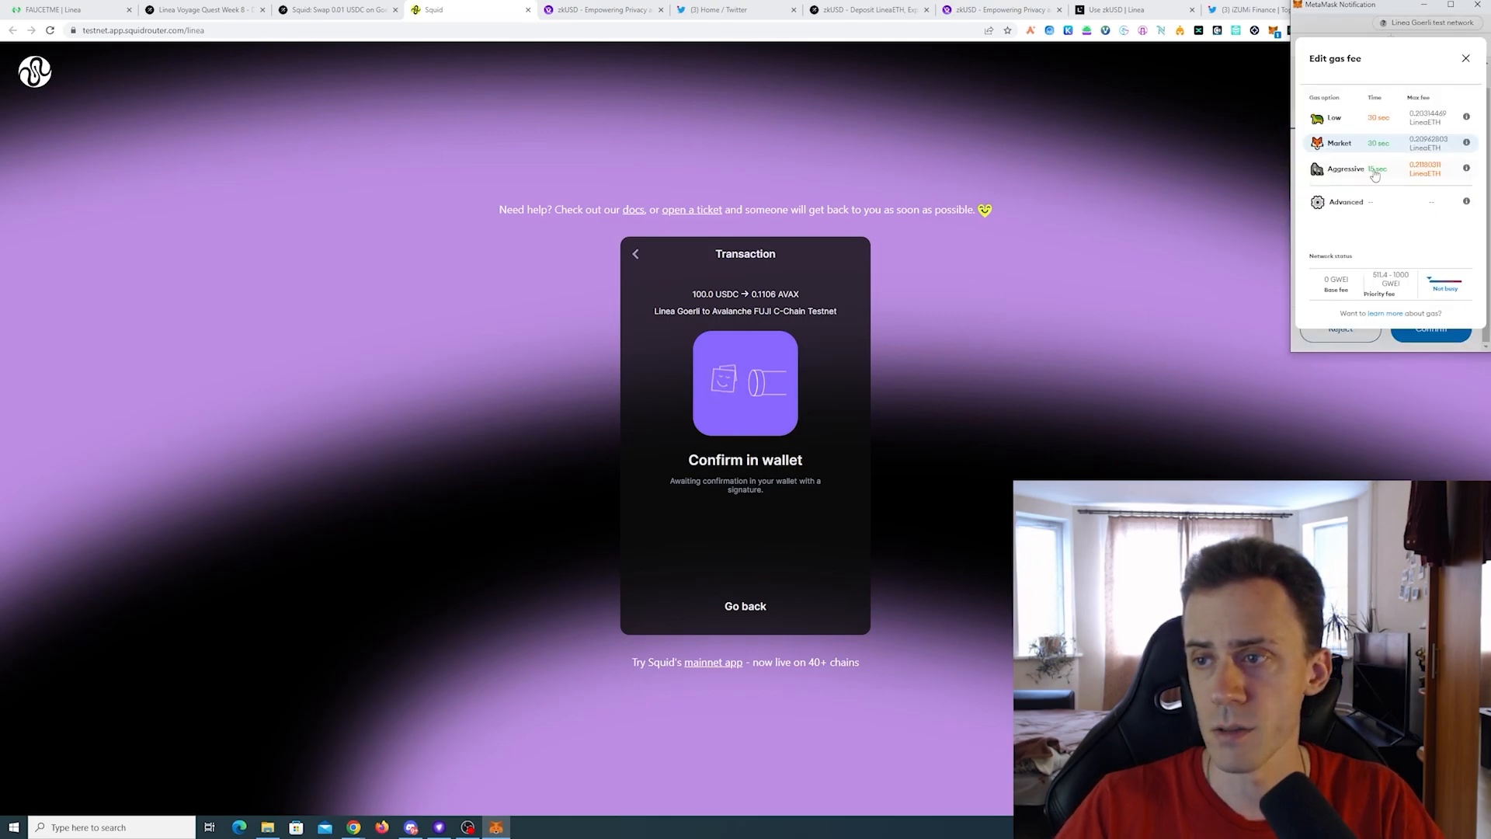
left_click(1346, 168)
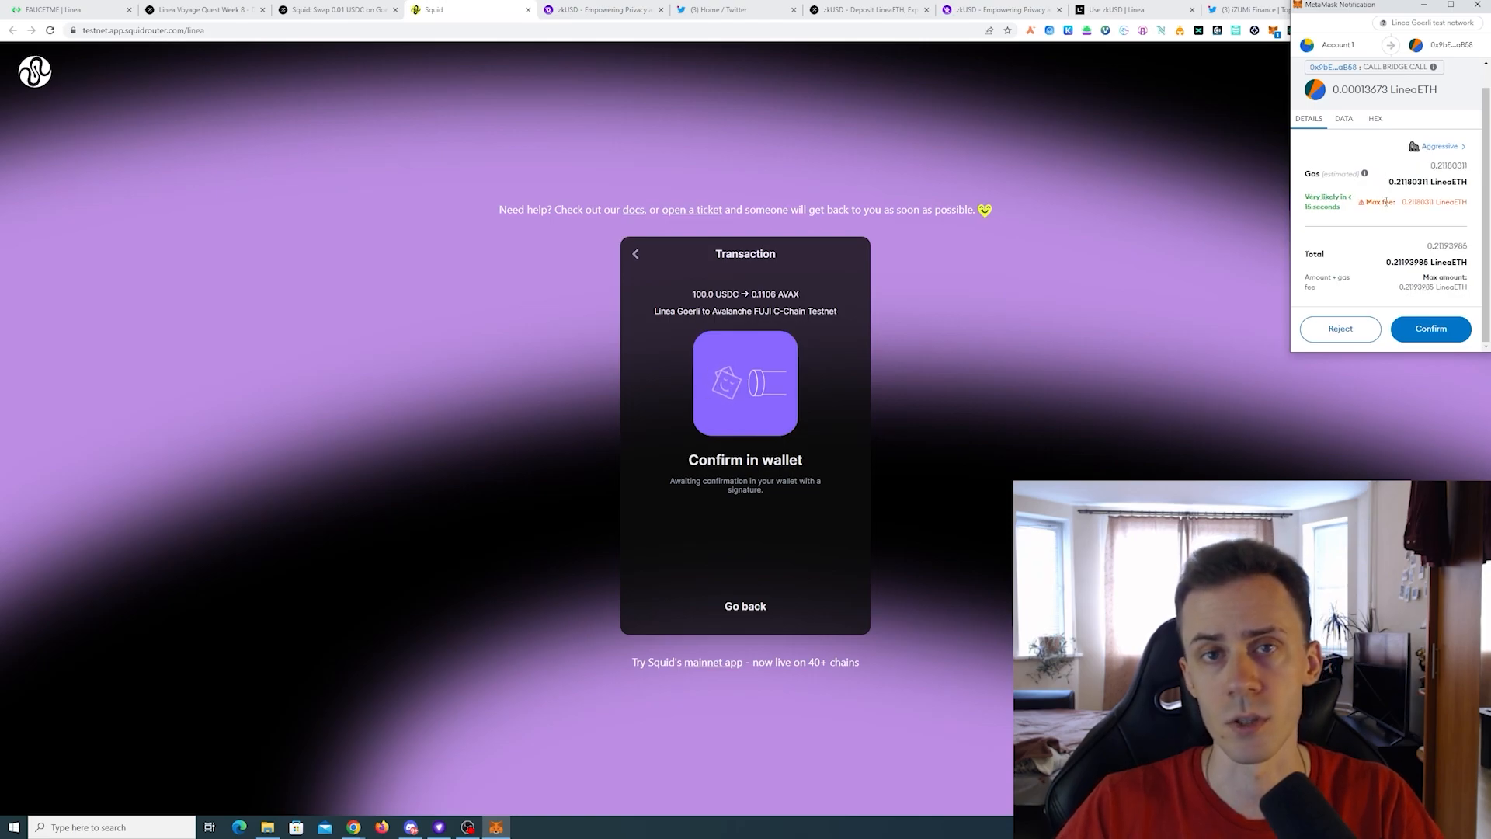
left_click(1430, 327)
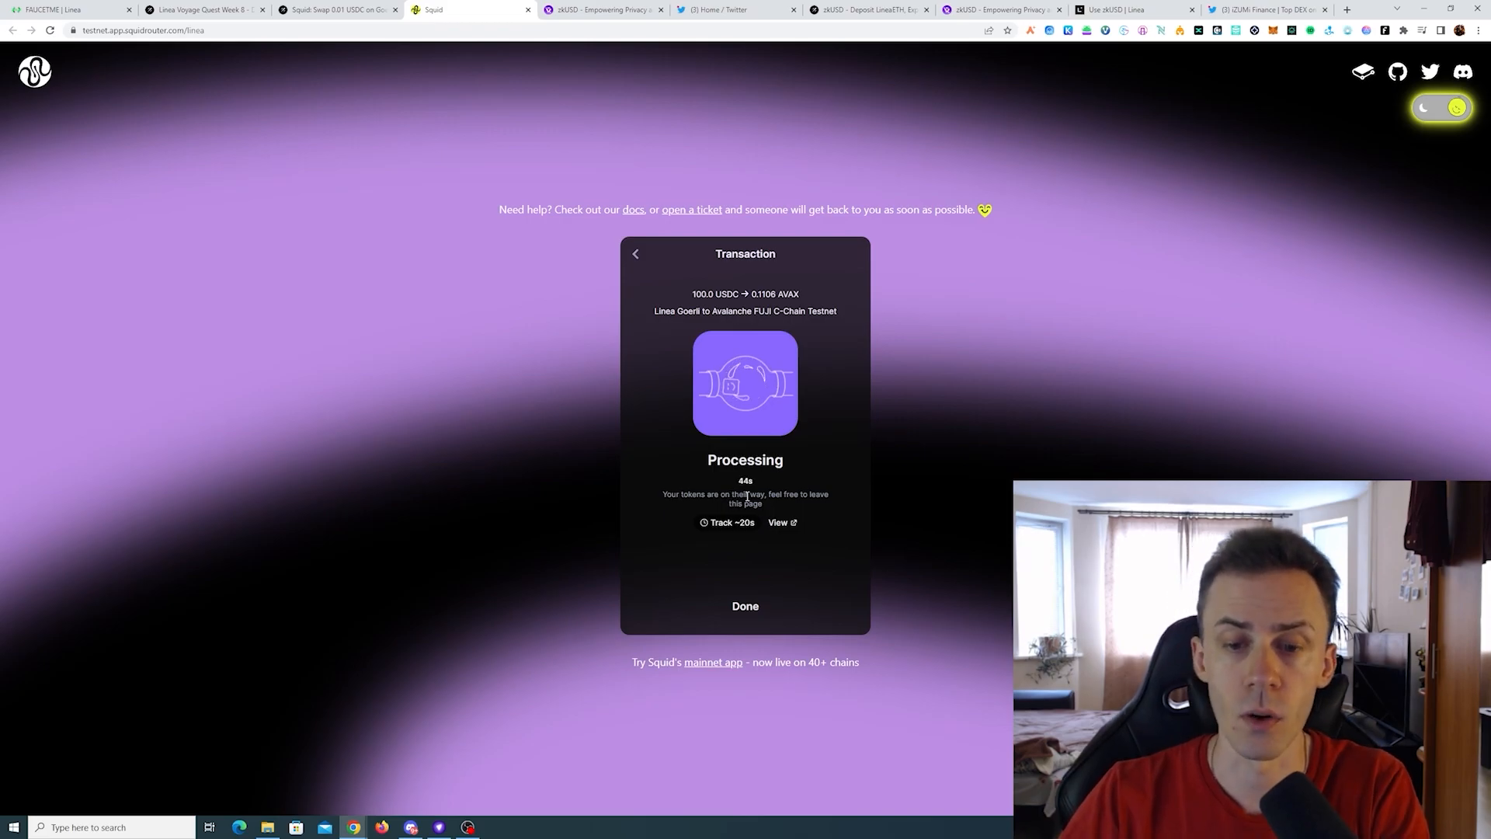
On Squid's testnet page, enter 100 USDC to aUSDC and enable arrival gas.
left_click(336, 9)
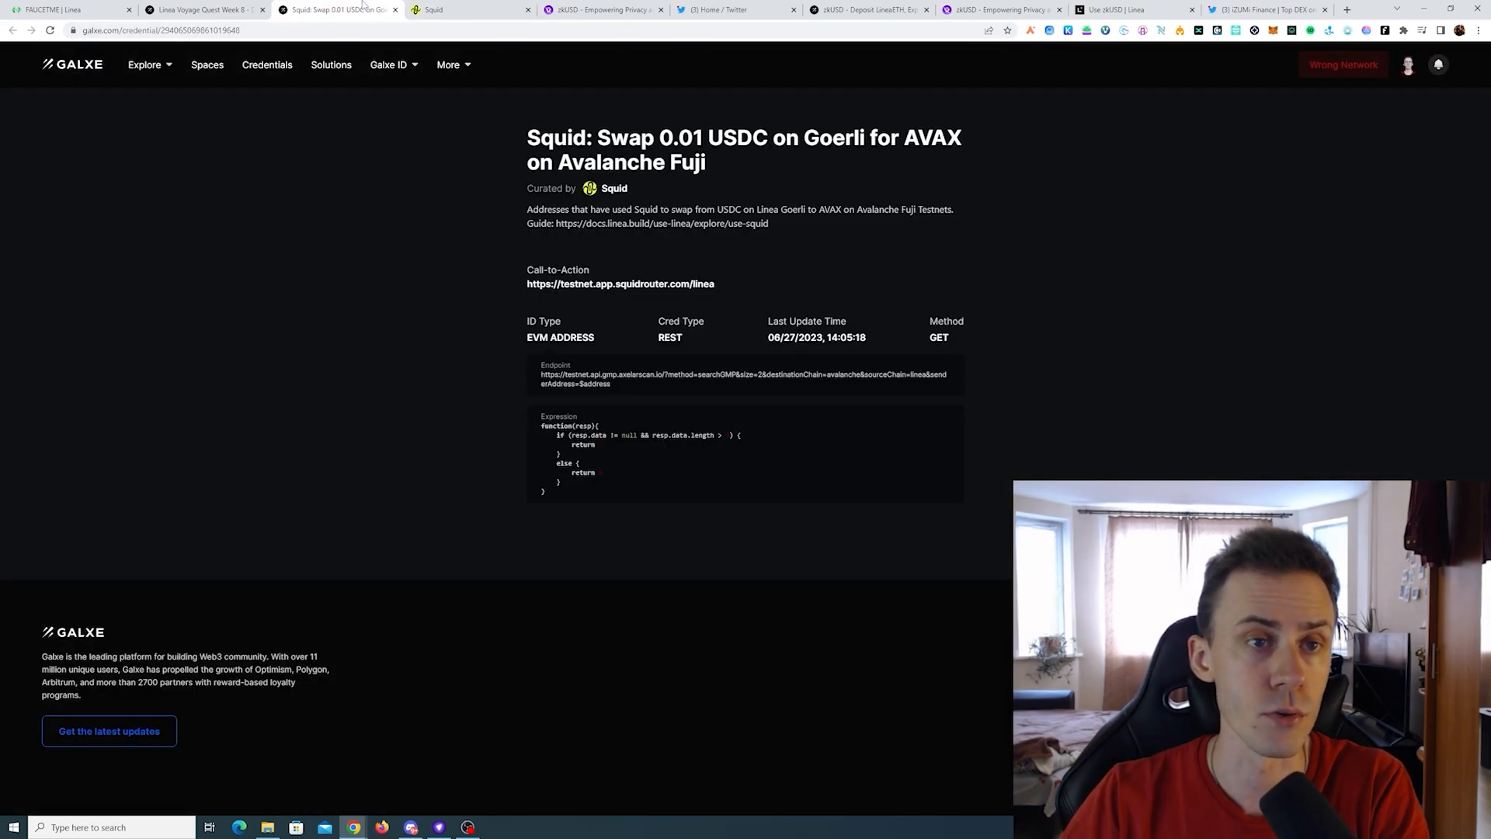
left_click(200, 9)
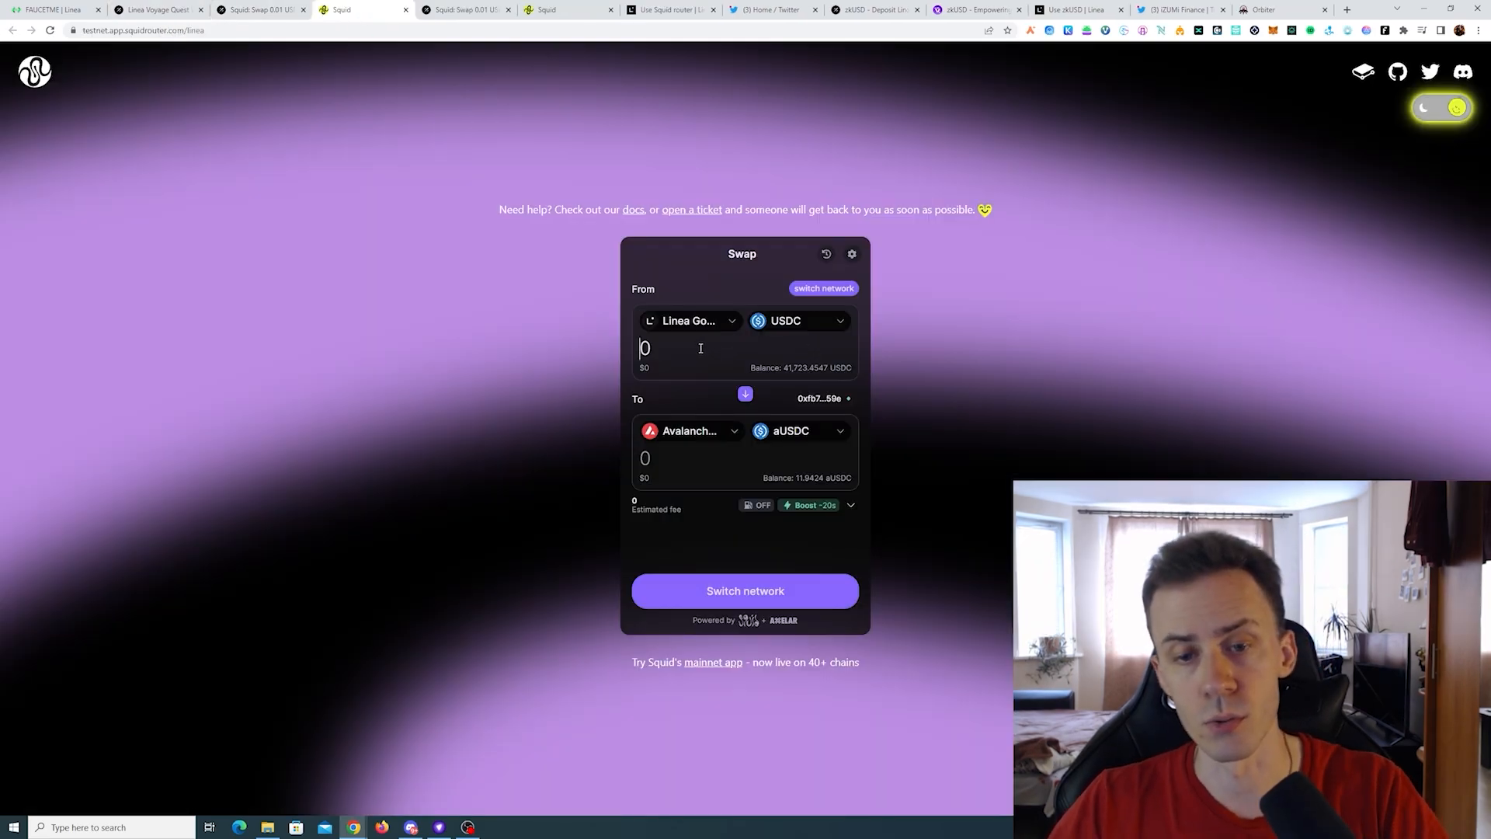
type("100")
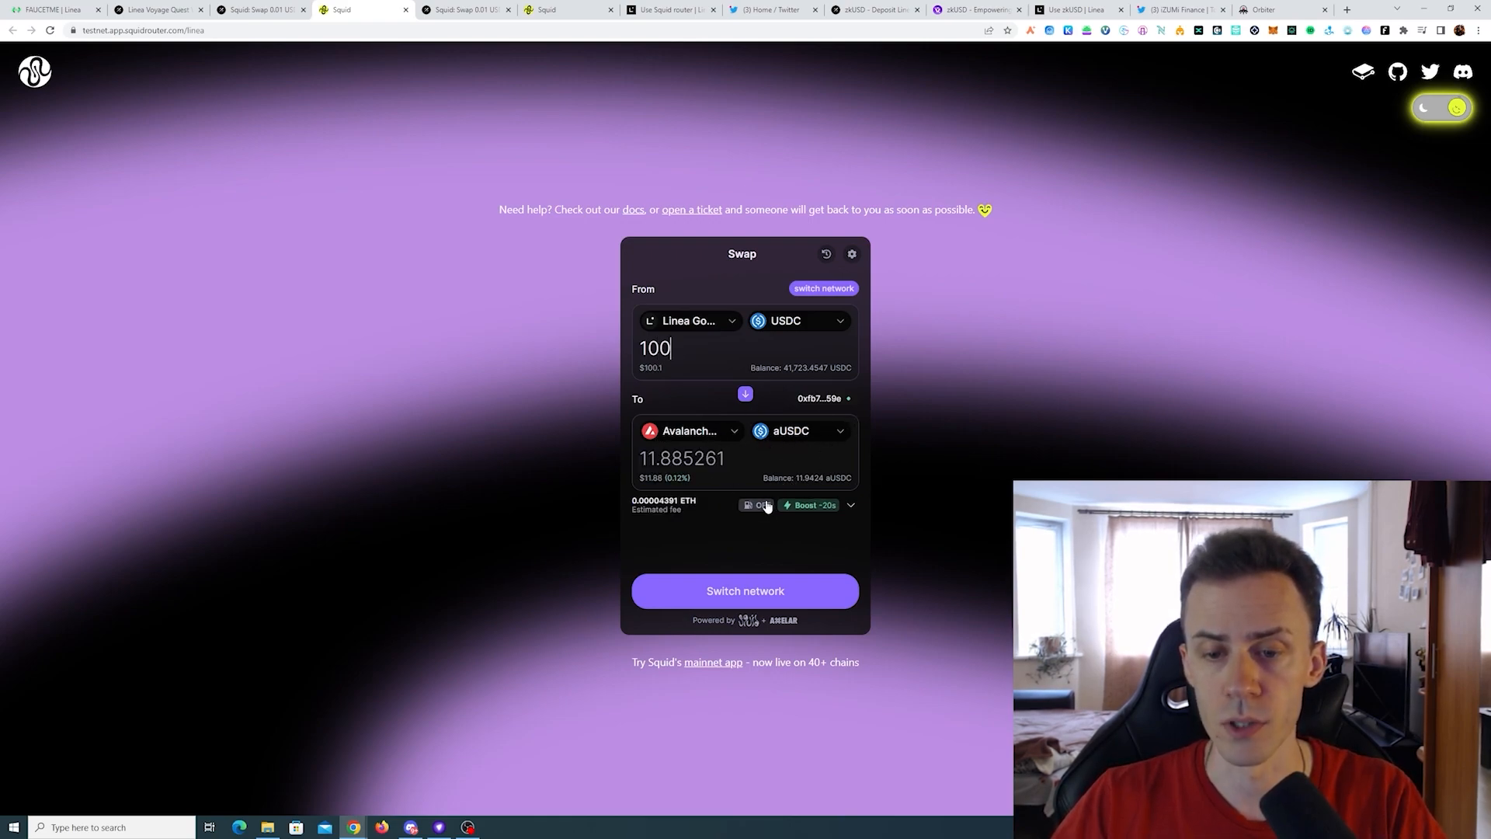
left_click(850, 505)
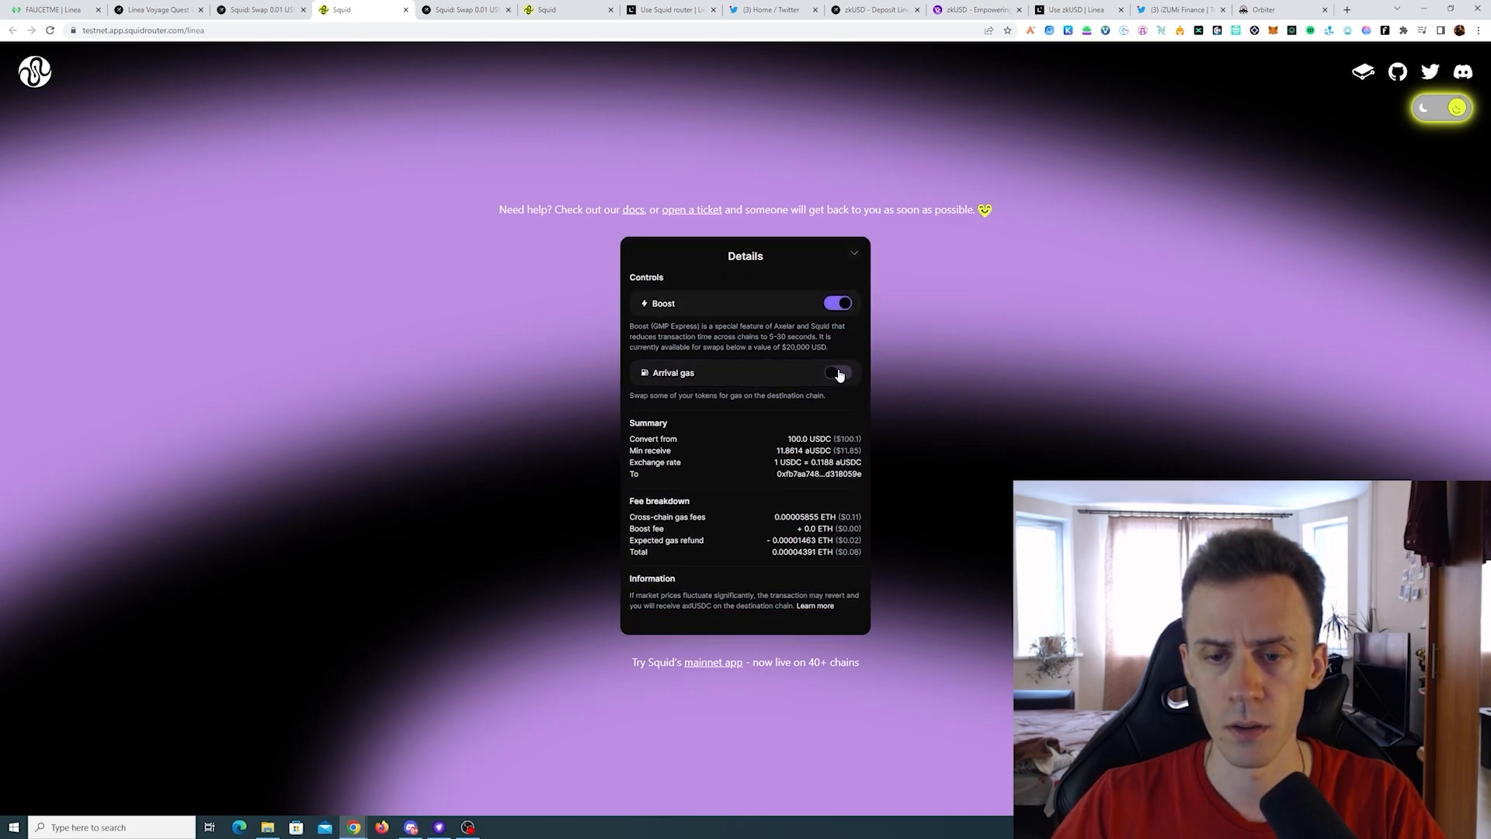
left_click(837, 372)
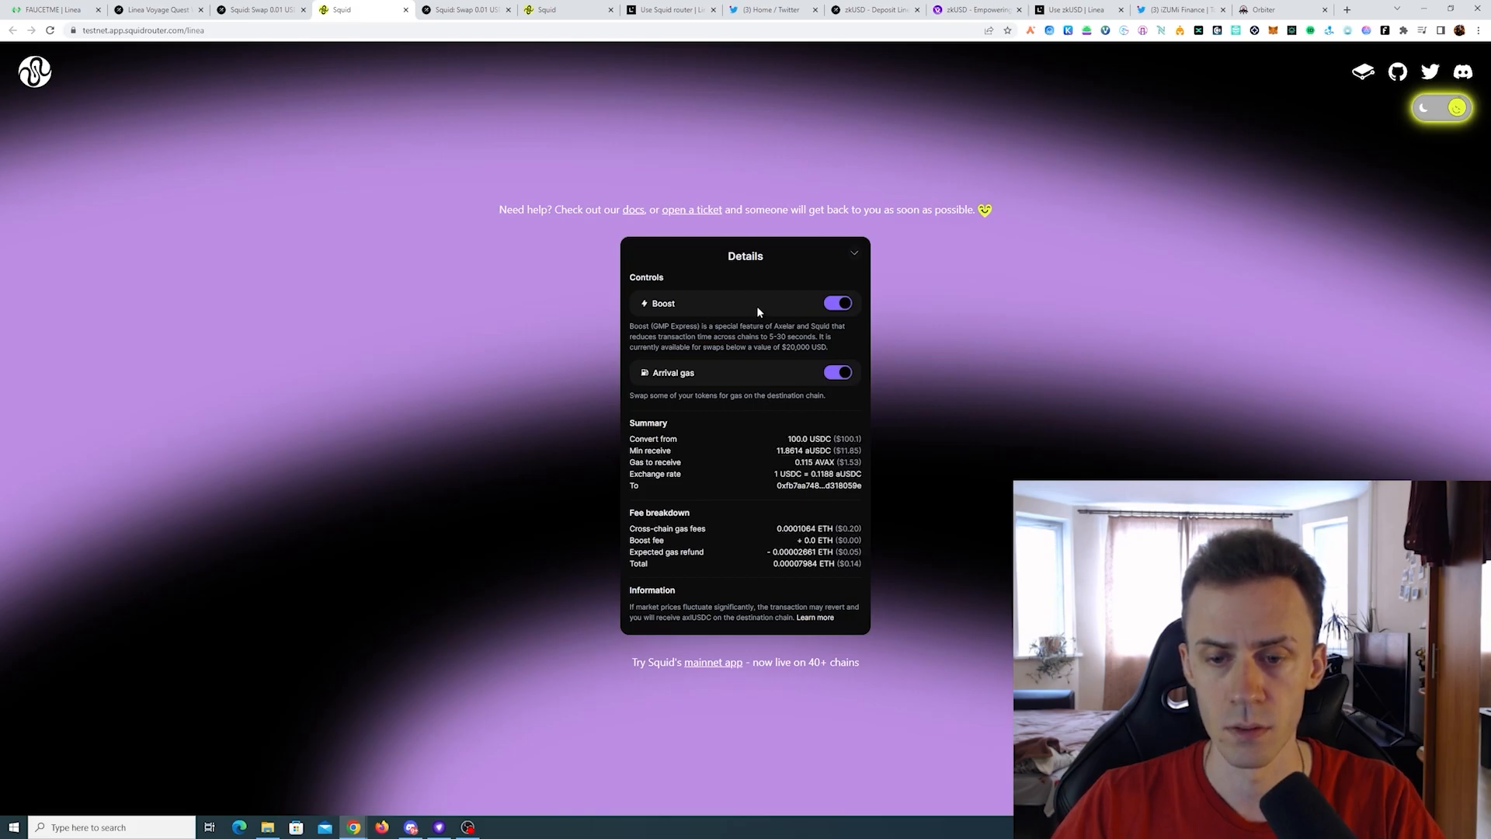
left_click(853, 254)
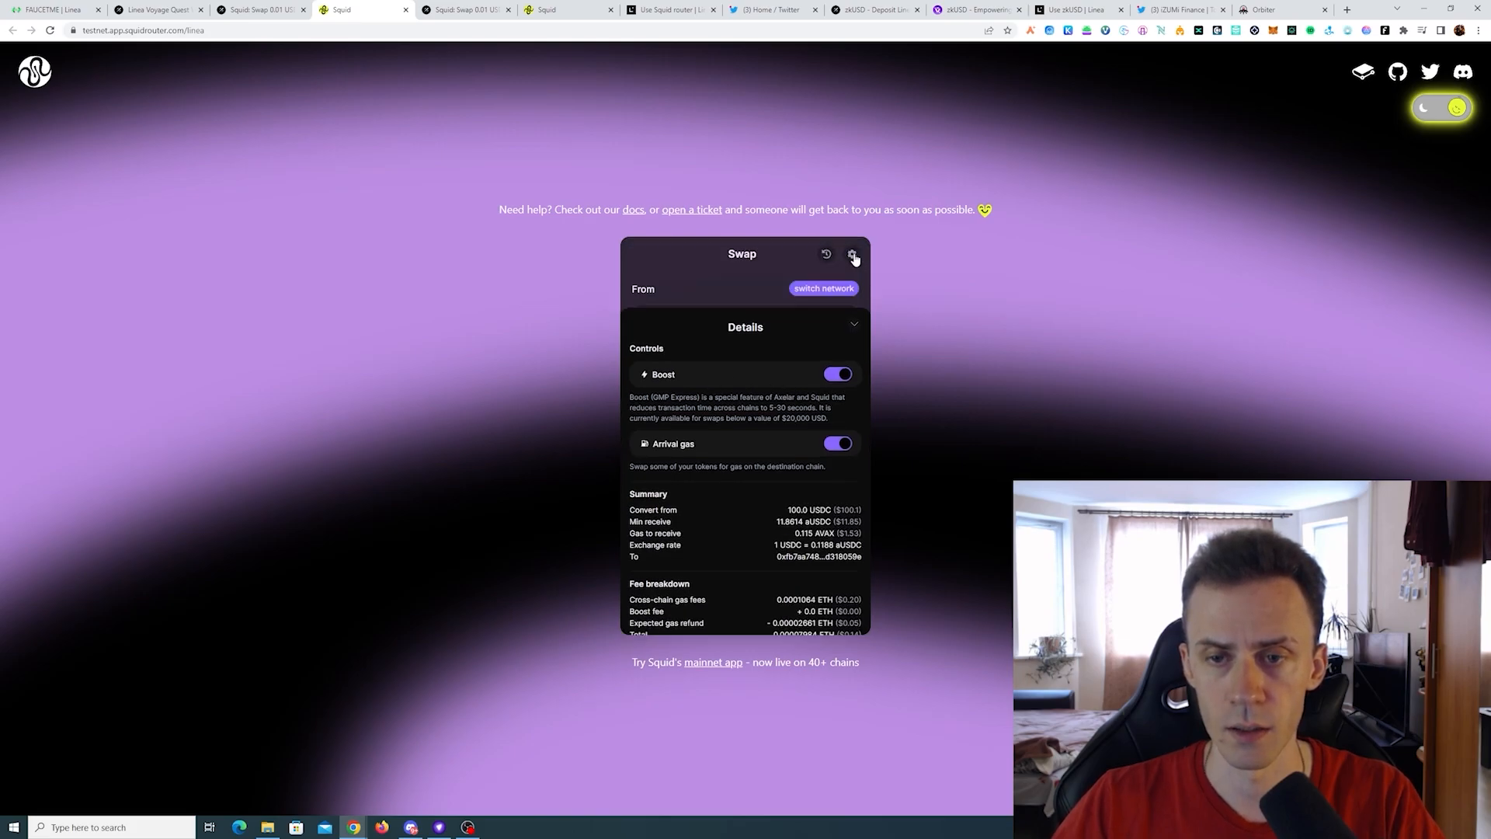
left_click(852, 254)
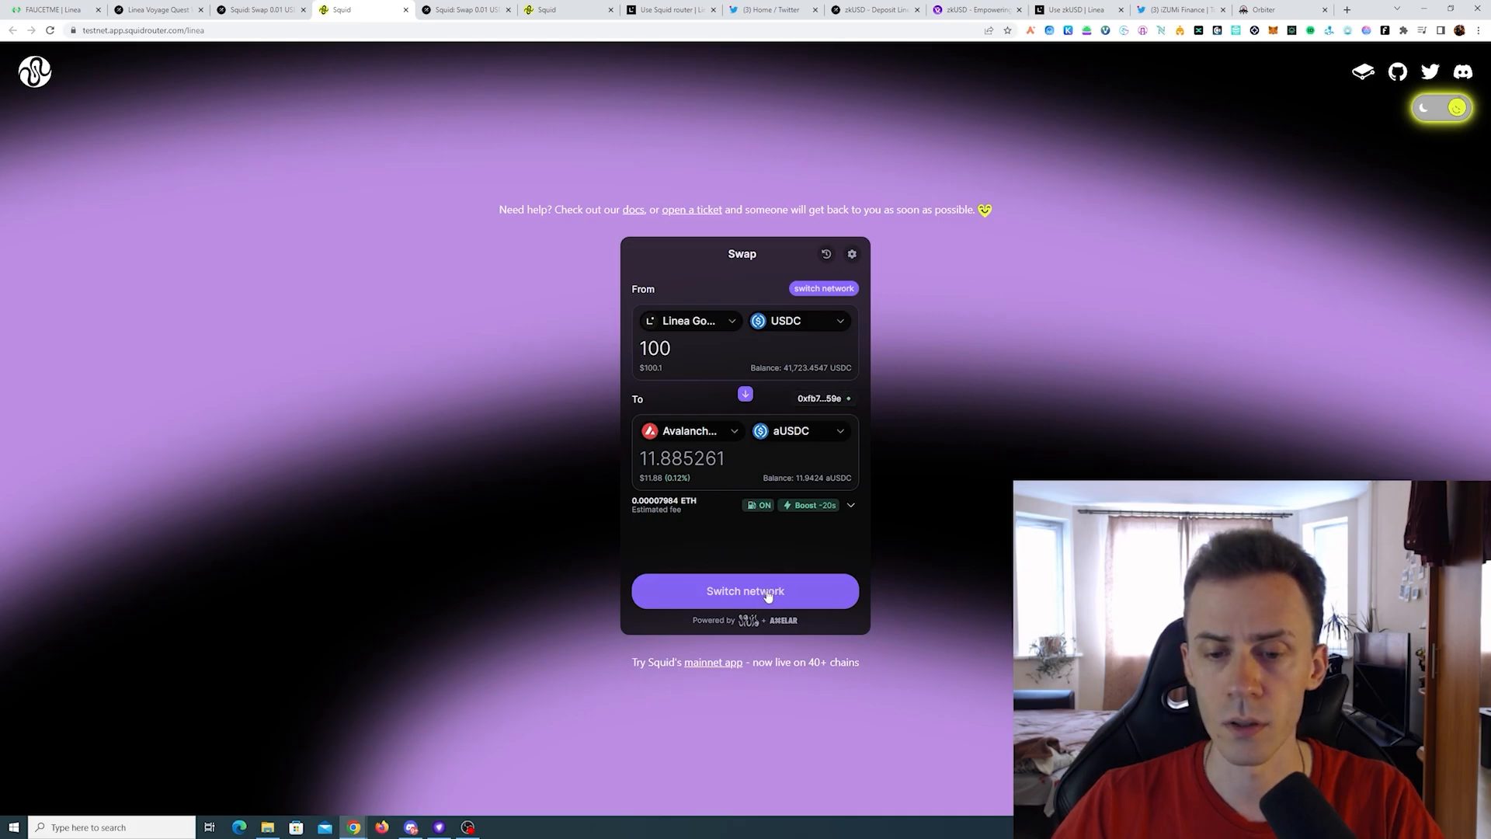
mouse_move(1376, 350)
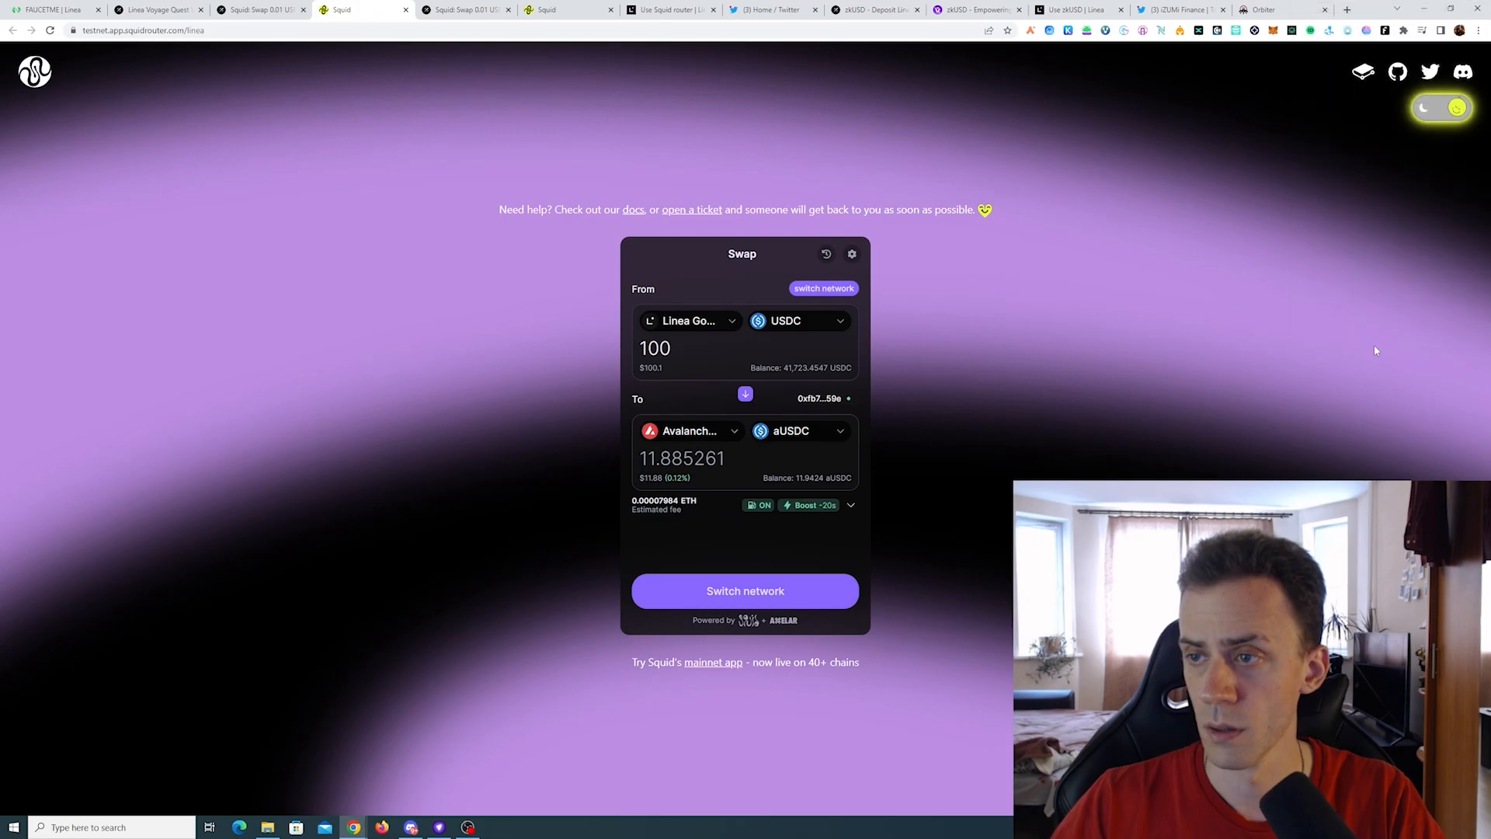
Swap 100 USDC for about 11.86 aUSDC and bring it to wallet confirmation.
left_click(745, 591)
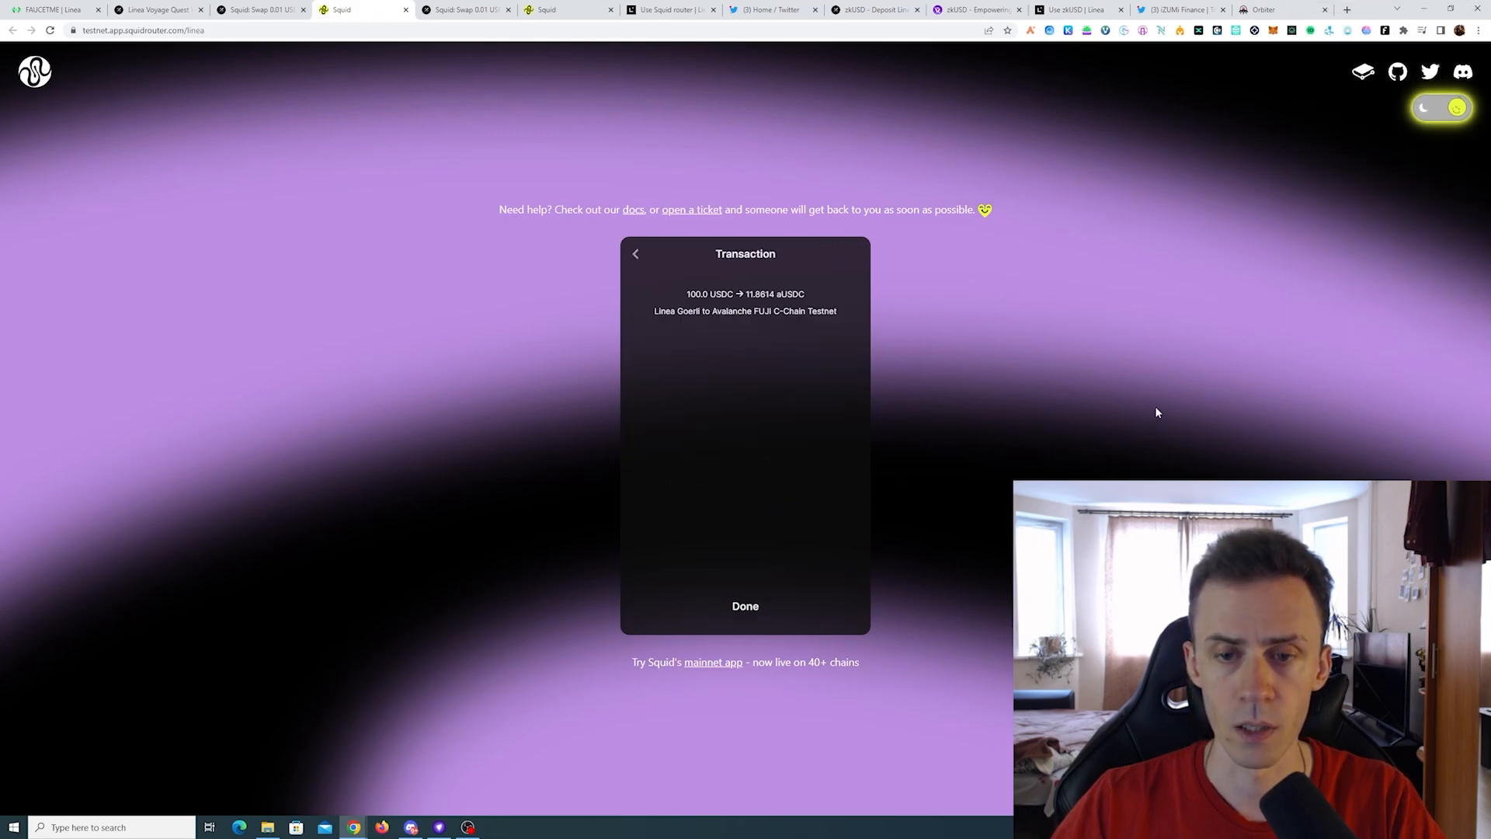
left_click(745, 605)
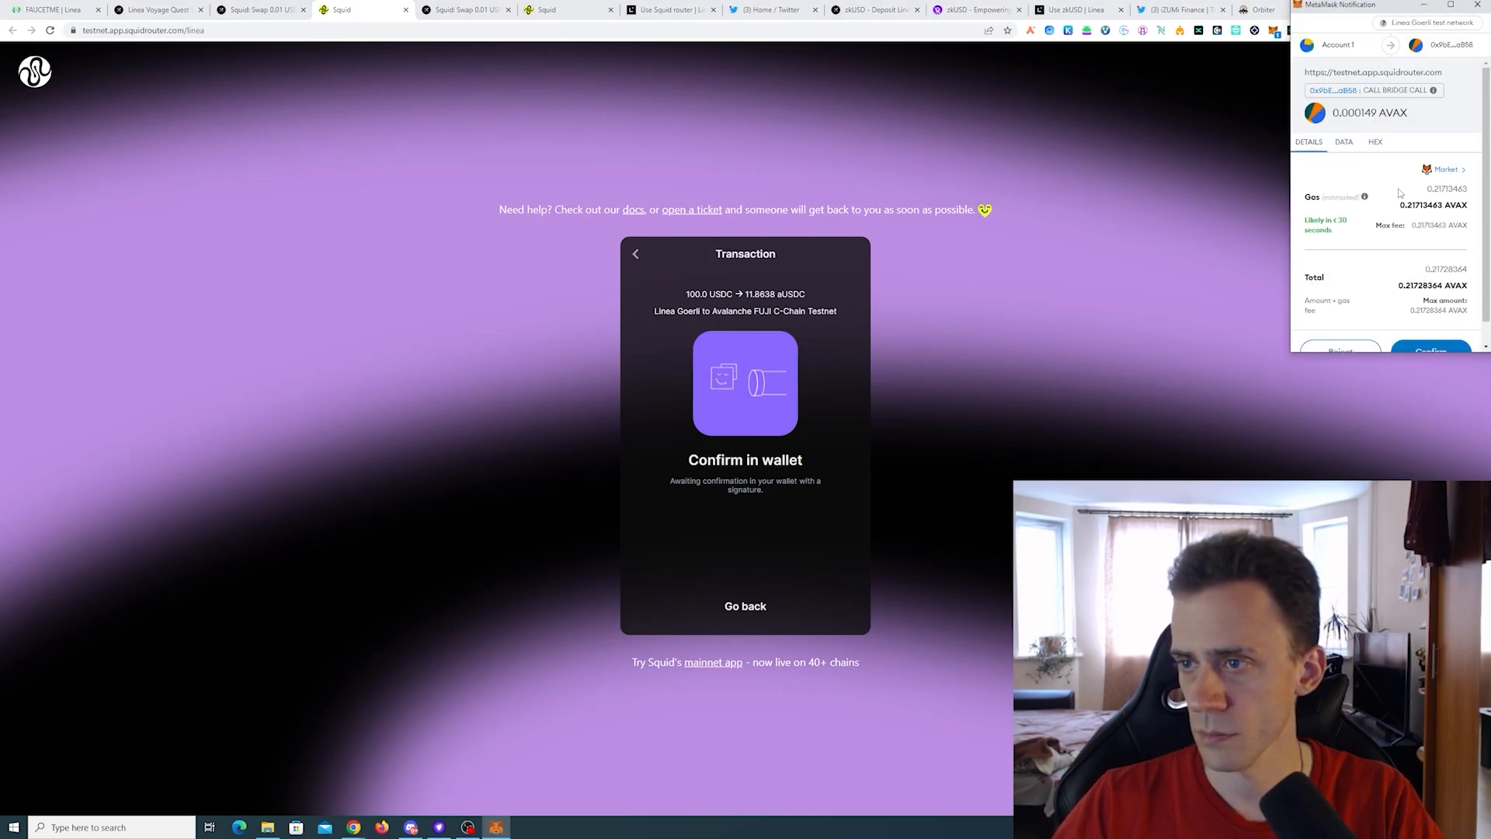
left_click(141, 9)
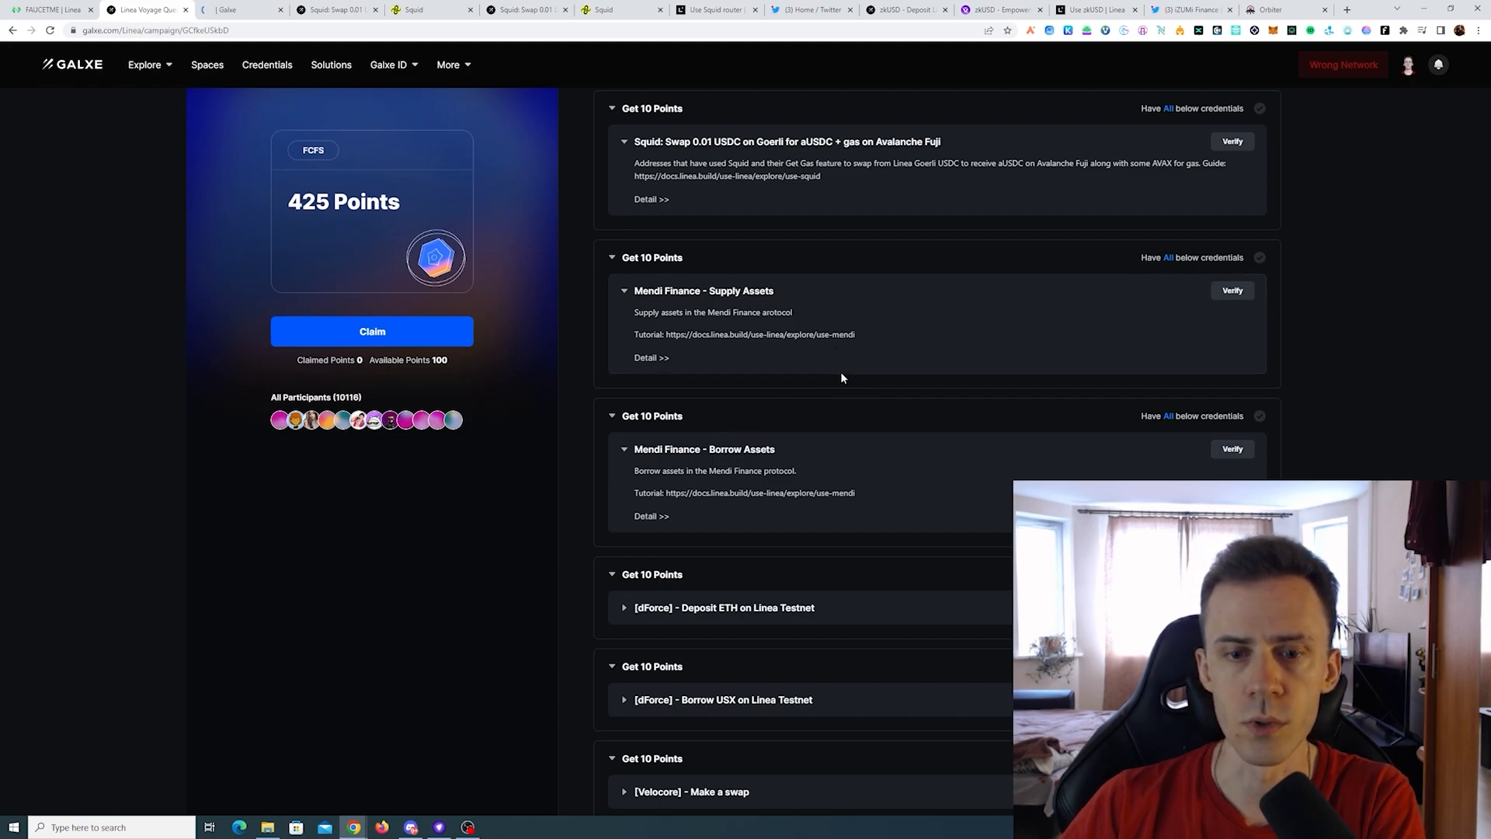
mouse_move(513, 352)
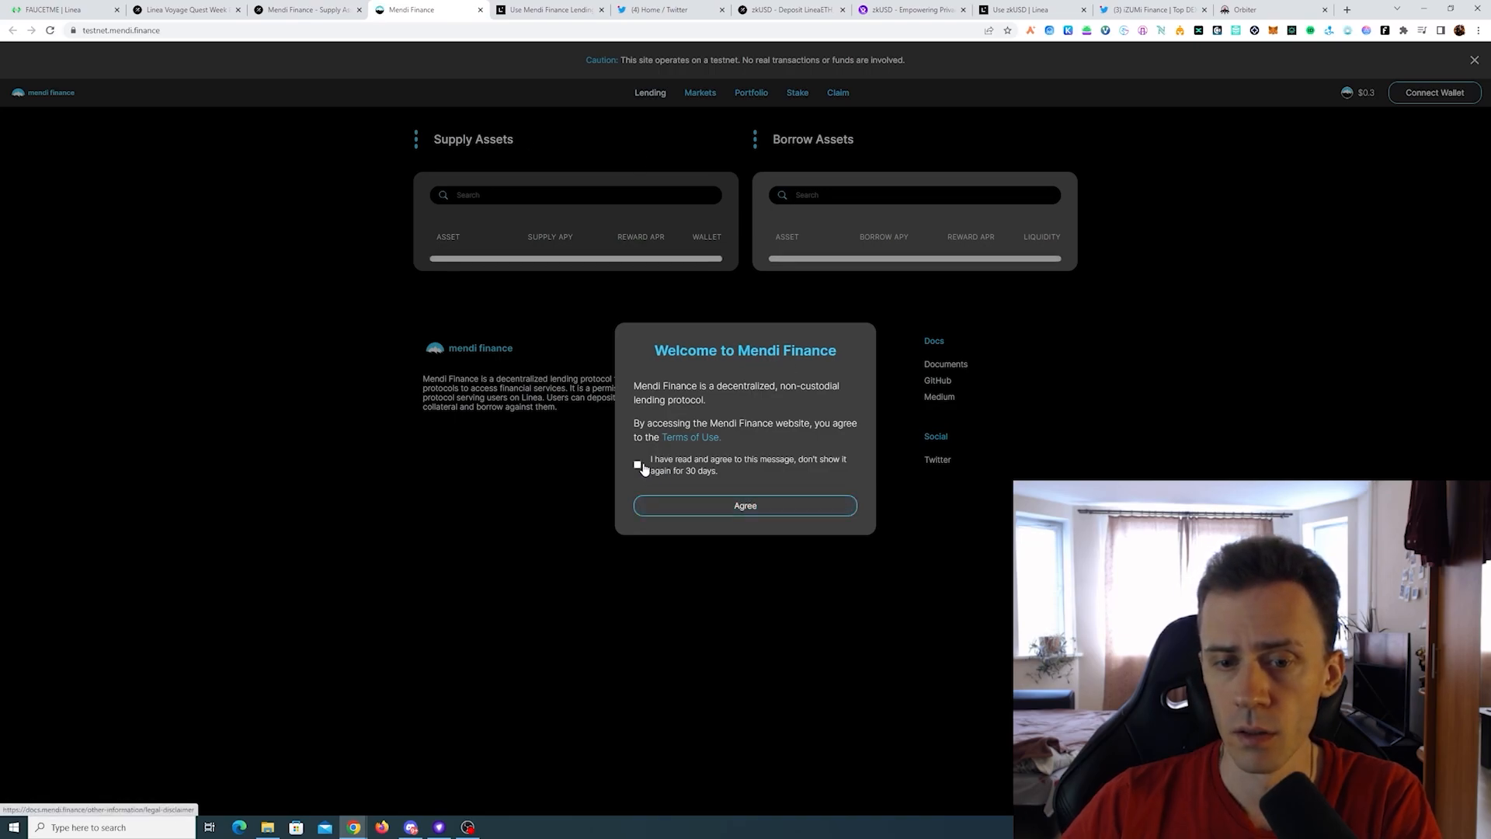
Accept the Mendi Finance terms and connect MetaMask, showing $0.00 supply and borrow balances.
left_click(745, 505)
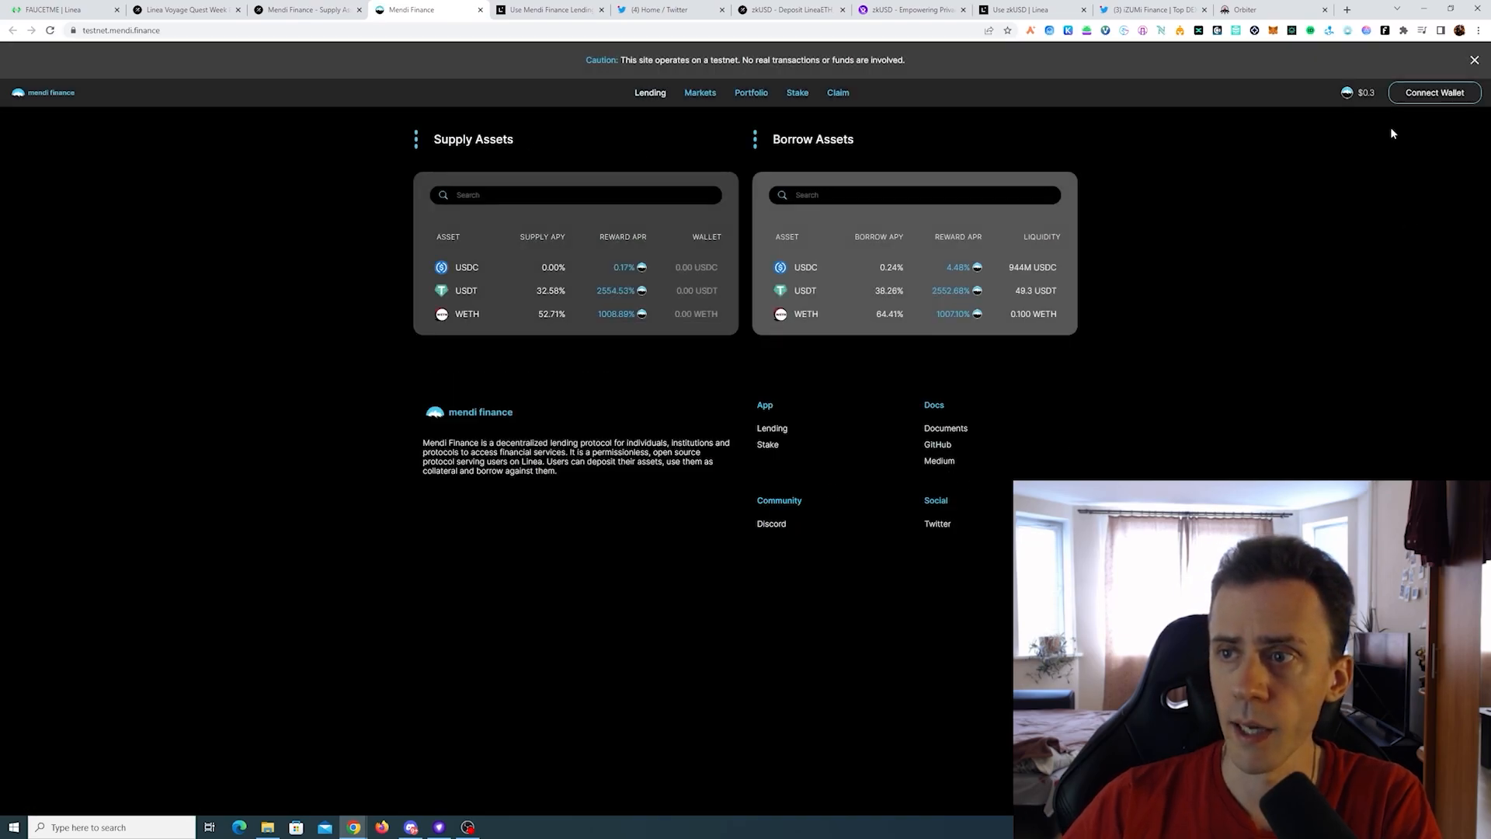
left_click(1434, 92)
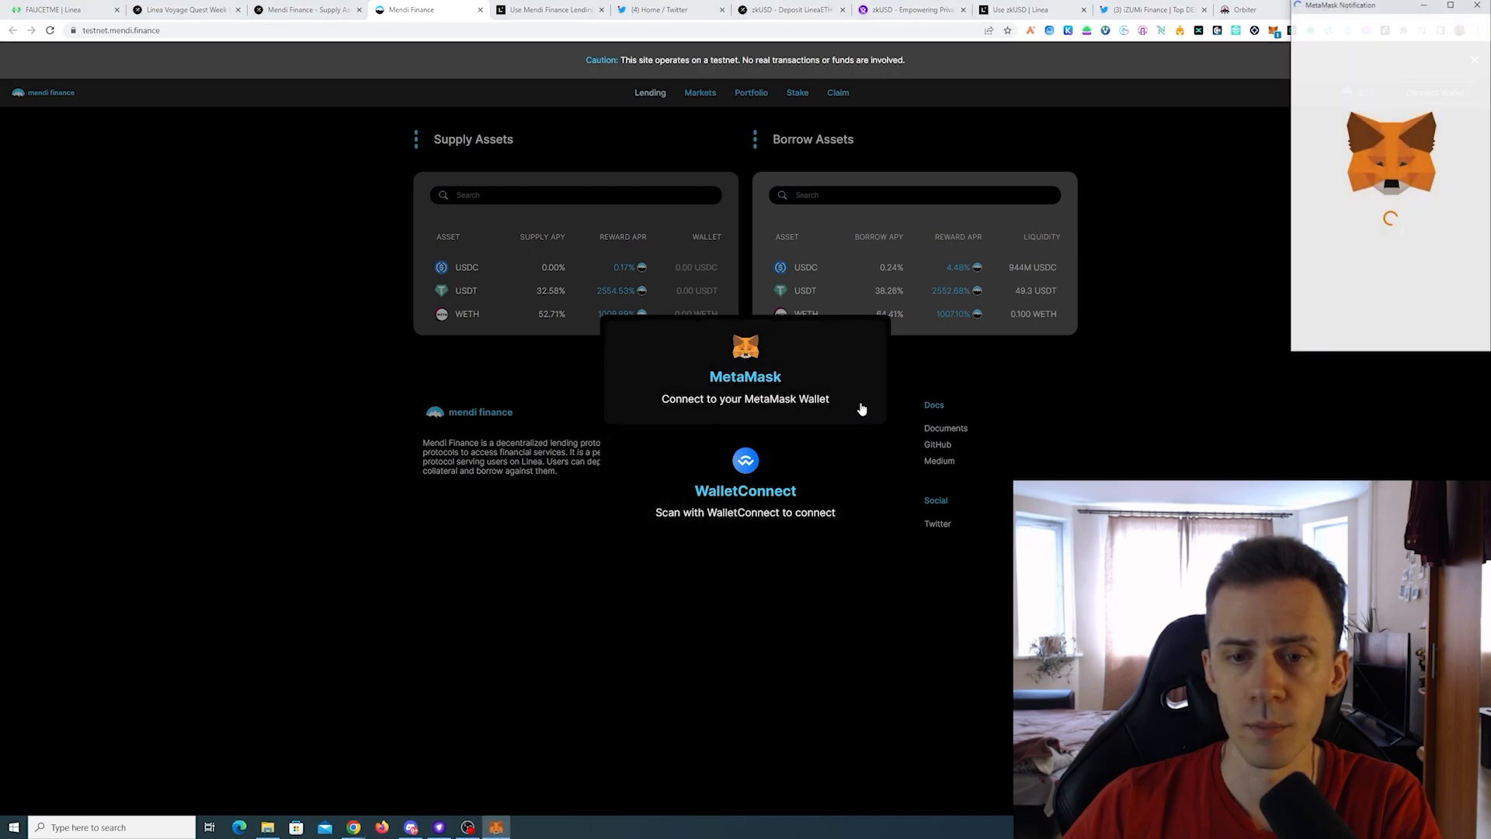
left_click(746, 376)
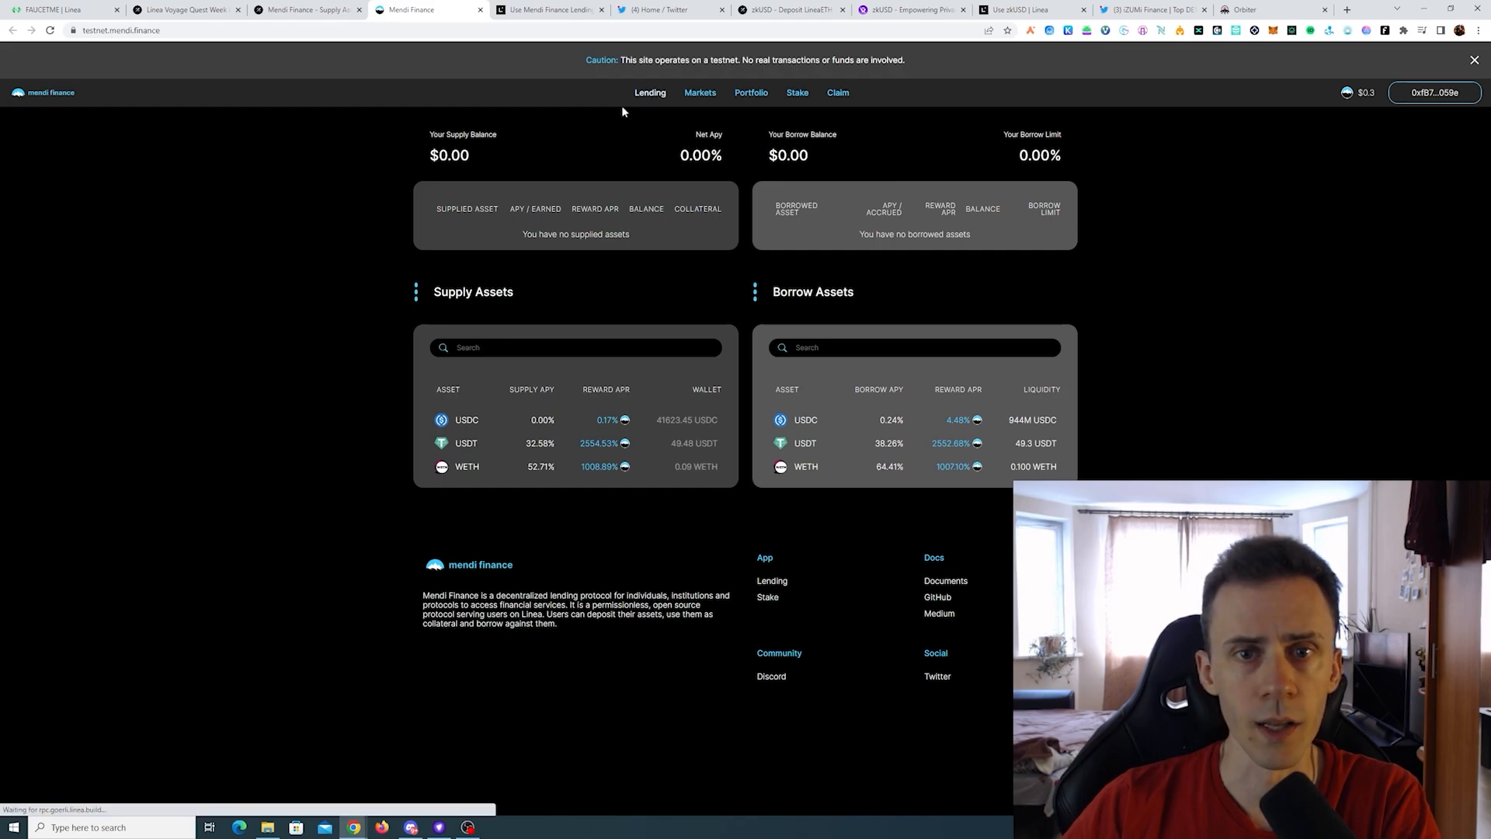
mouse_move(526, 382)
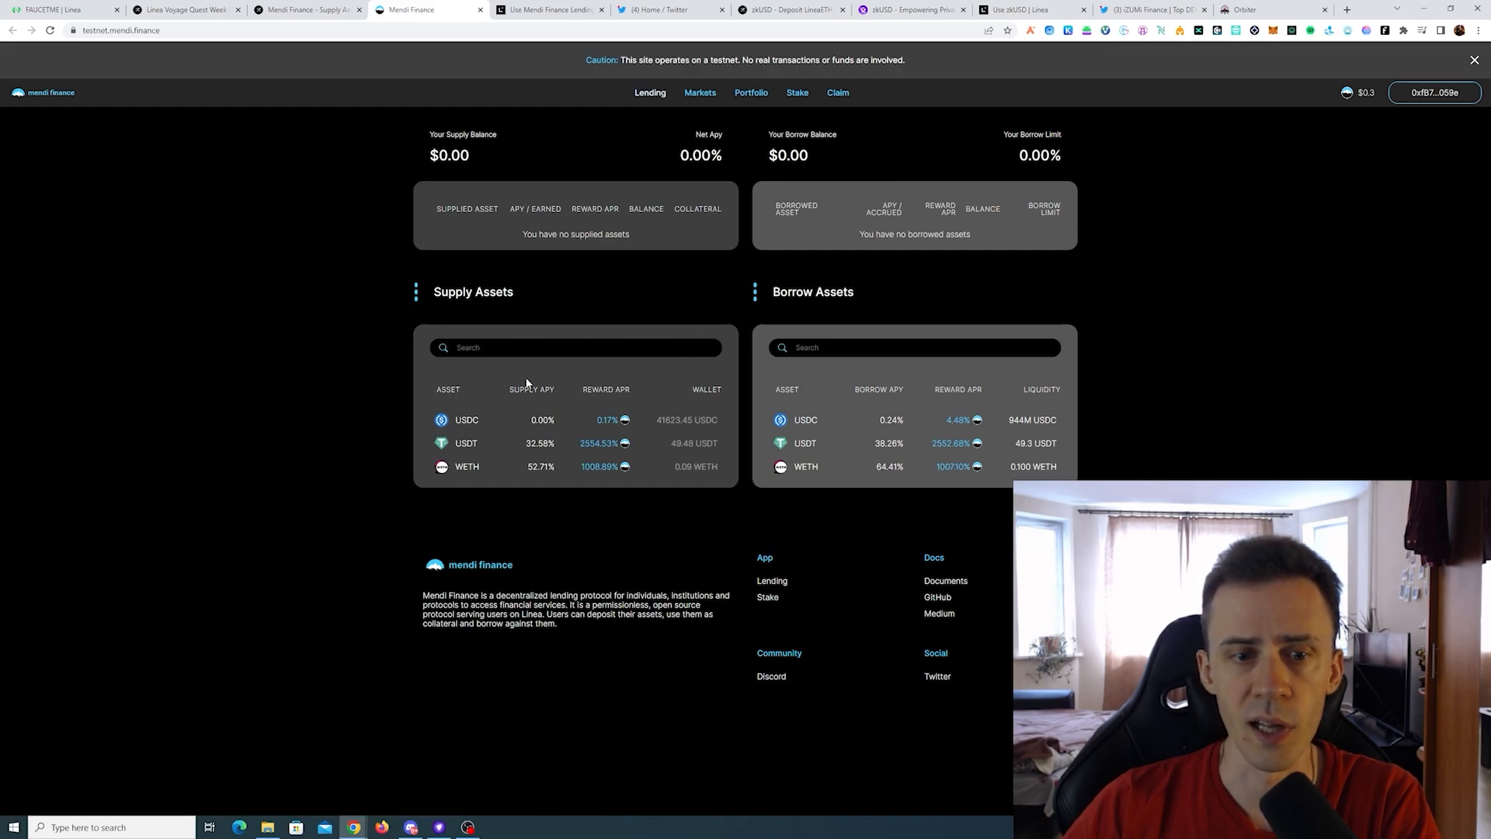
mouse_move(508, 419)
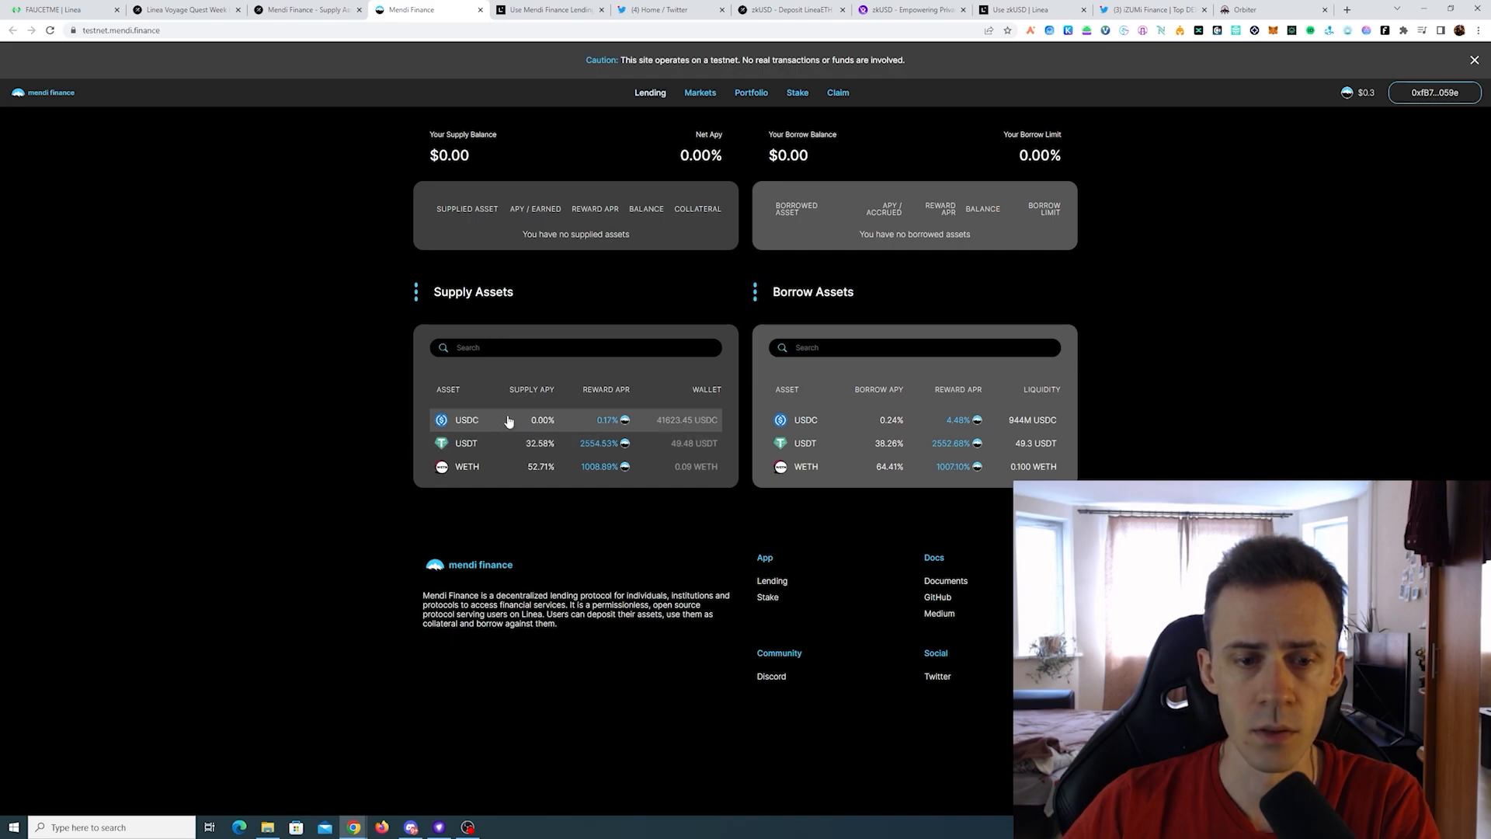
Enter 1000 in the USDC supply form and approve USDC spending in MetaMask.
left_click(466, 420)
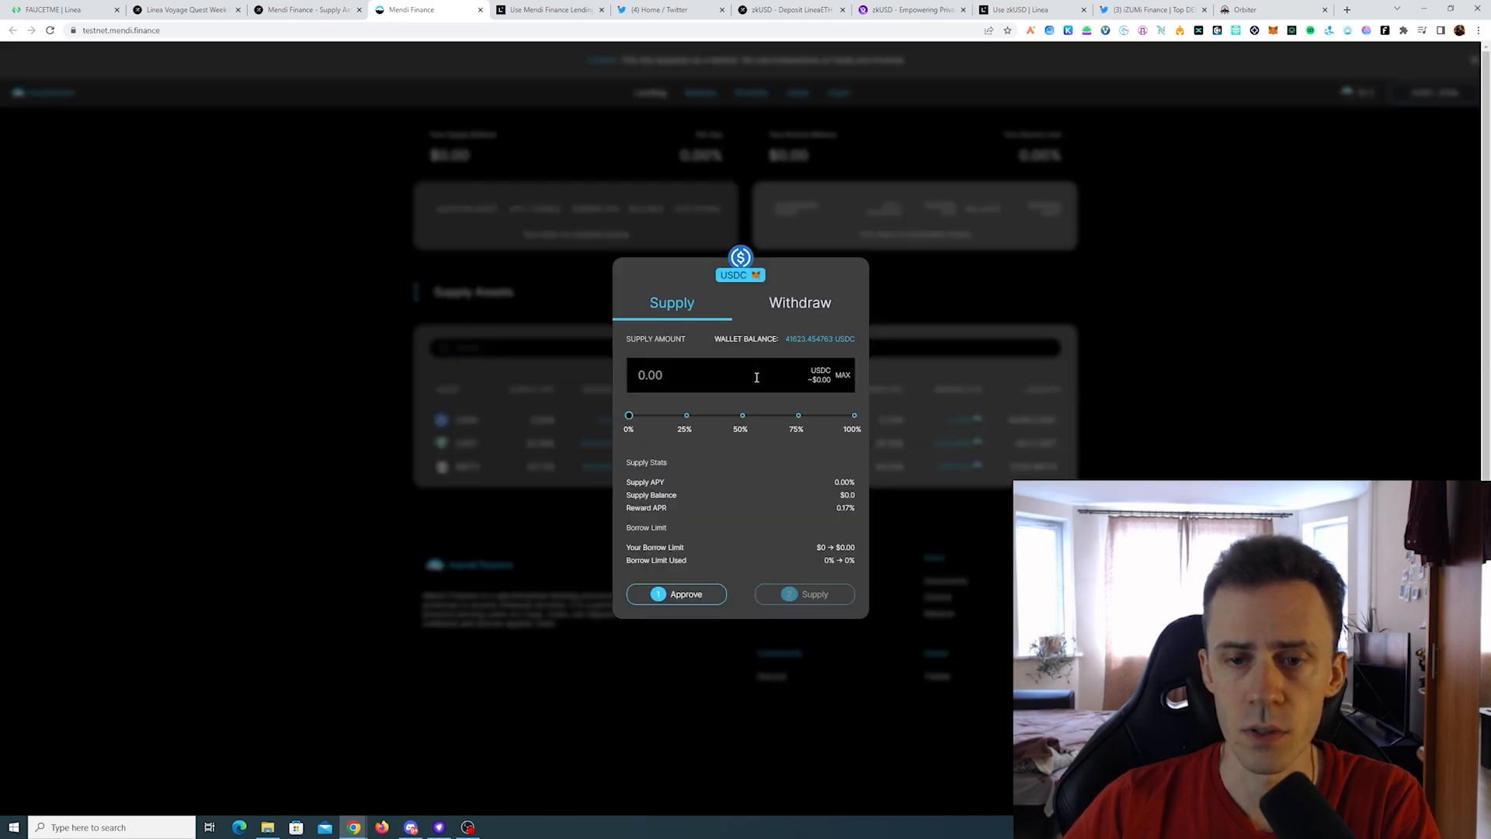
type("1000")
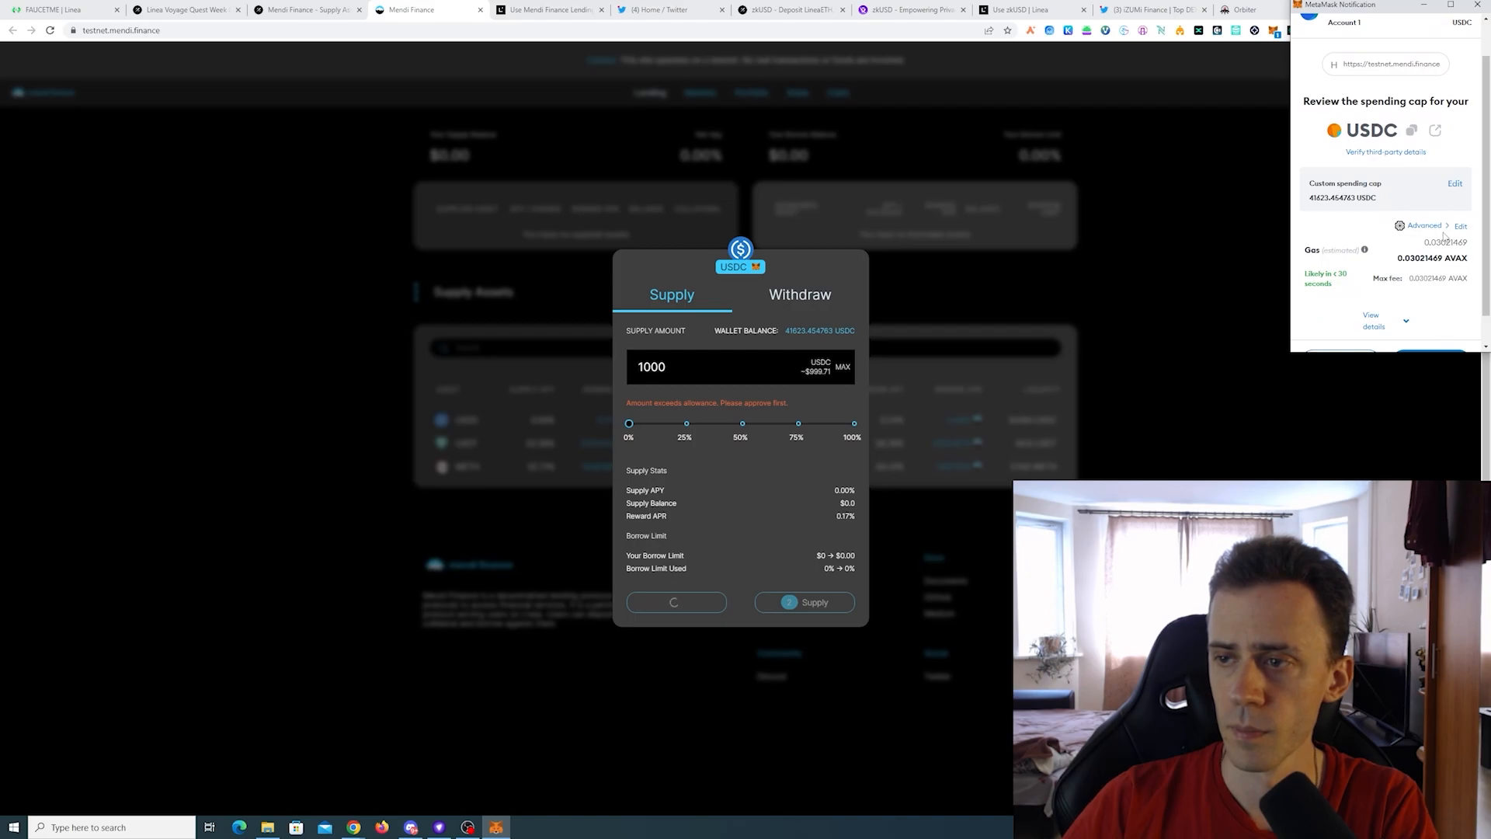
left_click(1423, 225)
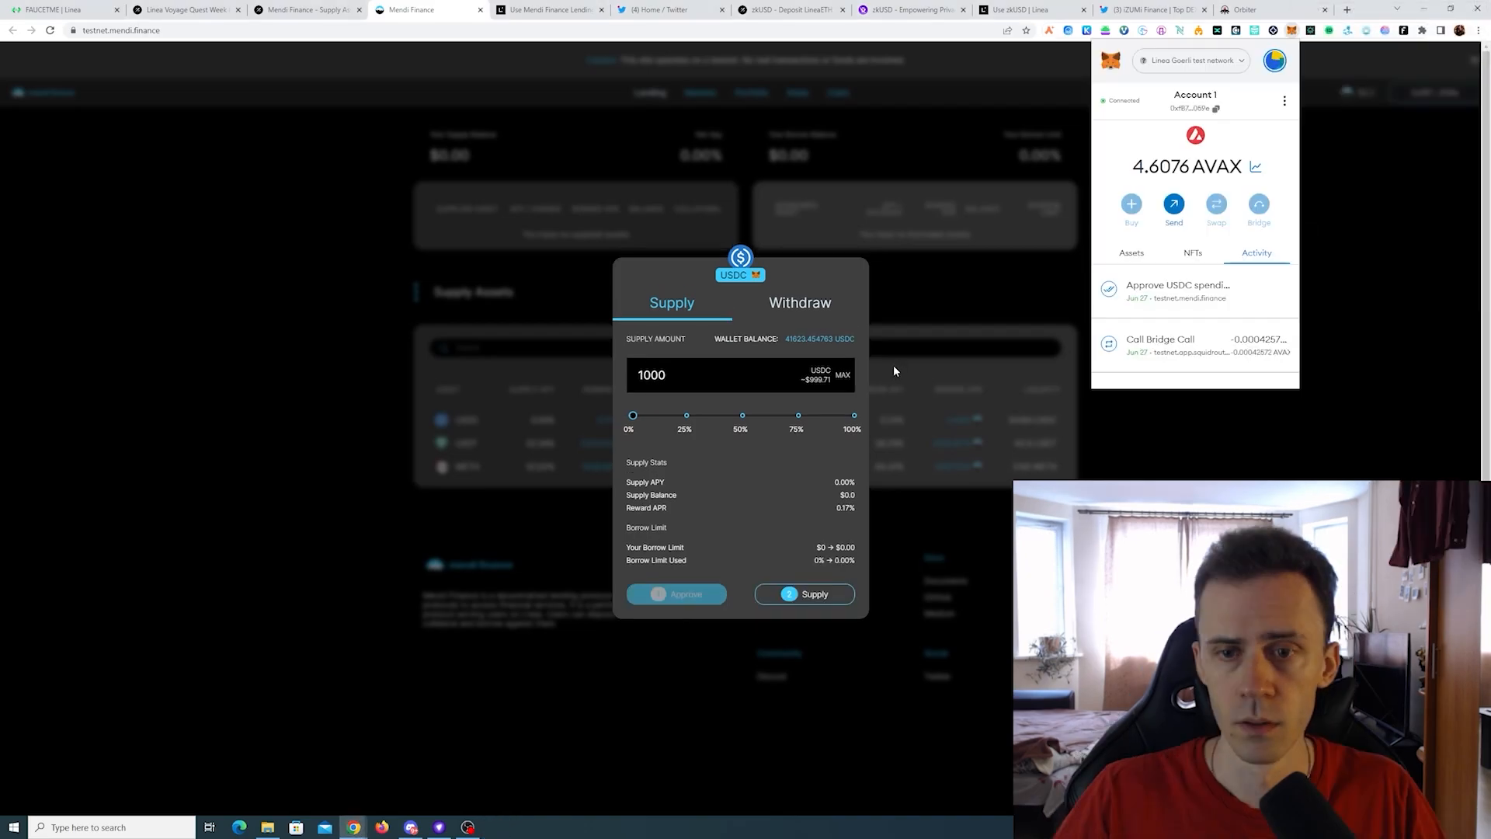
Supply the 1000 USDC and confirm it, reaching a $999.71 supply balance.
left_click(804, 593)
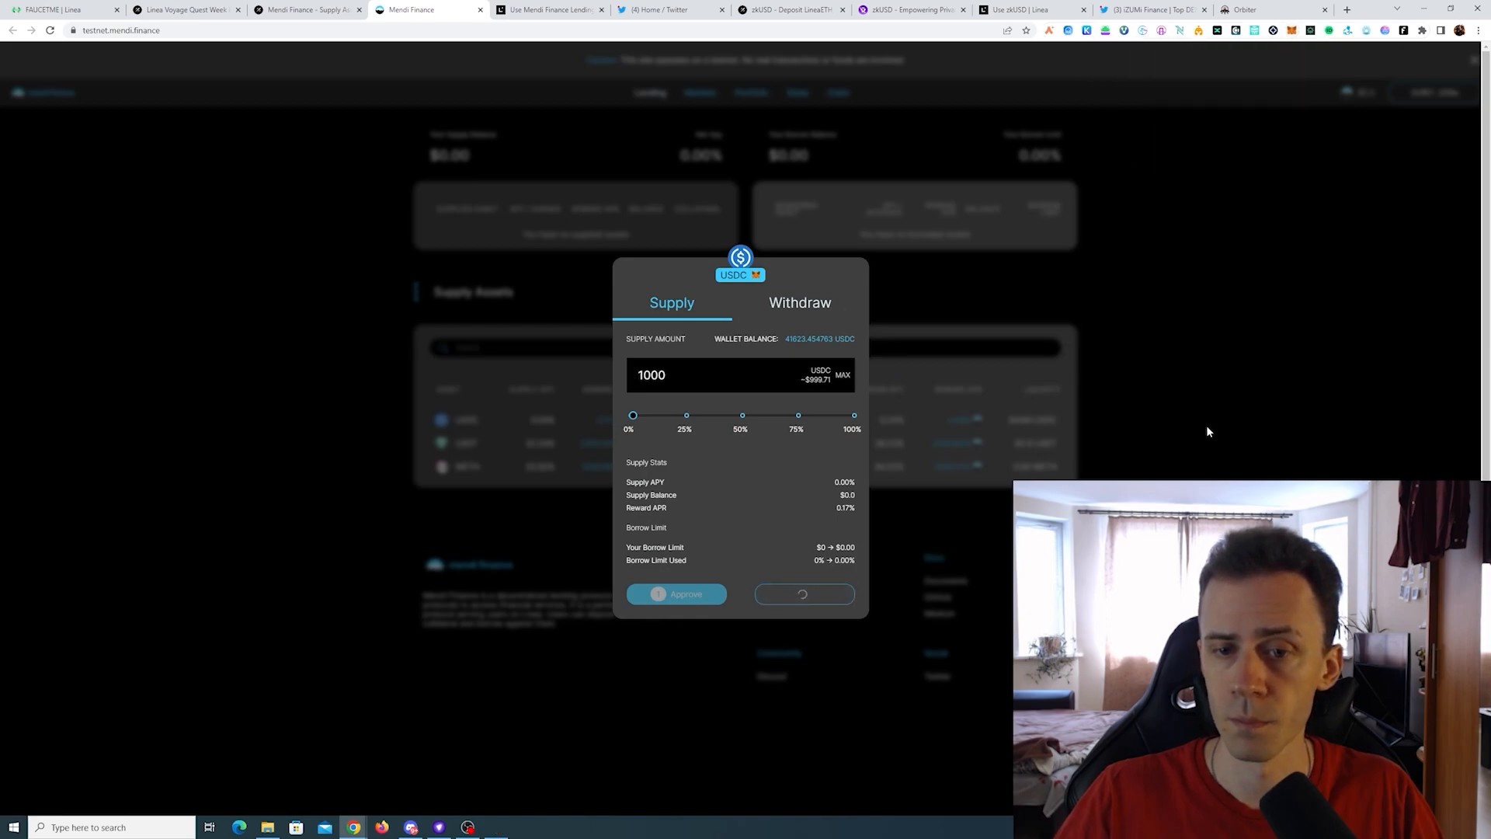
left_click(683, 593)
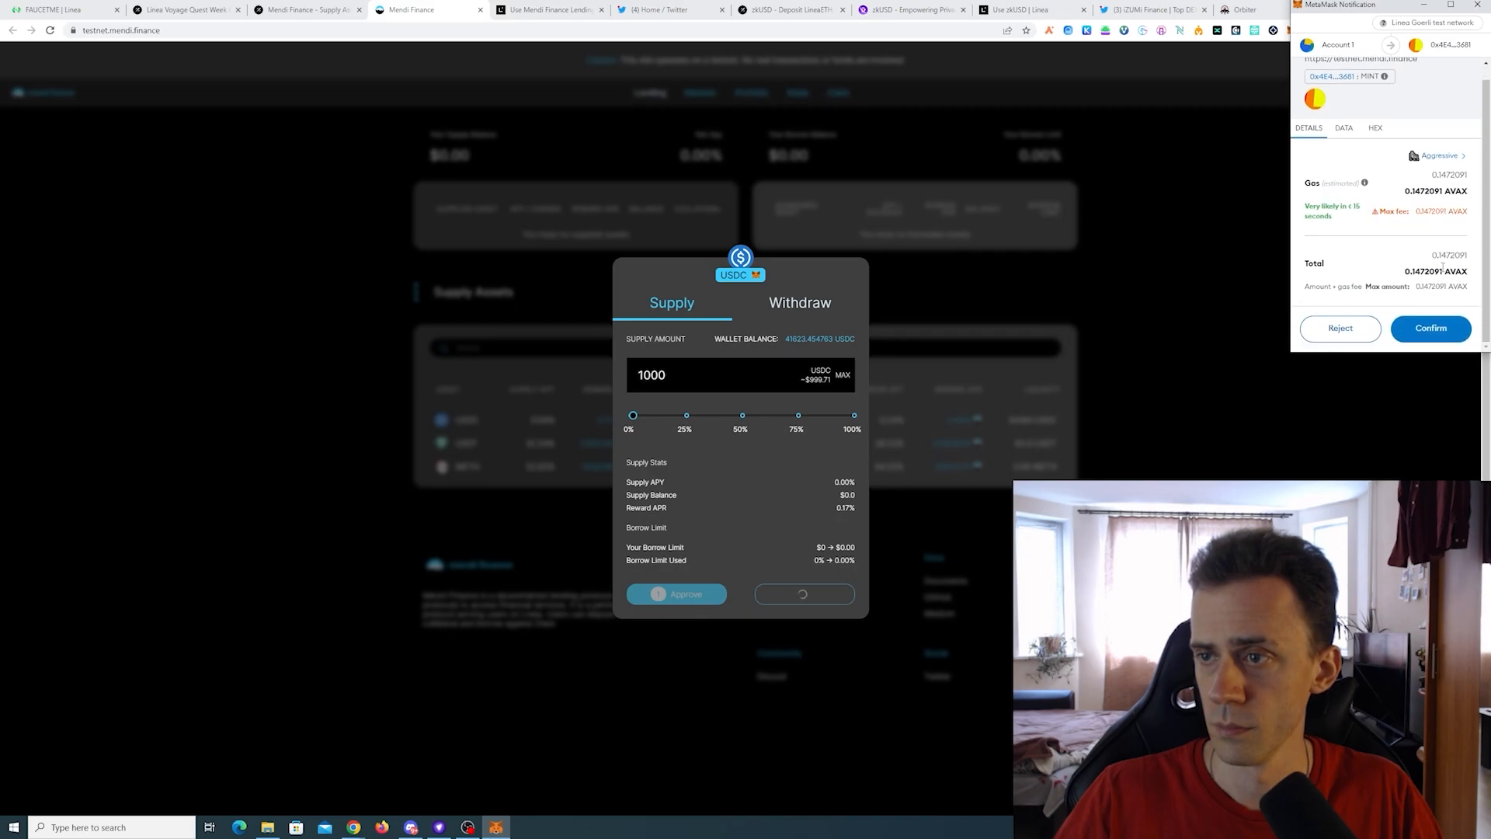
left_click(1428, 328)
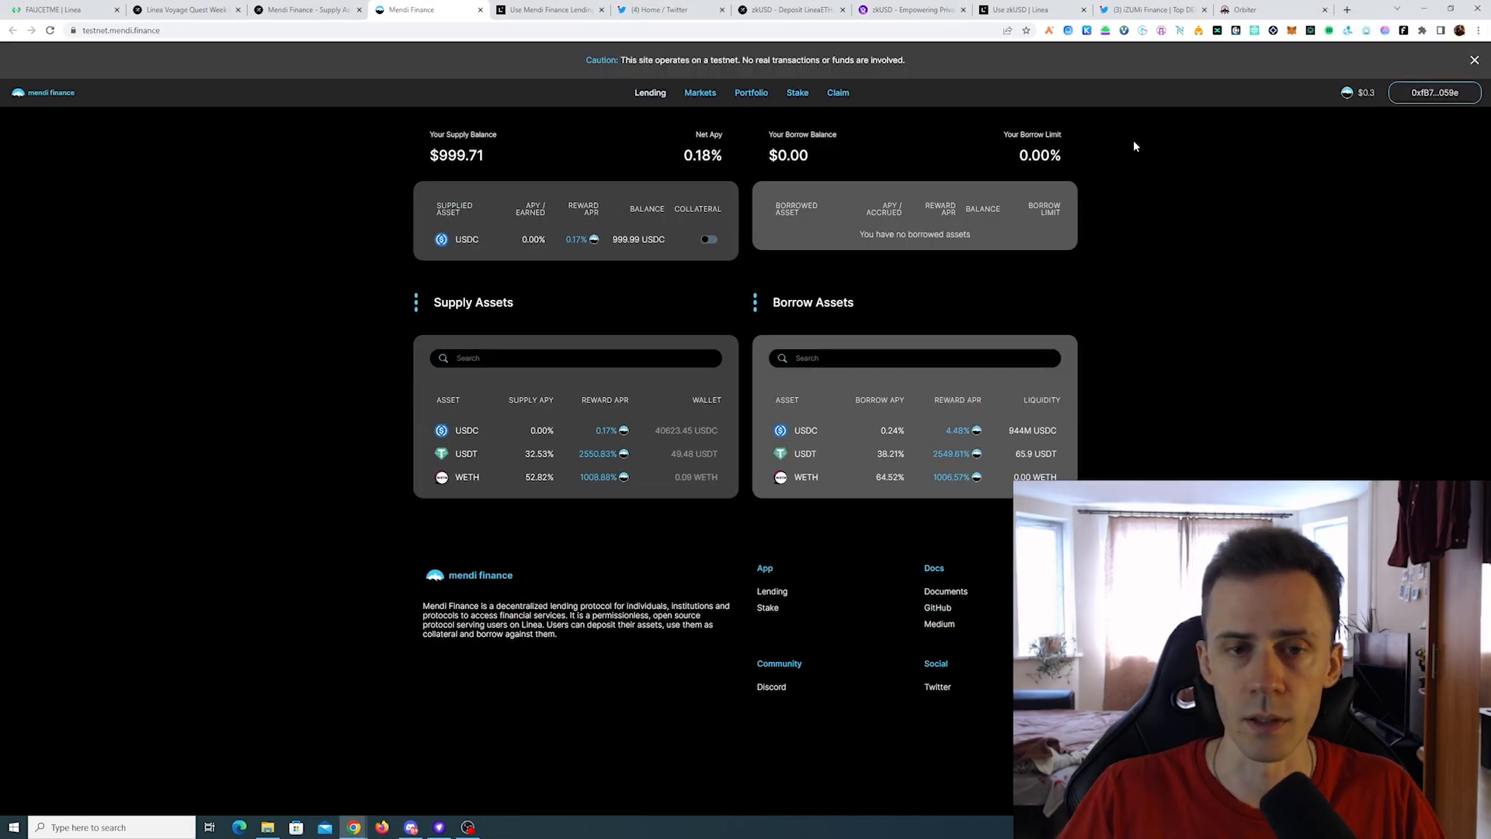
mouse_move(492, 236)
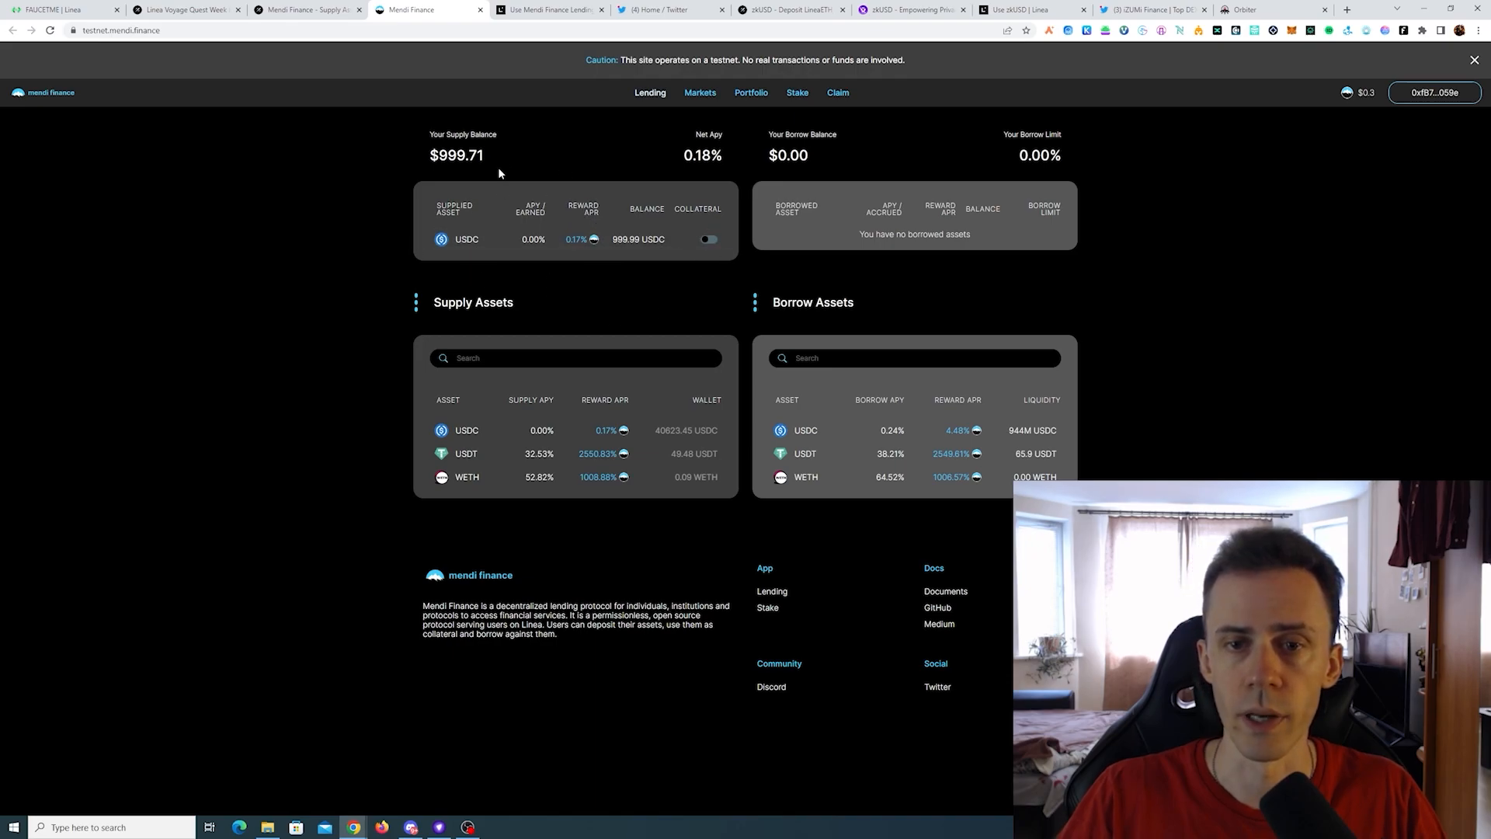
mouse_move(756, 236)
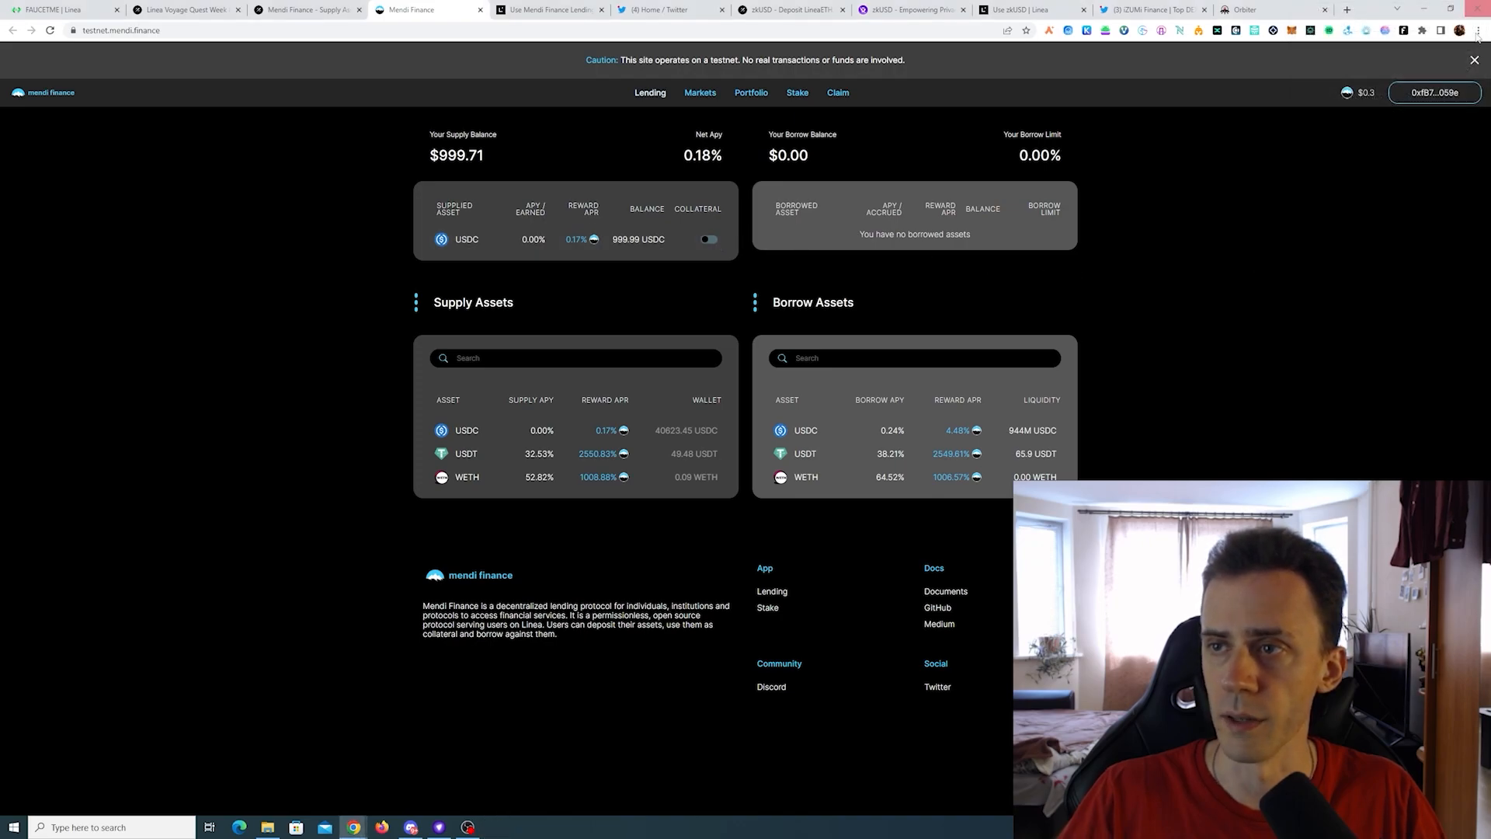
Turn on the Collateral toggle for the supplied USDC and confirm in MetaMask.
left_click(708, 238)
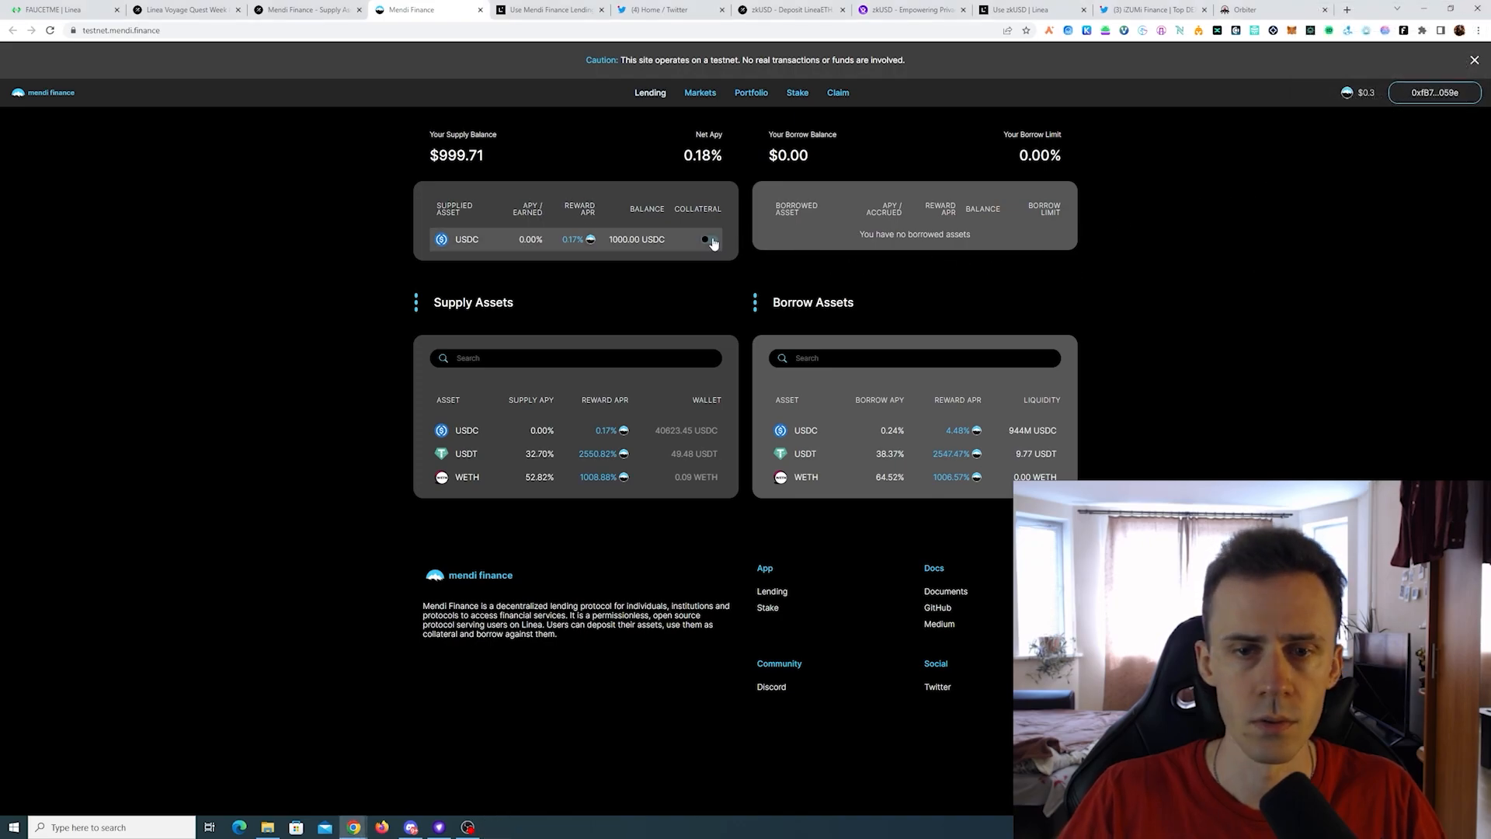
left_click(708, 239)
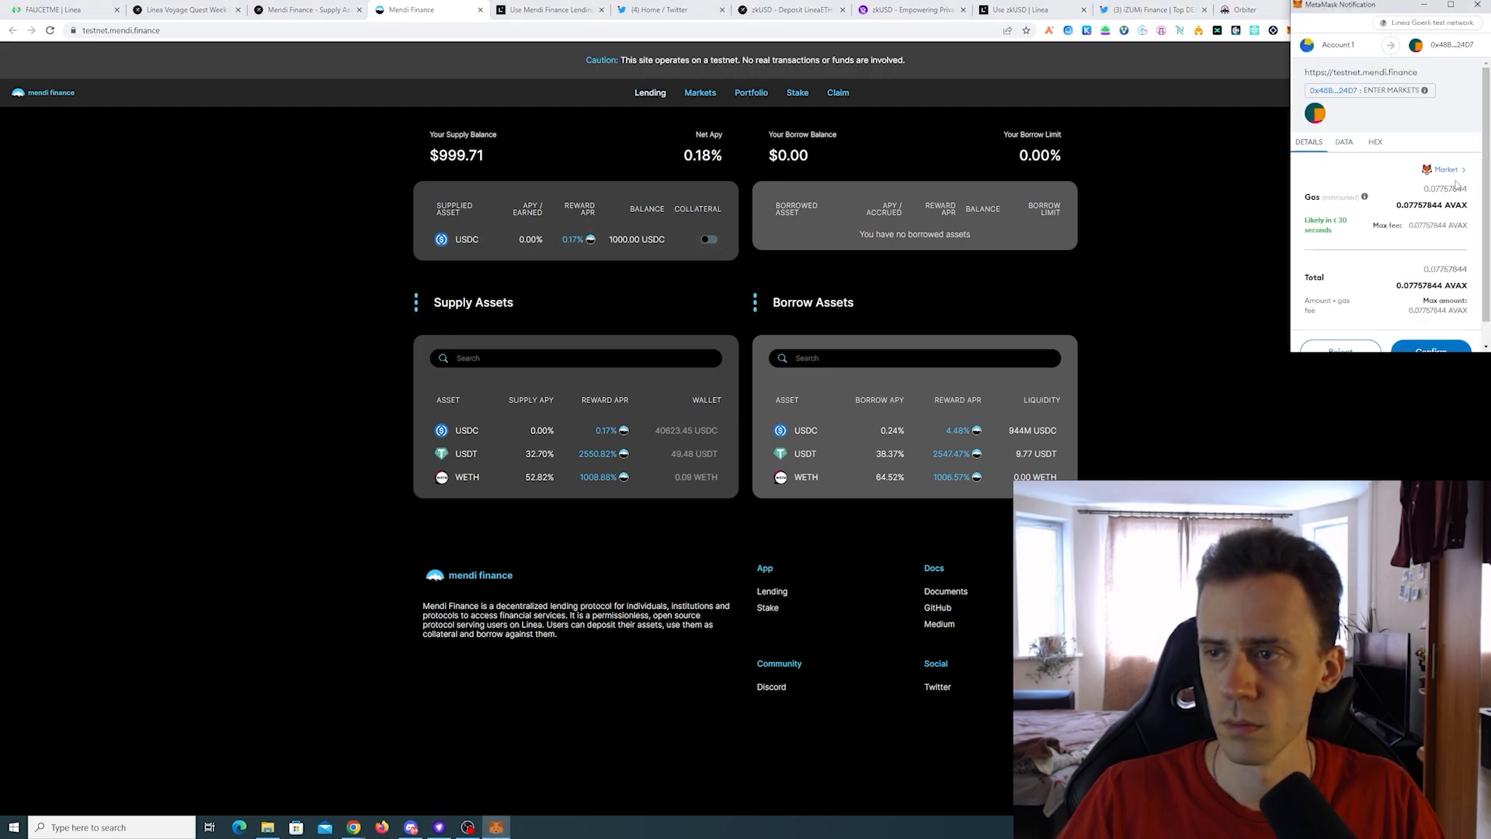
left_click(1444, 169)
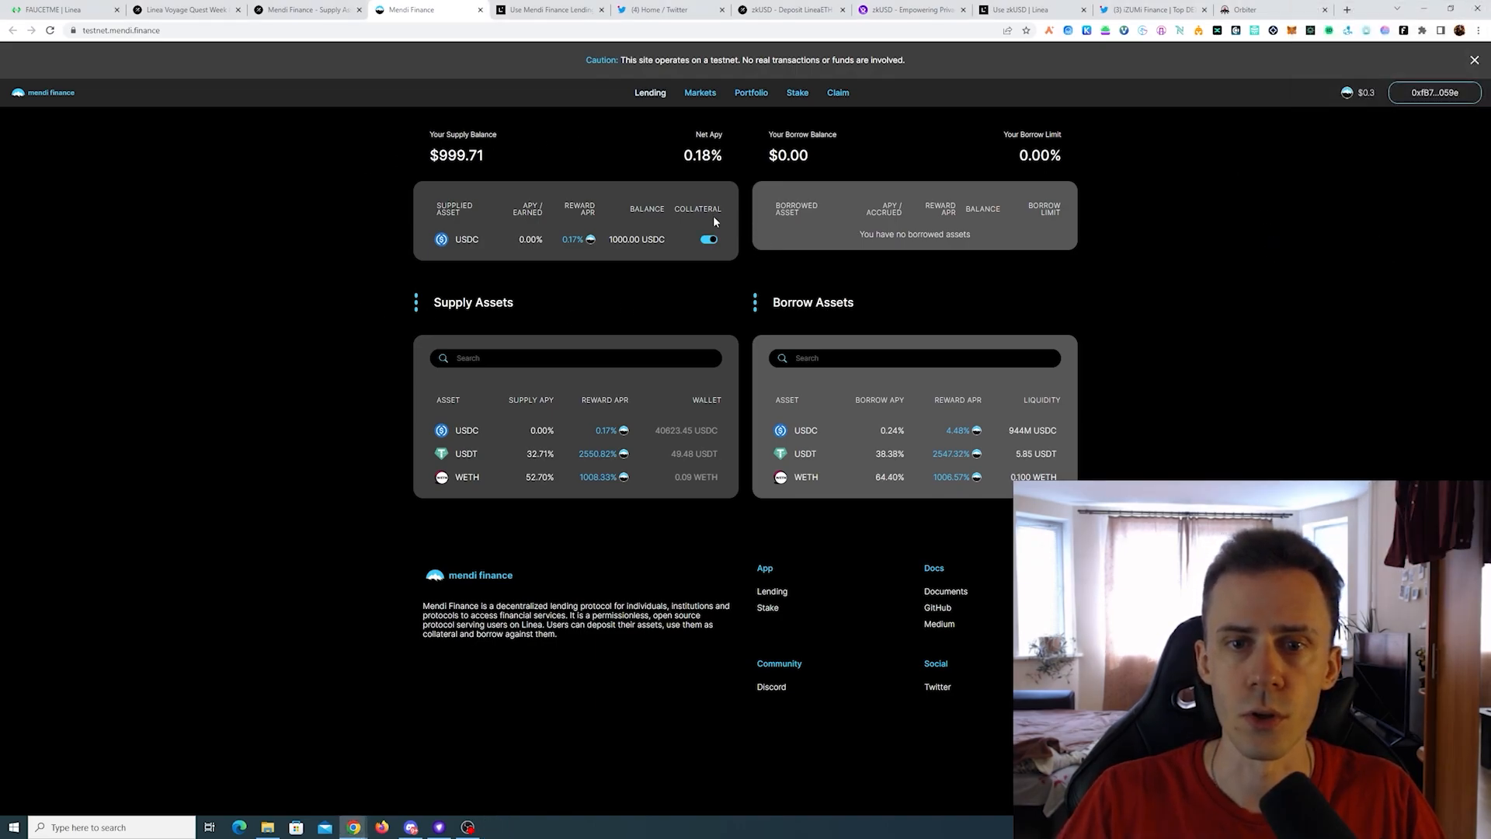
mouse_move(991, 285)
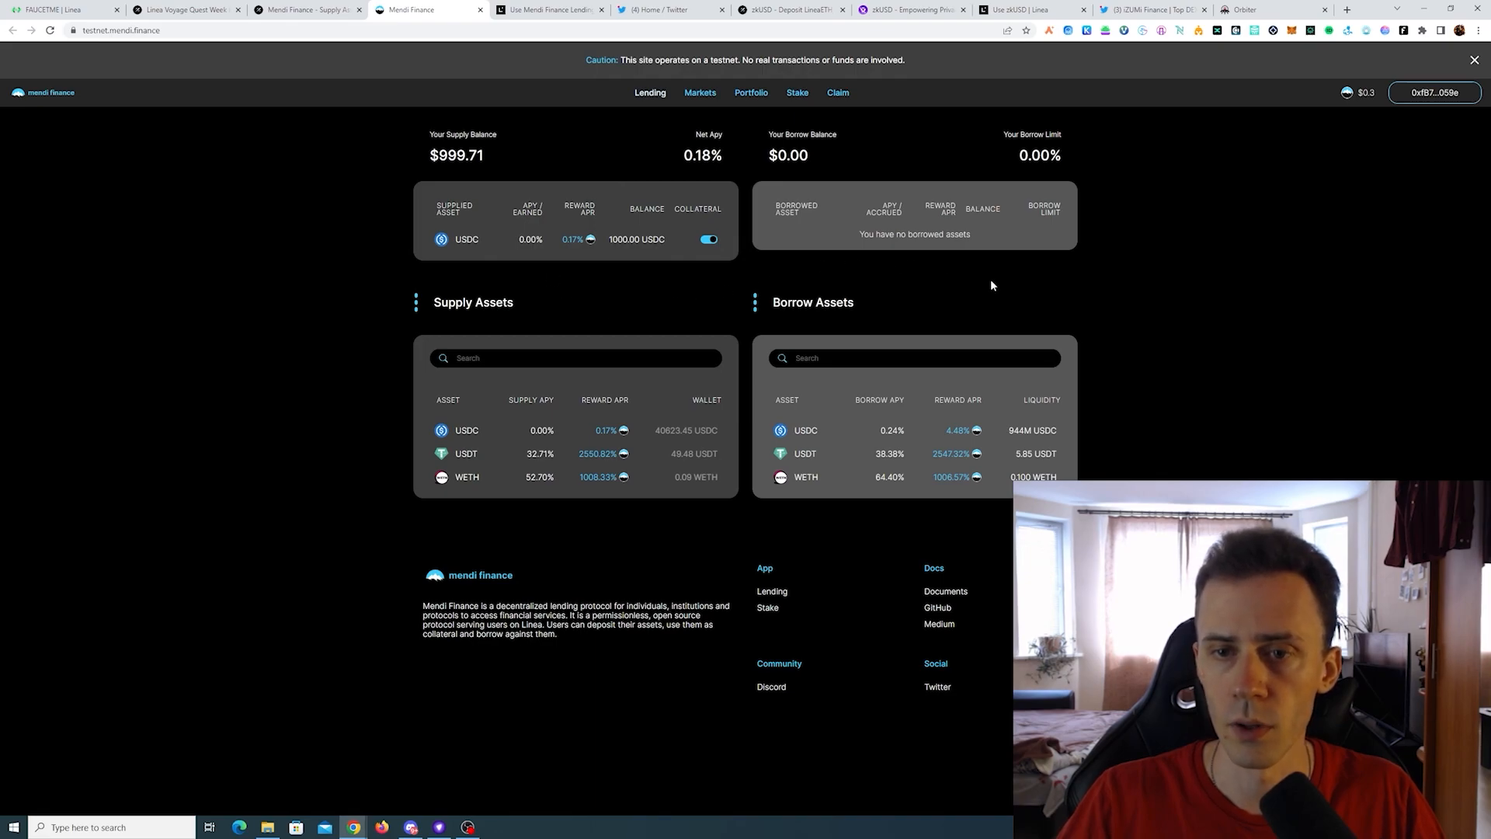
mouse_move(946, 459)
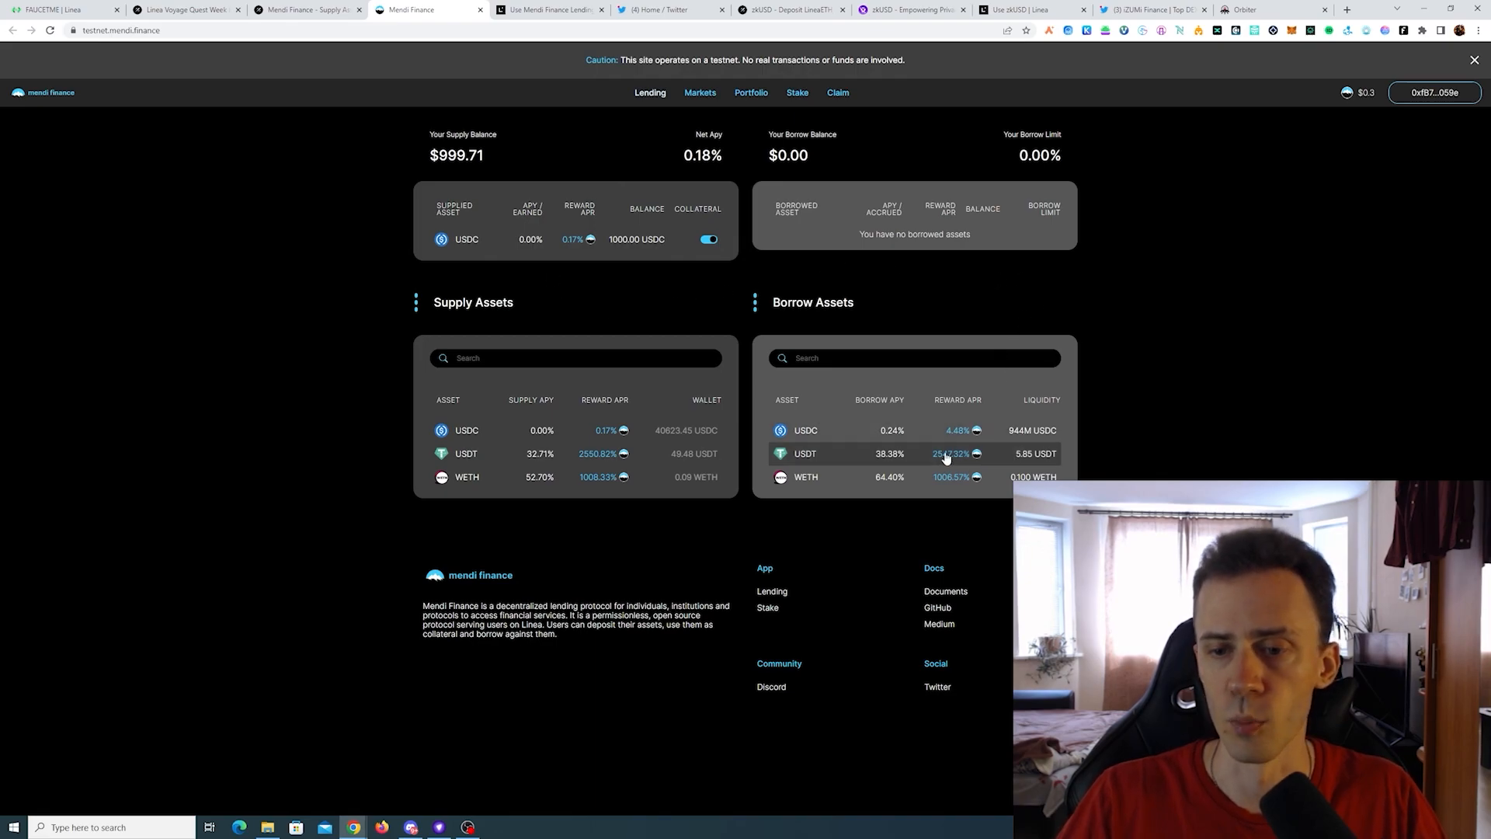
Borrow 100 USDC with Aggressive gas, using 12.49% of the borrow limit.
left_click(804, 453)
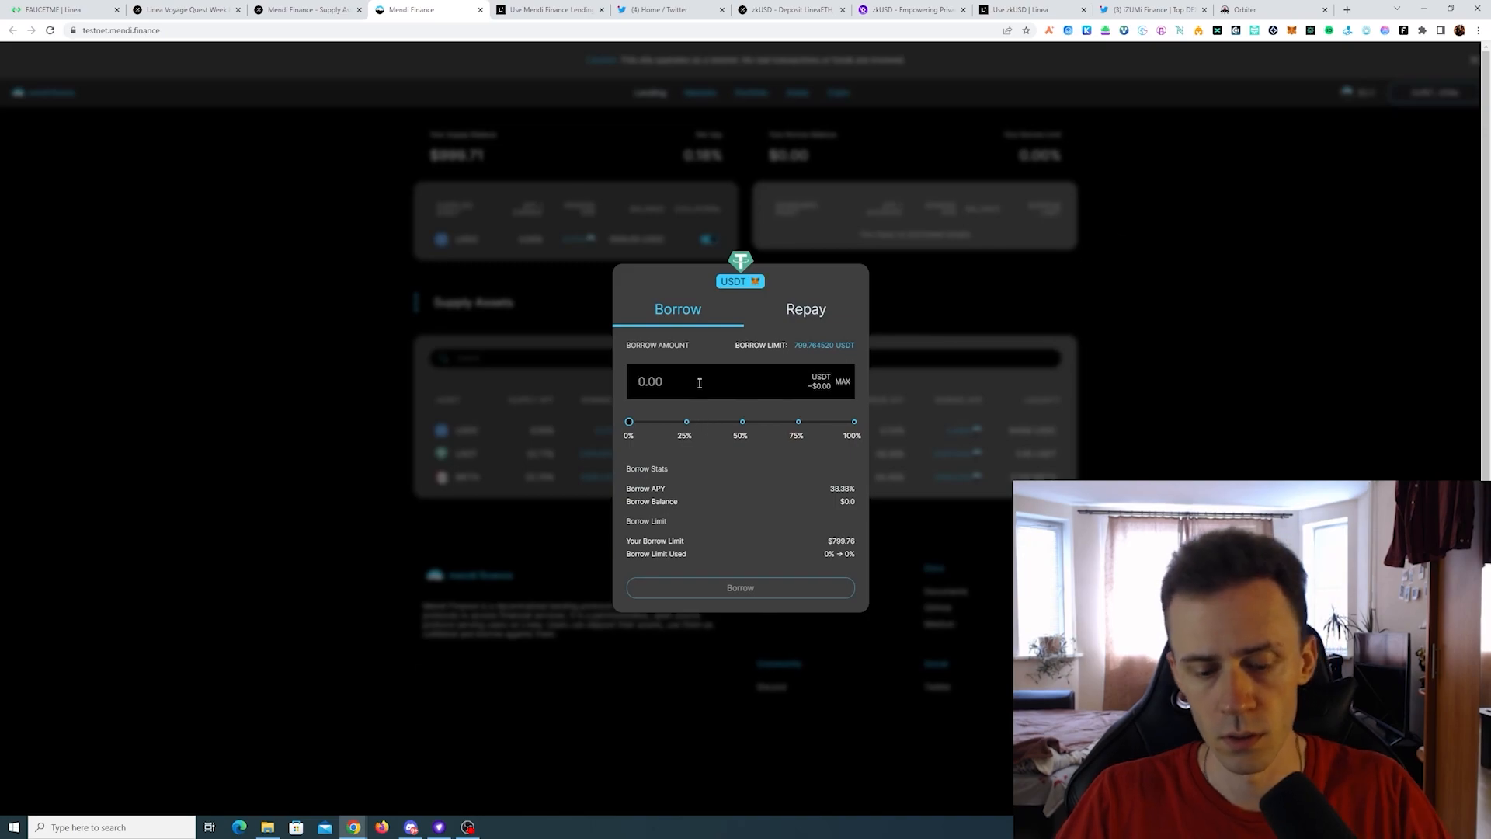
type("100")
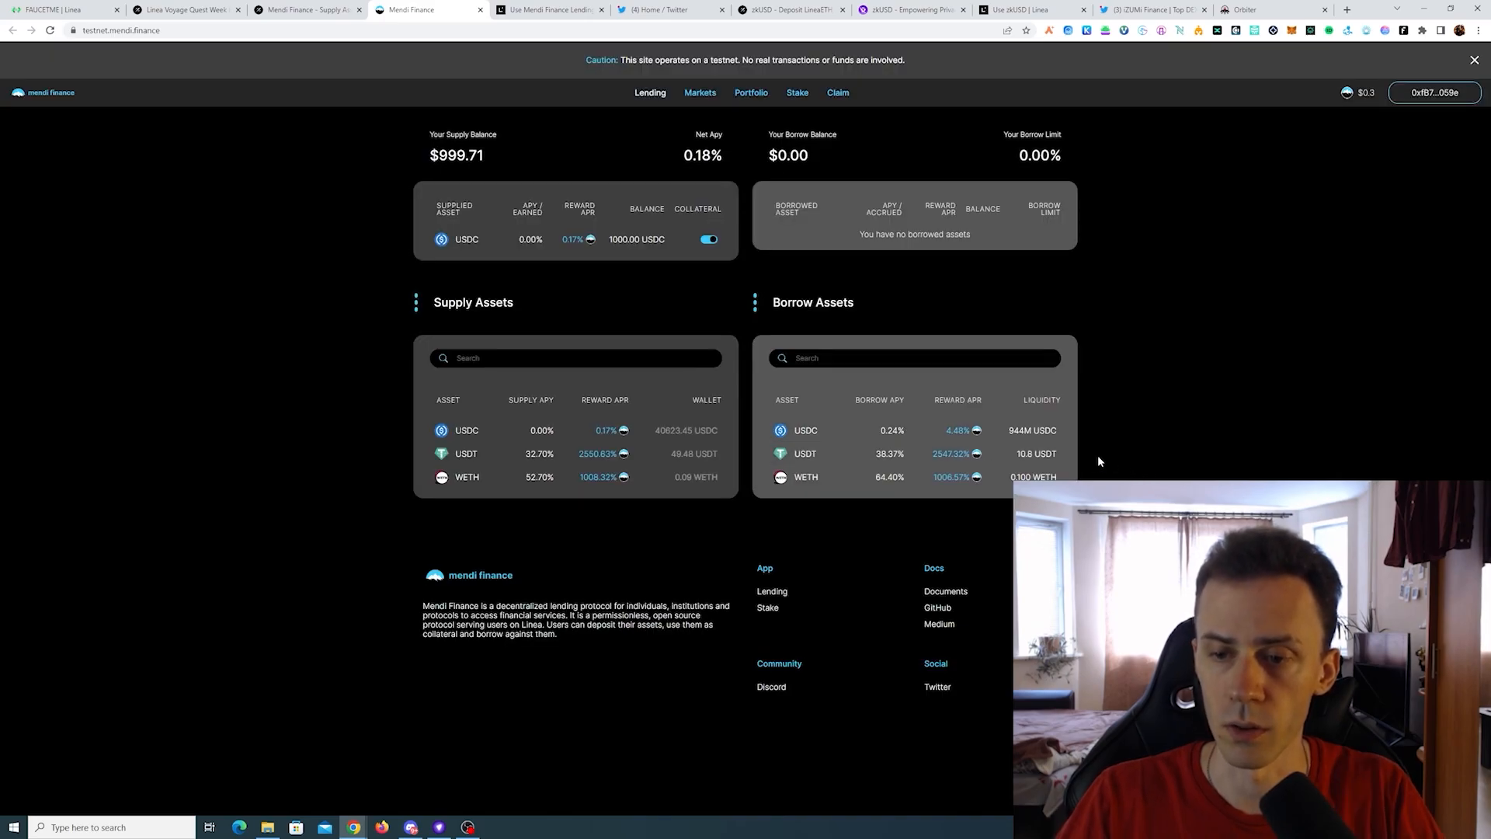
mouse_move(1067, 427)
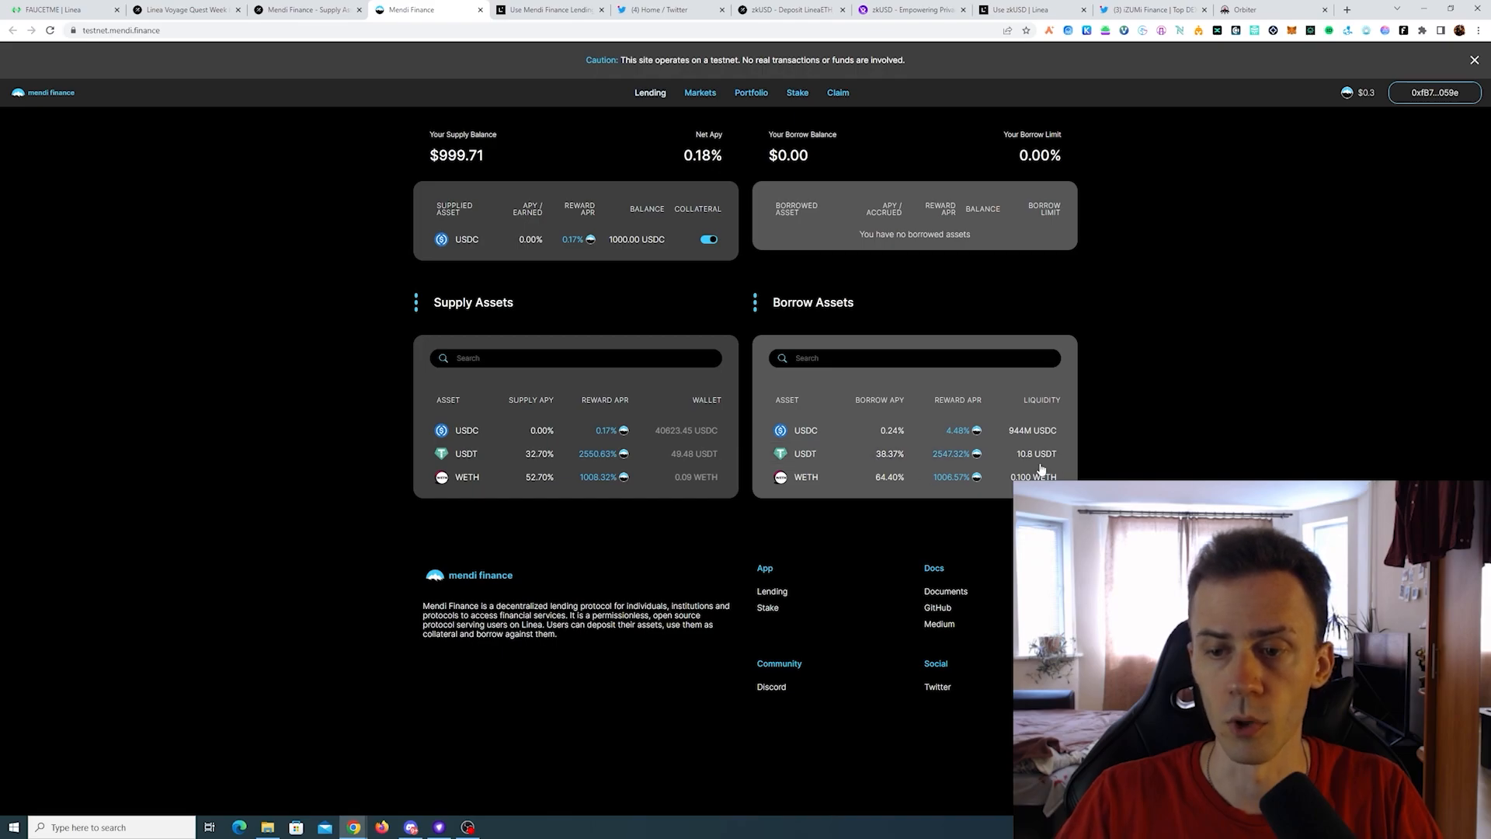
left_click(805, 429)
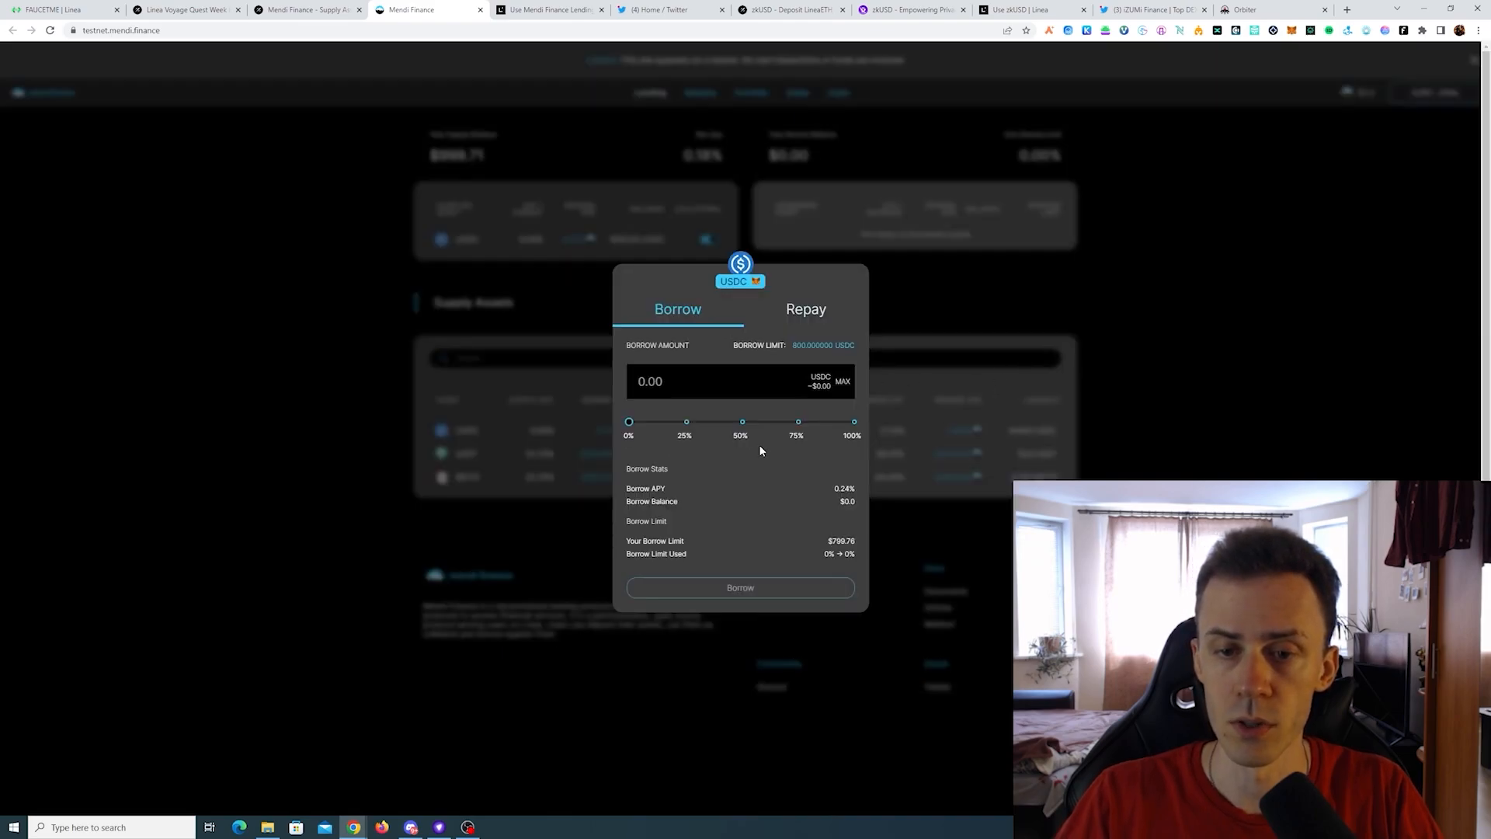
type("100")
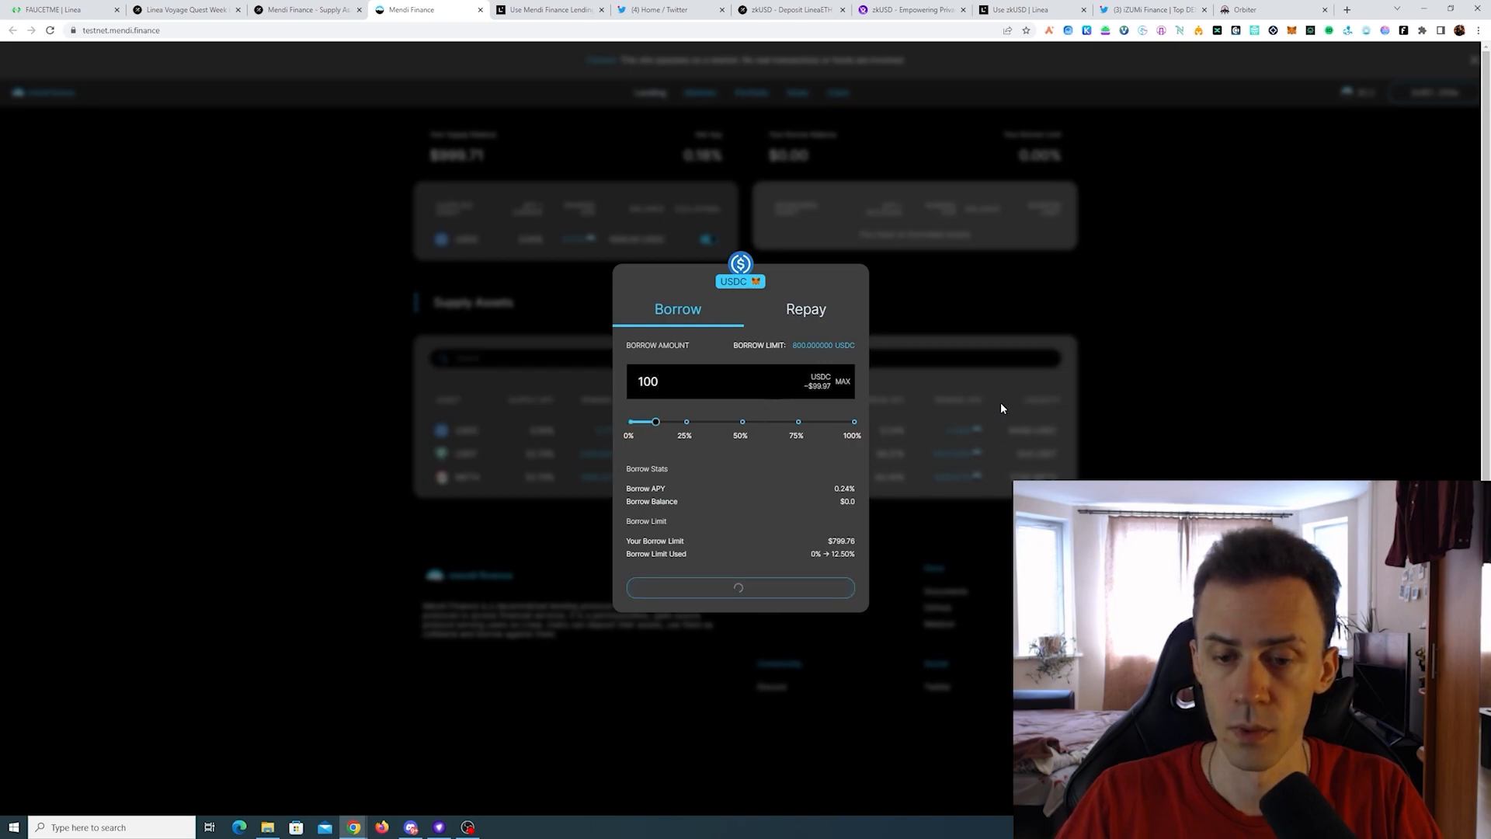
left_click(740, 587)
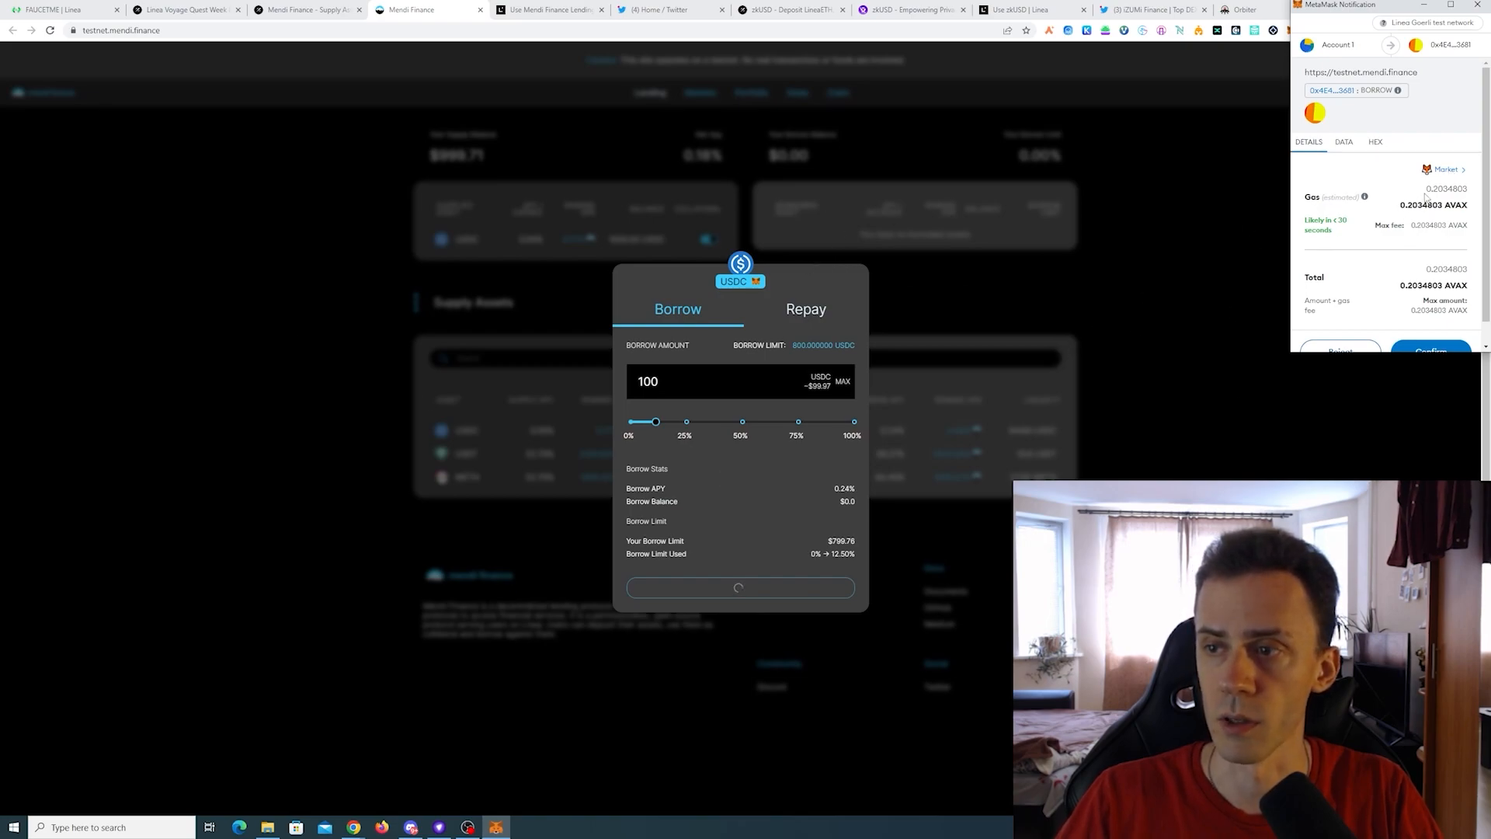
left_click(1443, 169)
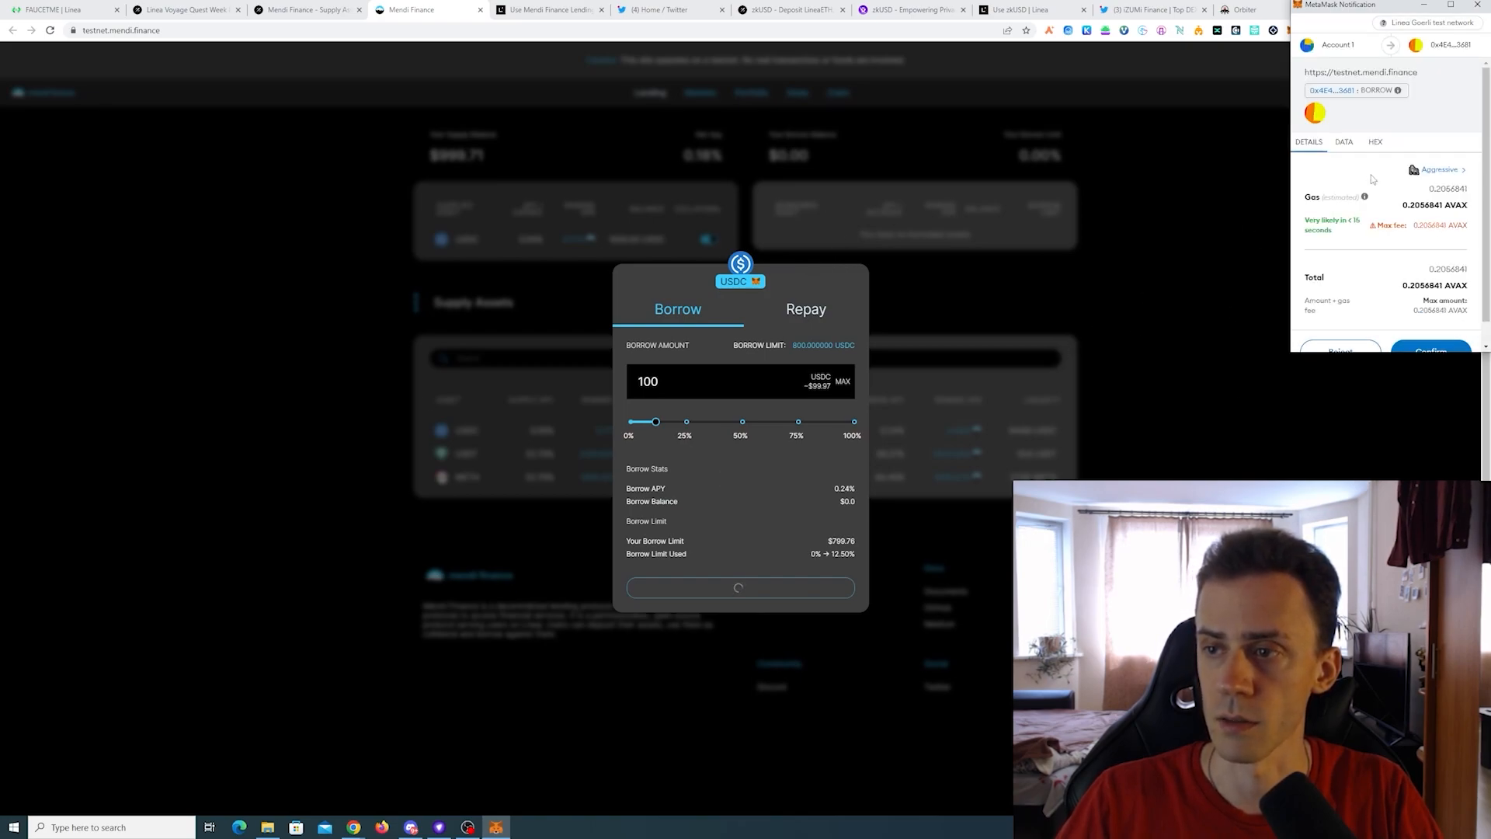
left_click(1431, 350)
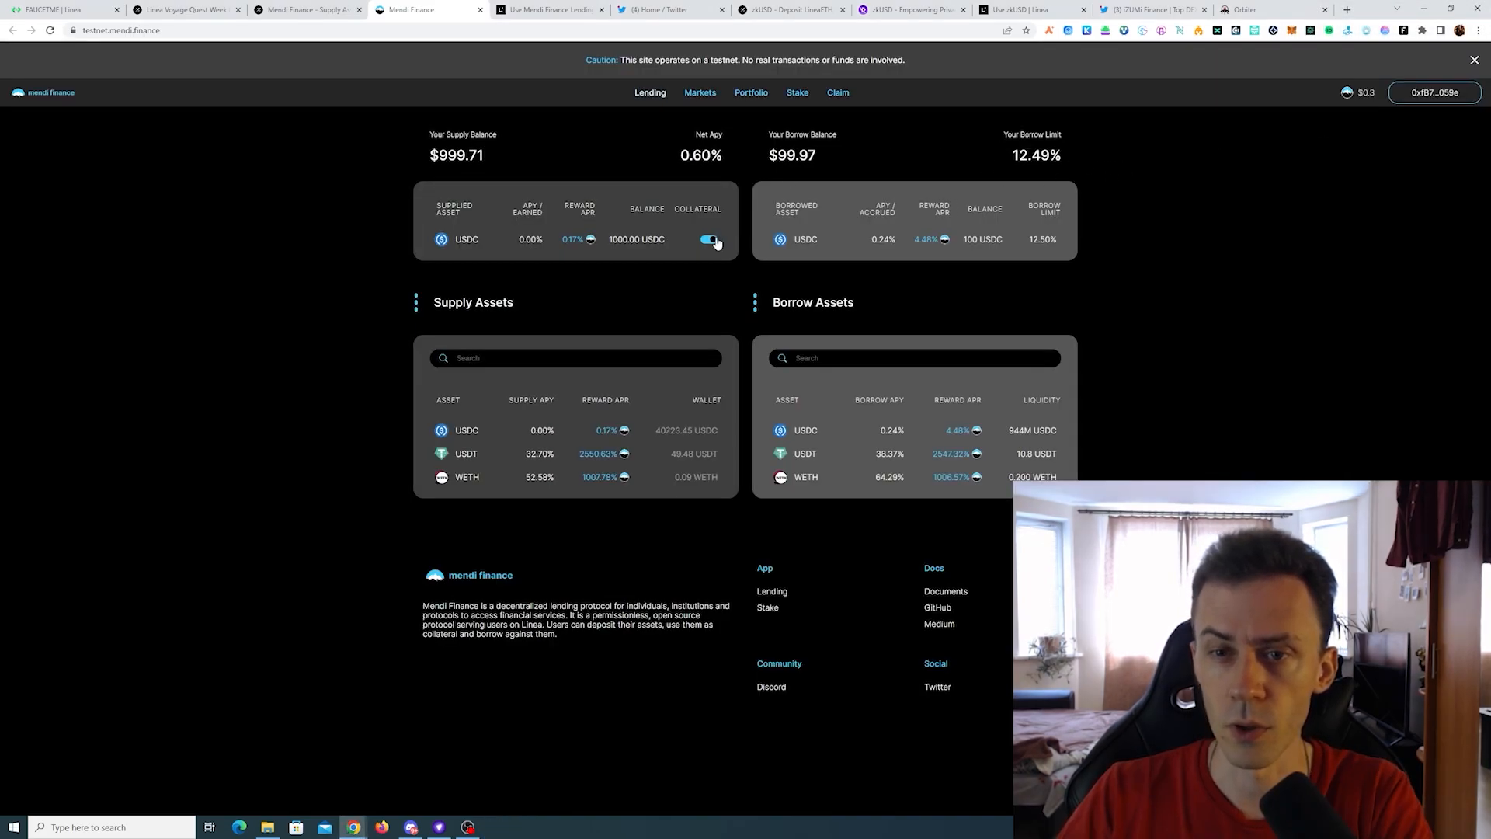
mouse_move(638, 193)
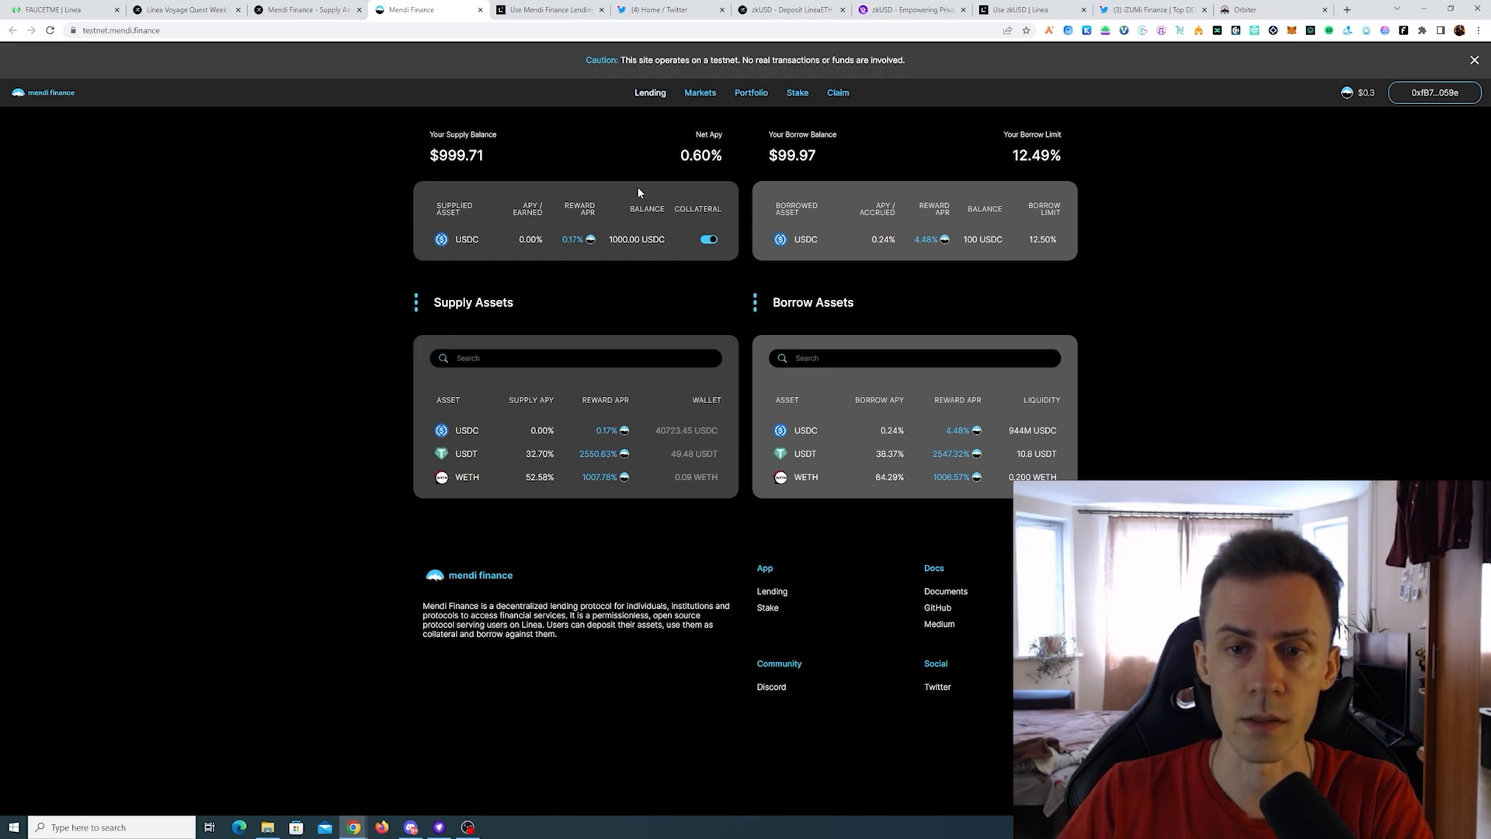
Back on Galxe, find the [dForce] Deposit ETH on Linea Testnet quest and open its Detail.
left_click(185, 9)
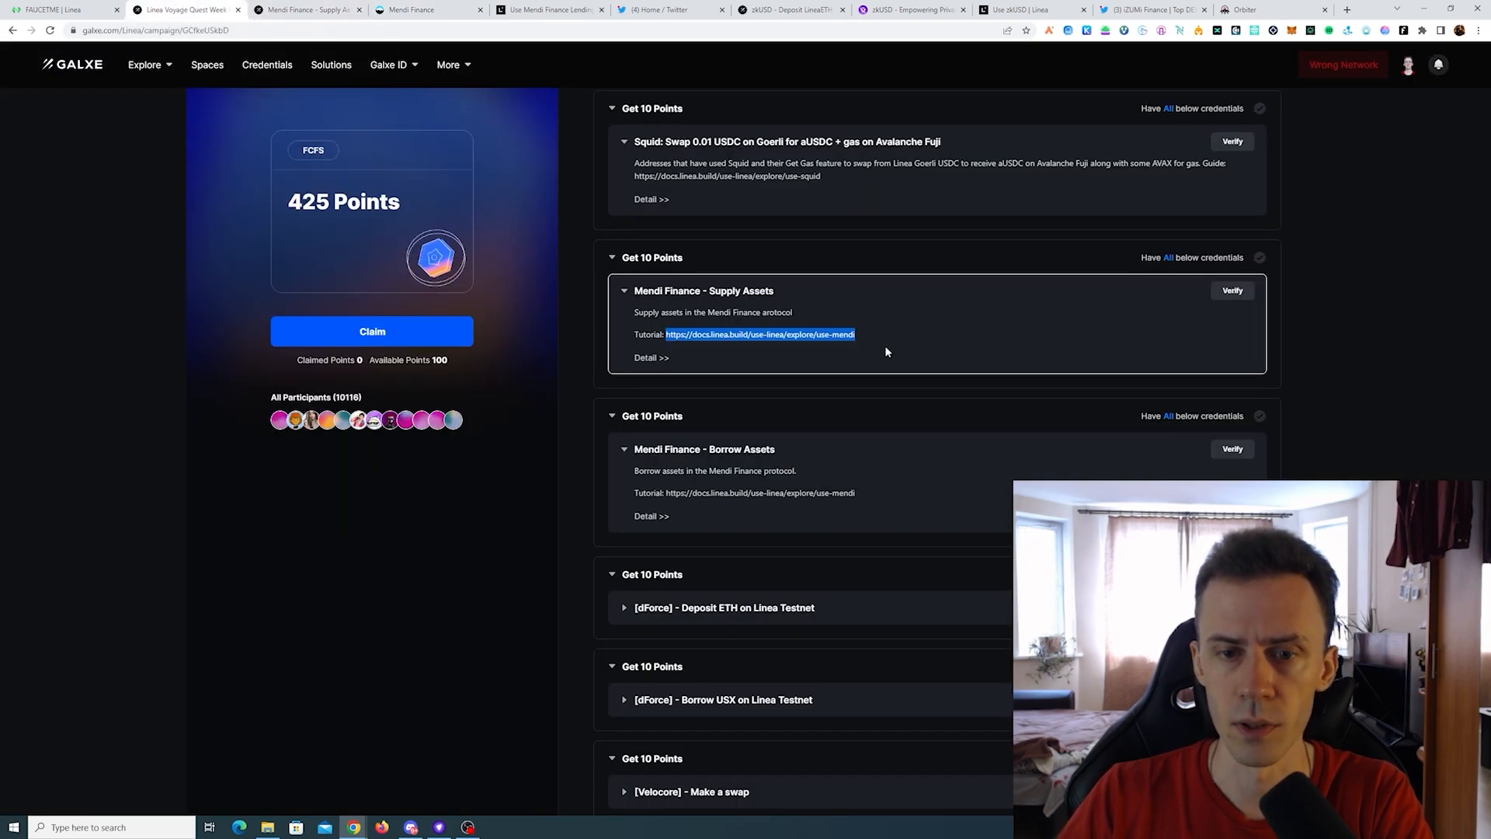
scroll("down", 3)
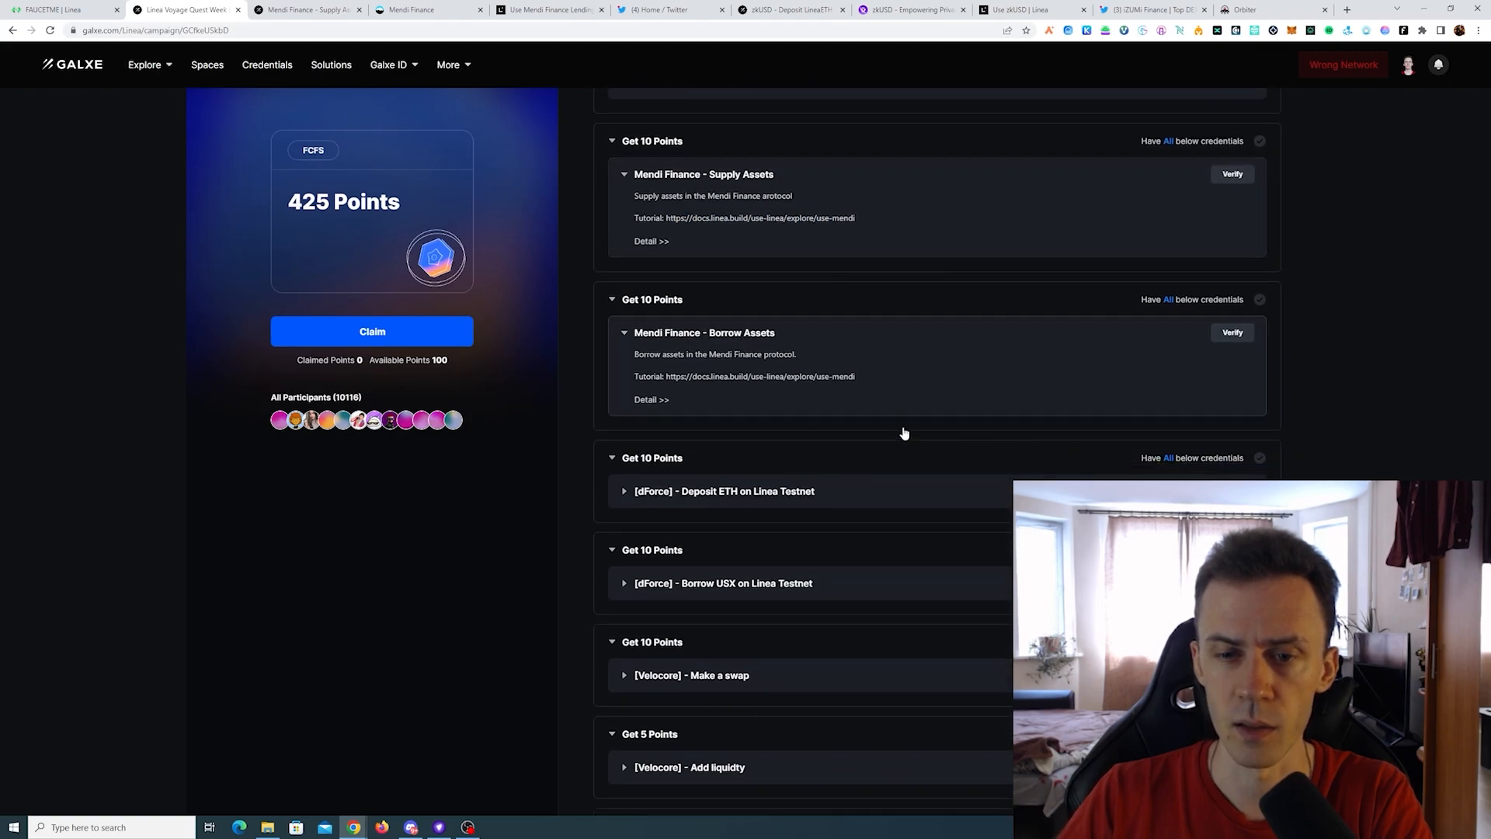
scroll("up", 3)
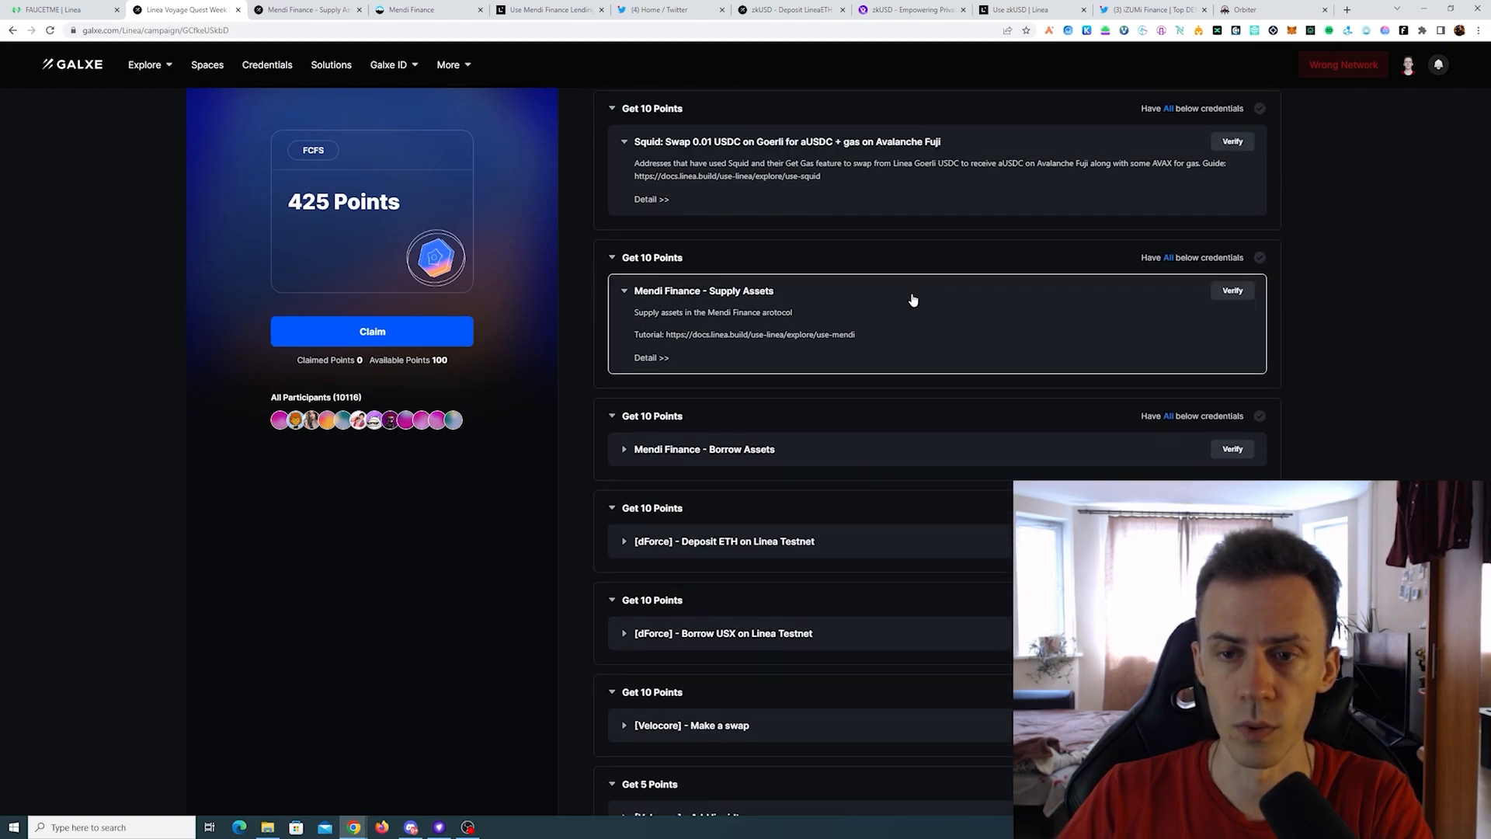
scroll("down", 3)
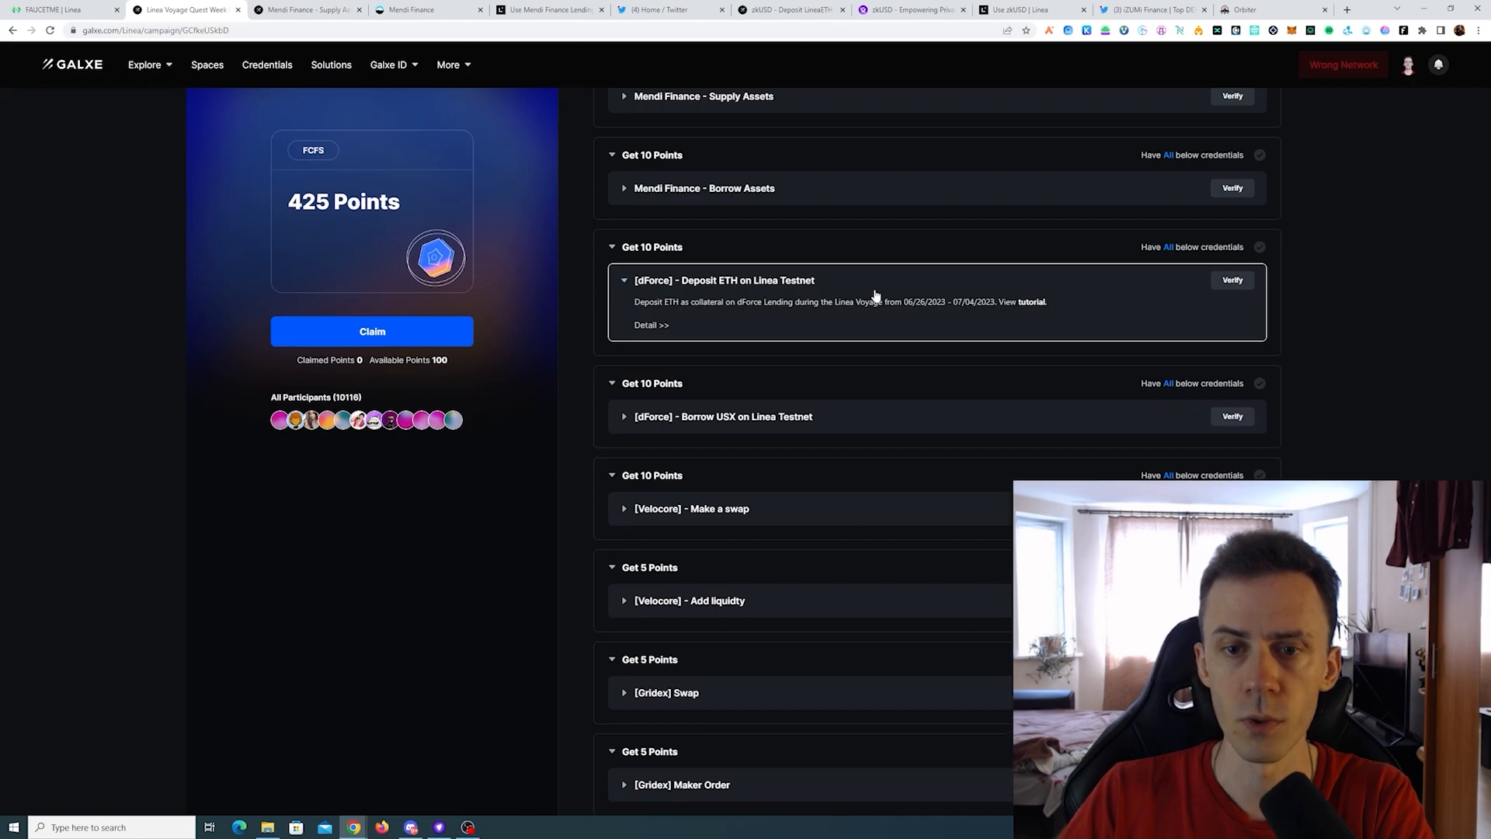
mouse_move(694, 305)
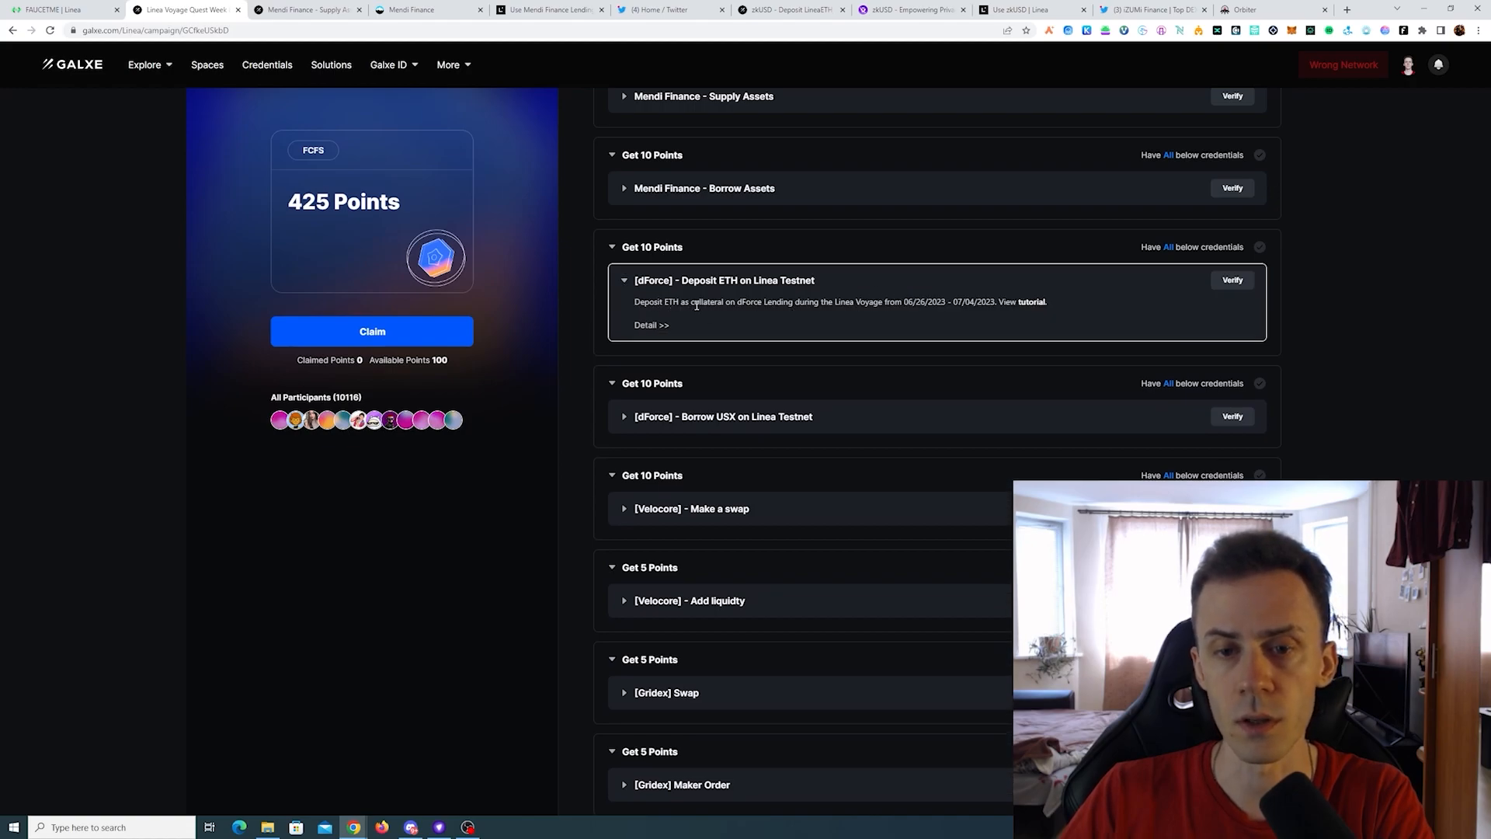
mouse_move(864, 321)
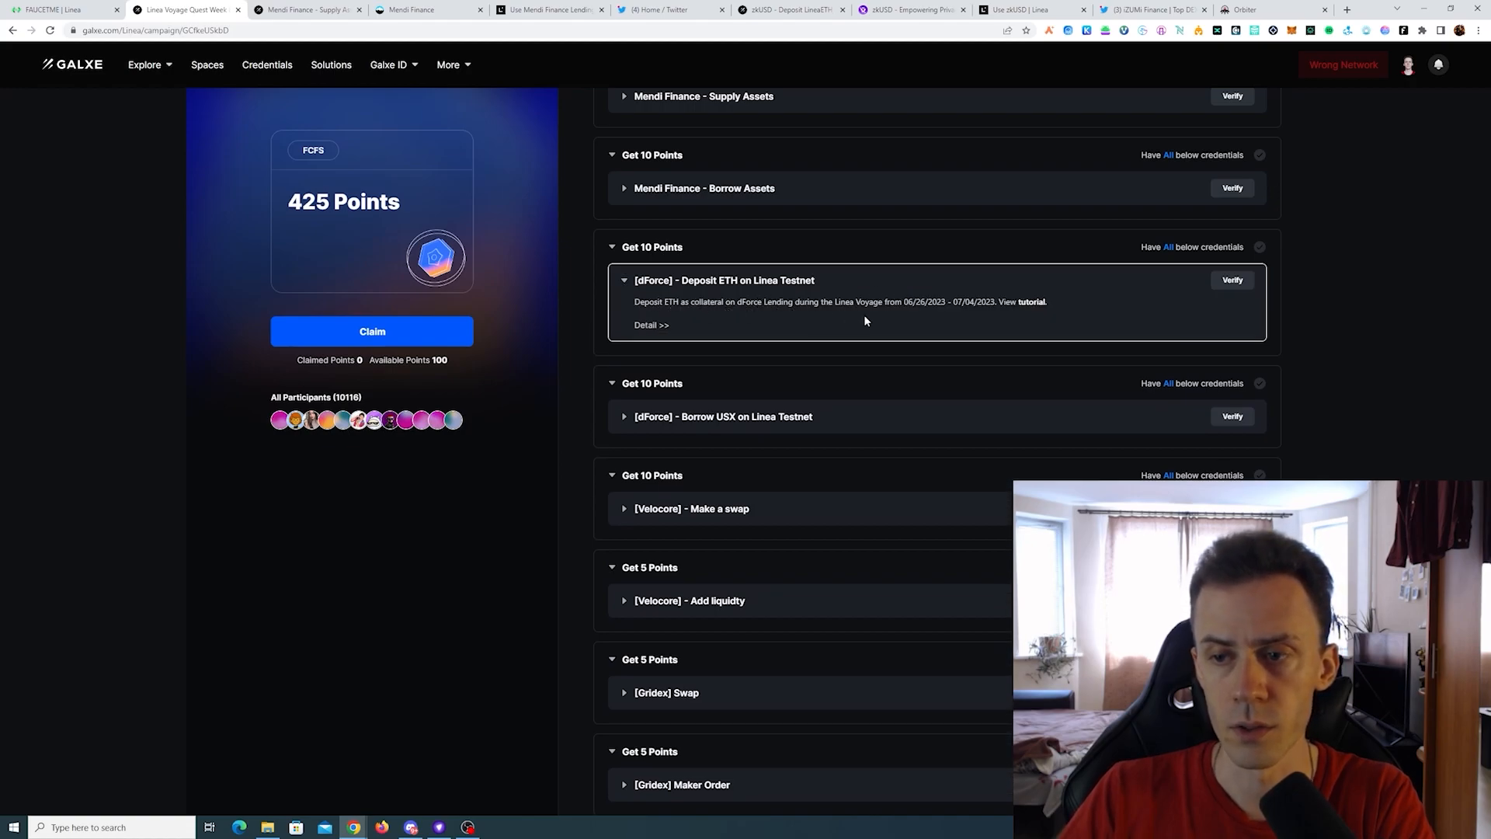
mouse_move(910, 325)
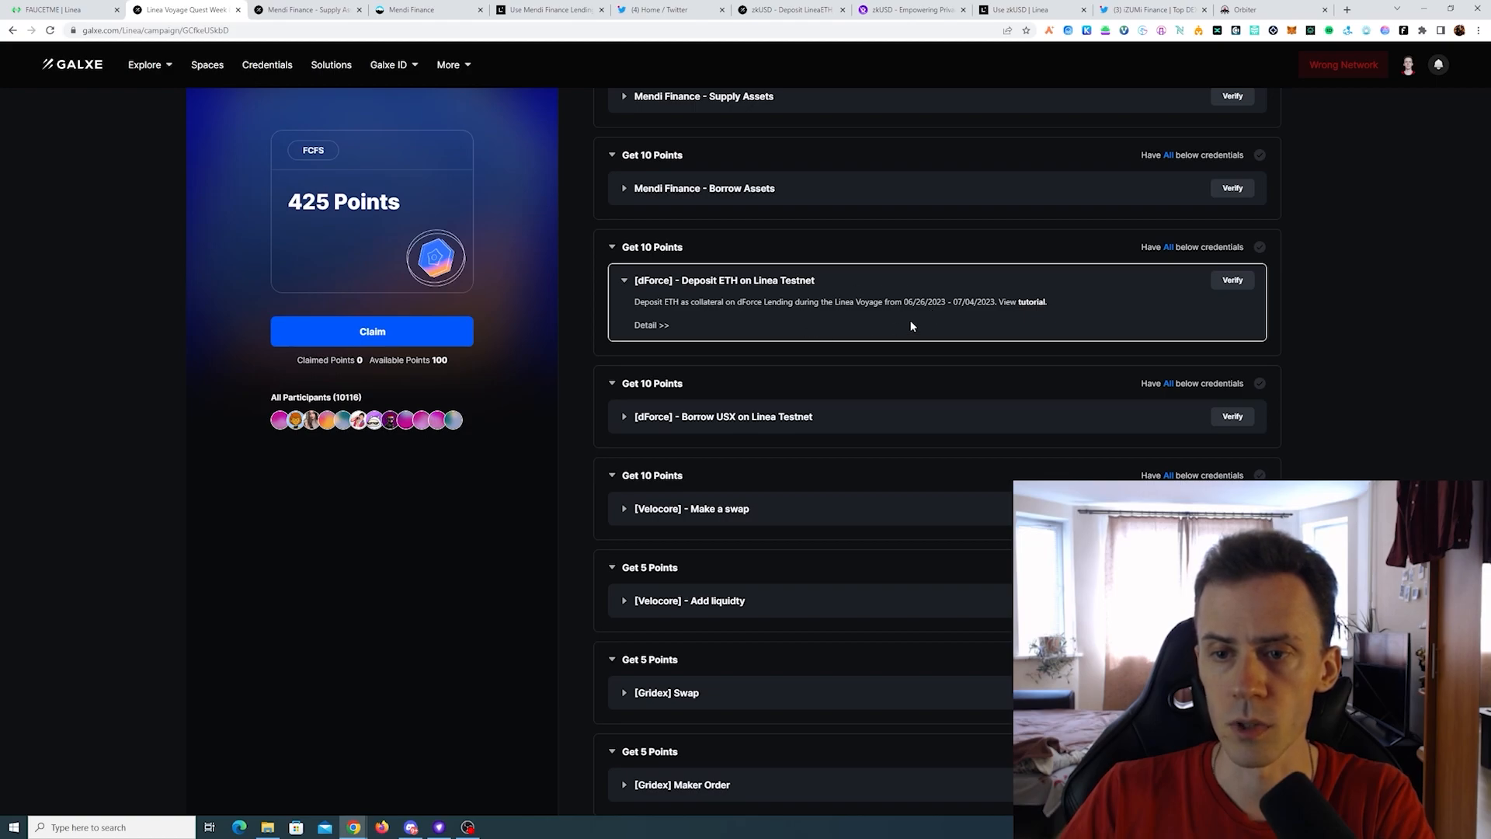
left_click(723, 415)
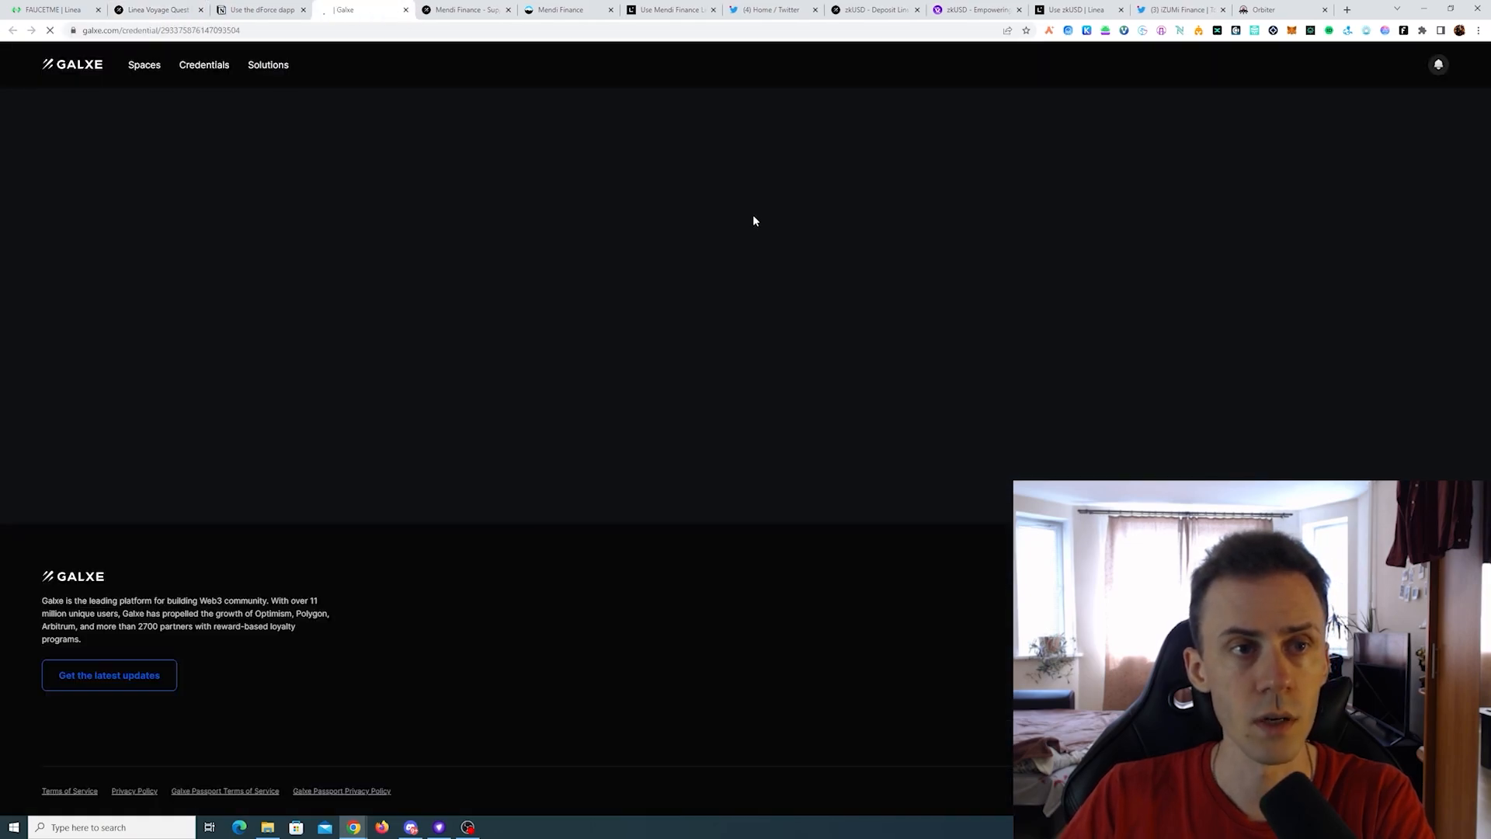
Connect the wallet to dForce Lend on Linea Test and enter 0.05 ETH to supply.
left_click(432, 9)
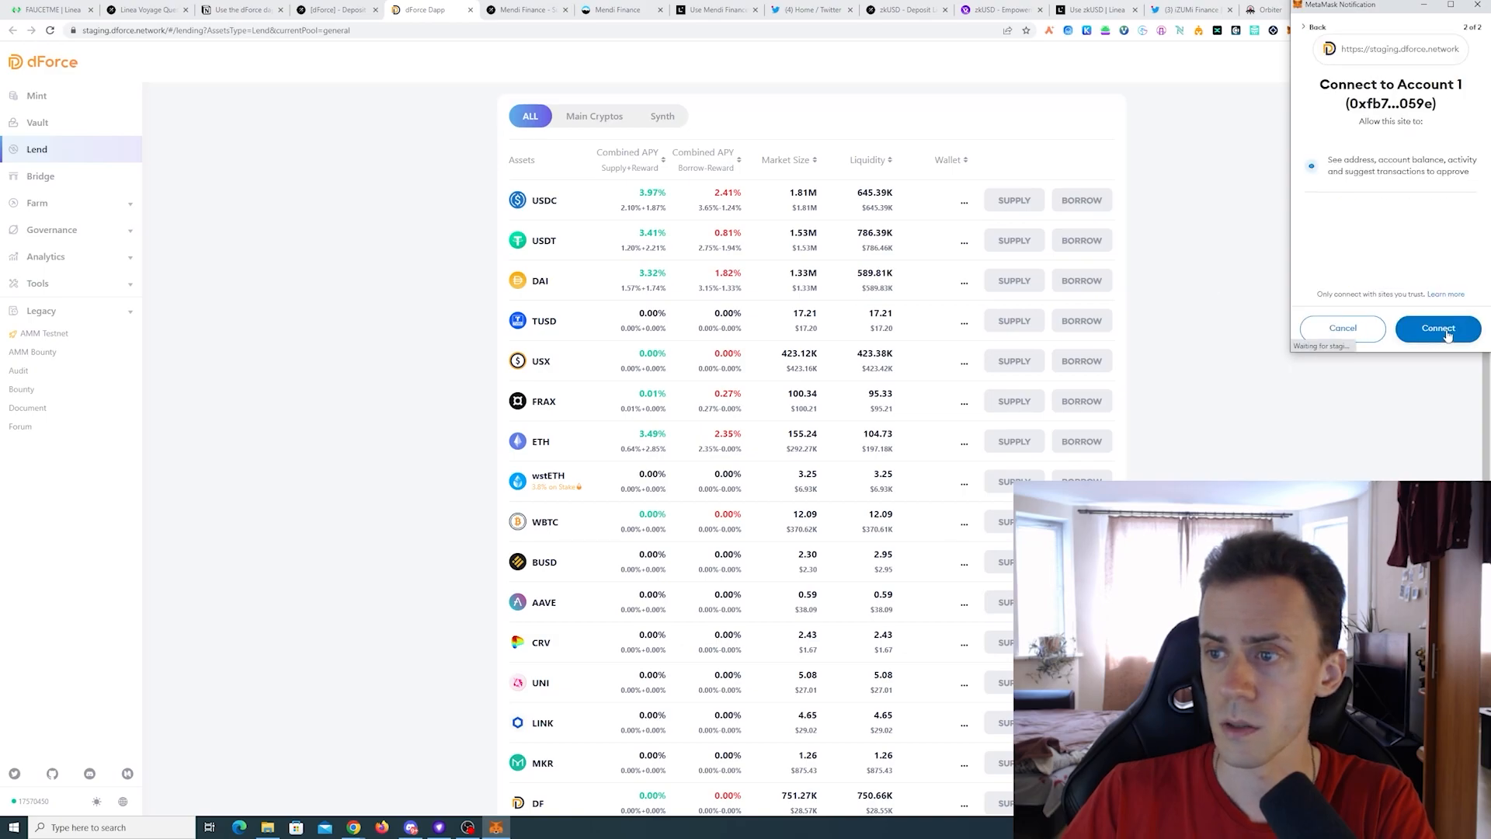
left_click(1437, 327)
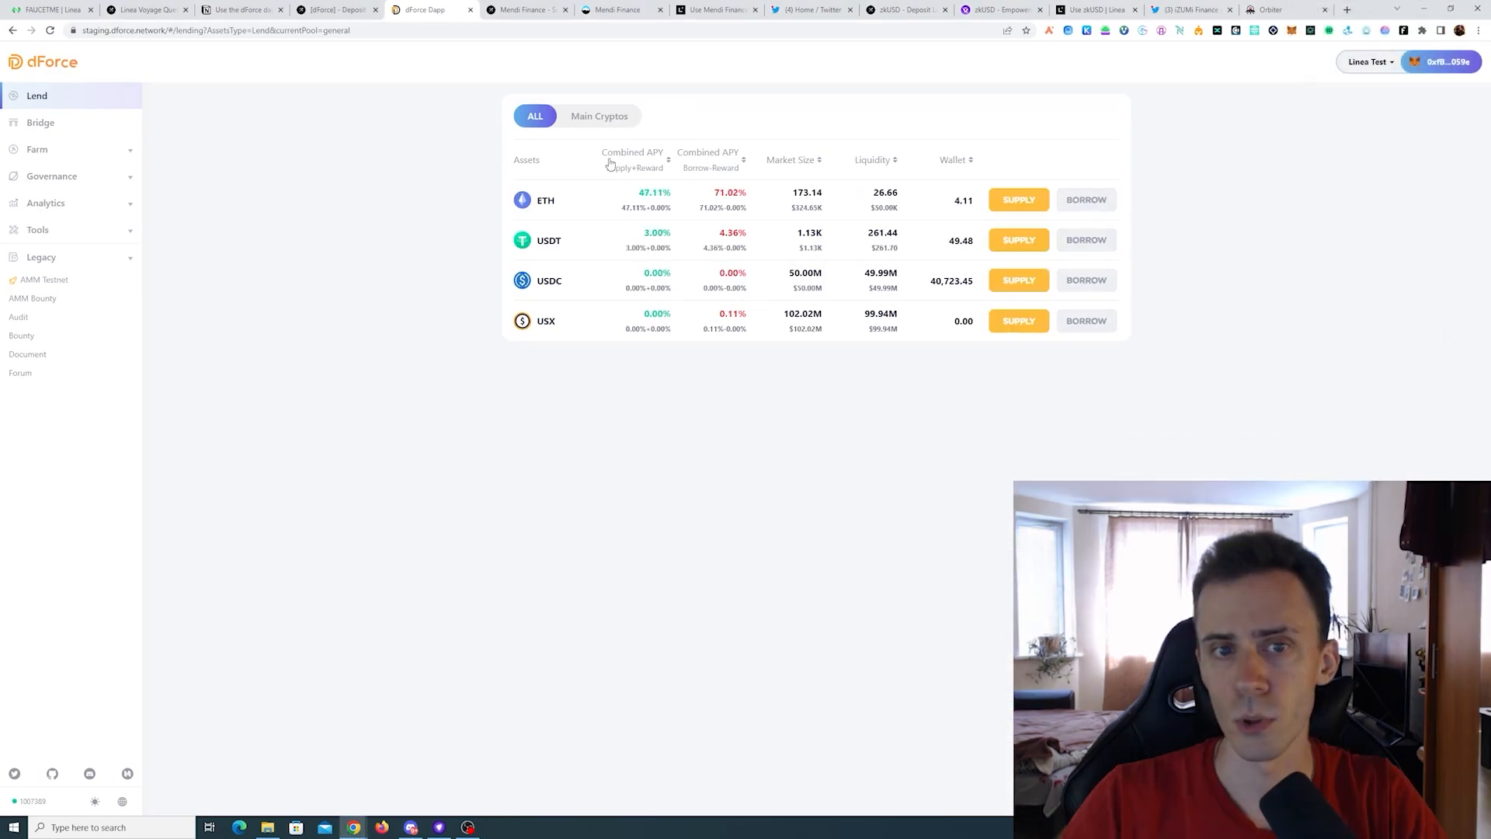
left_click(1017, 199)
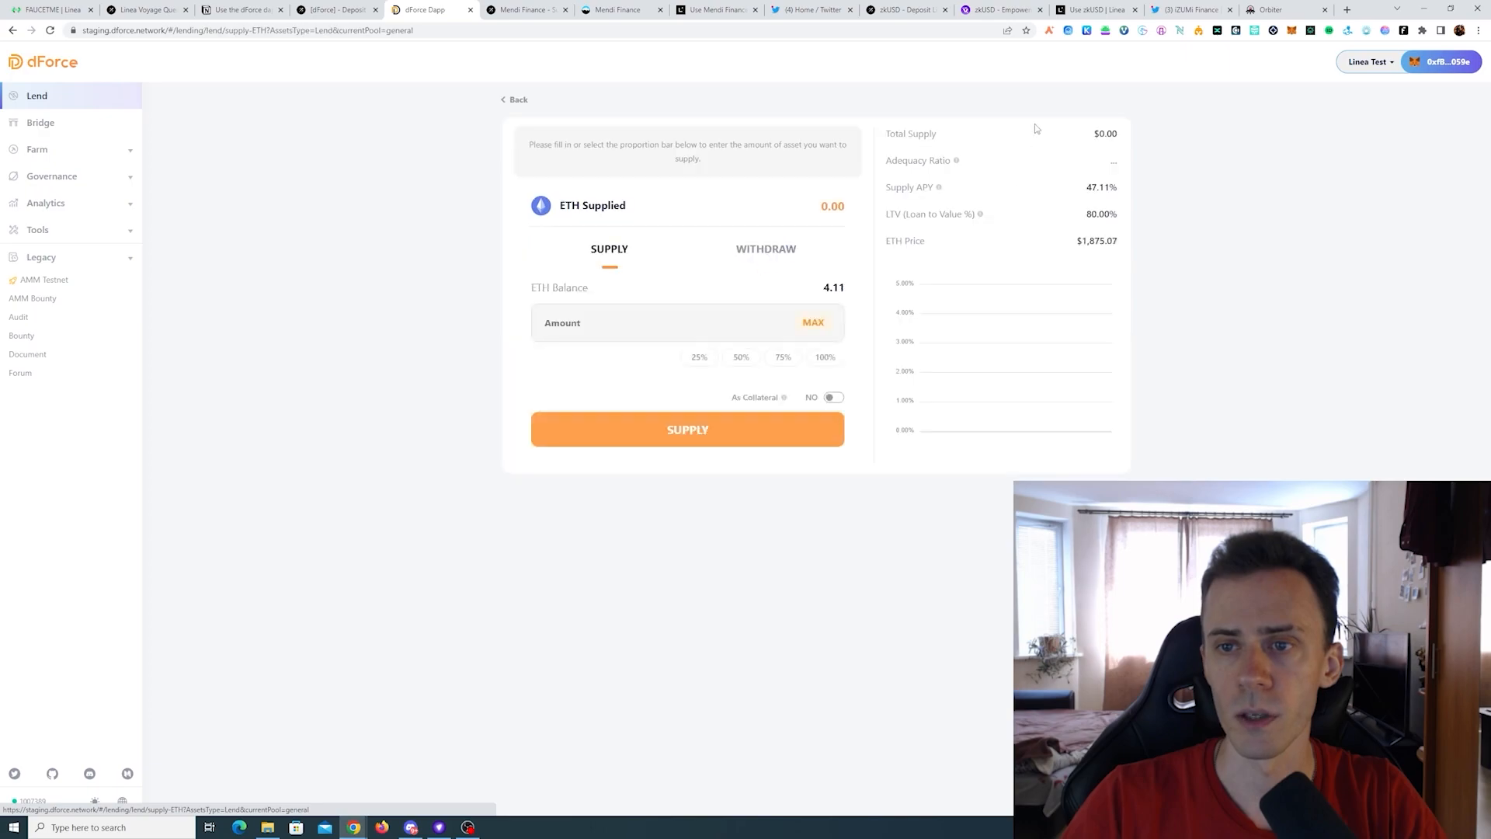
left_click(666, 322)
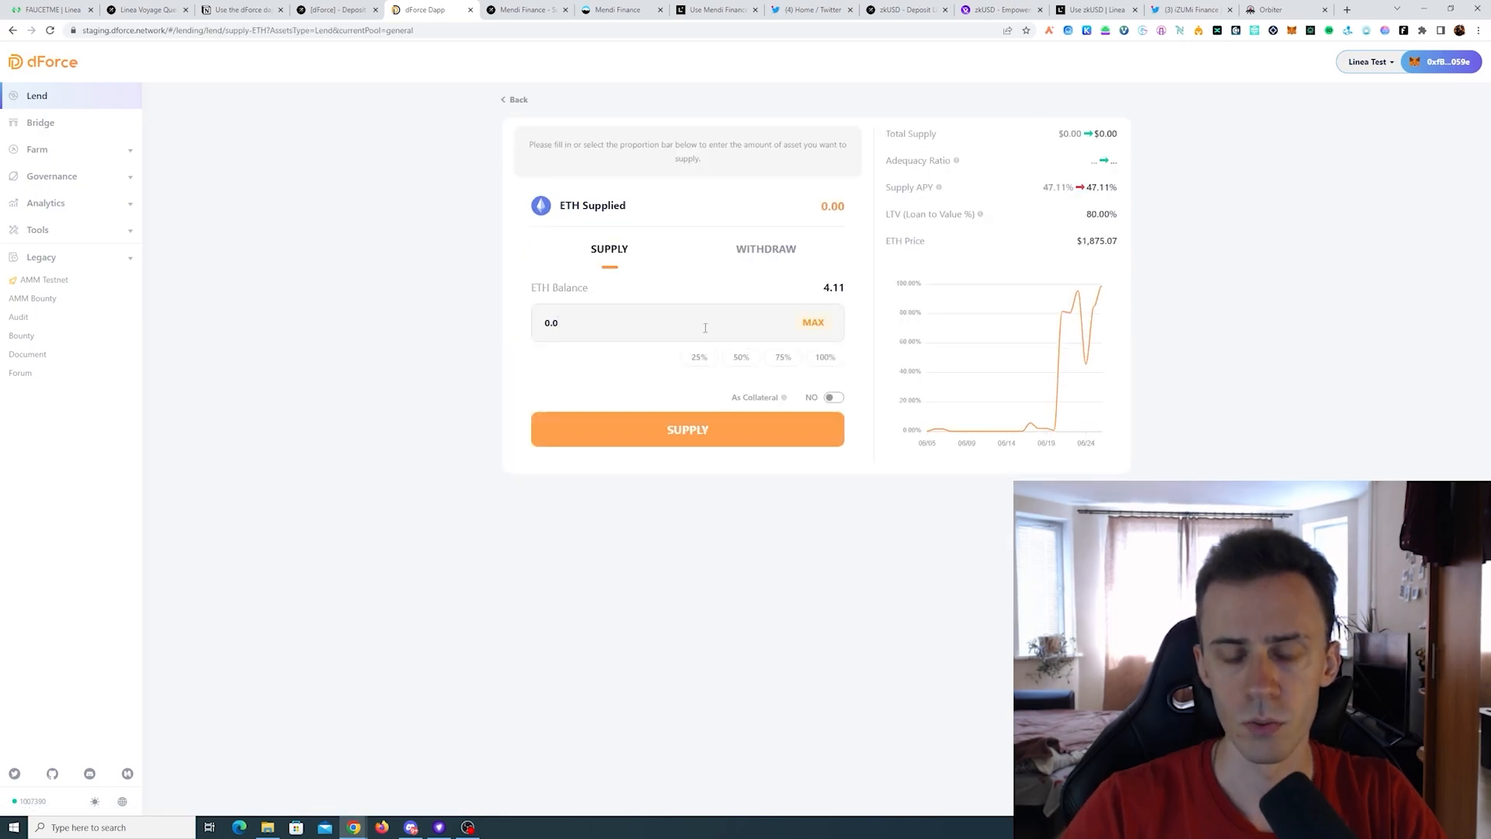
type("0.05")
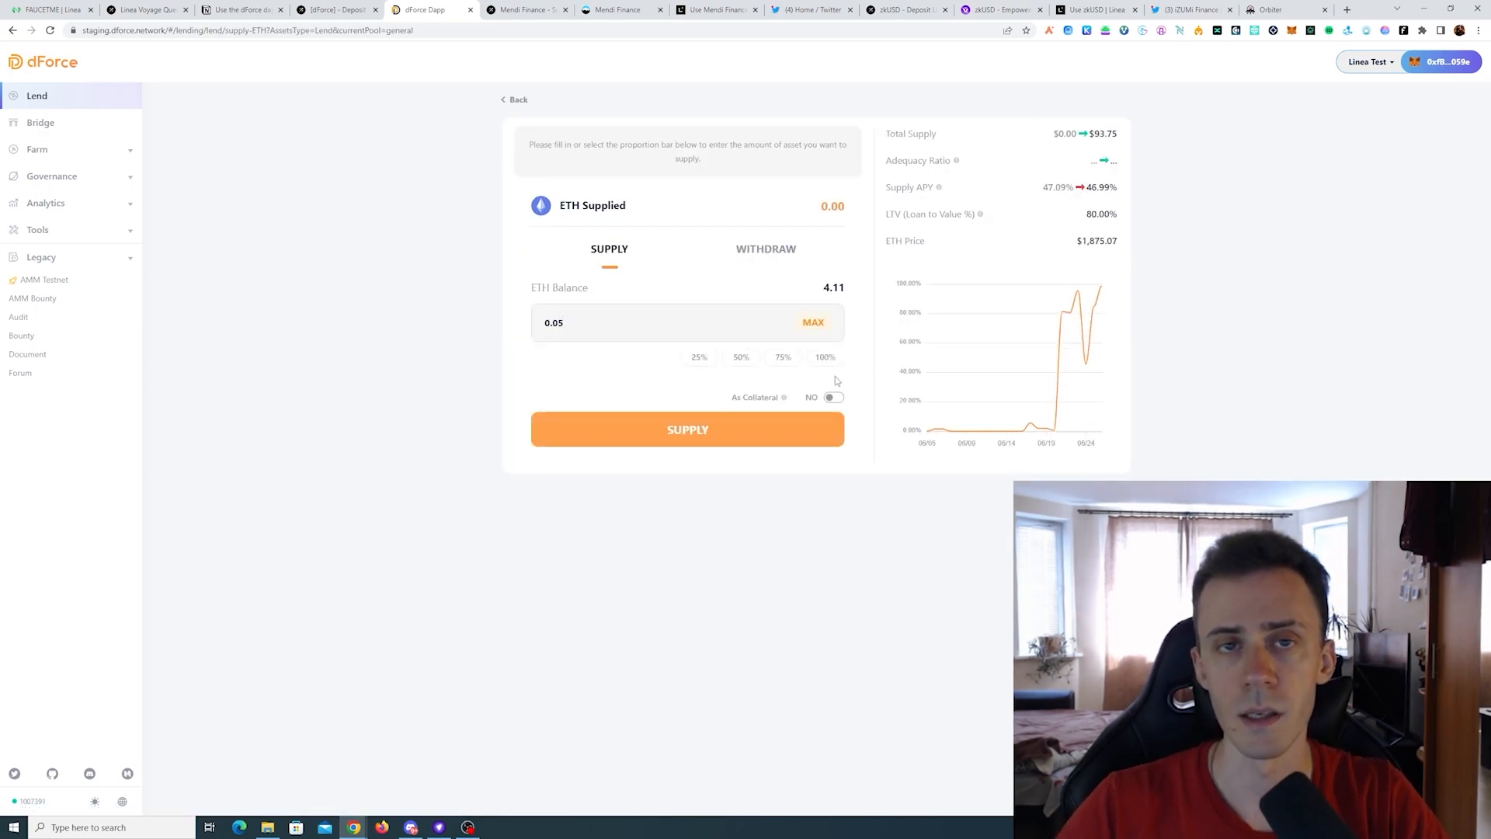
mouse_move(784, 397)
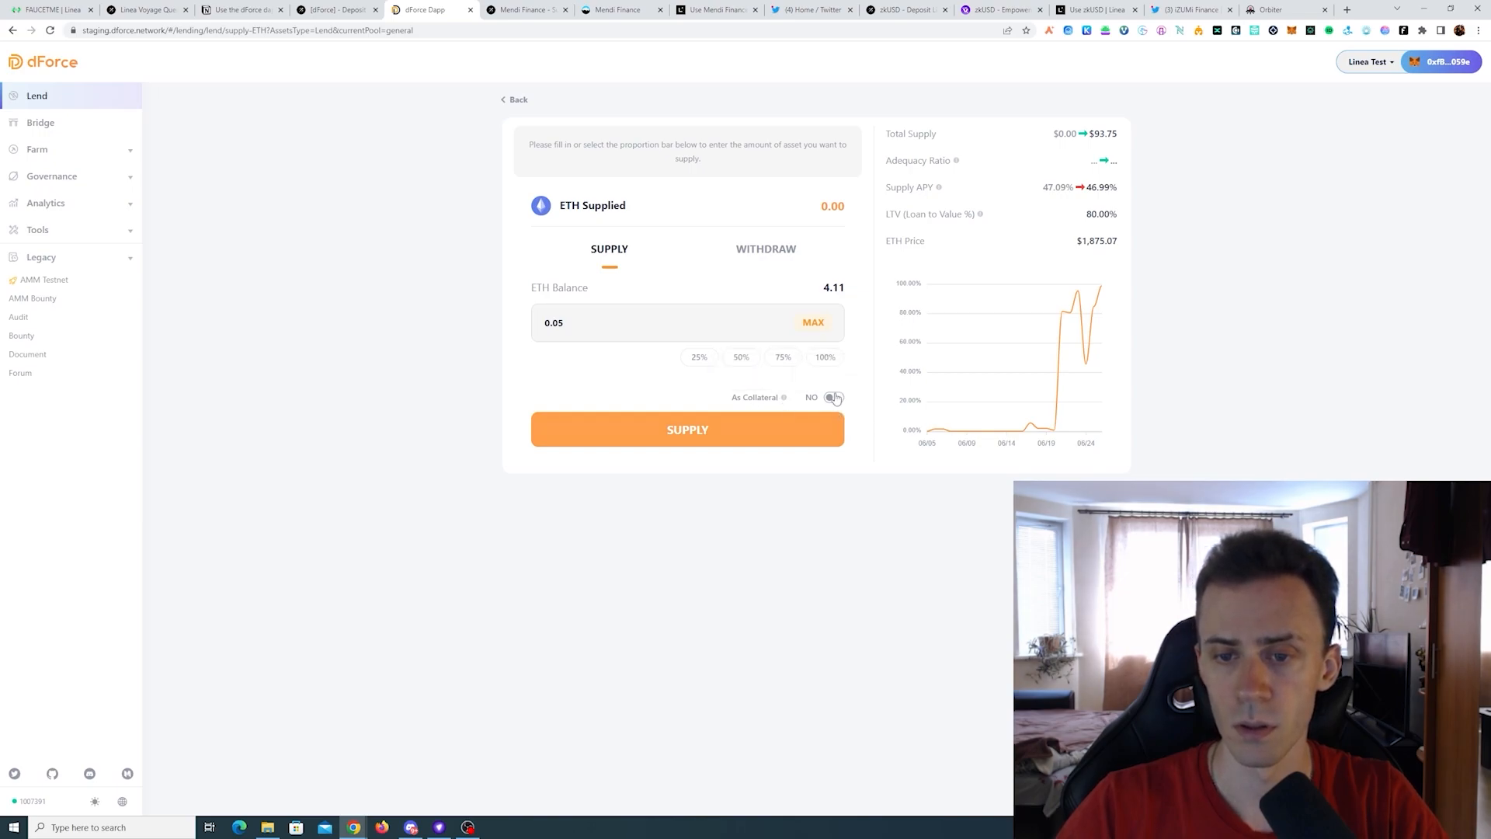
Enable ETH as collateral and supply 0.05 ETH, approving both in MetaMask.
left_click(832, 397)
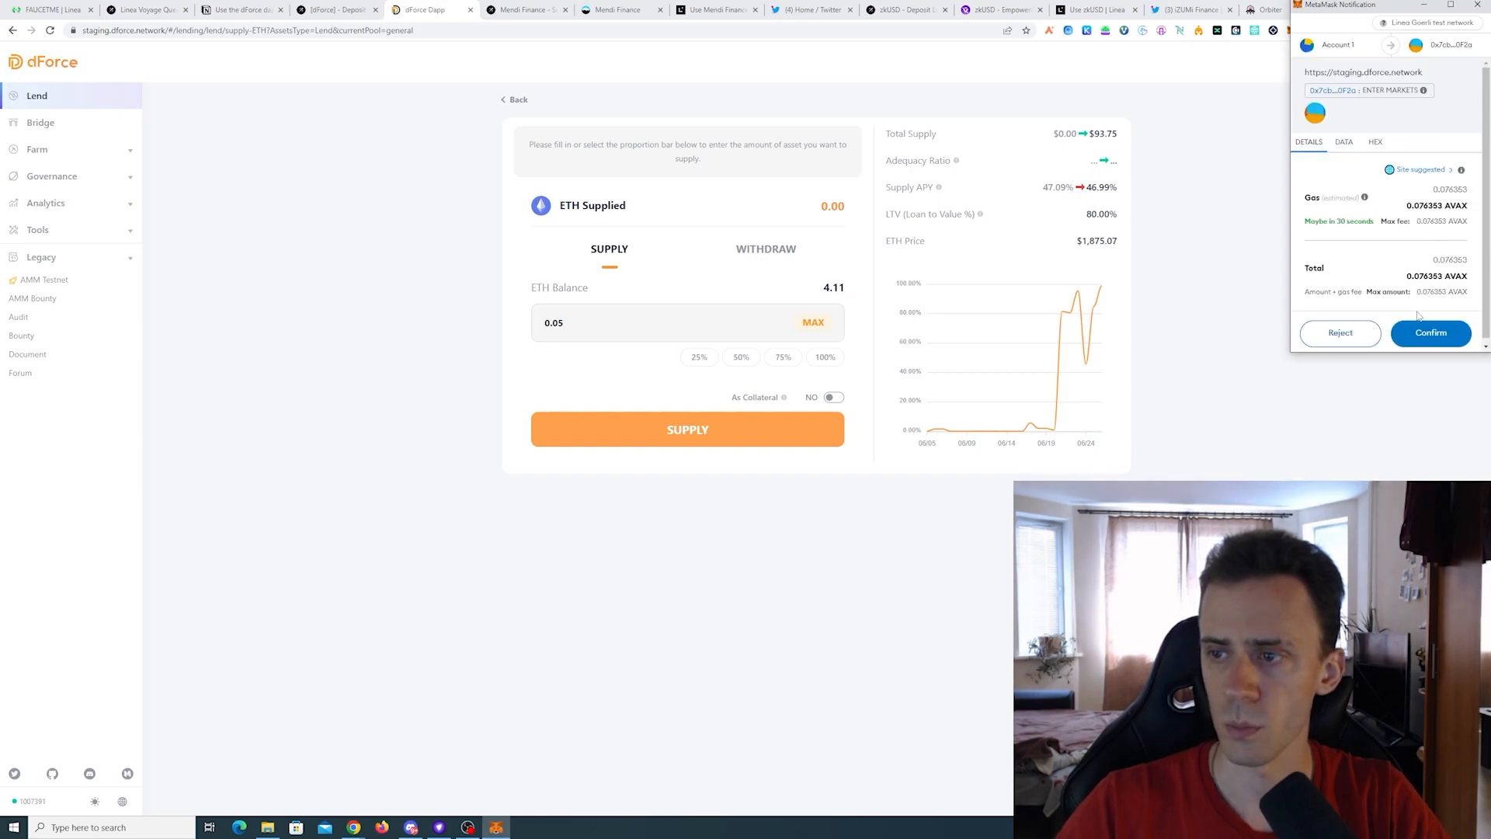
left_click(1430, 333)
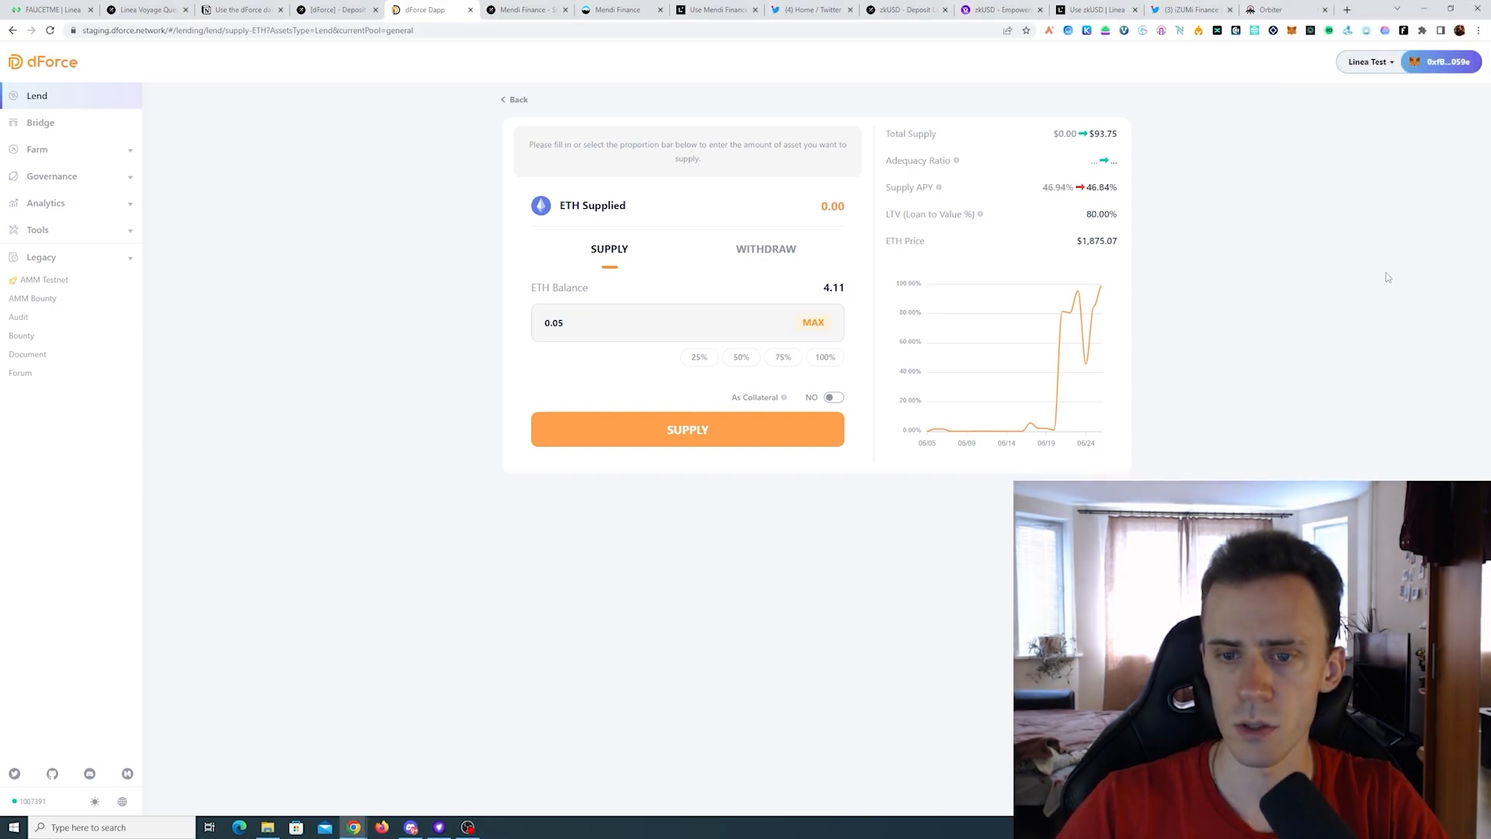
left_click(831, 396)
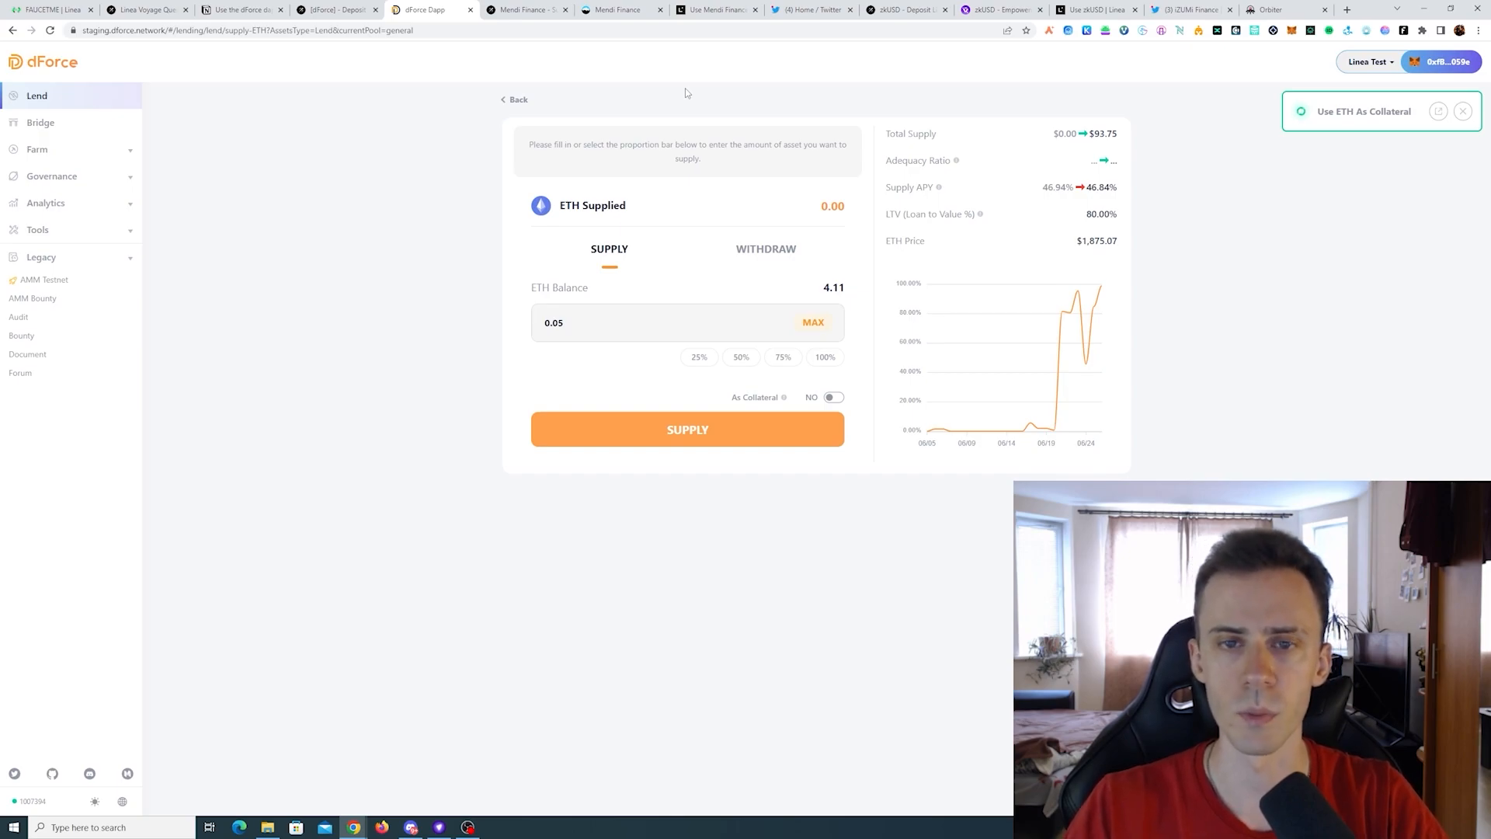
left_click(831, 396)
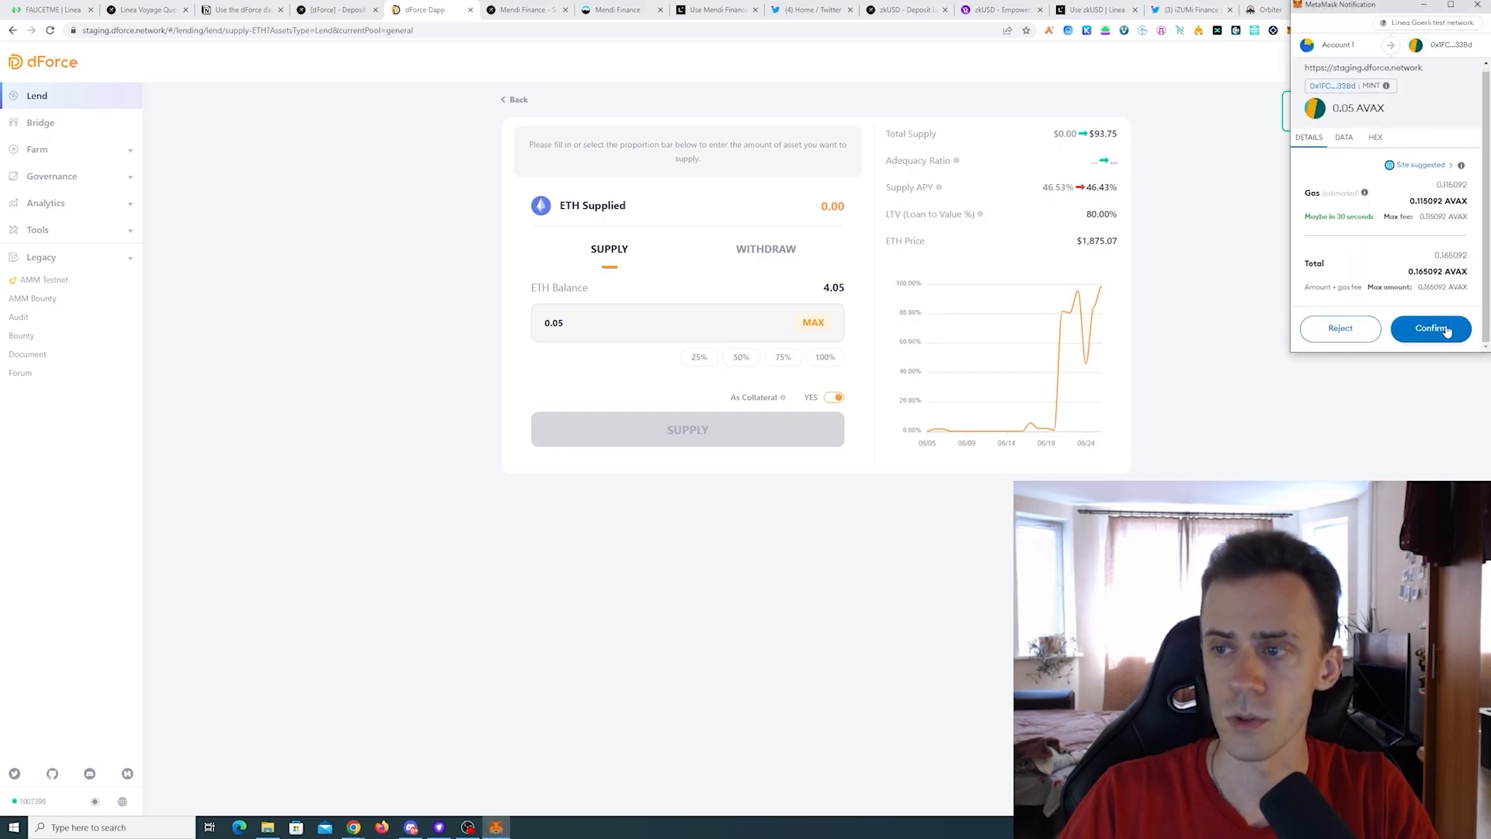
left_click(1430, 328)
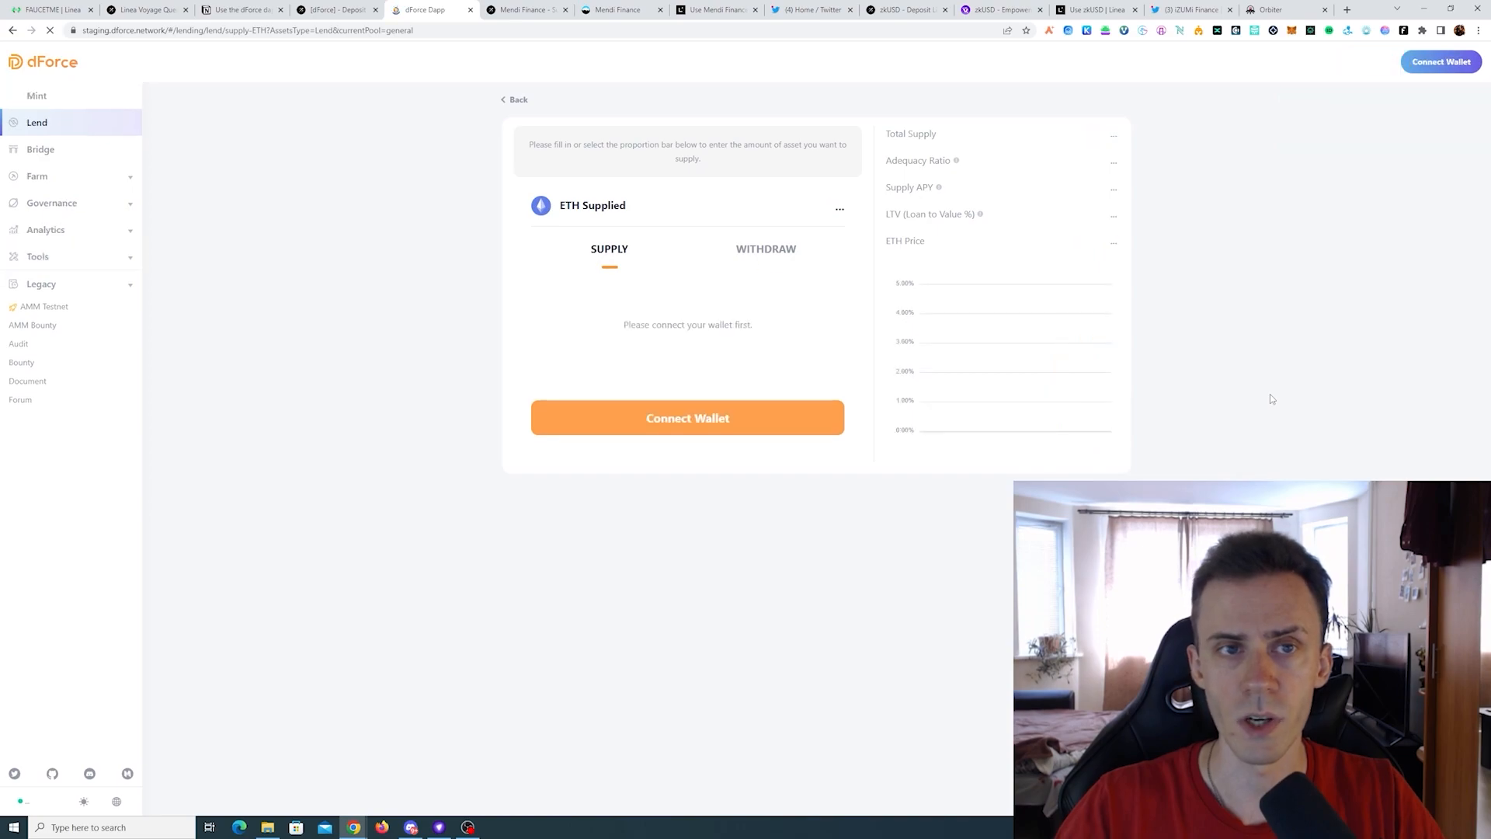
left_click(687, 418)
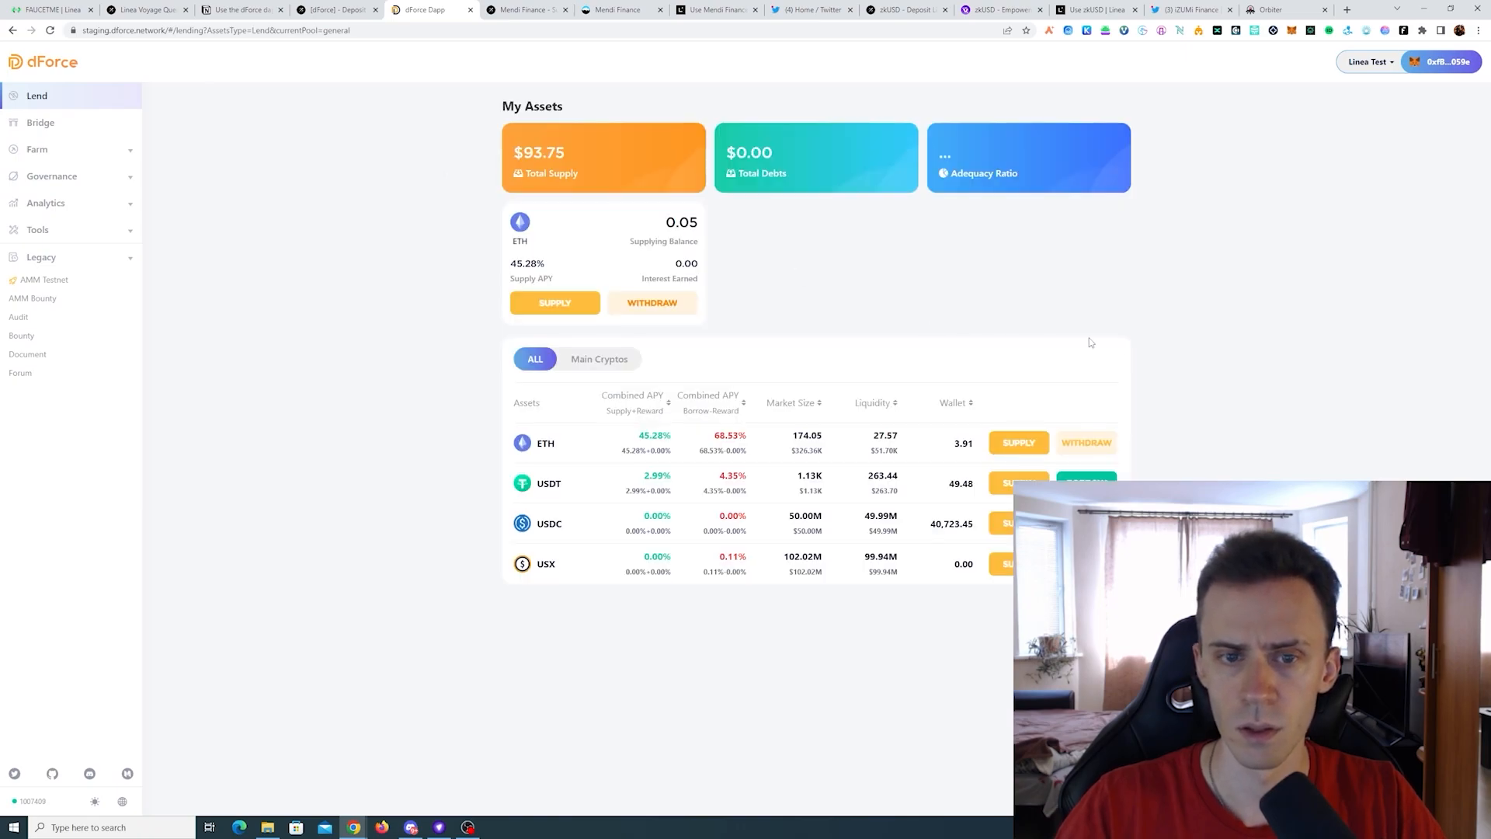
mouse_move(1239, 467)
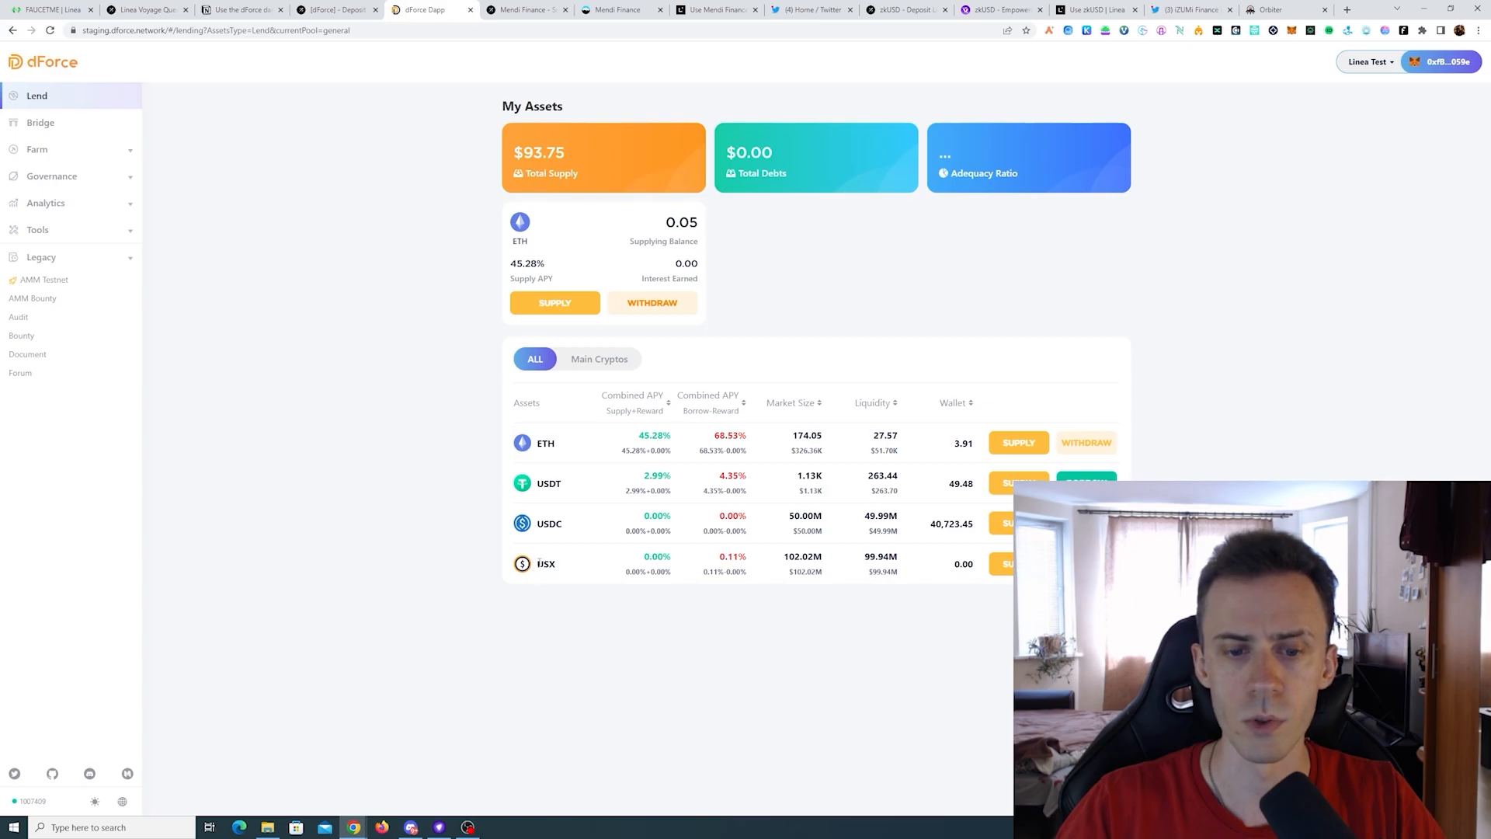
Borrow 10 USX on dForce, confirm it in MetaMask, and return to Galxe.
left_click(1017, 563)
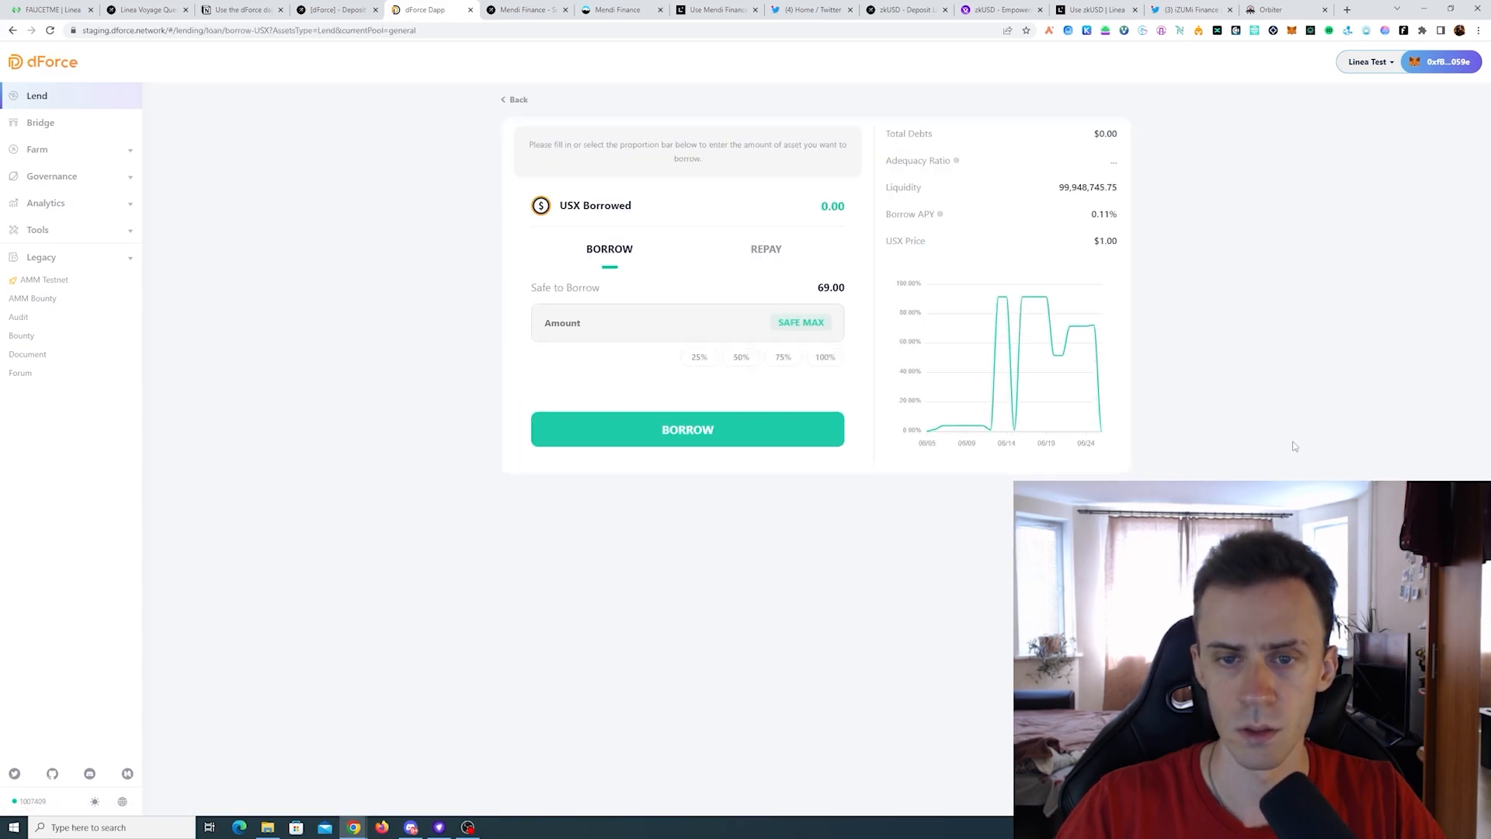
left_click(687, 428)
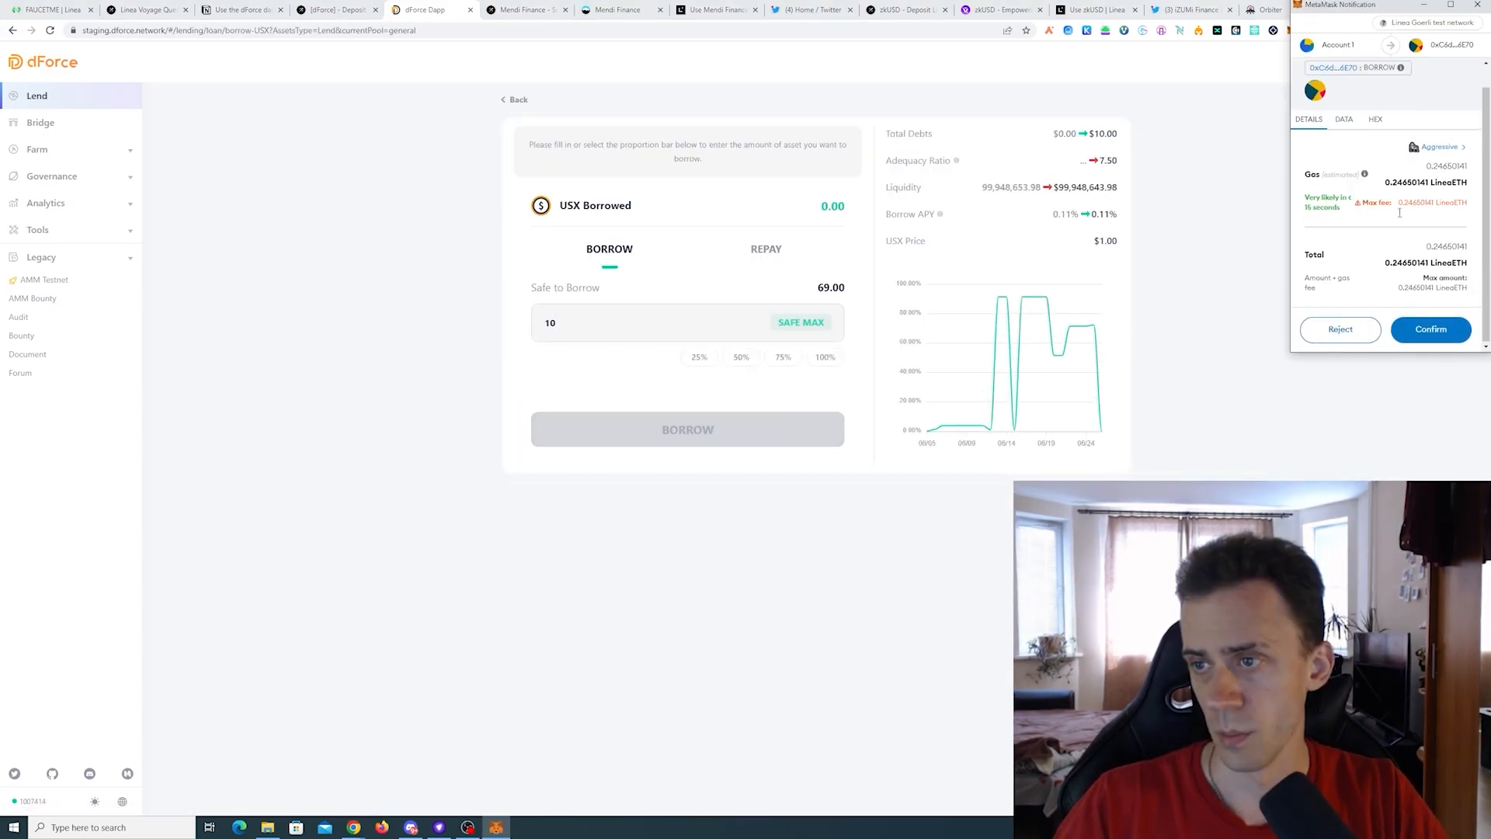
left_click(1430, 329)
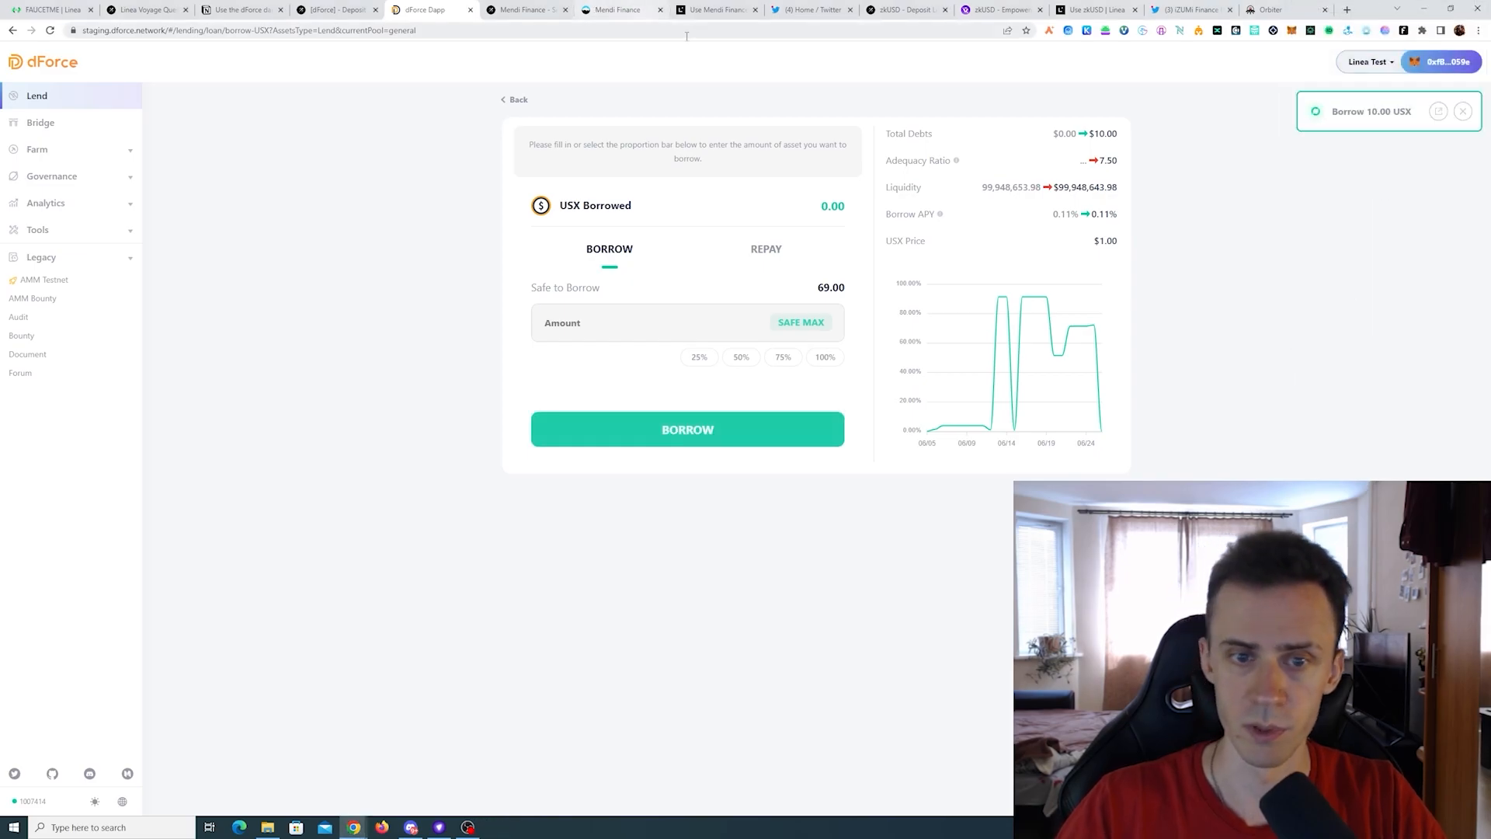
left_click(145, 9)
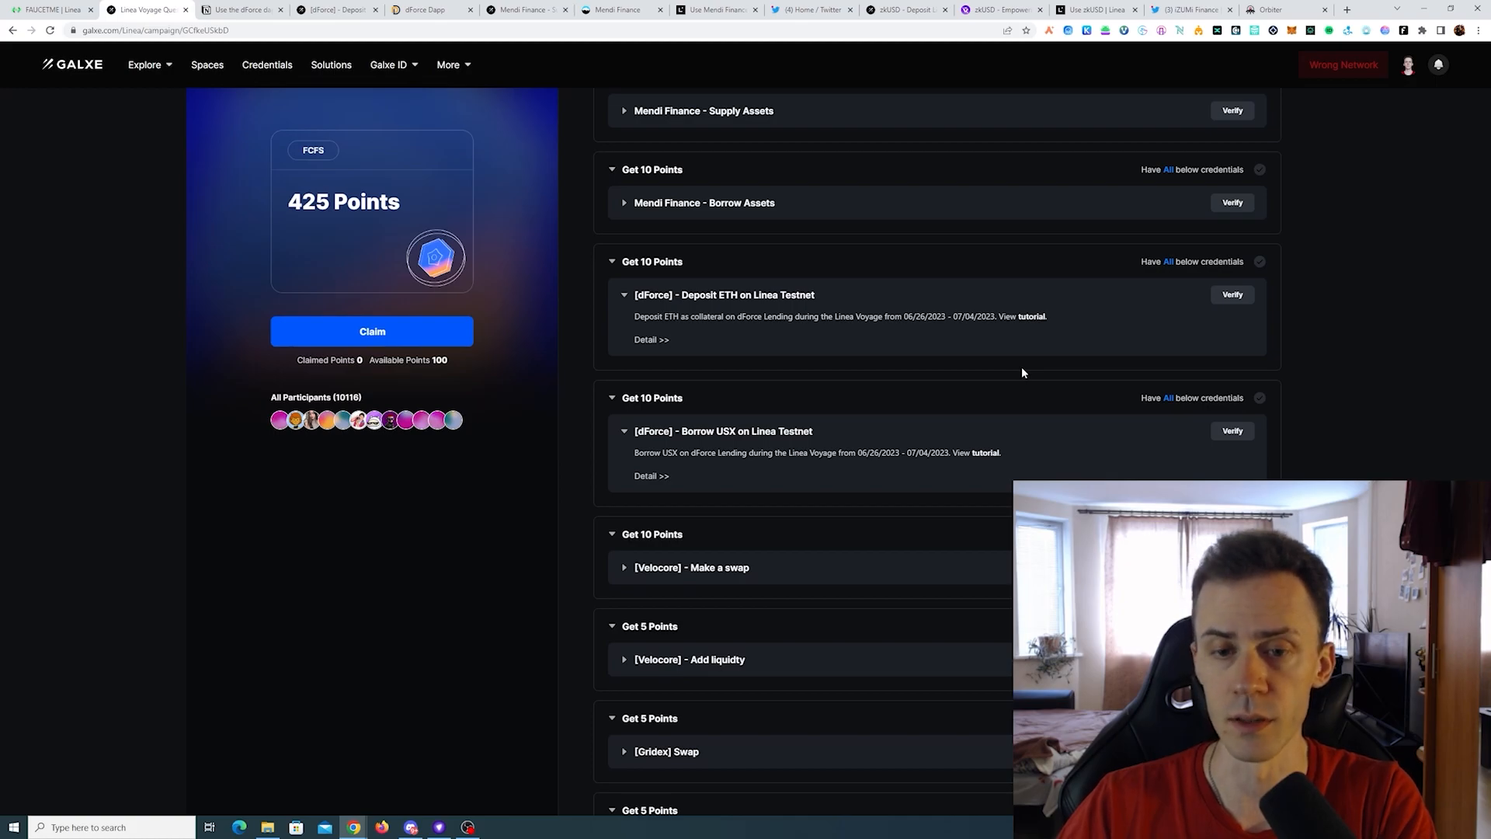
Scroll the Galxe quest list and expand the [Velocore] - Make a swap quest.
scroll("down", 3)
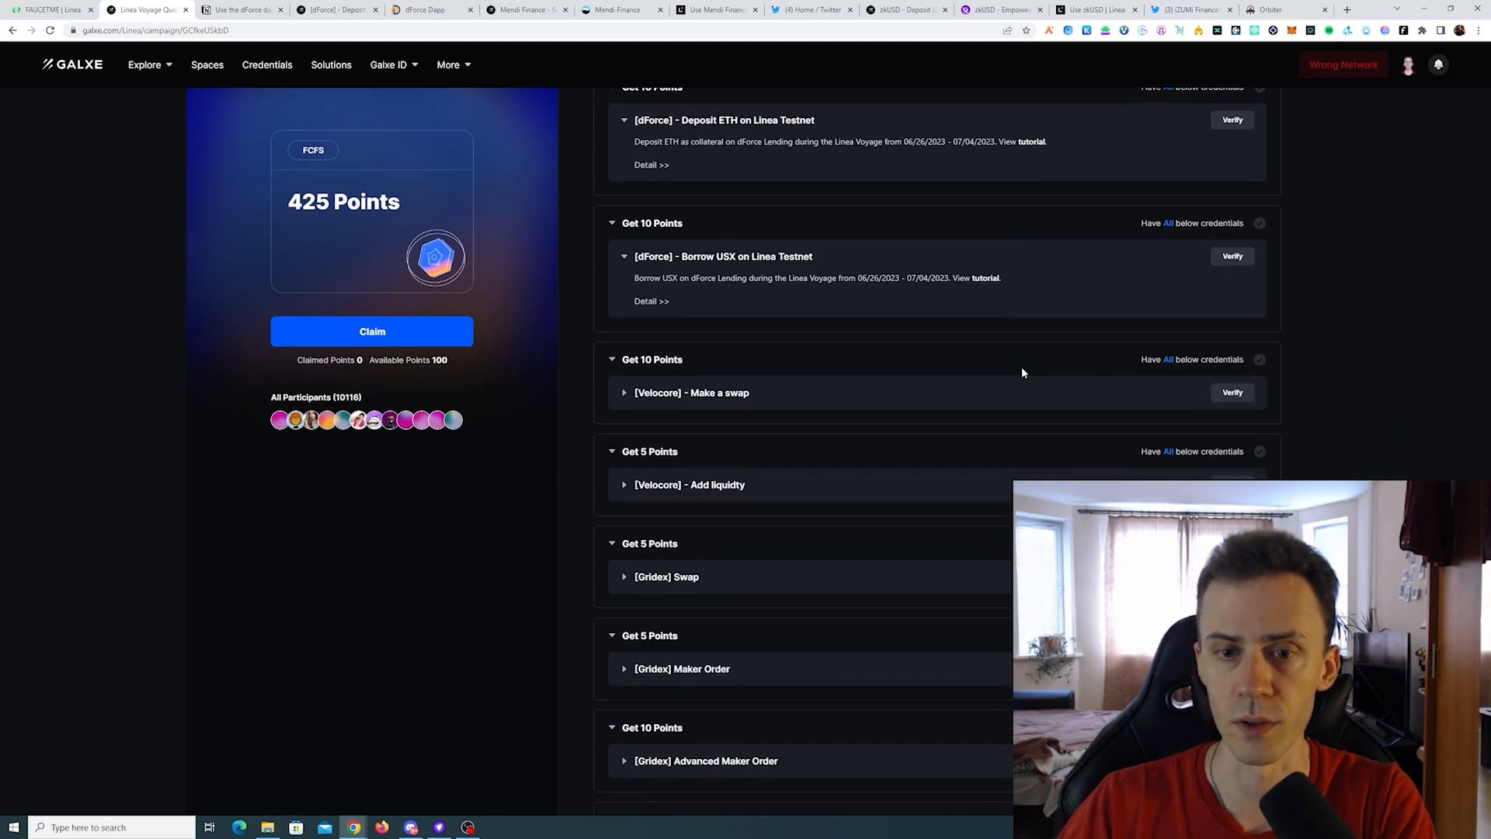
scroll("up", 3)
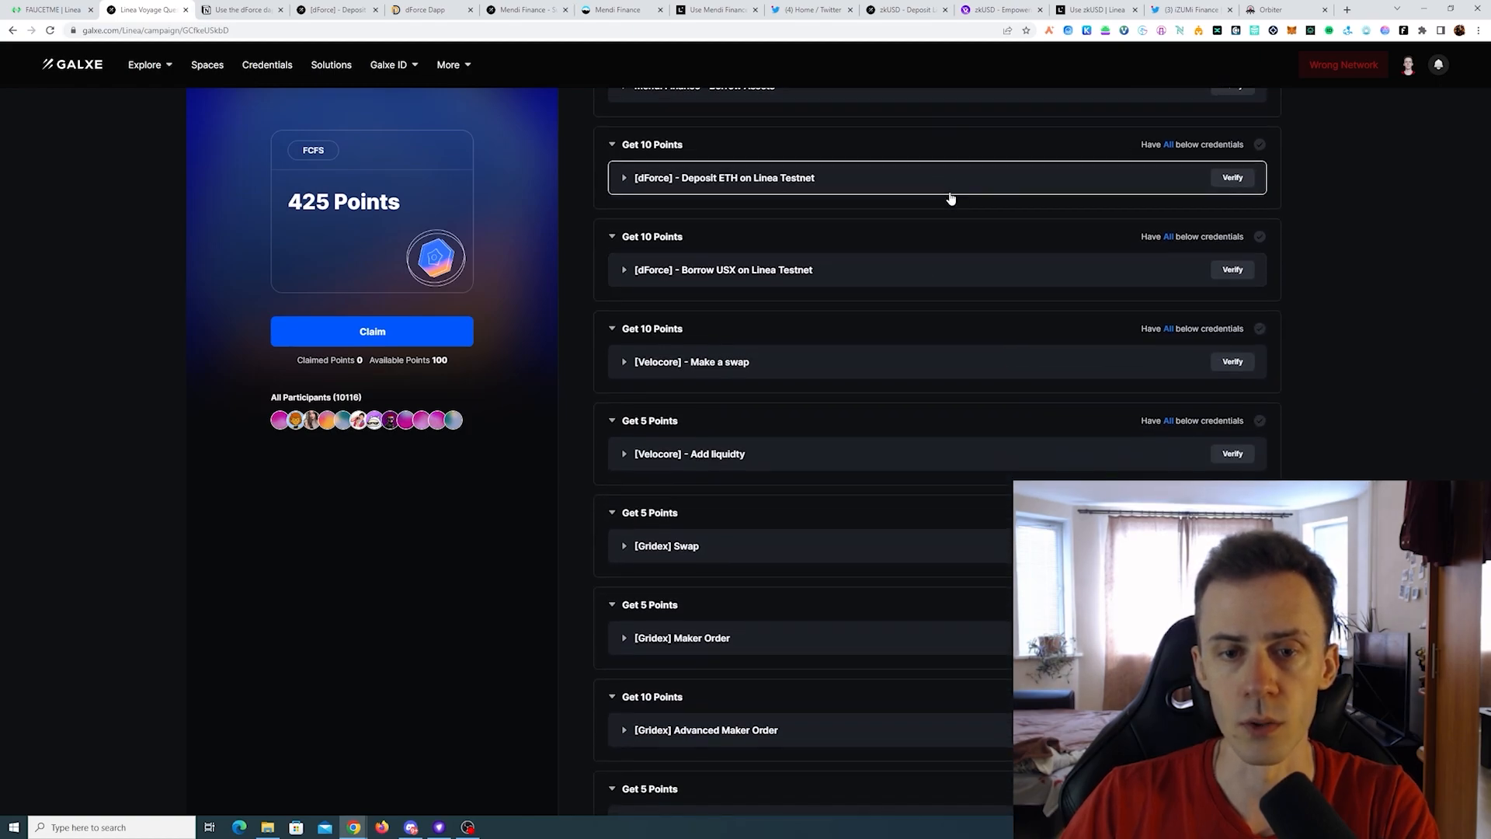
left_click(691, 361)
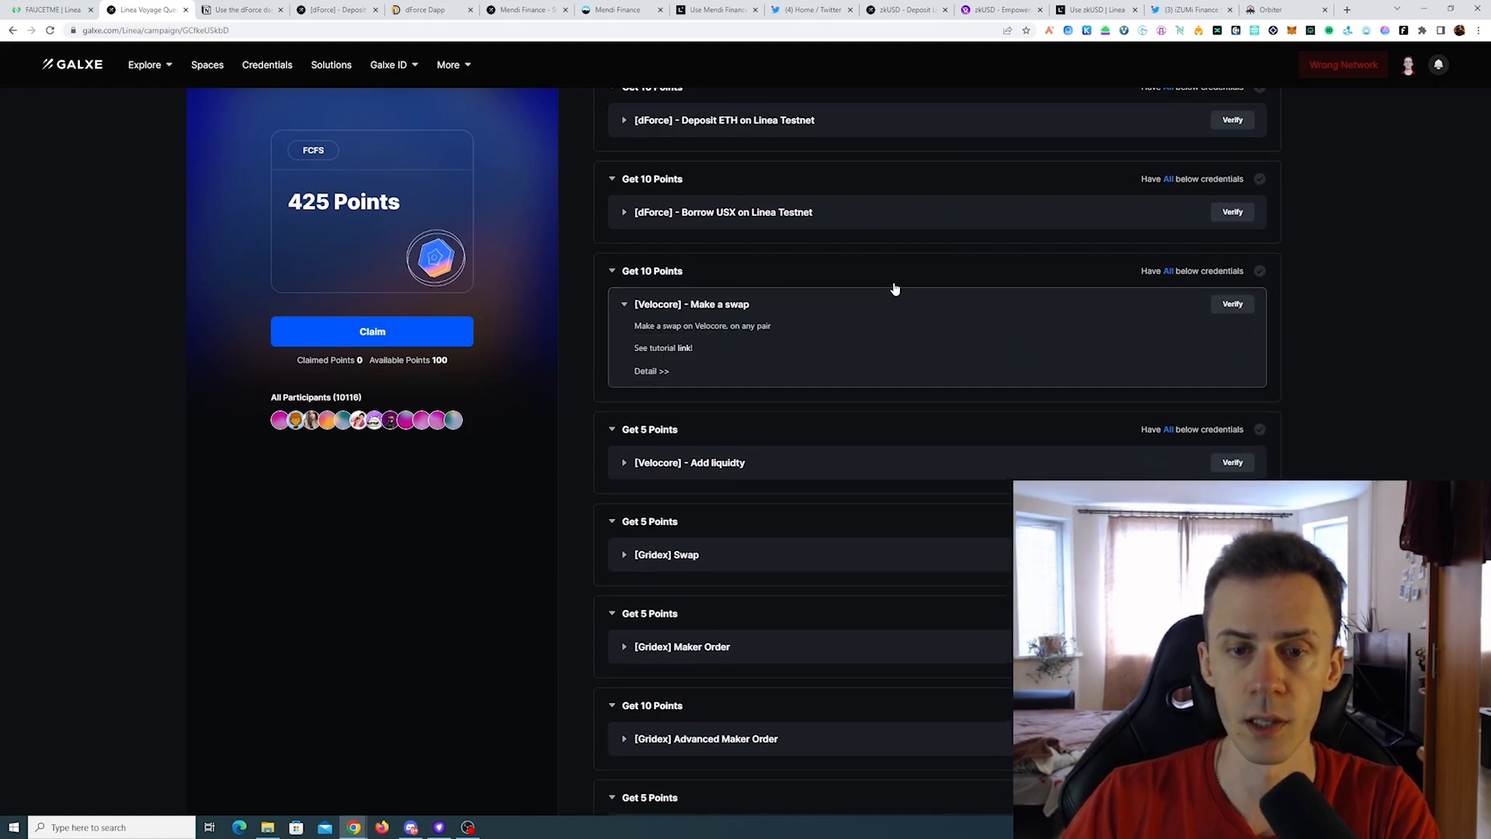
scroll("down", 3)
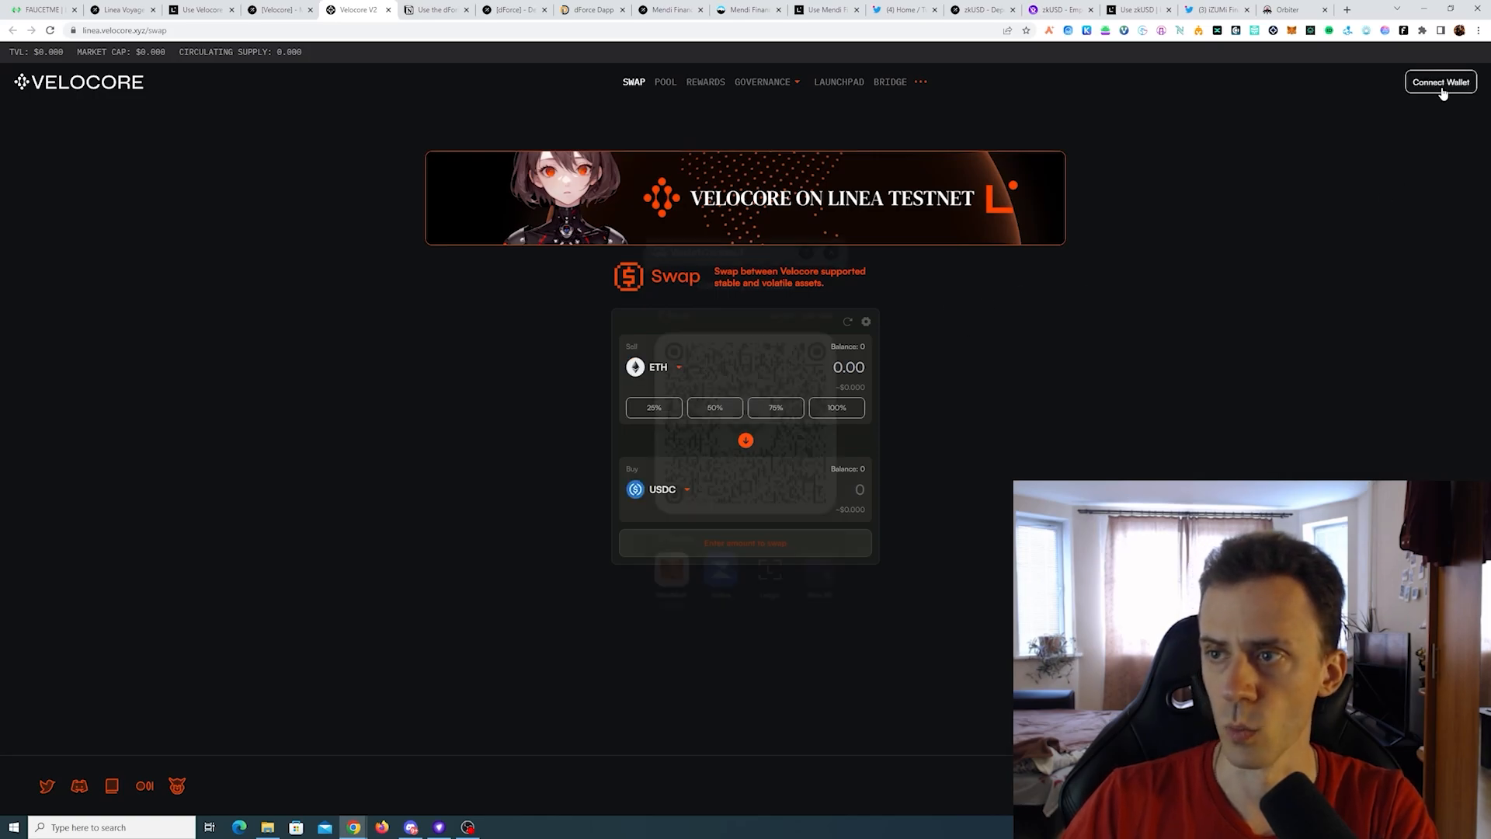
Connect MetaMask to Velocore and execute the 0.01 ETH to USDC swap.
left_click(1439, 81)
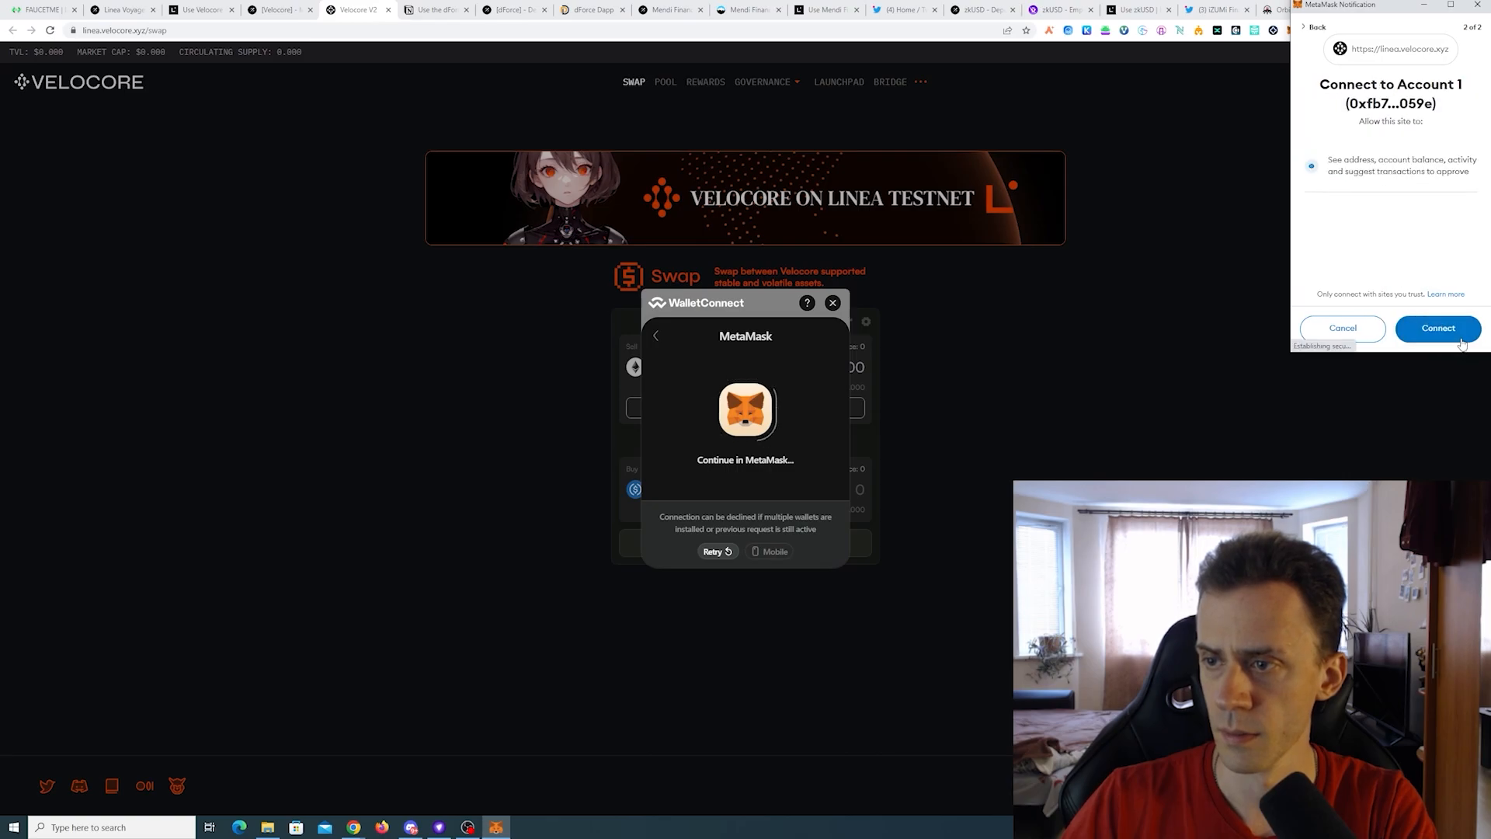
left_click(1436, 328)
type("0.01")
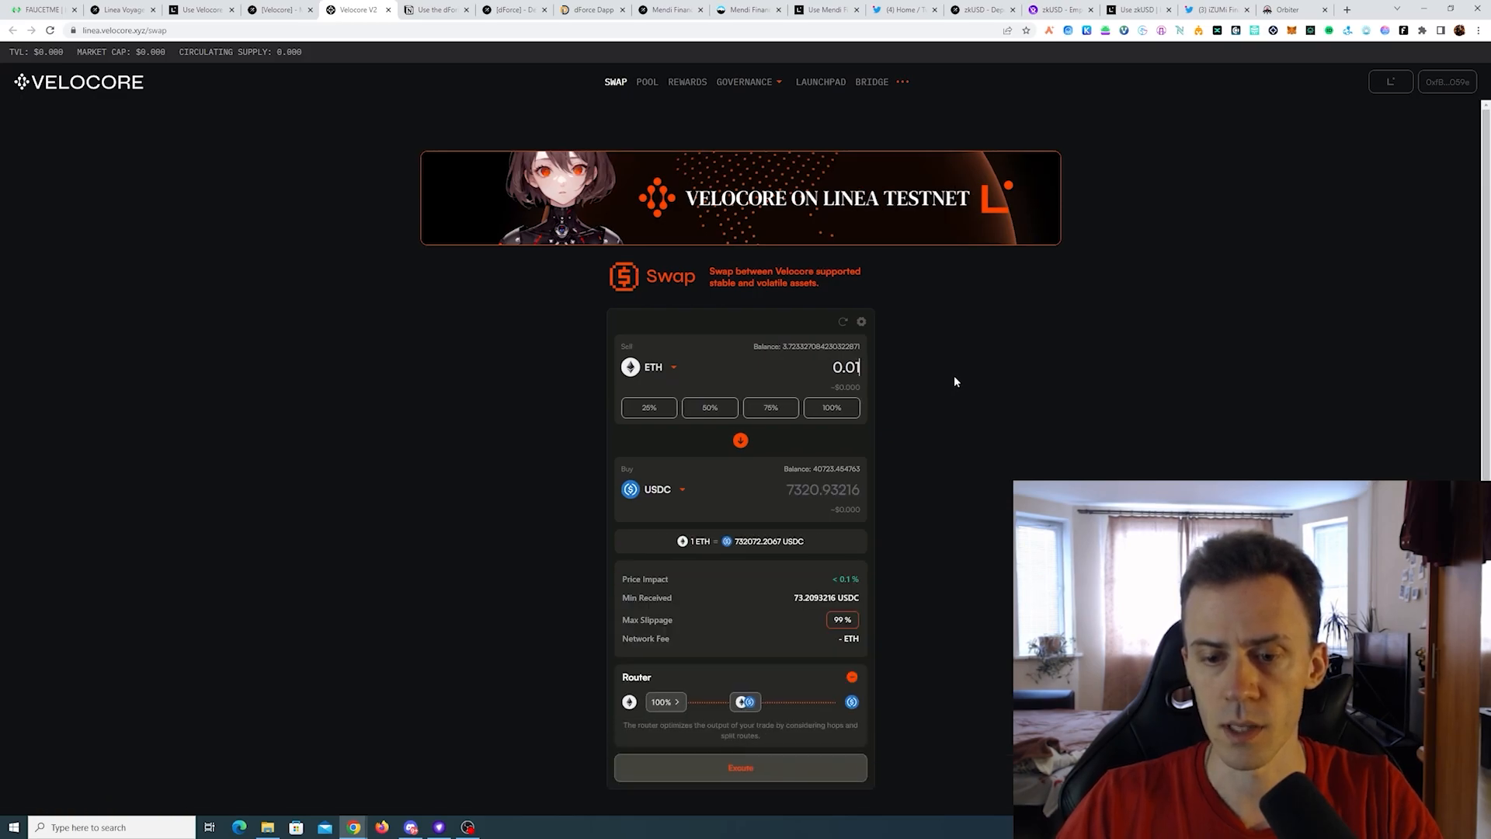
scroll("down", 3)
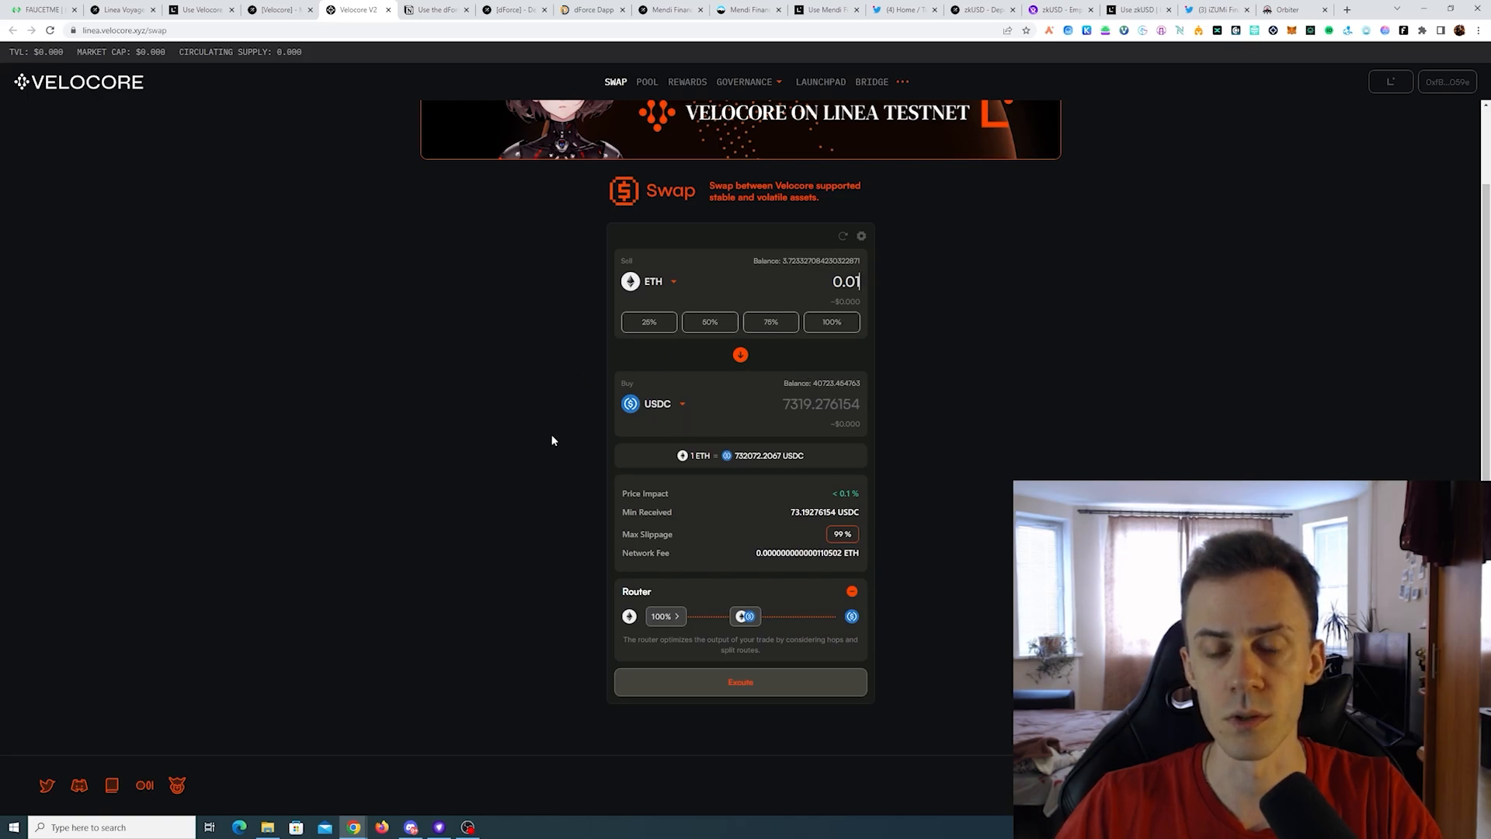
mouse_move(707, 268)
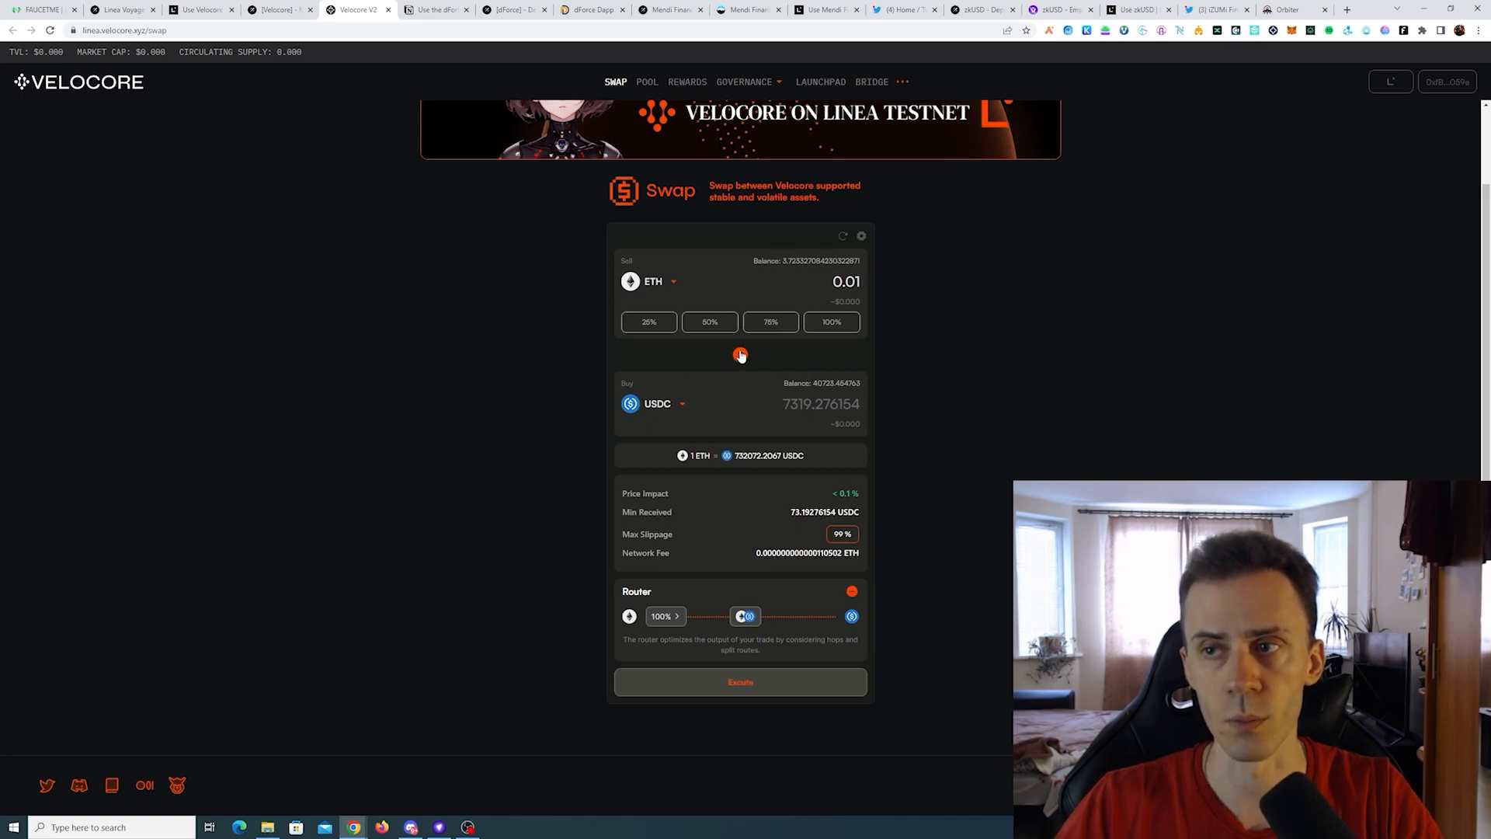
mouse_move(932, 411)
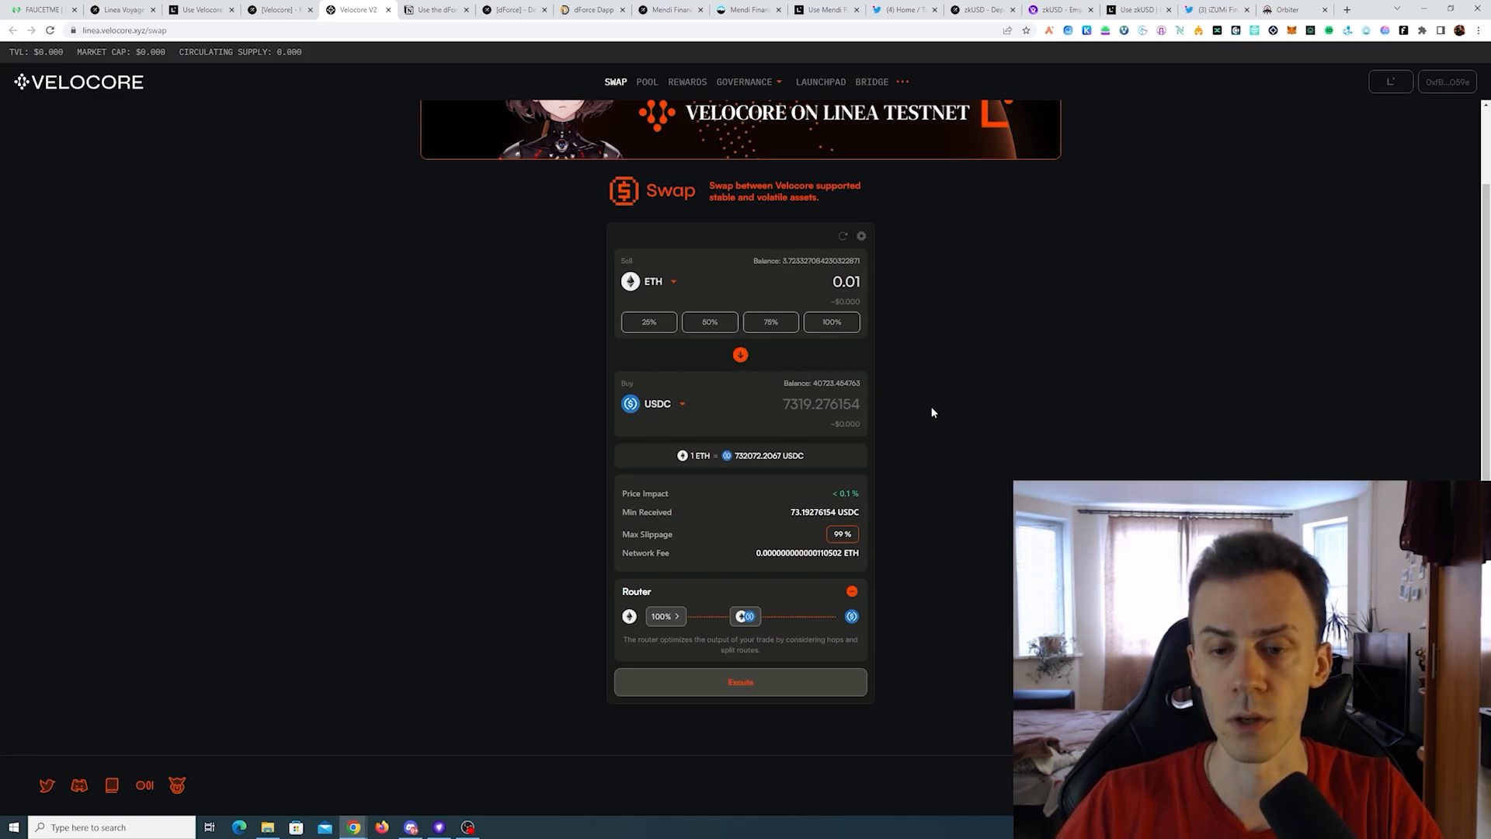
mouse_move(814, 662)
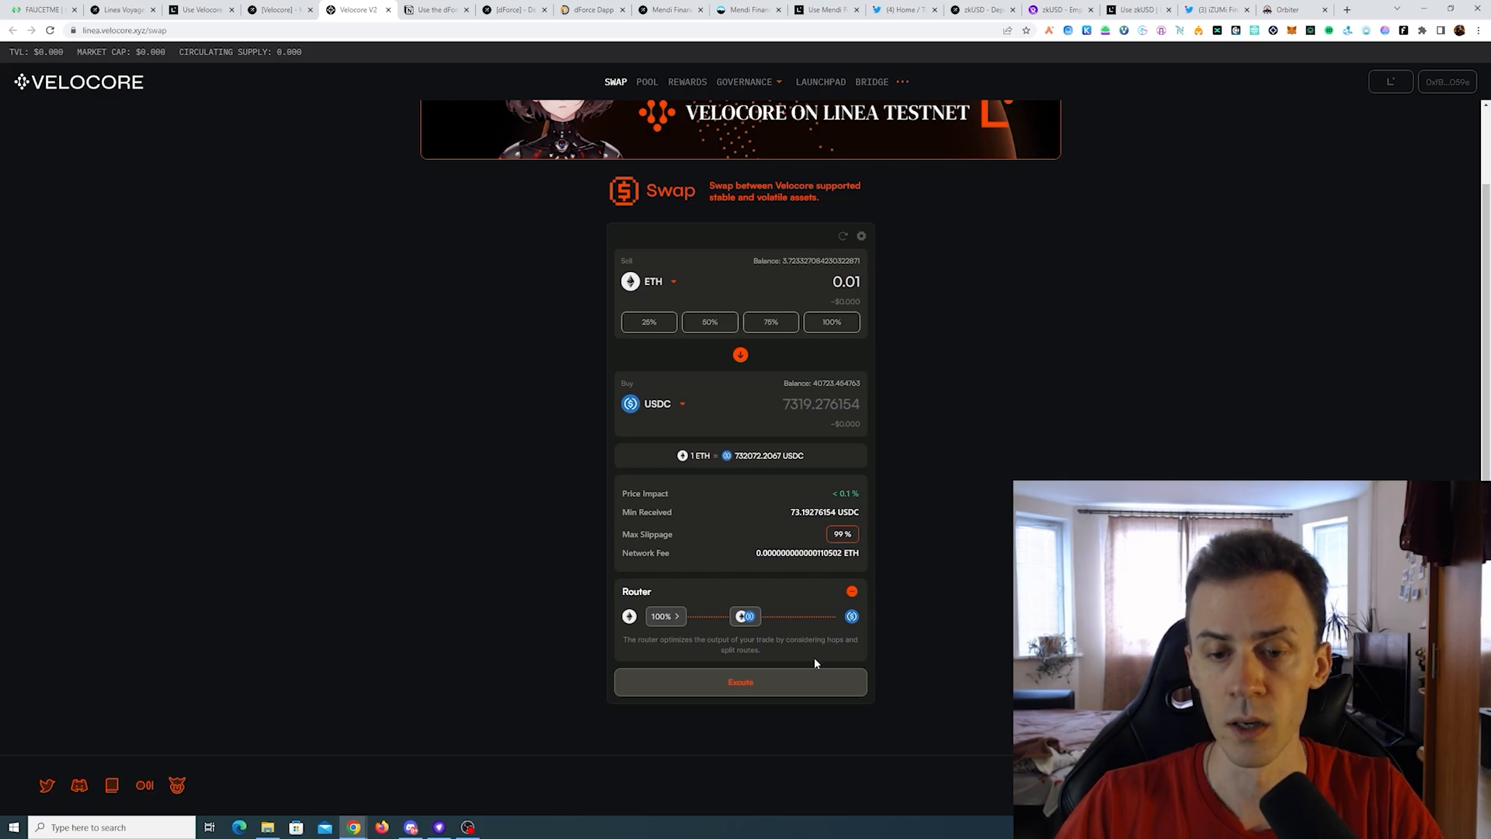
left_click(740, 681)
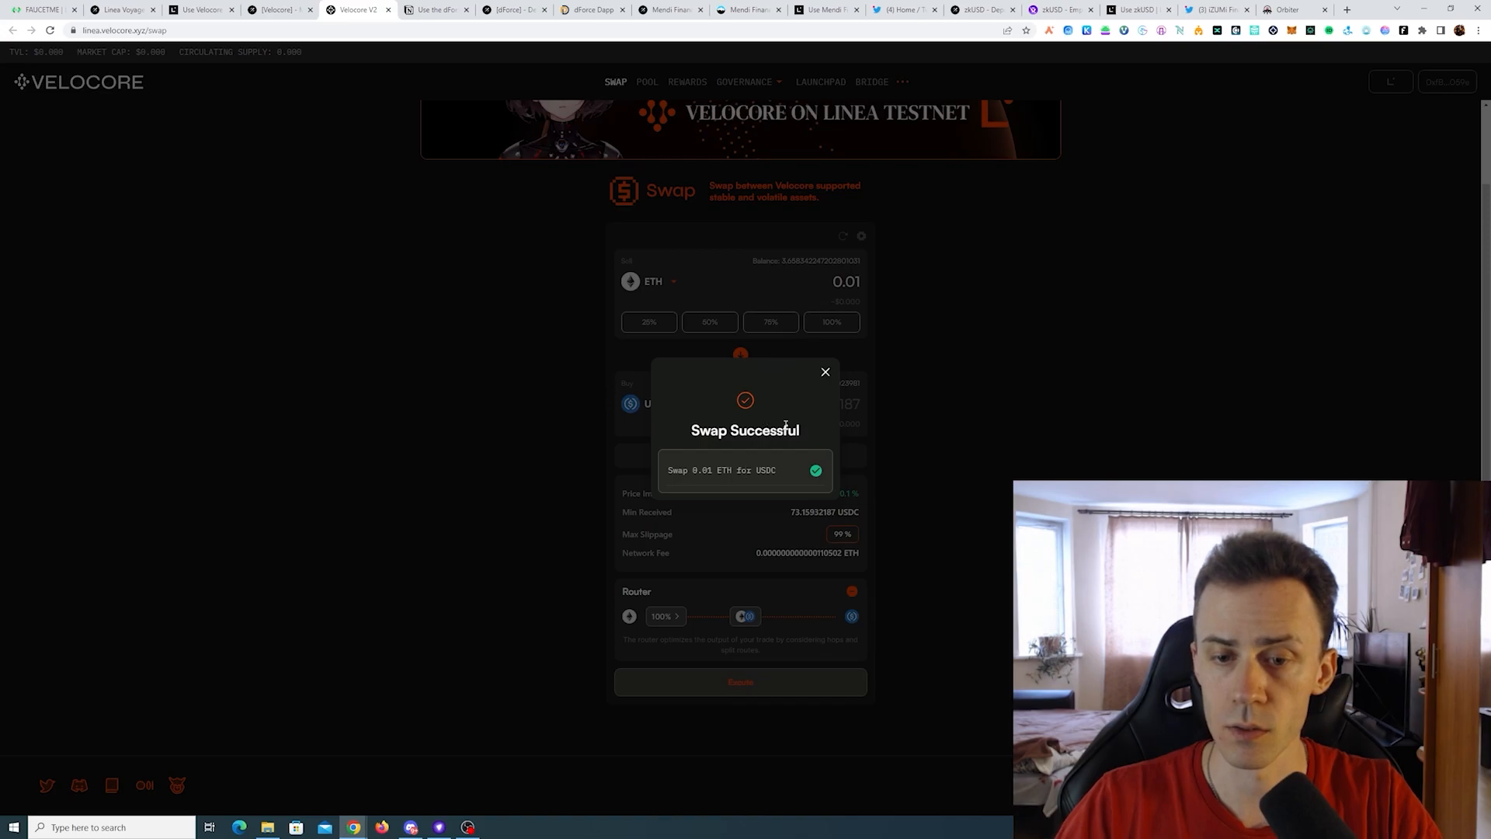
Enter a 100 USDC deposit into the Velocore USDC/ETH pool and submit it.
left_click(824, 371)
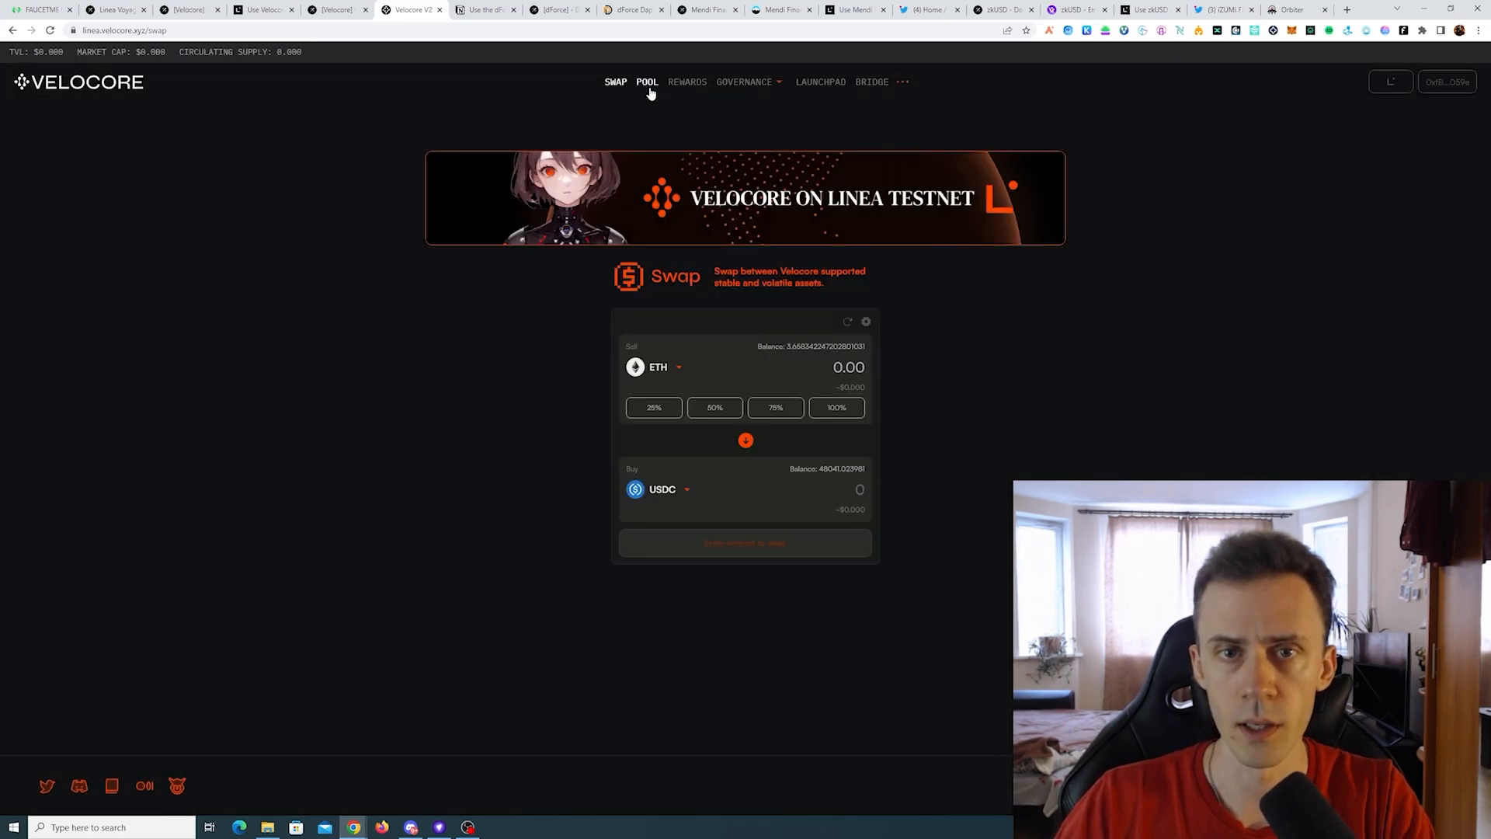
left_click(647, 82)
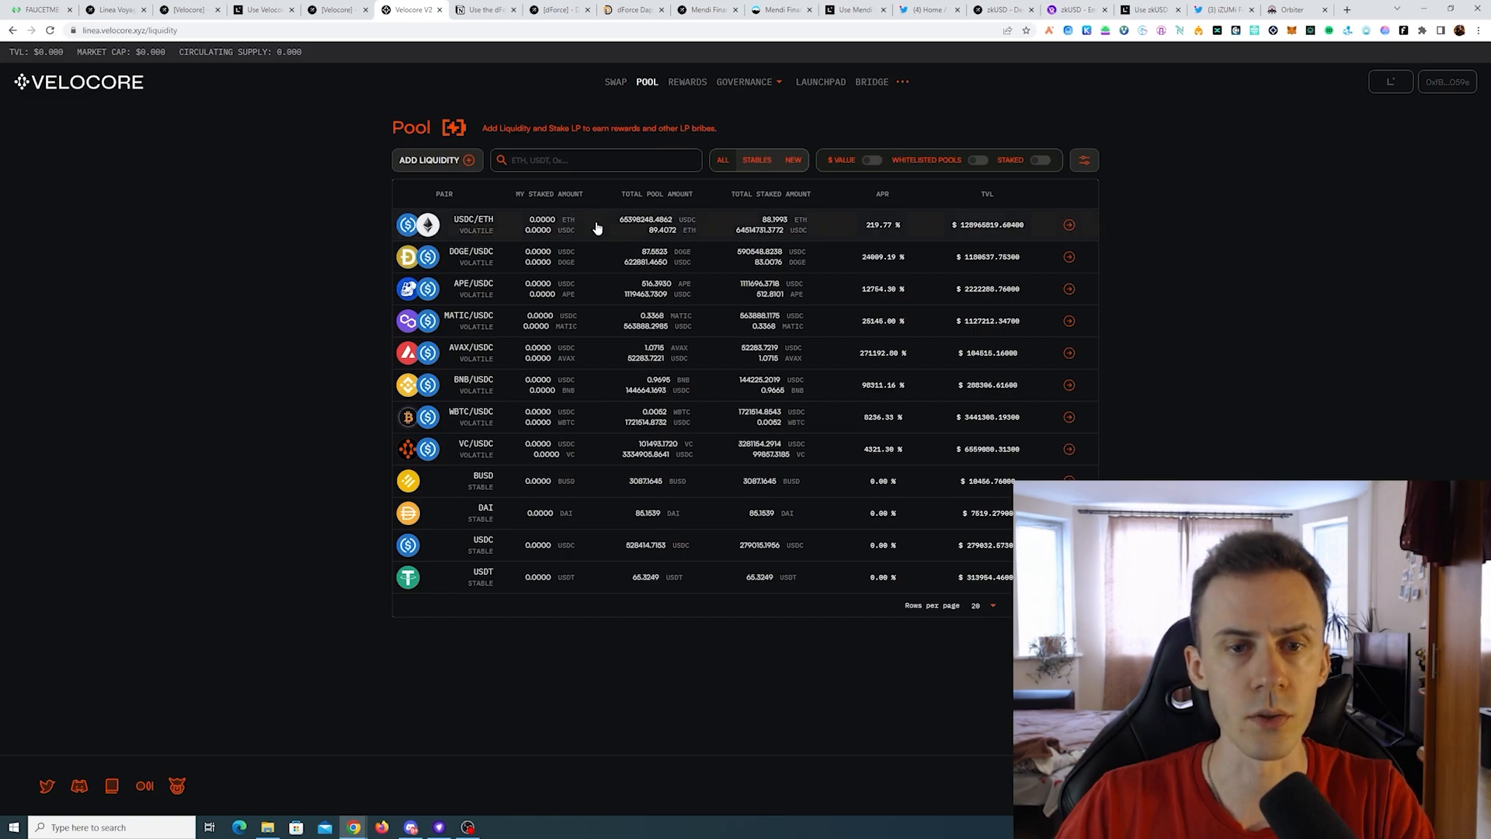
mouse_move(613, 228)
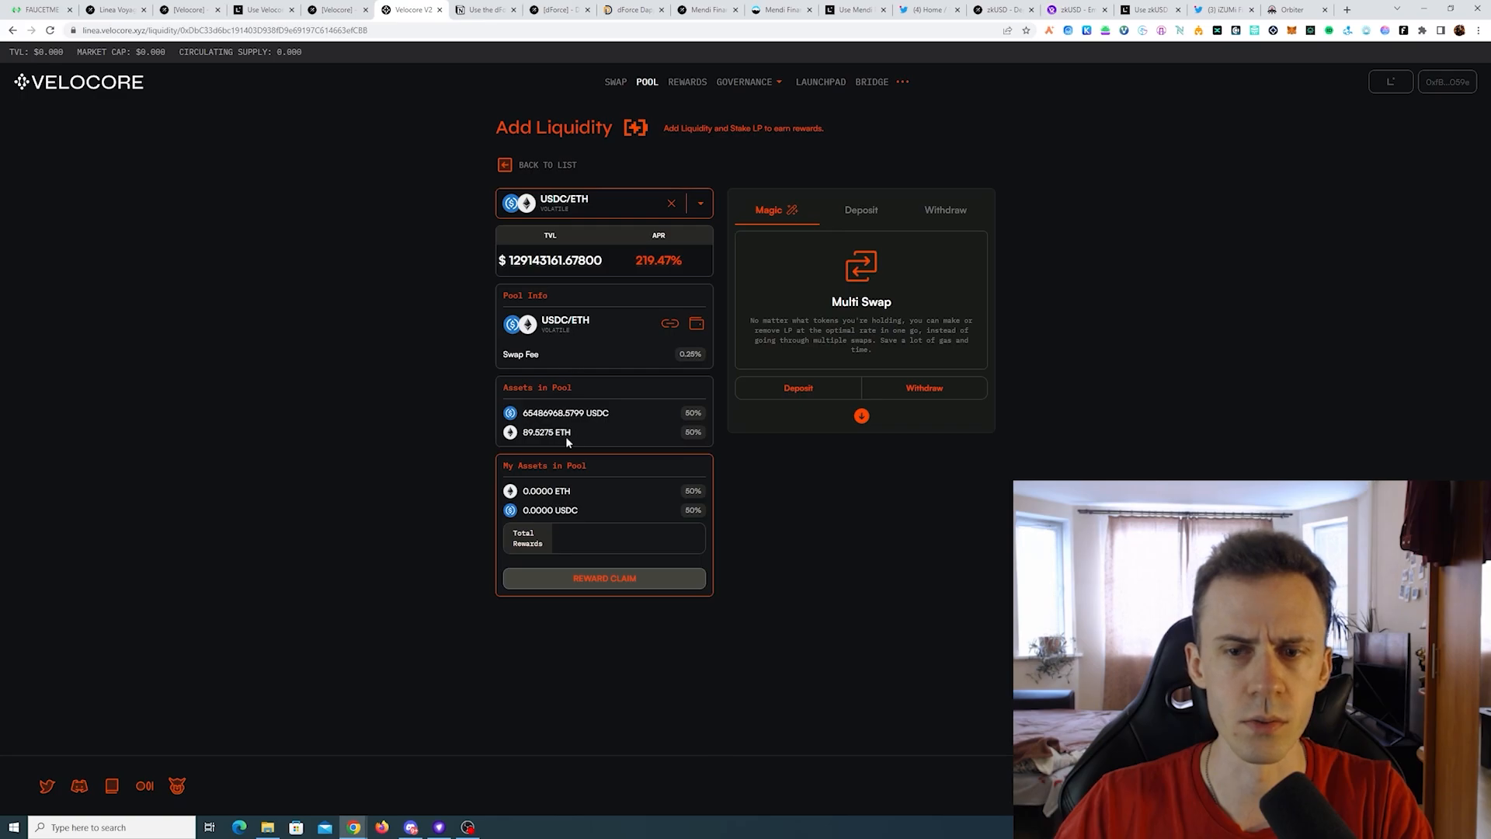
mouse_move(859, 211)
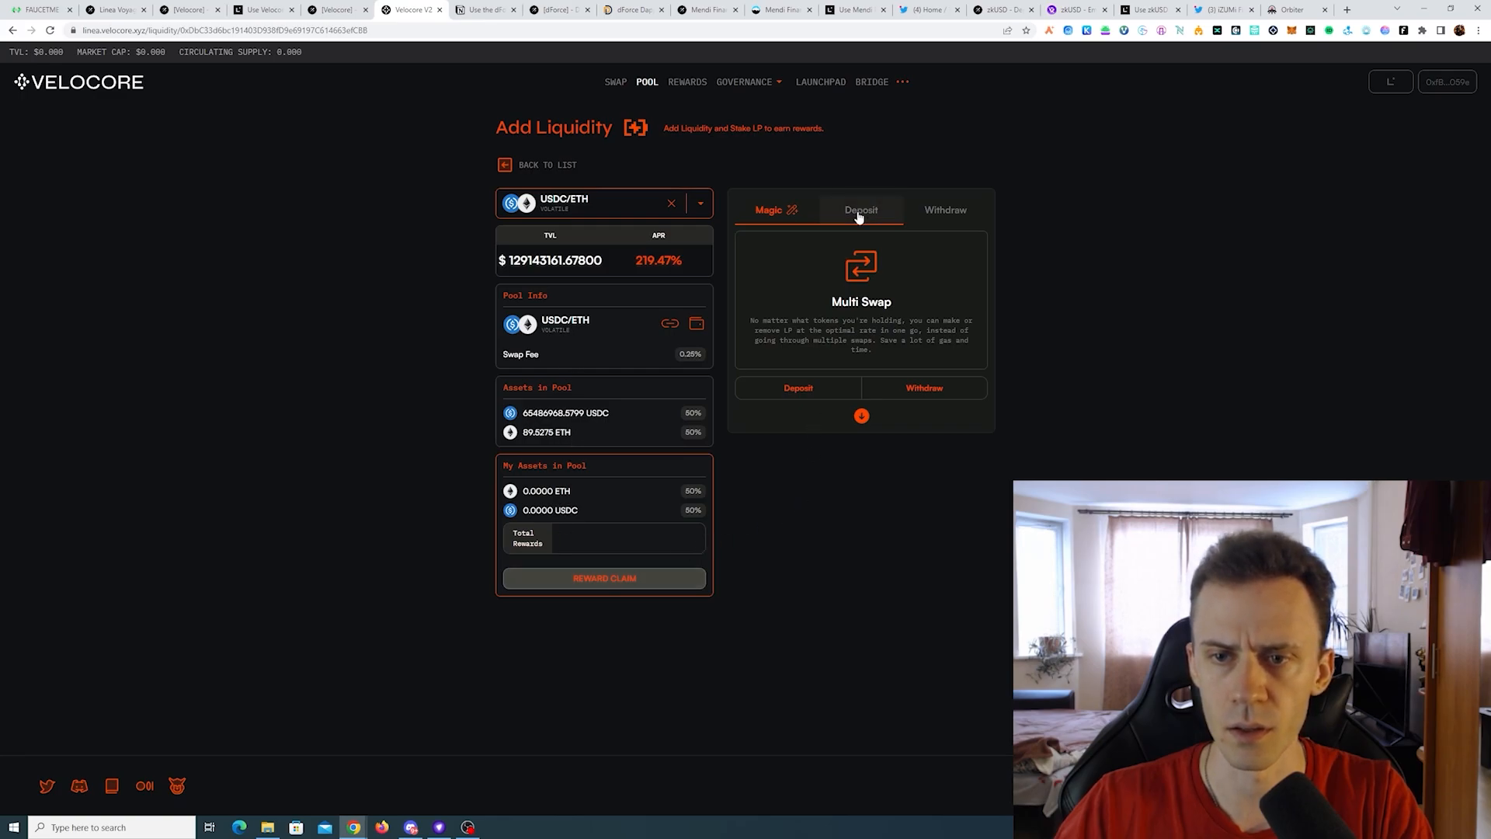
left_click(860, 209)
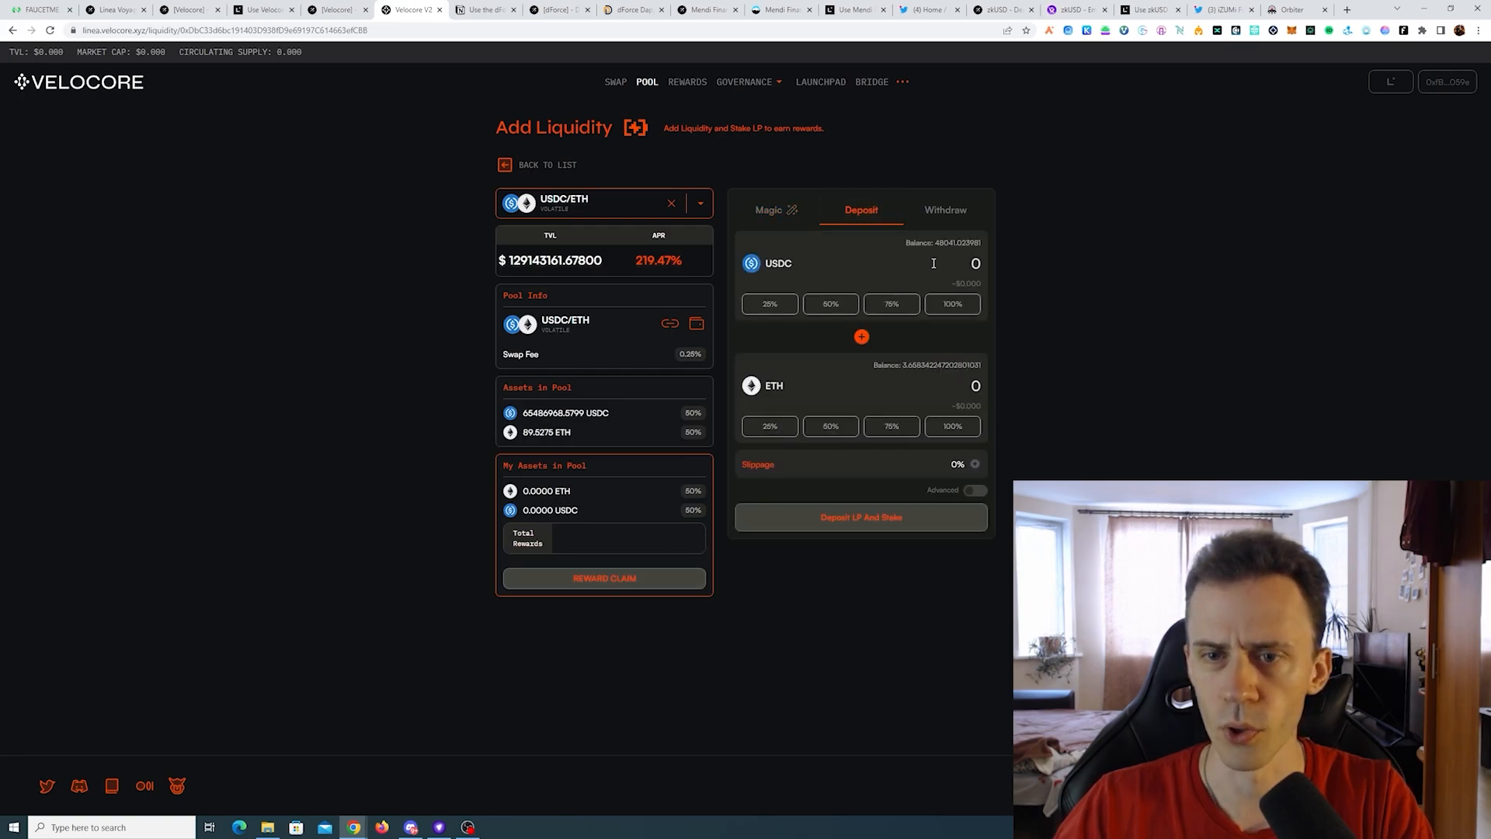
type("100")
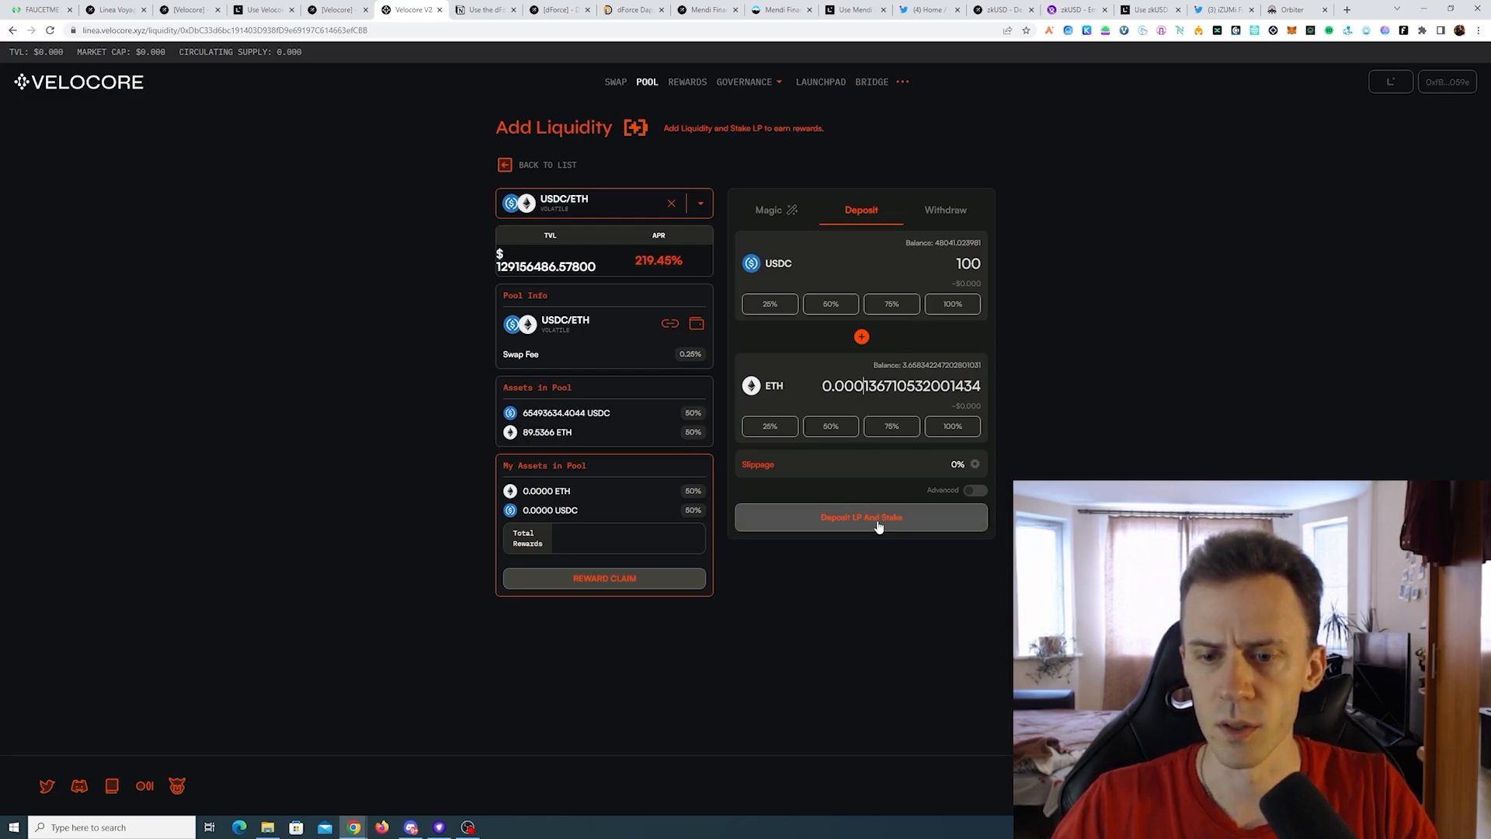
left_click(859, 516)
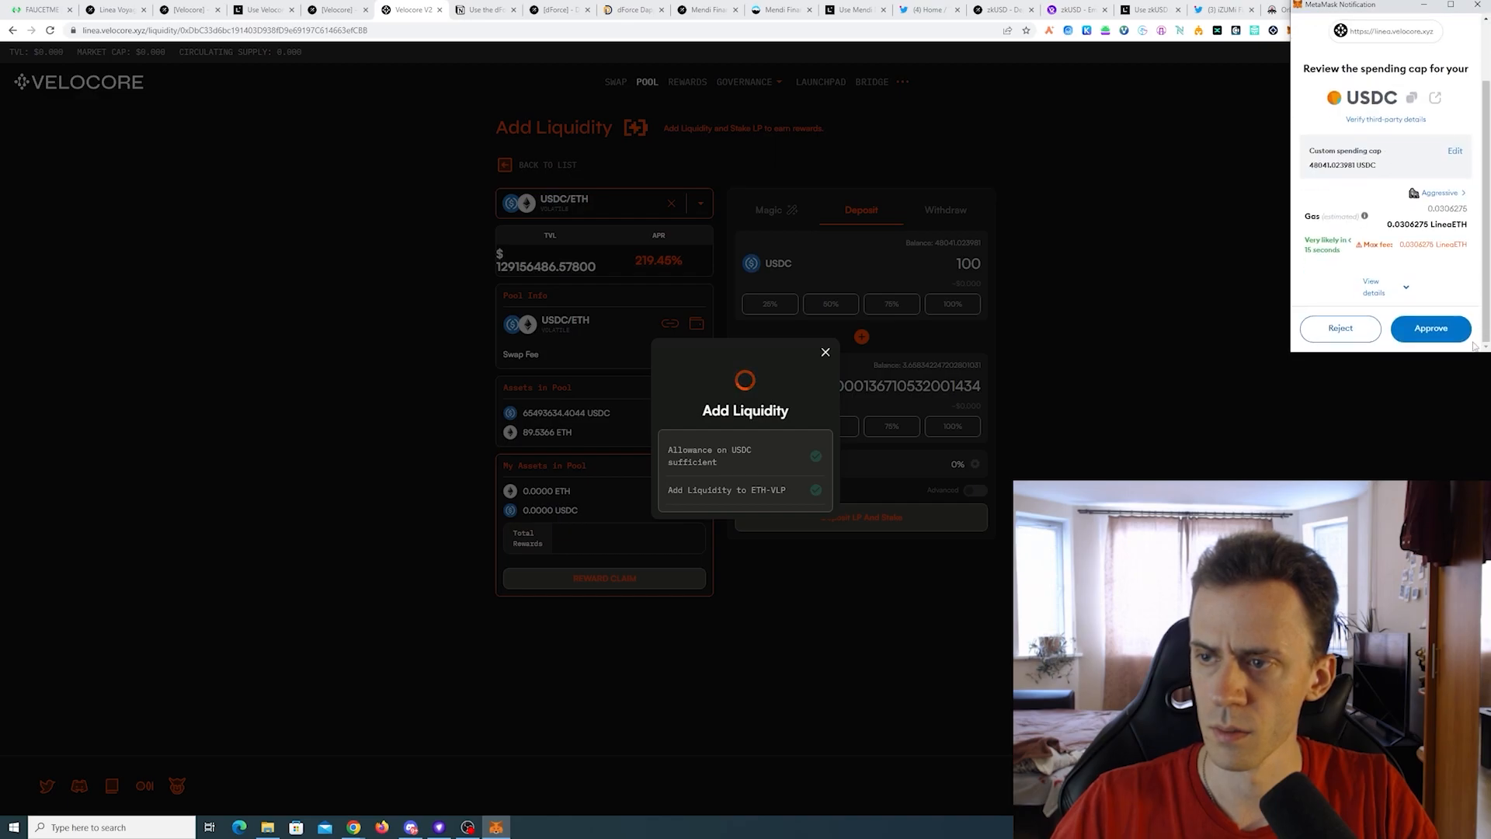
Approve the USDC spending cap and confirm the add-liquidity transaction in MetaMask.
left_click(1431, 328)
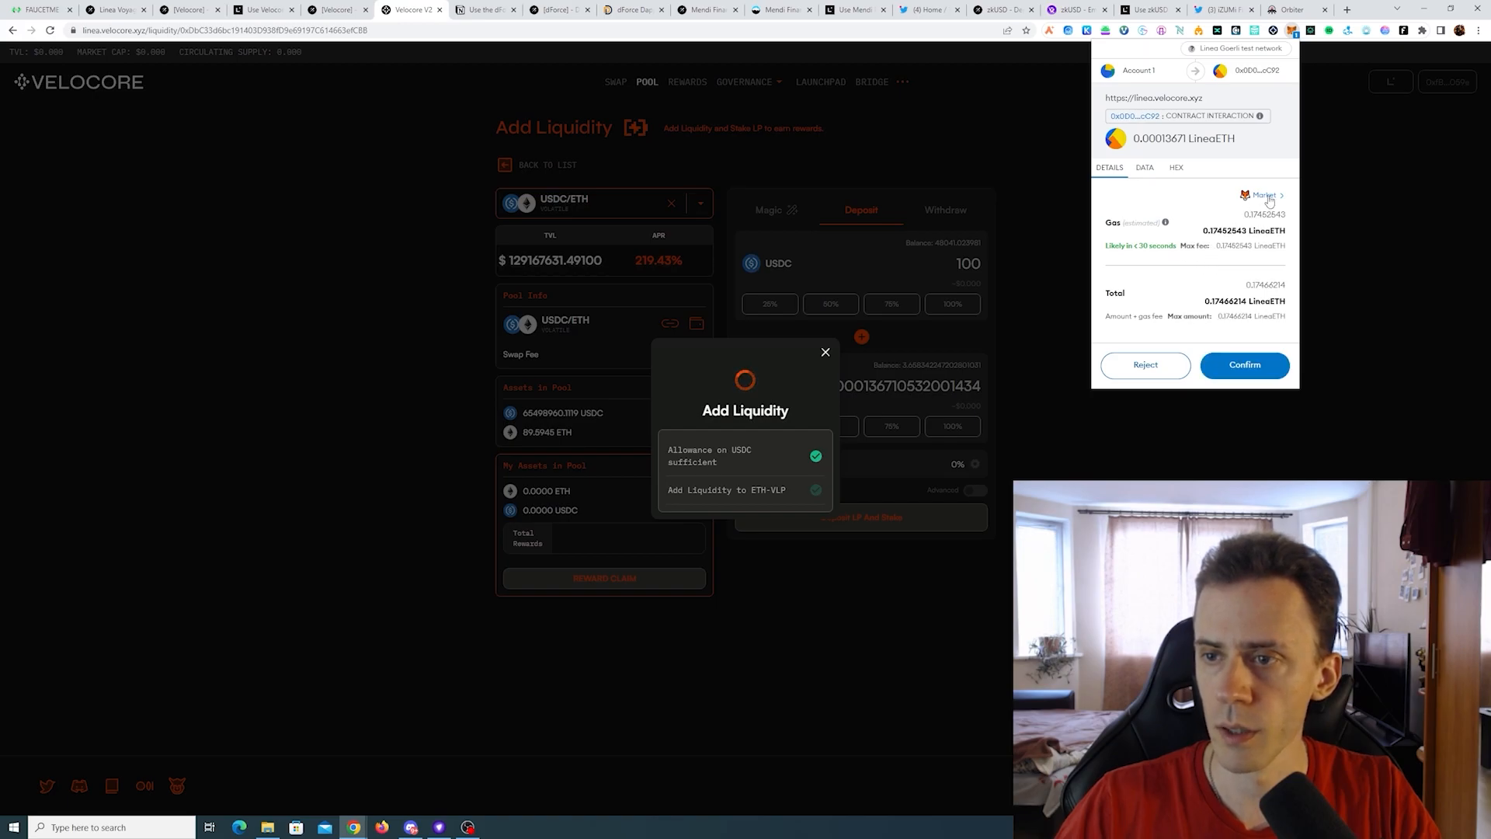
left_click(1265, 194)
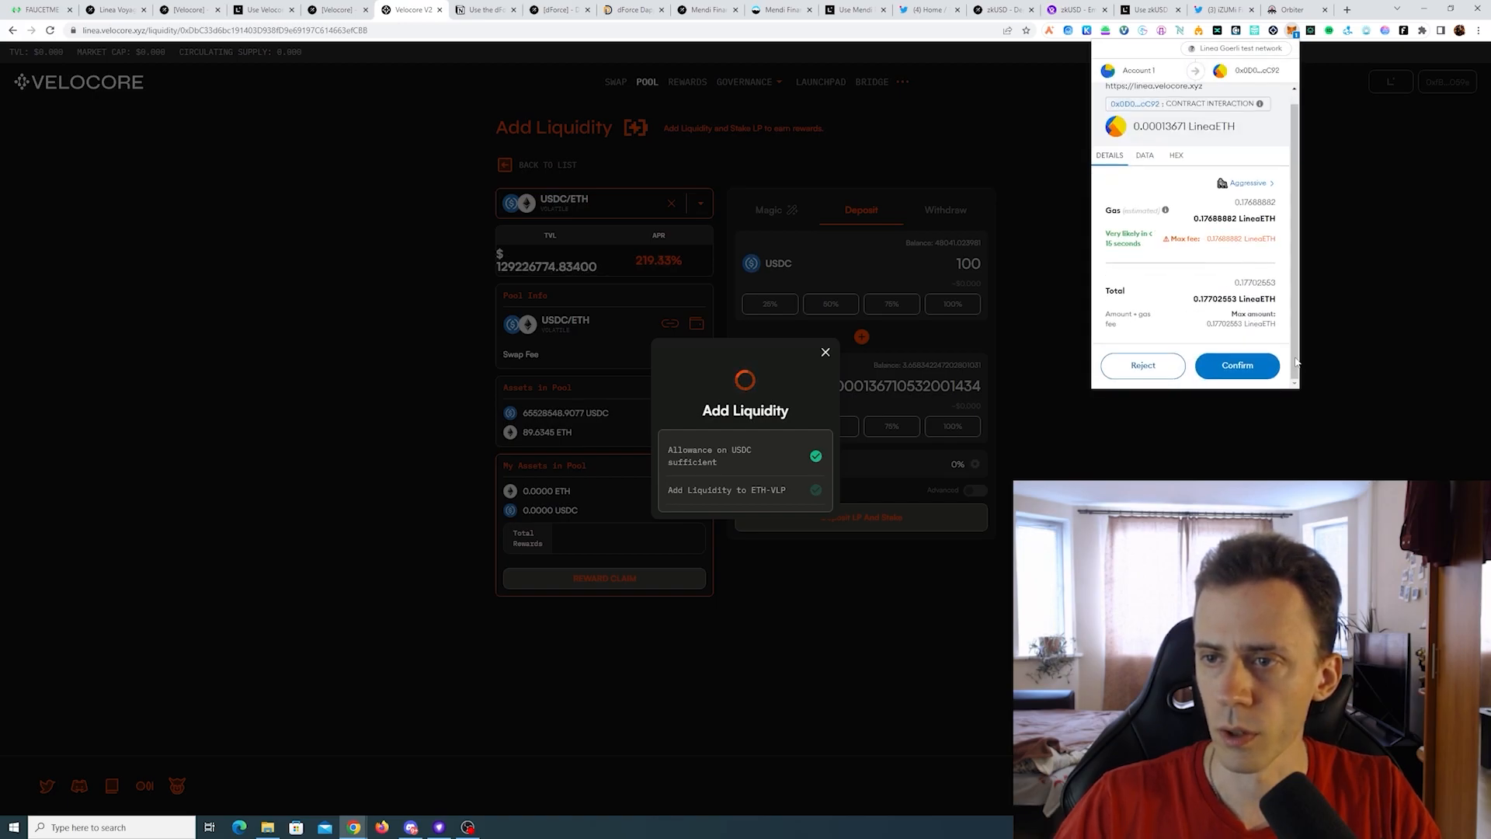
left_click(1237, 365)
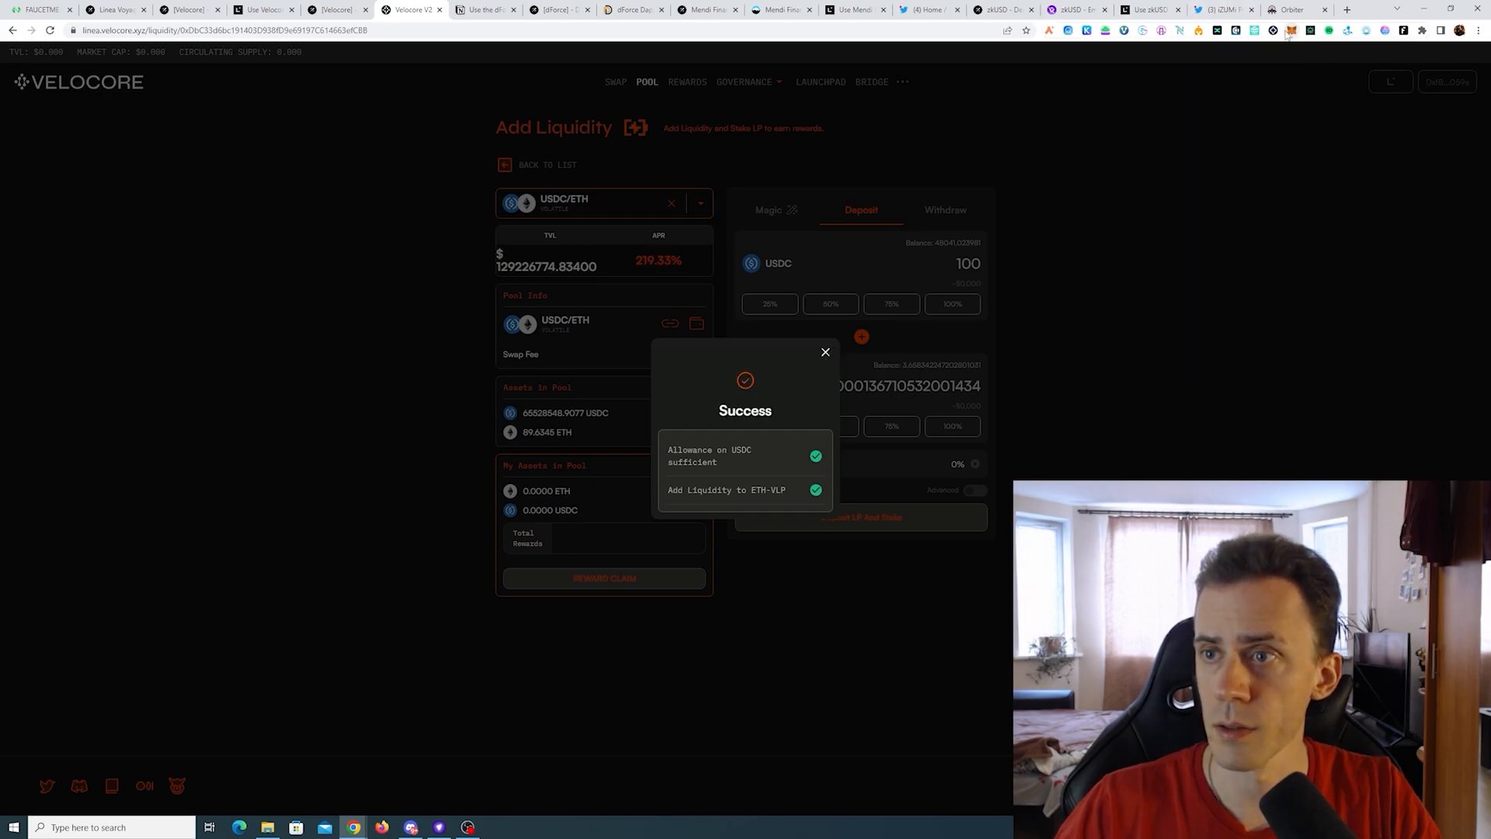
left_click(1291, 30)
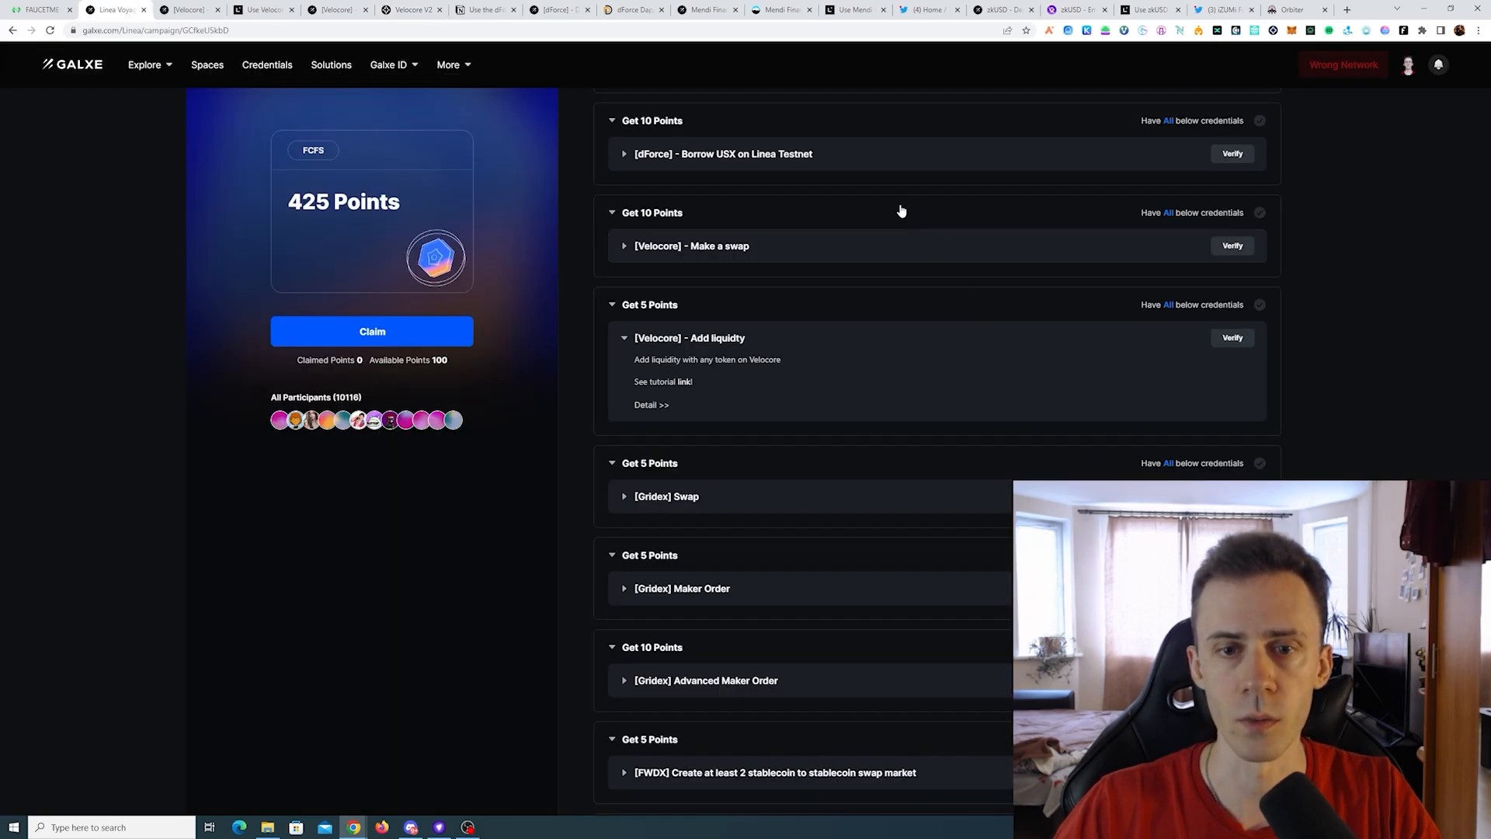
Expand the Gridex Swap, Maker Order and Advanced Maker Order quest details on Galxe.
scroll("down", 3)
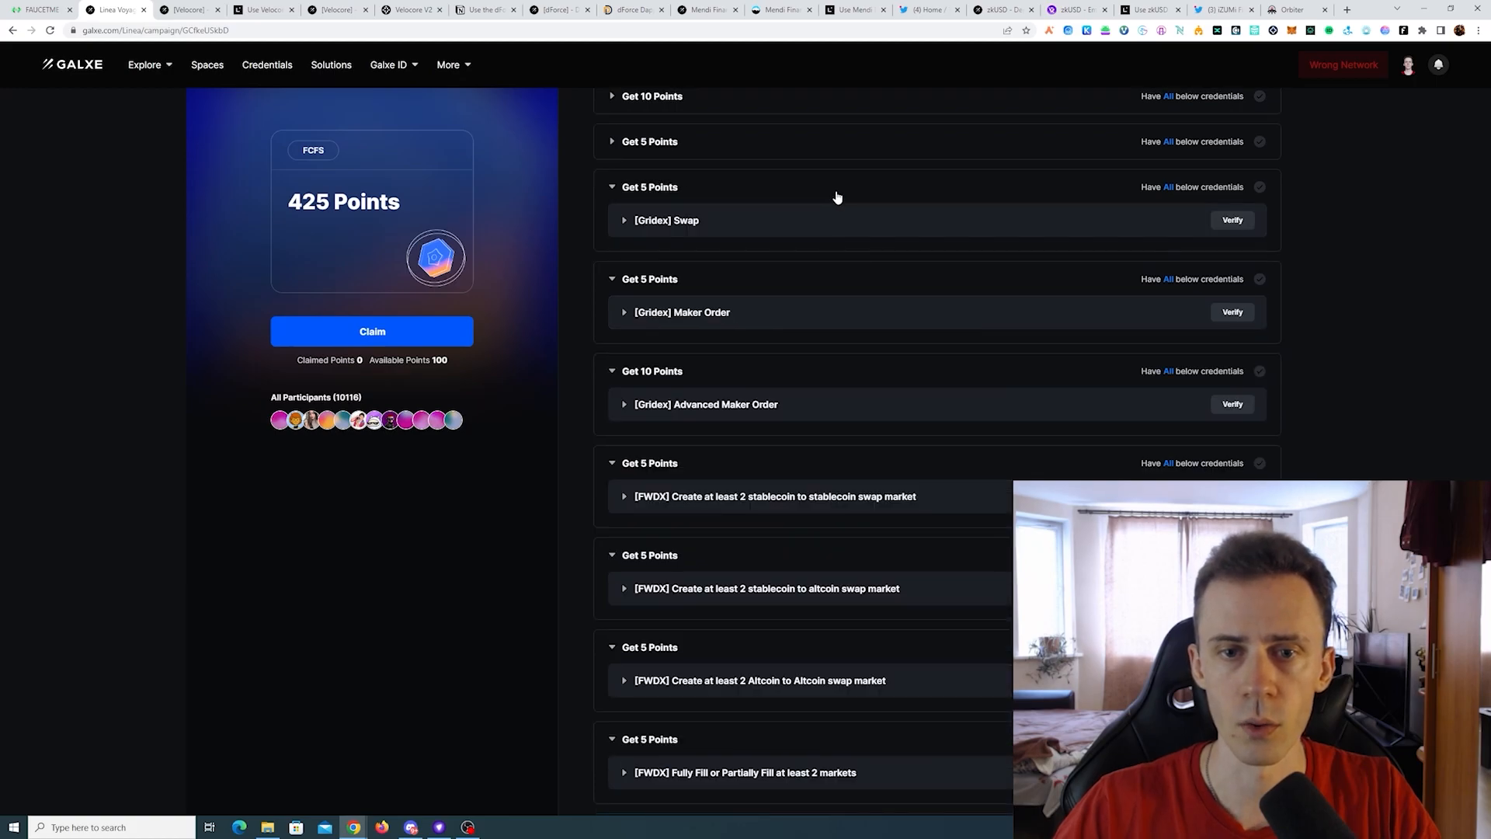
left_click(667, 219)
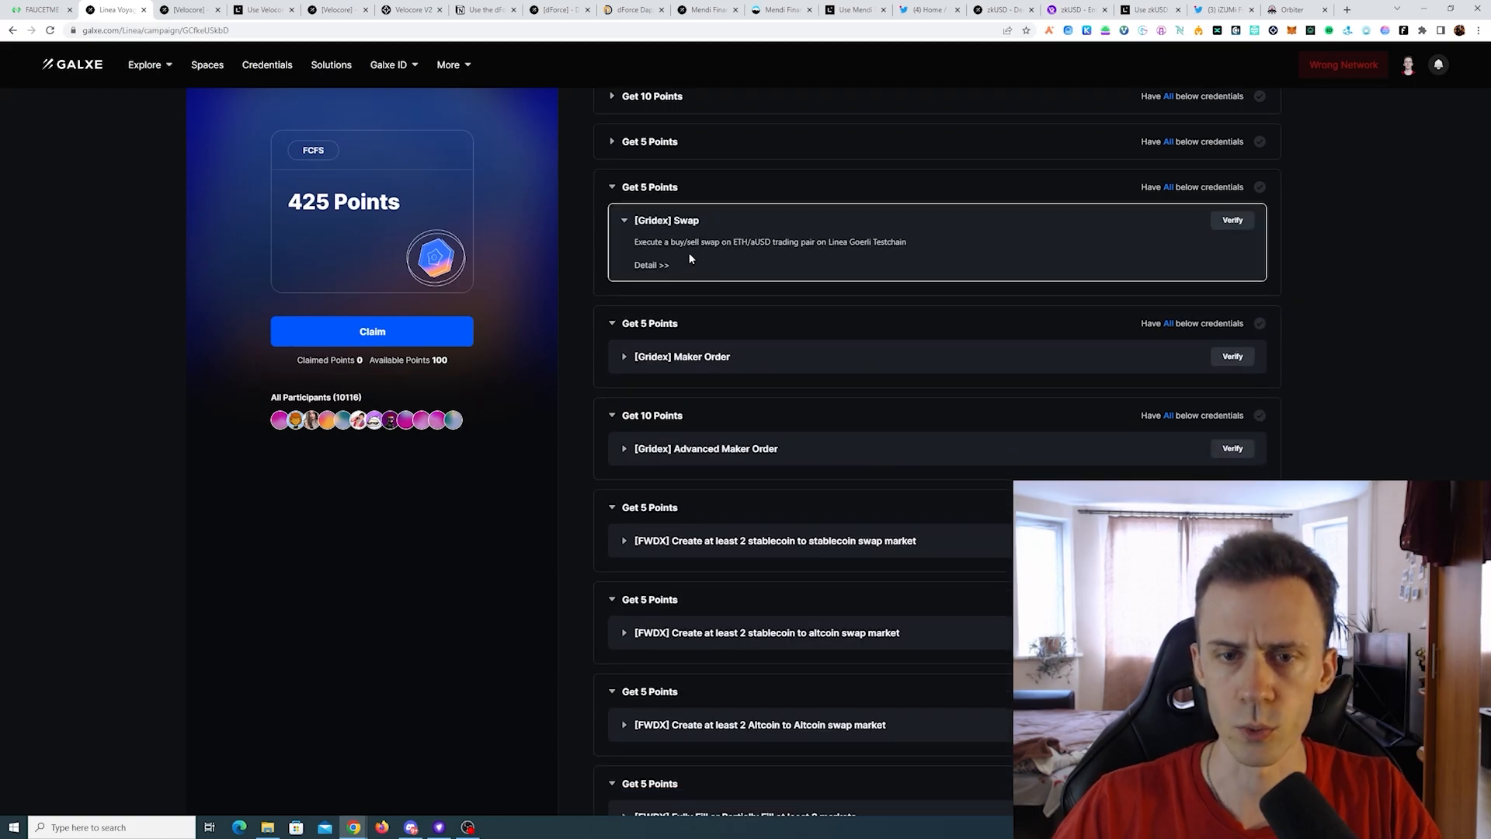
mouse_move(725, 250)
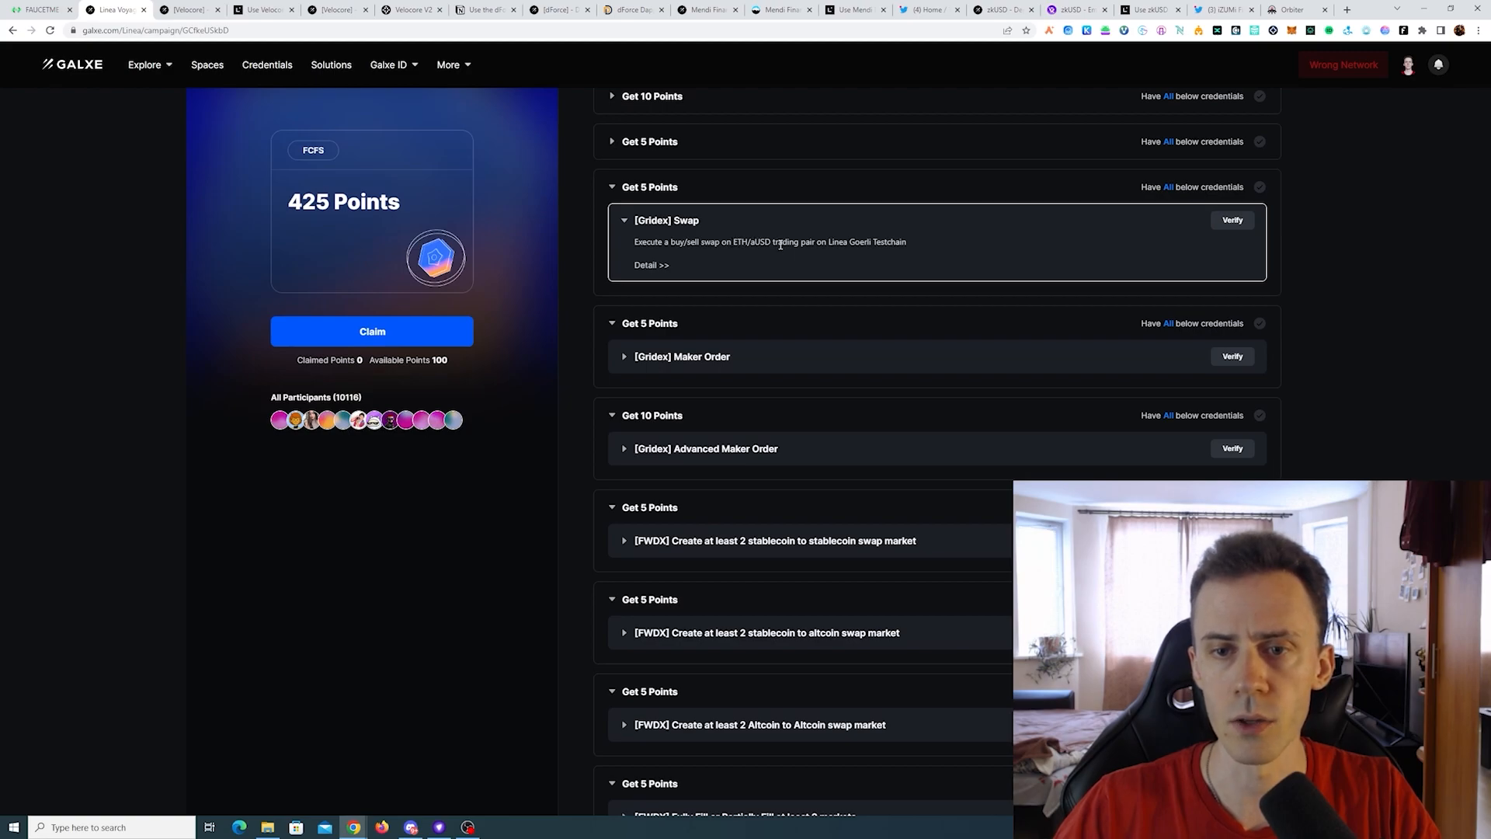
mouse_move(1025, 254)
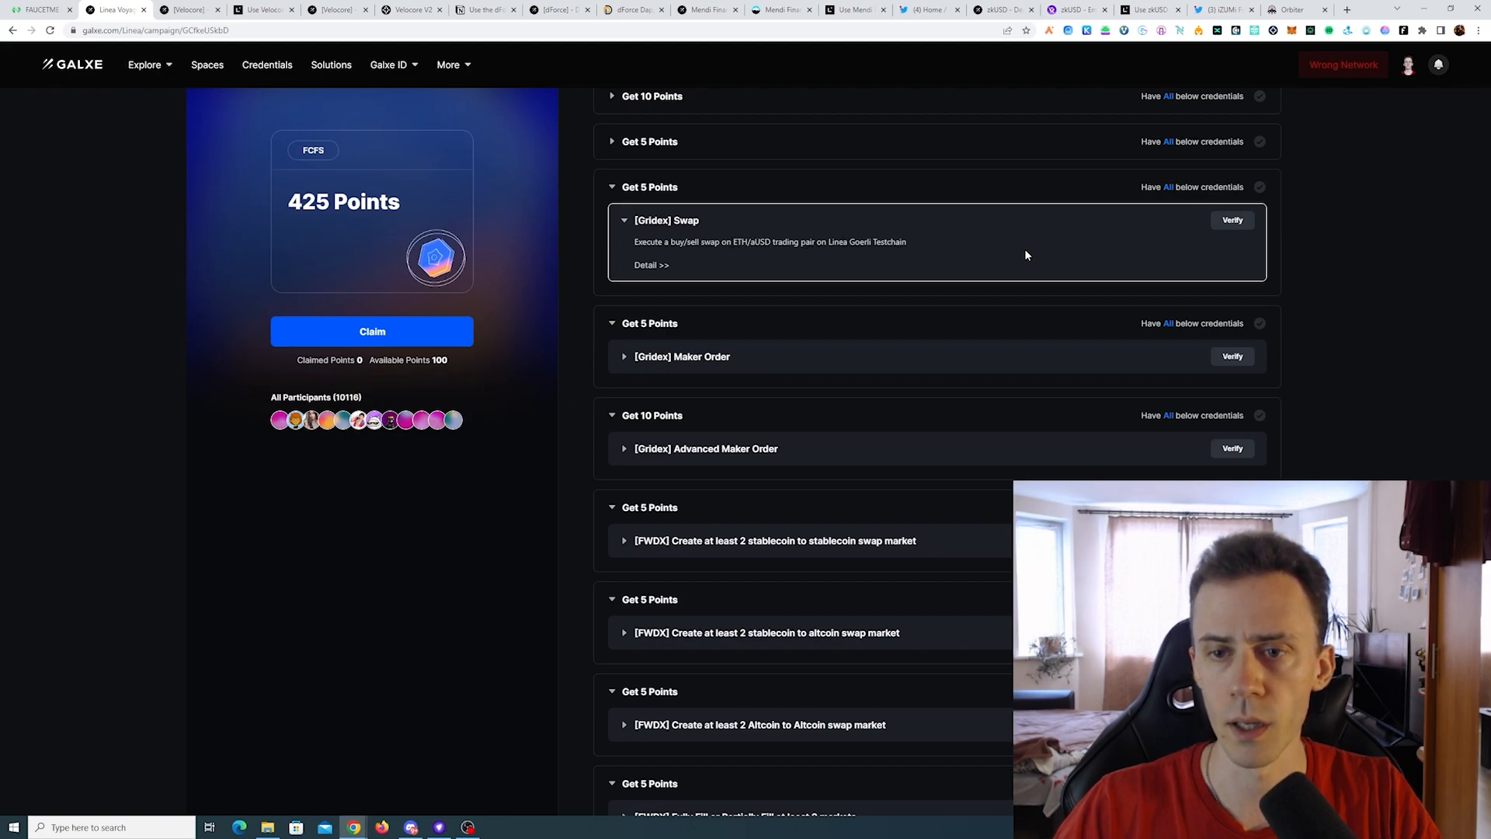
left_click(683, 355)
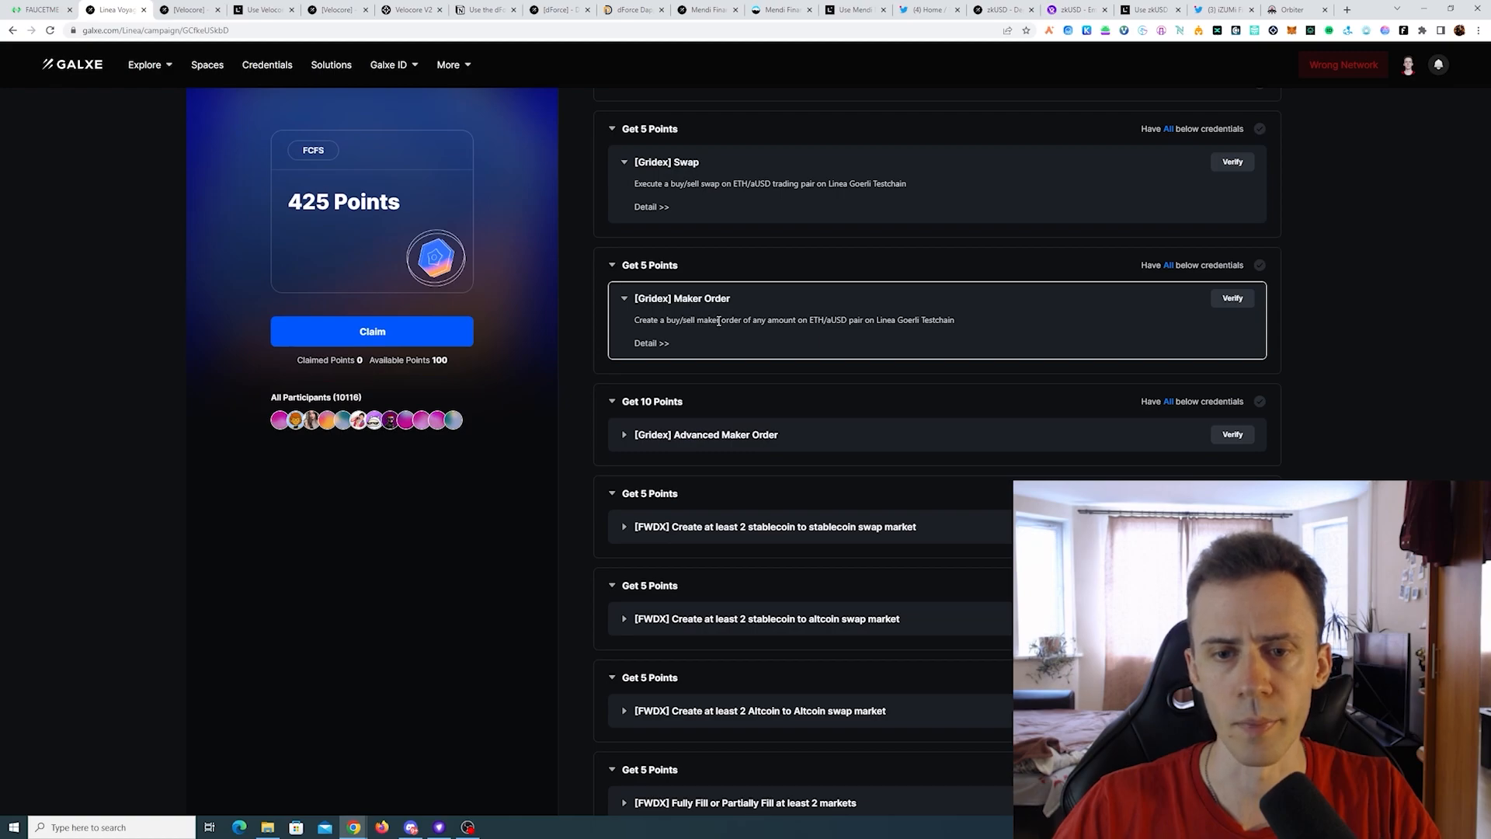
mouse_move(808, 321)
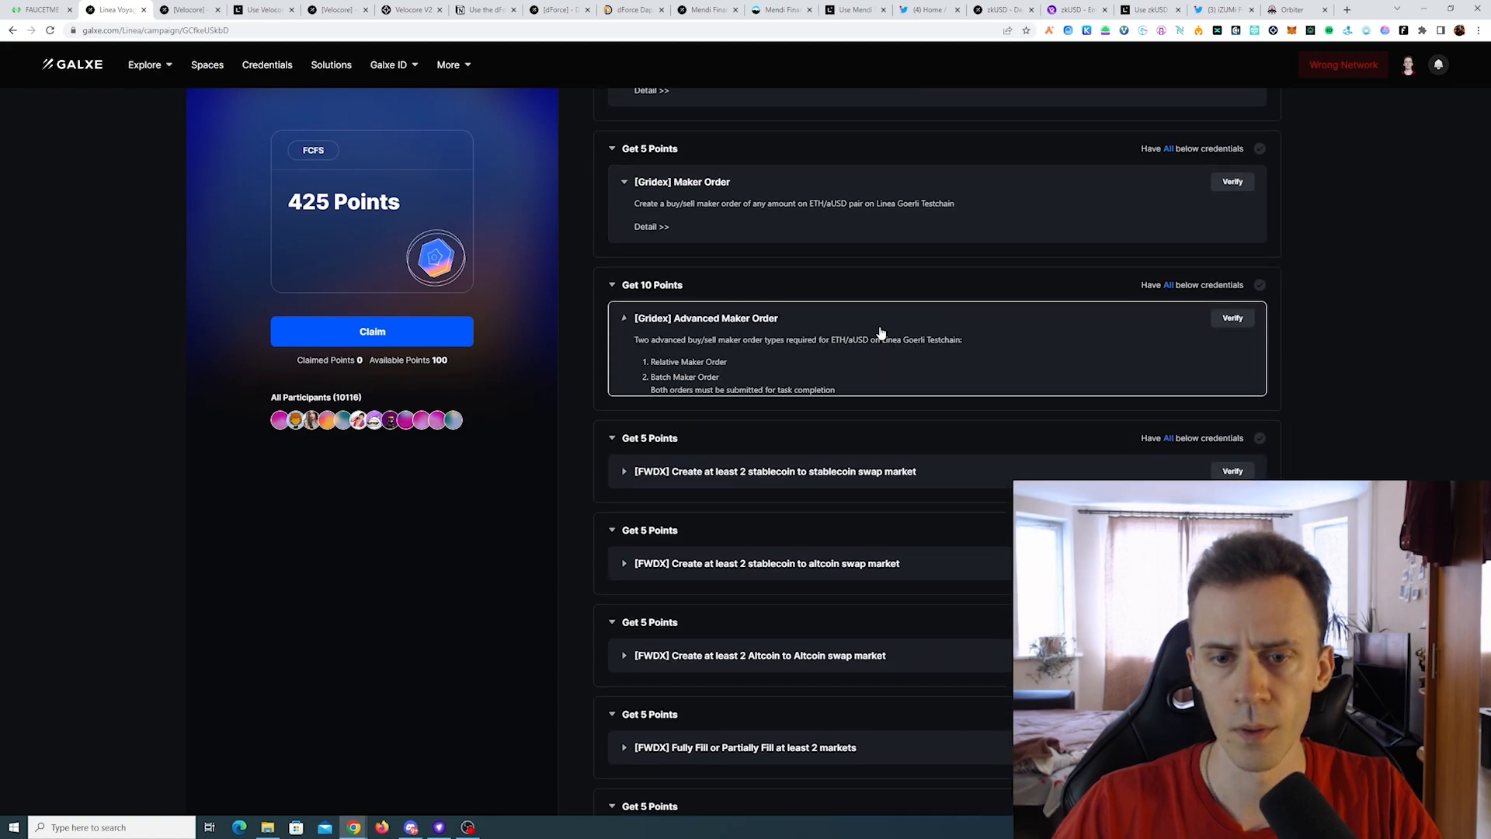
left_click(624, 318)
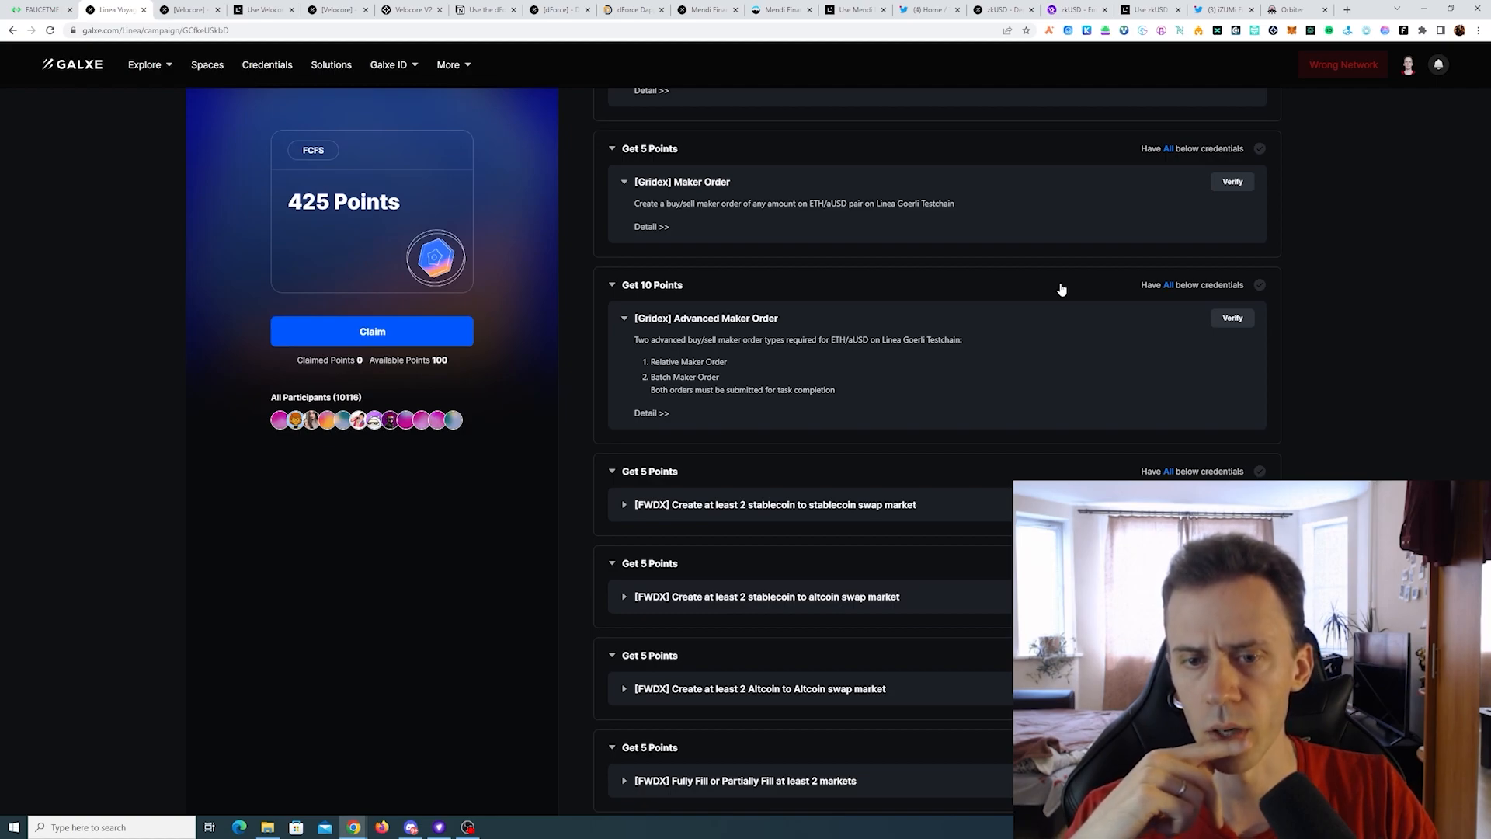
scroll("up", 3)
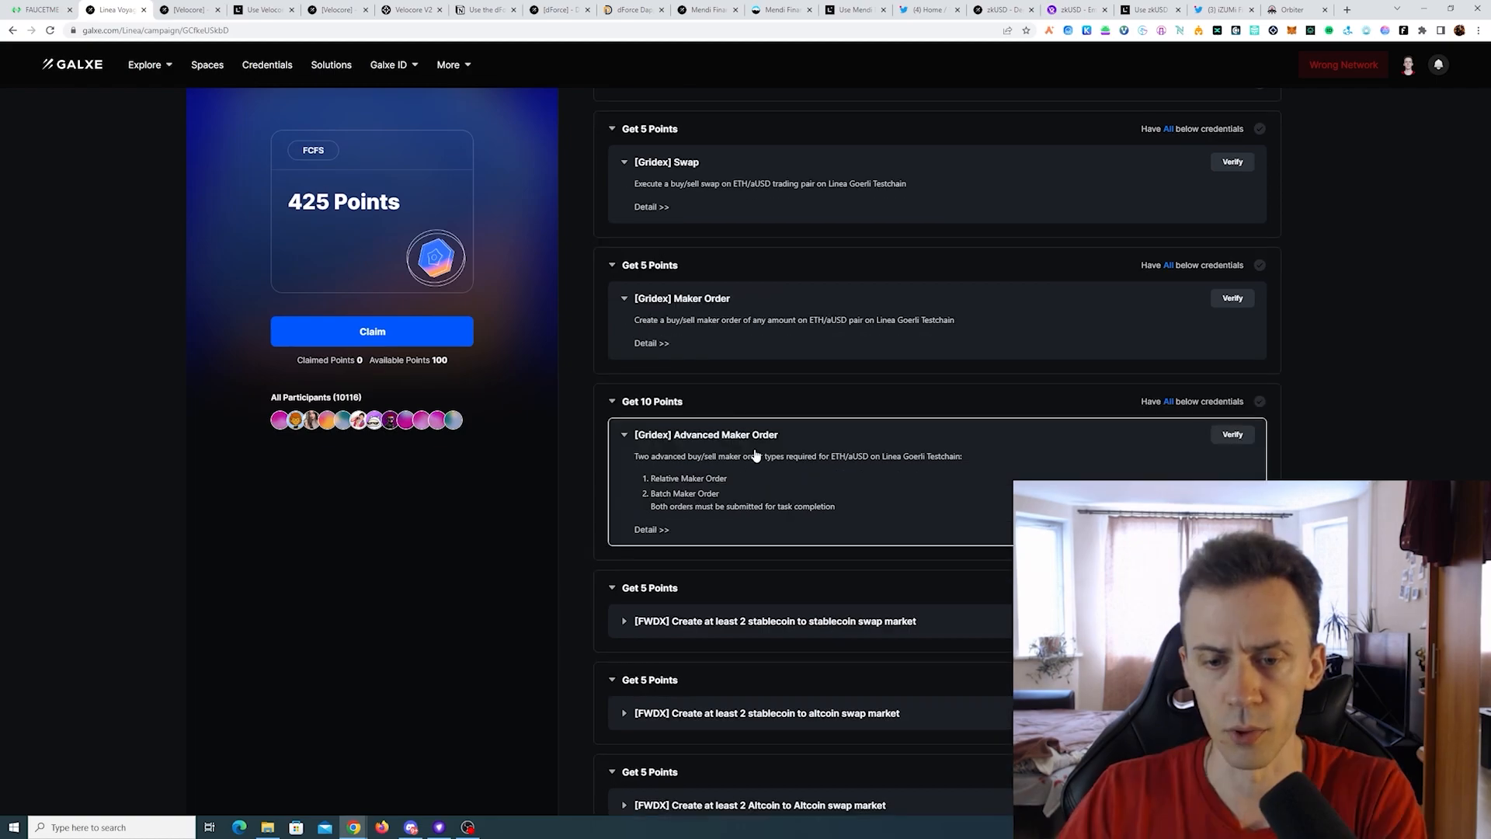
scroll("up", 3)
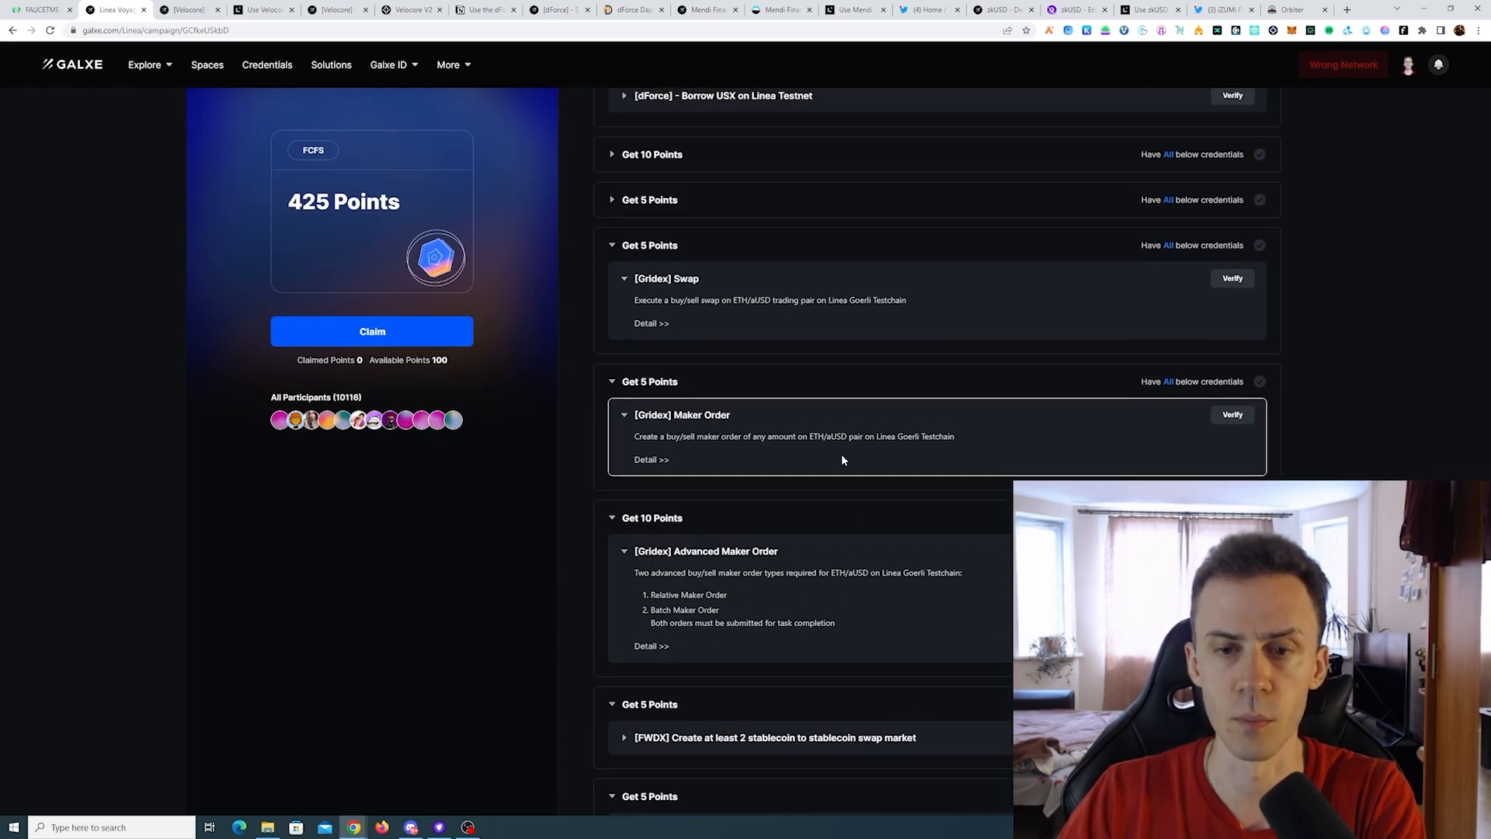
scroll("up", 3)
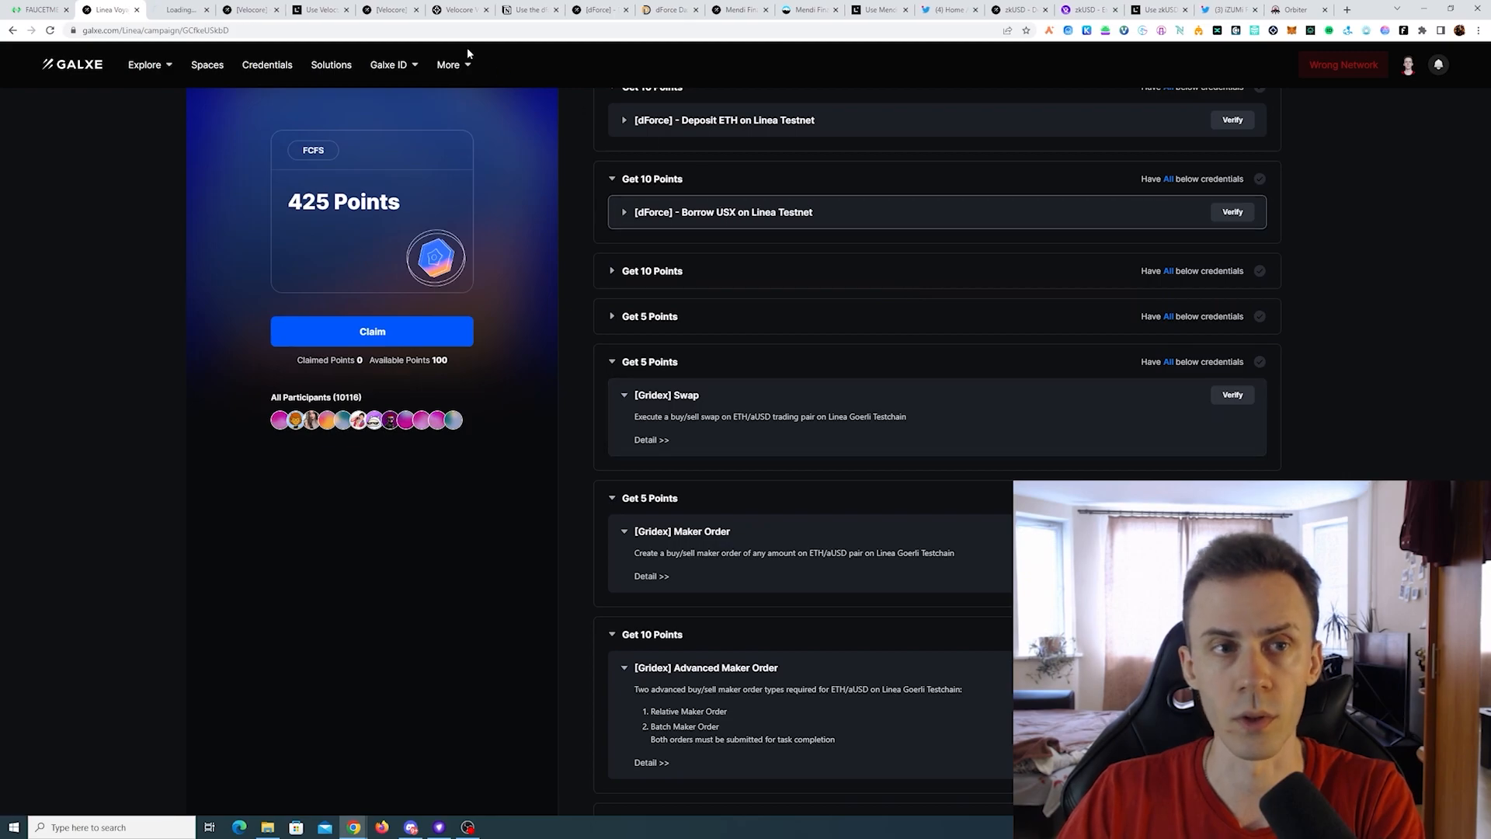
Open trade.gdx.org on Linea Goerli Testnet and connect the wallet.
left_click(651, 439)
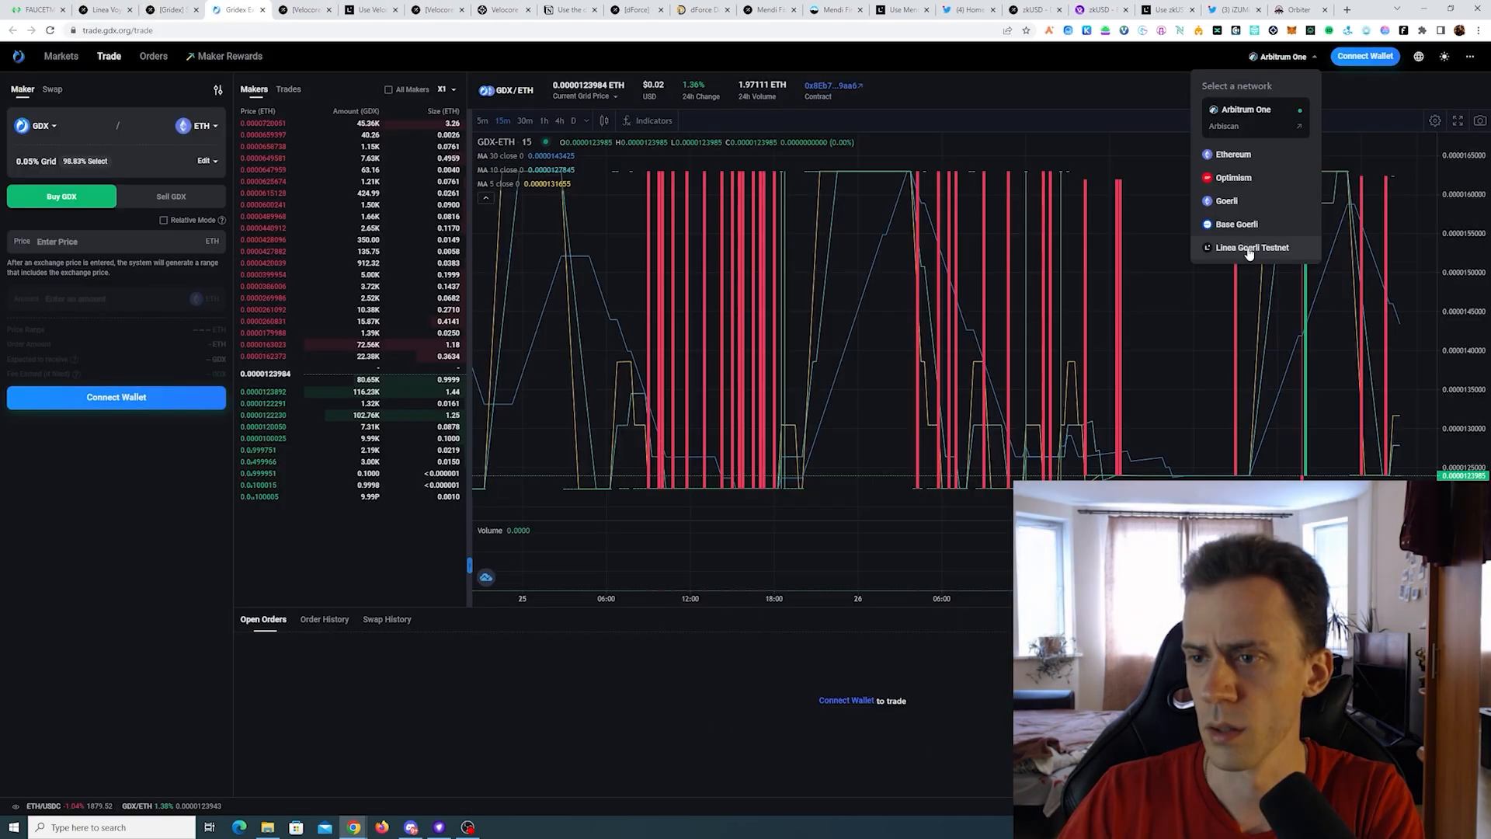
left_click(1253, 246)
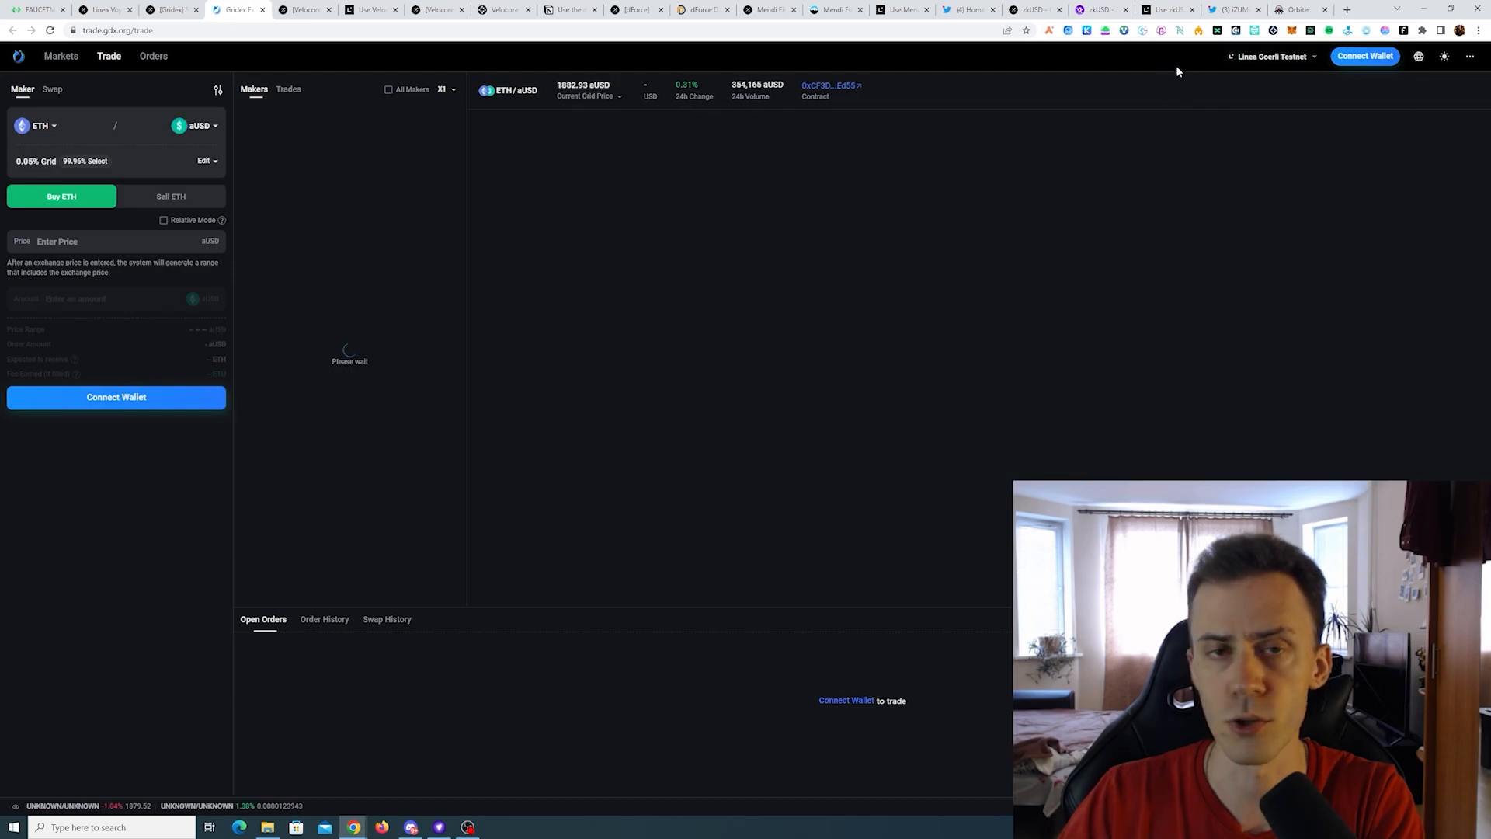
left_click(116, 397)
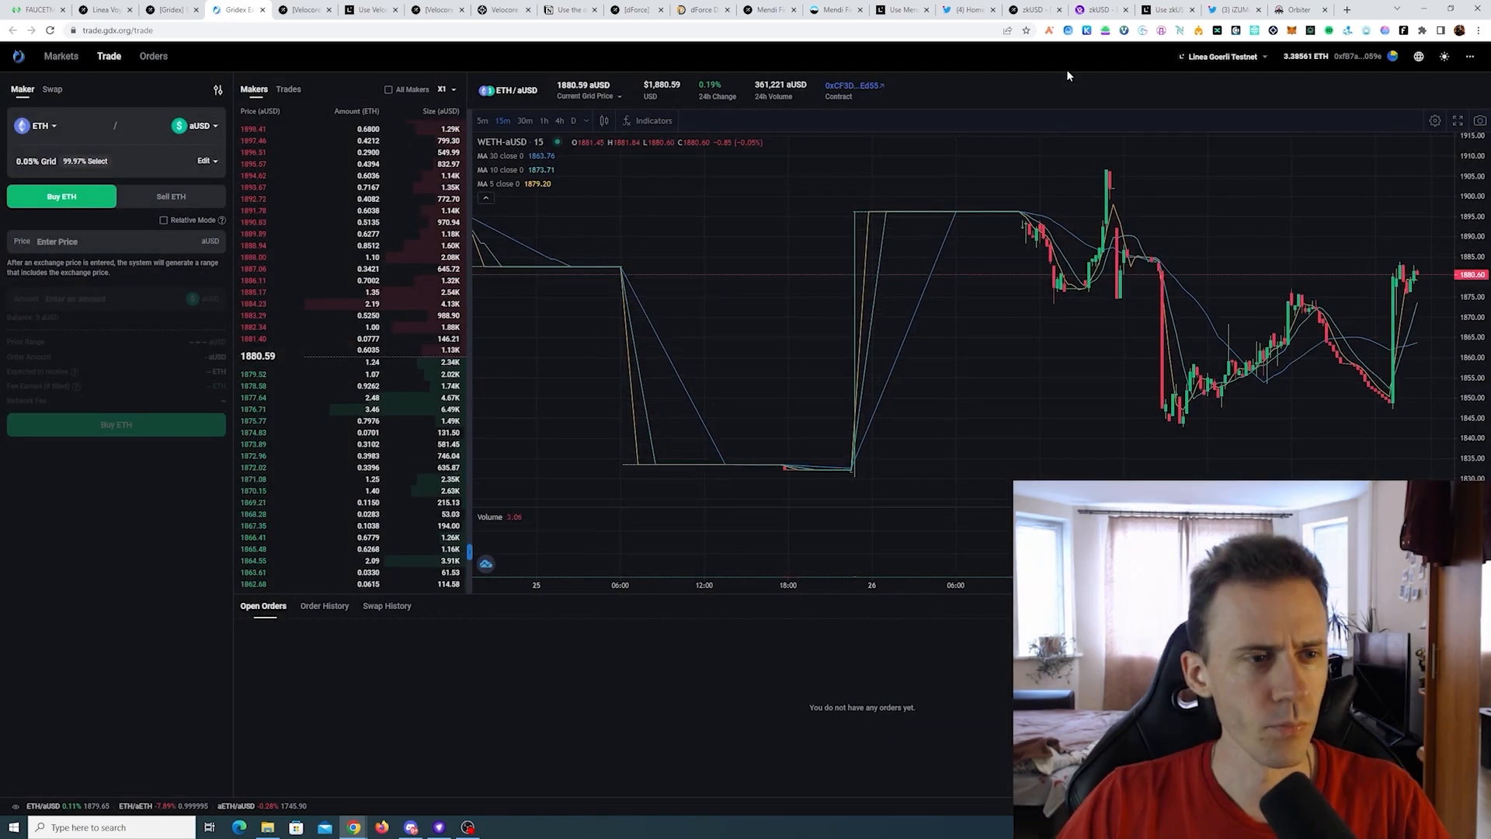
mouse_move(750, 55)
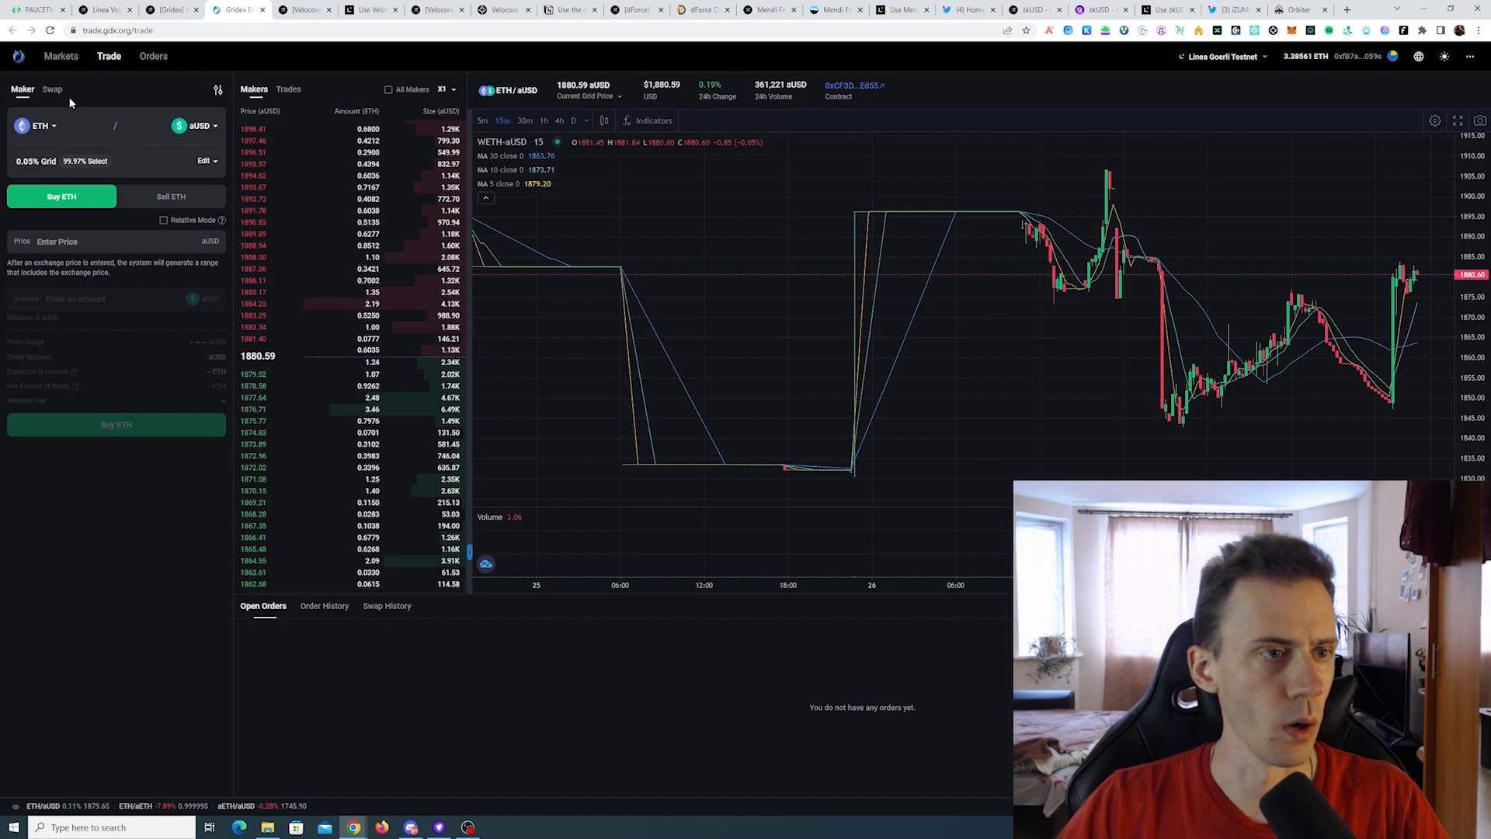
Swap 0.05 ETH for aUSD on Gridex and approve it in the wallet.
left_click(51, 88)
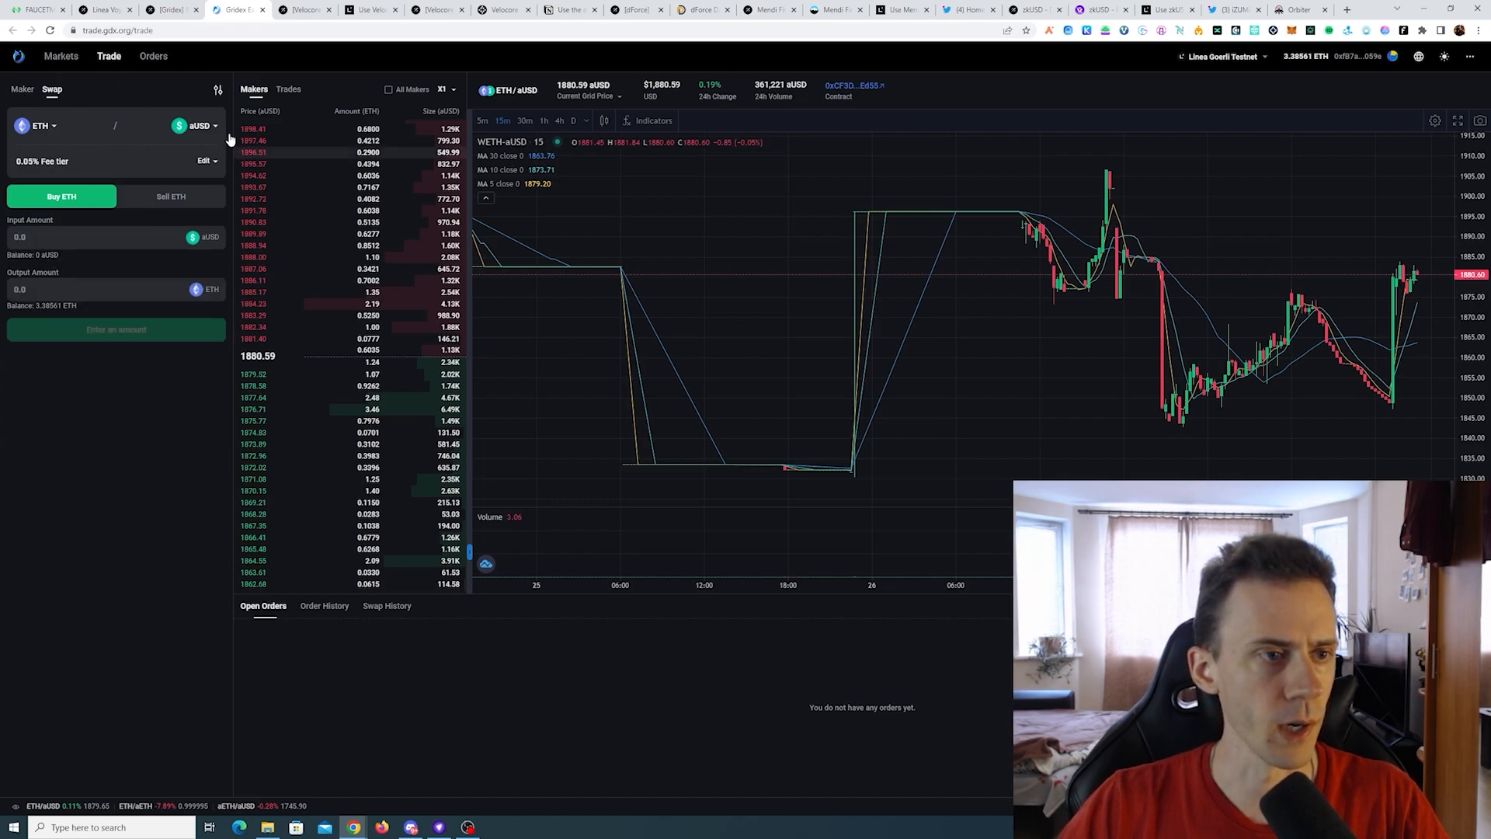
left_click(170, 195)
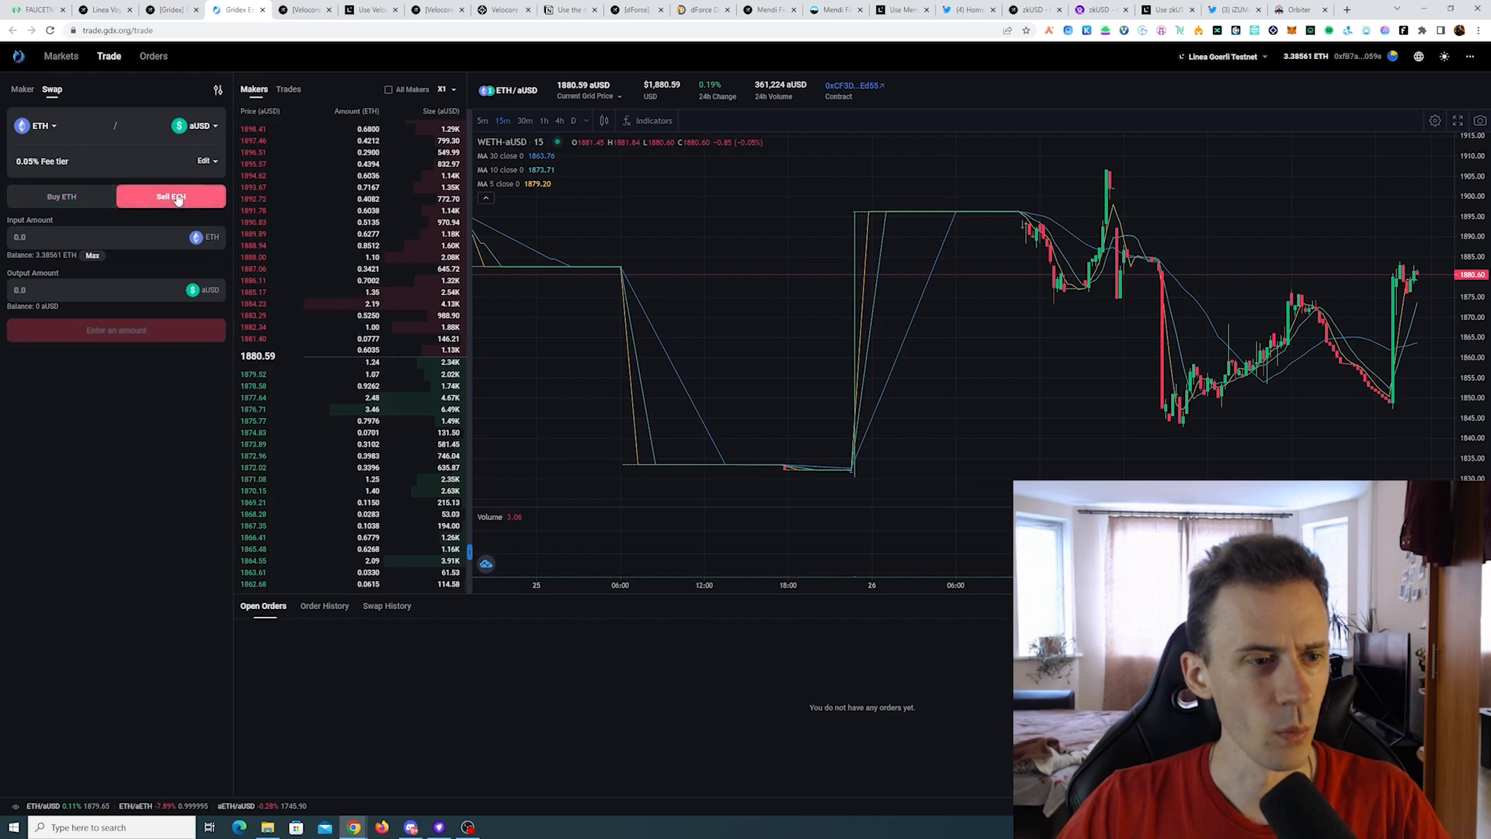
mouse_move(61, 196)
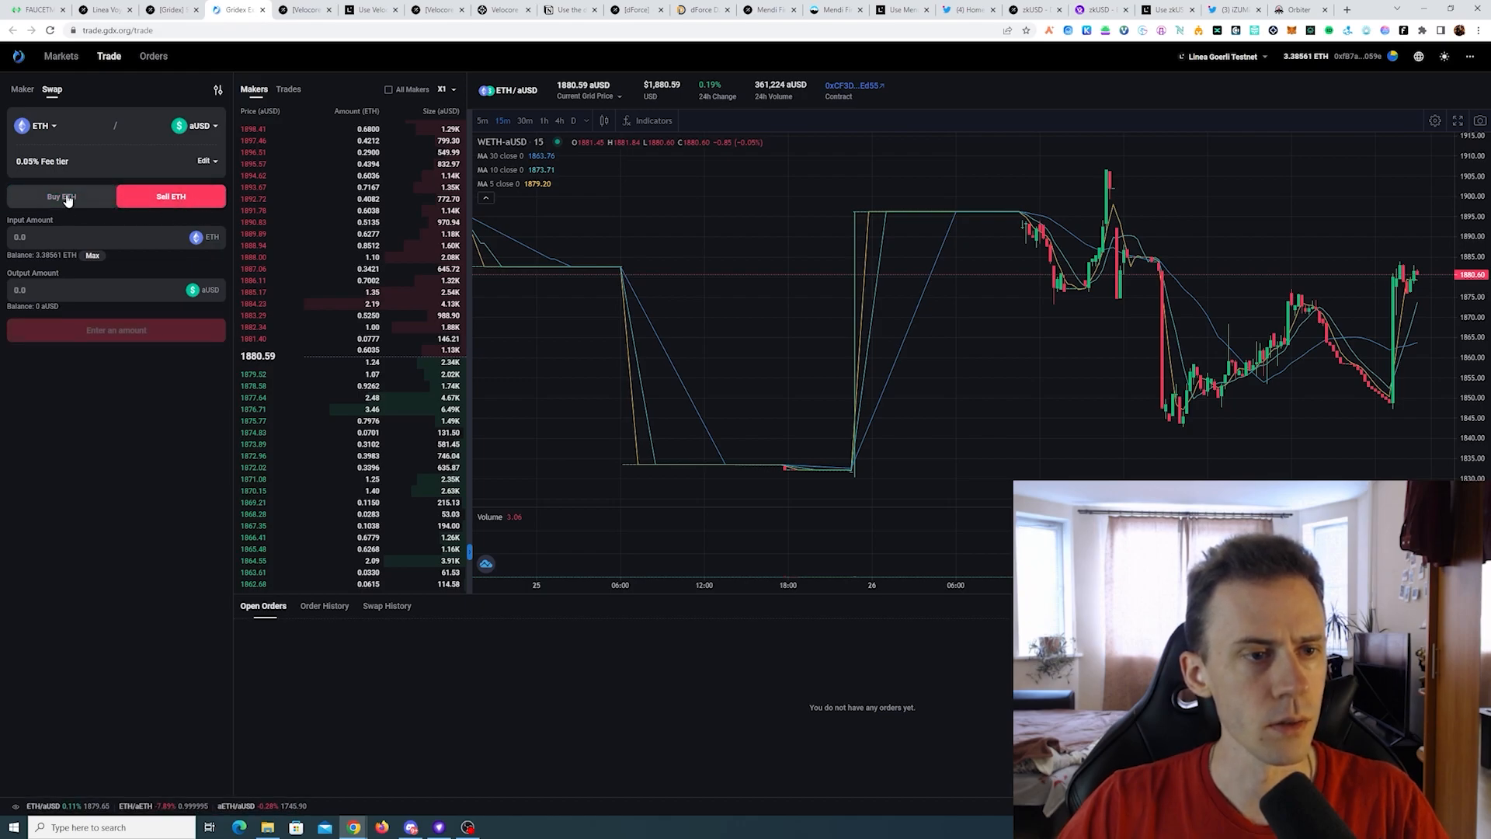
left_click(60, 197)
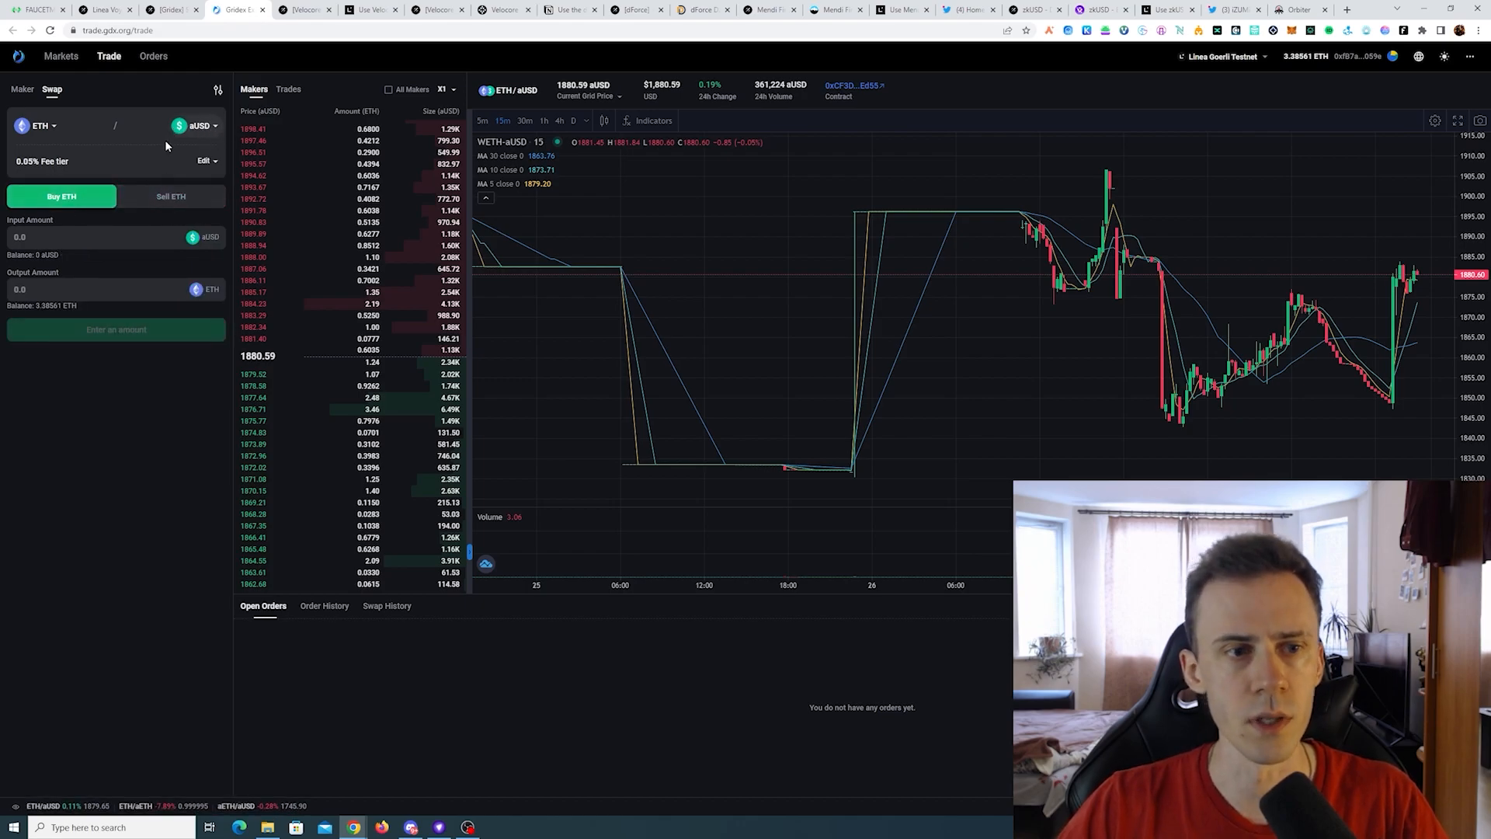
left_click(170, 195)
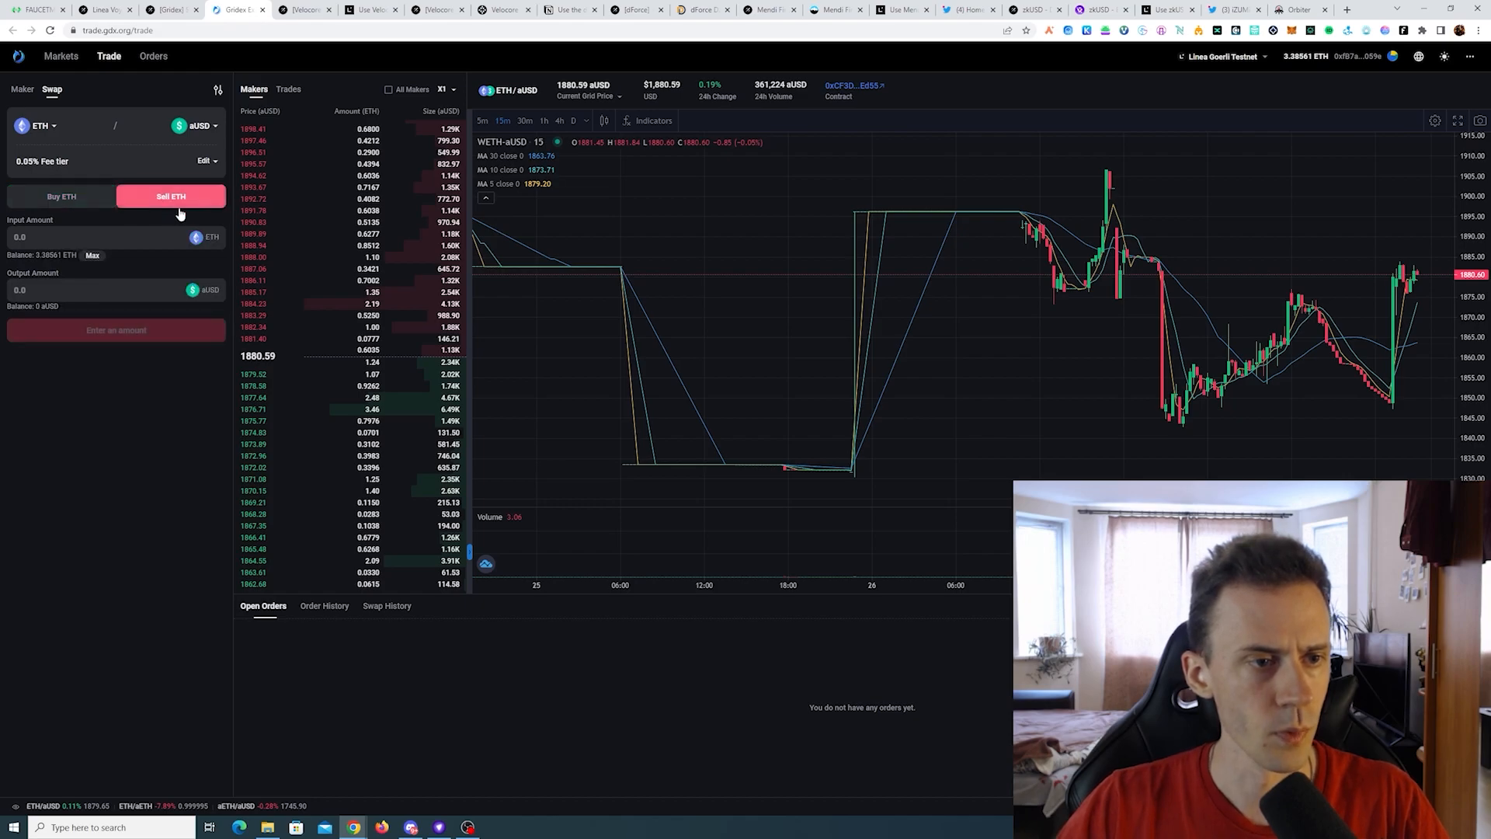
type("0.05")
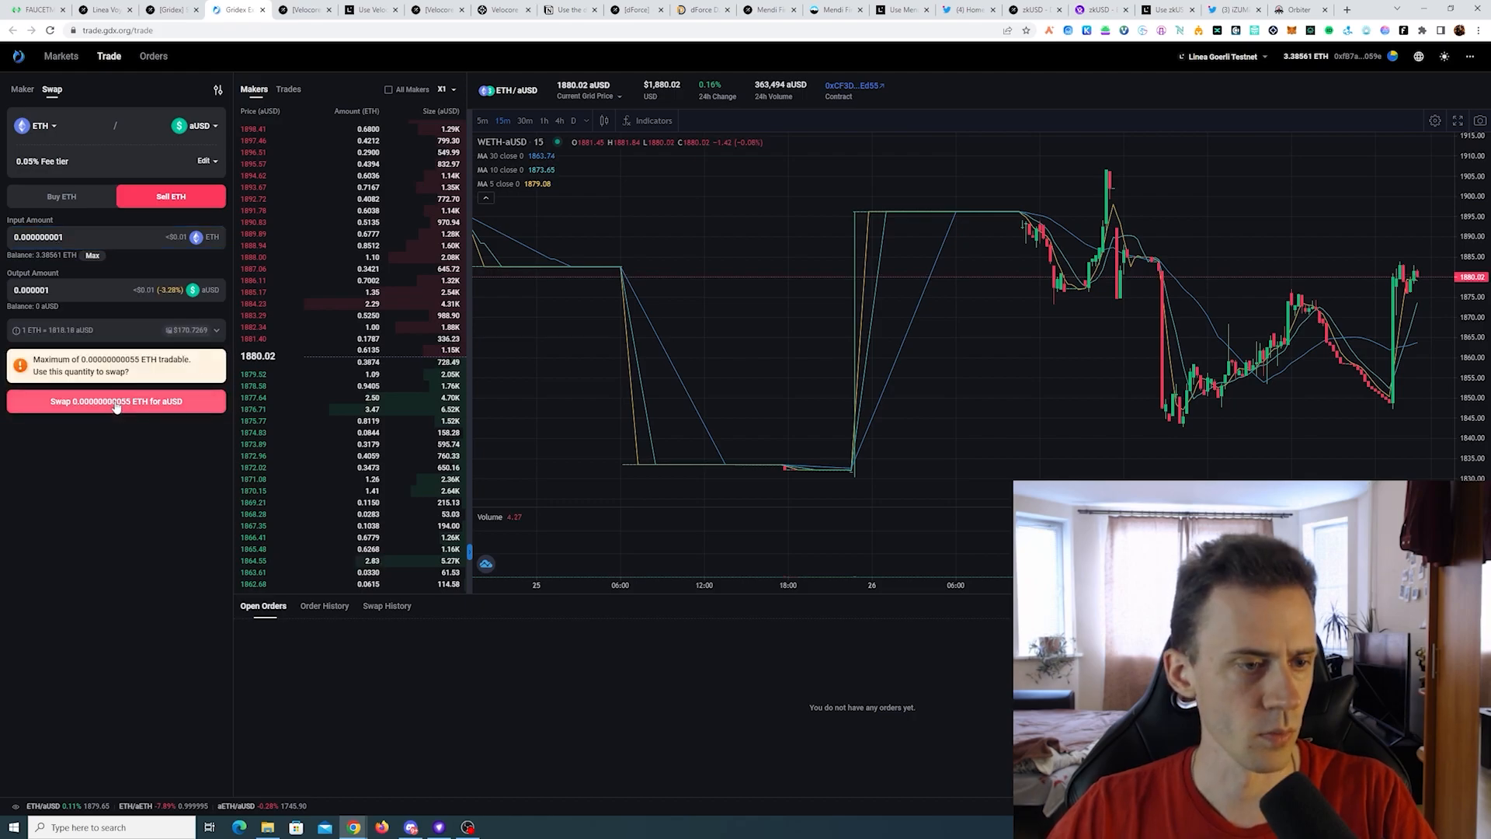
left_click(115, 401)
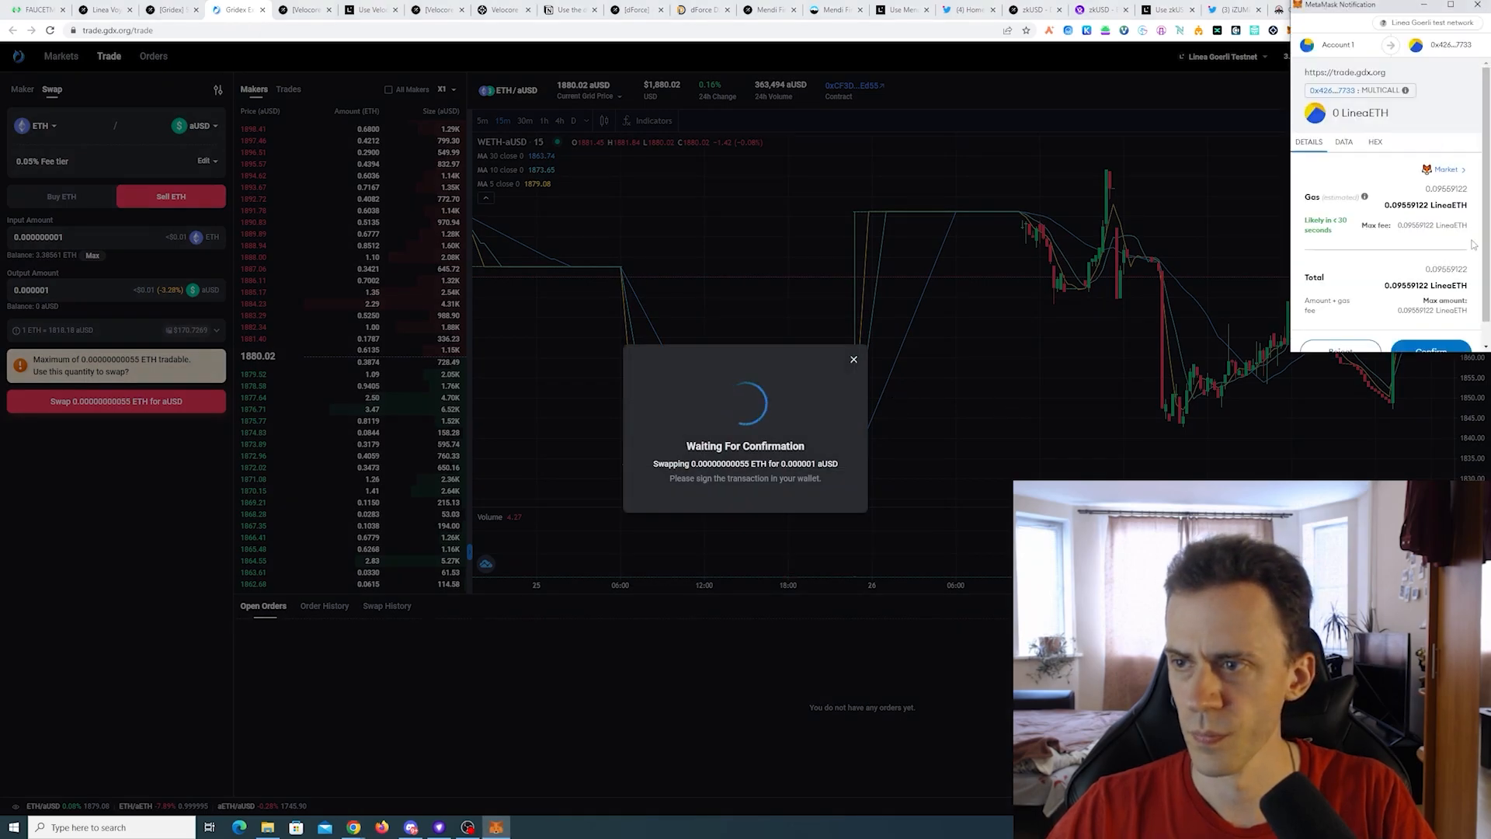
mouse_move(1385, 182)
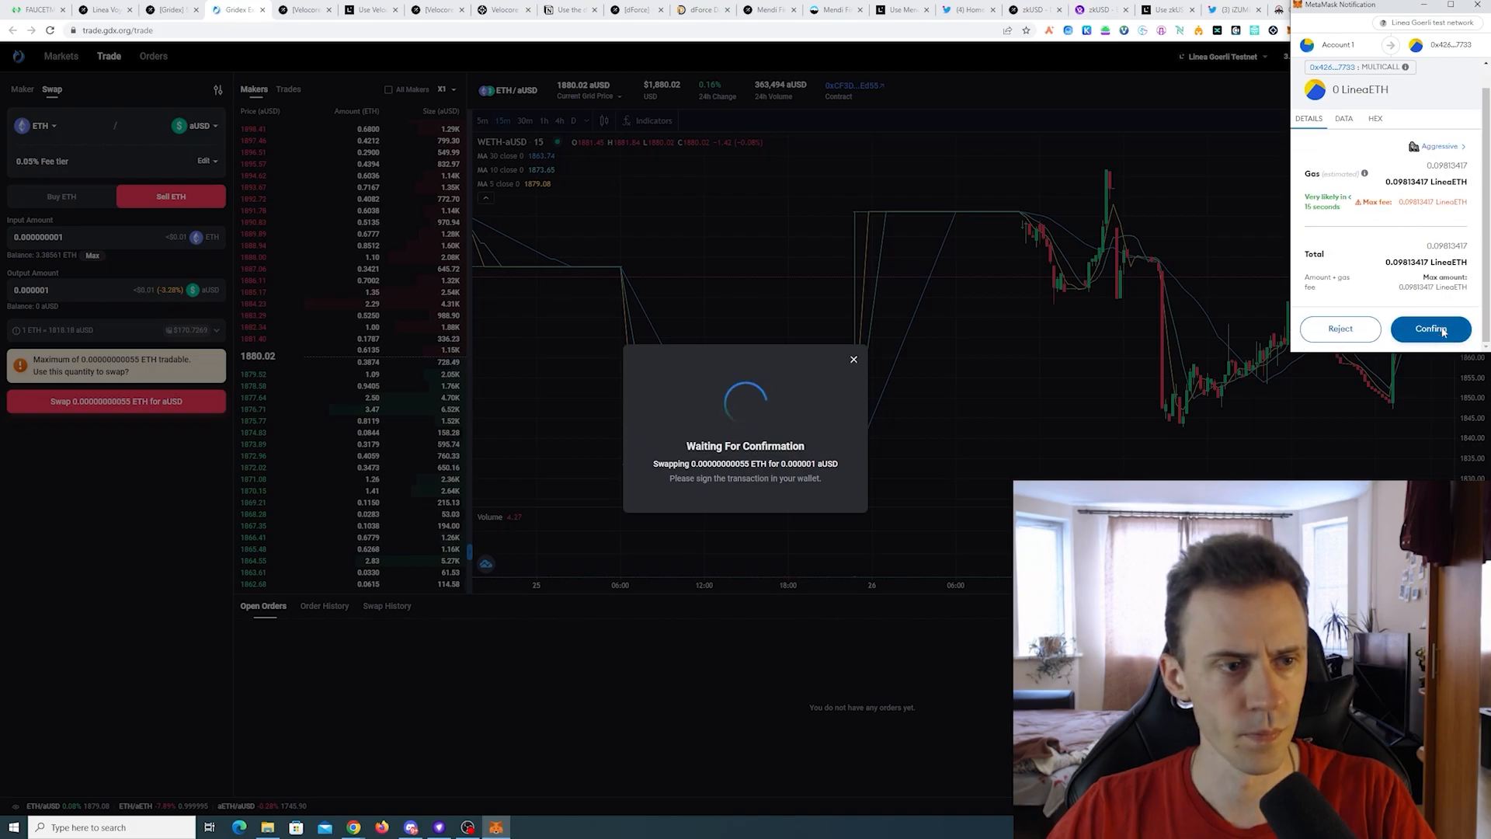
left_click(1430, 328)
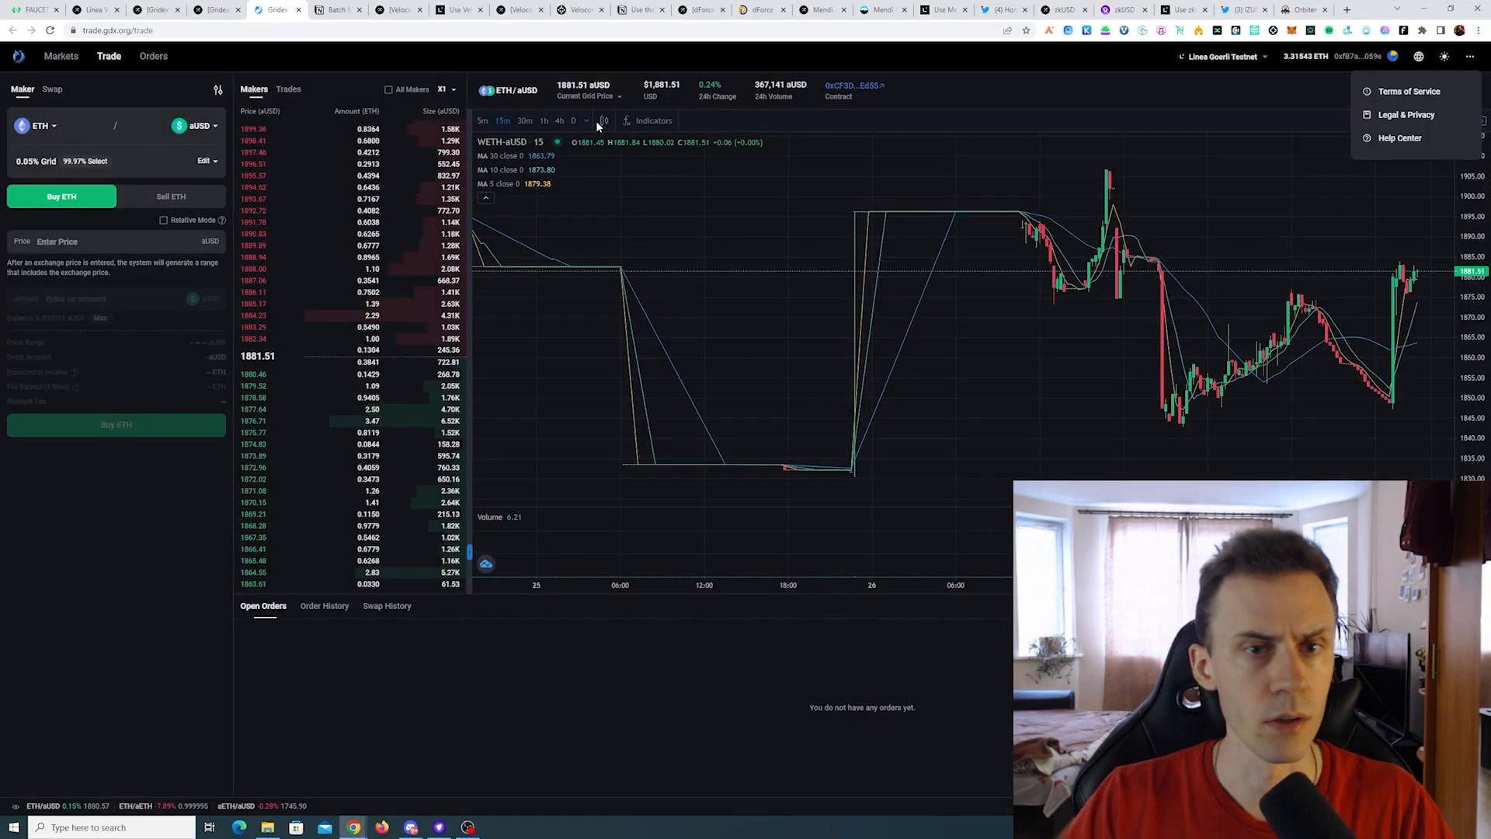
mouse_move(170, 228)
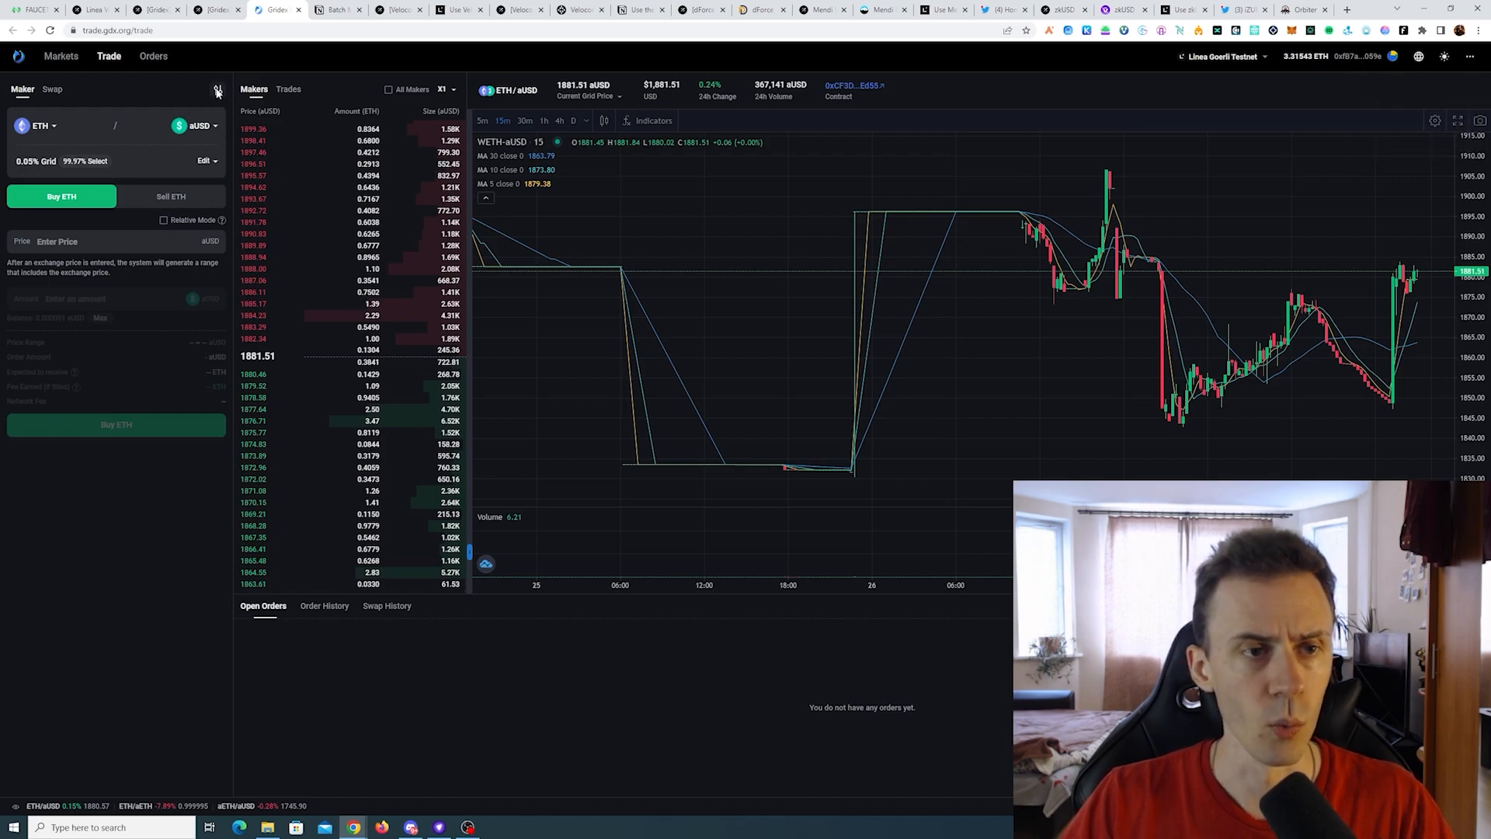
Place a 0.02 ETH sell maker order at about 1875 aUSD, signing it and adding aUSD.
left_click(216, 89)
type("1")
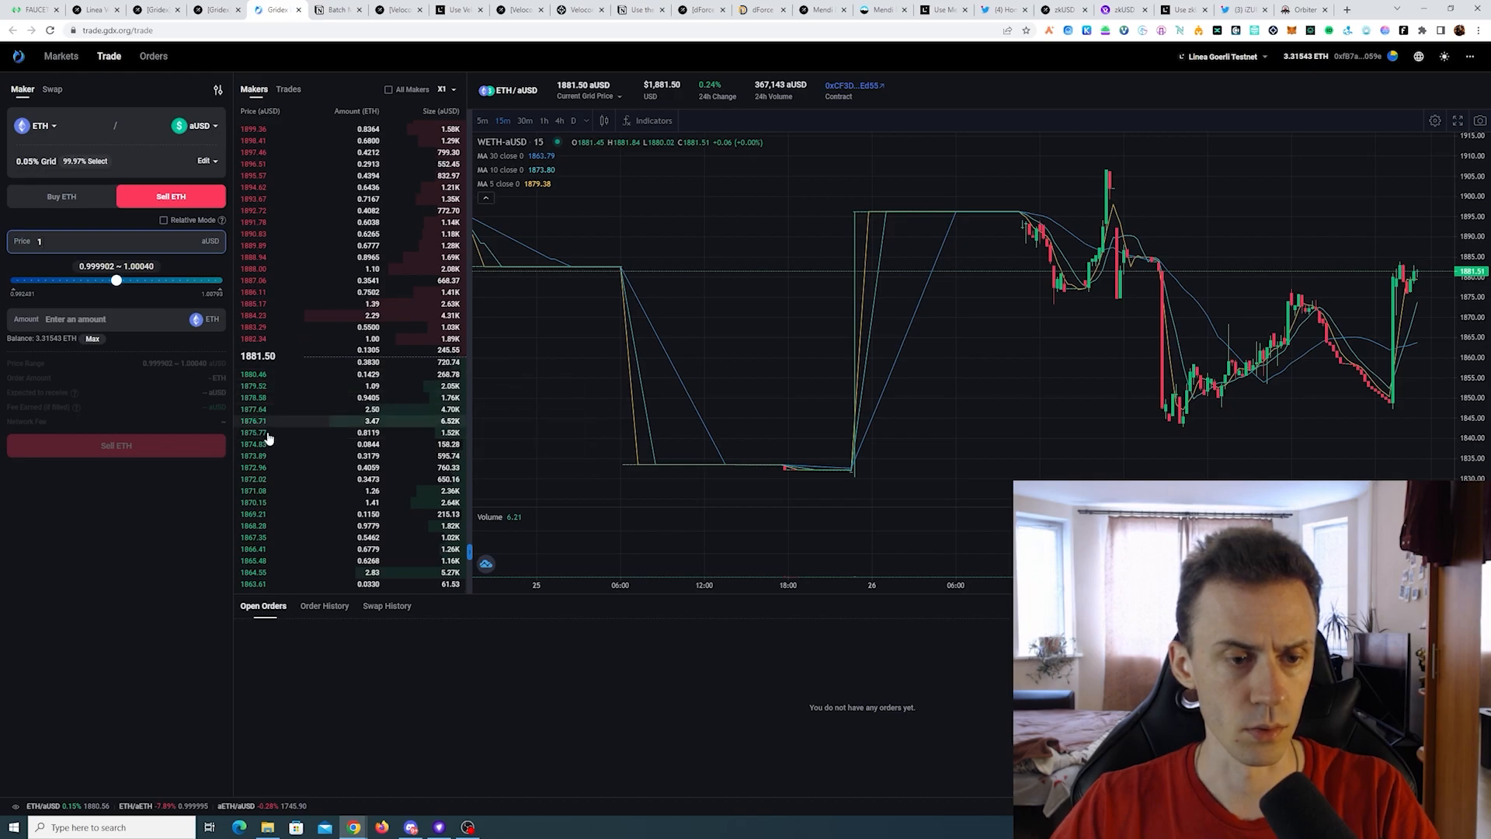
mouse_move(304, 441)
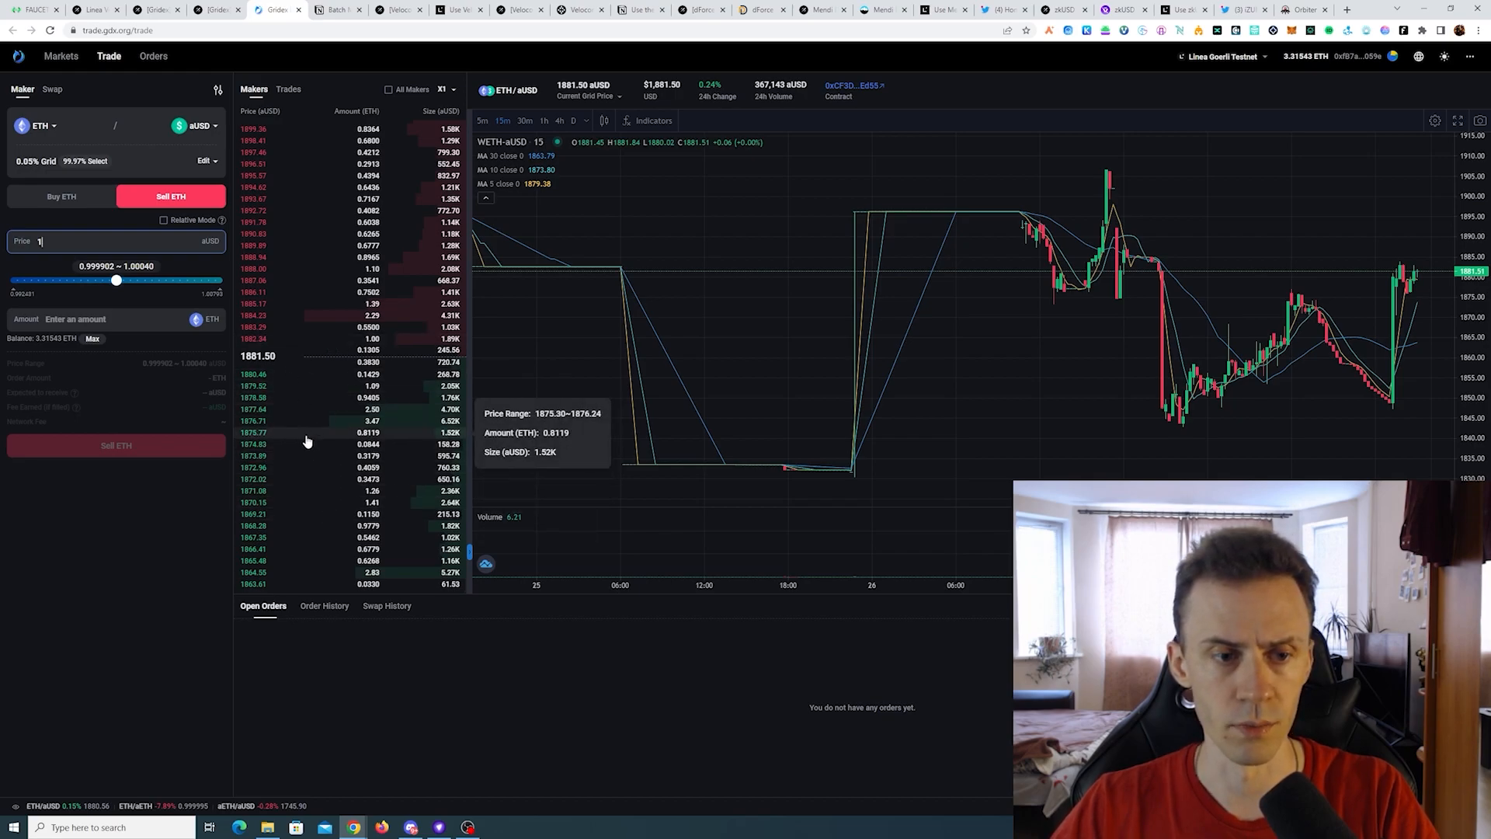
type("875")
left_click(116, 319)
type("0.05")
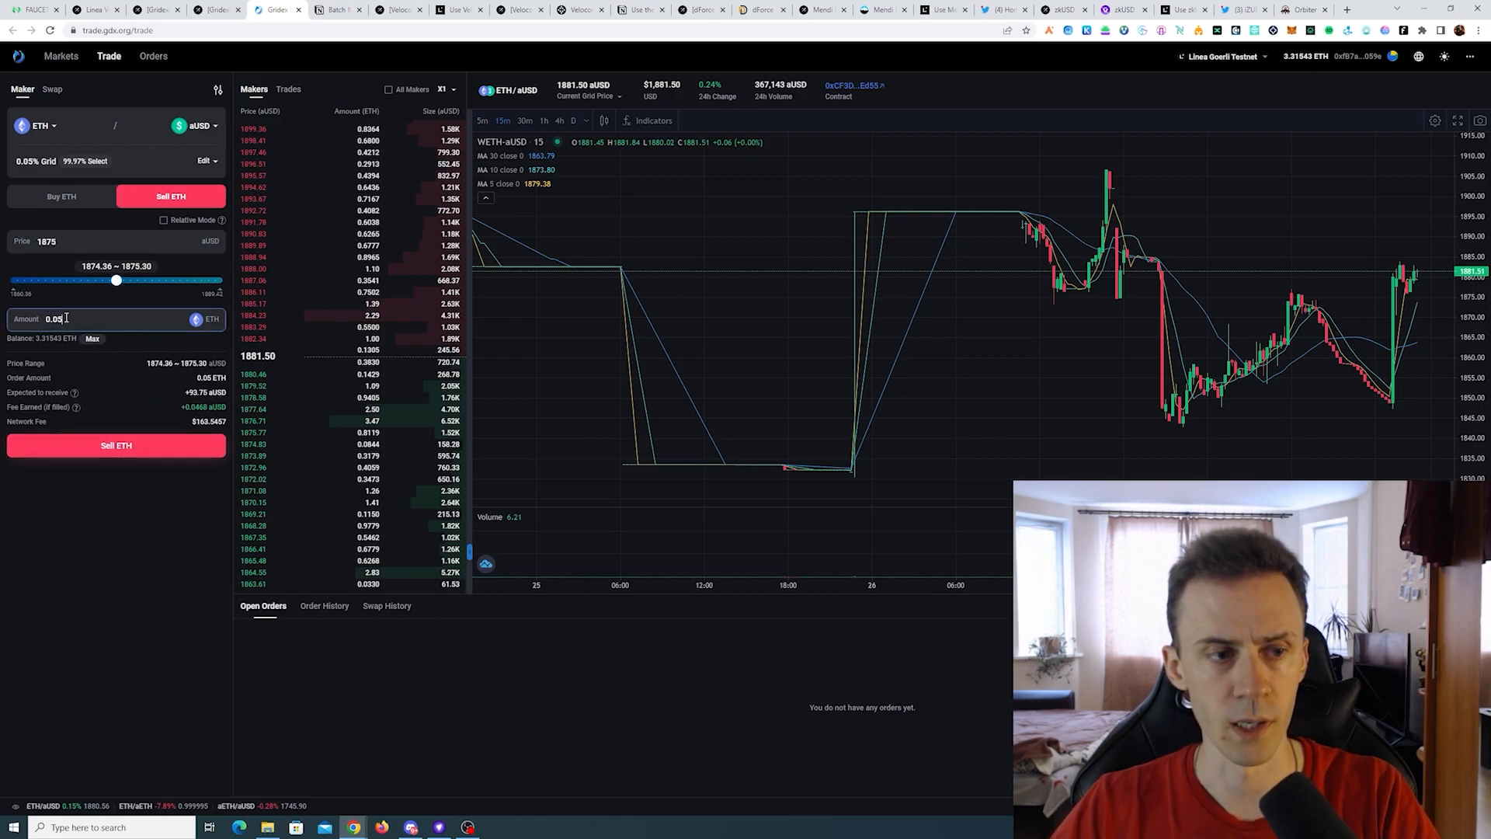
left_click(114, 444)
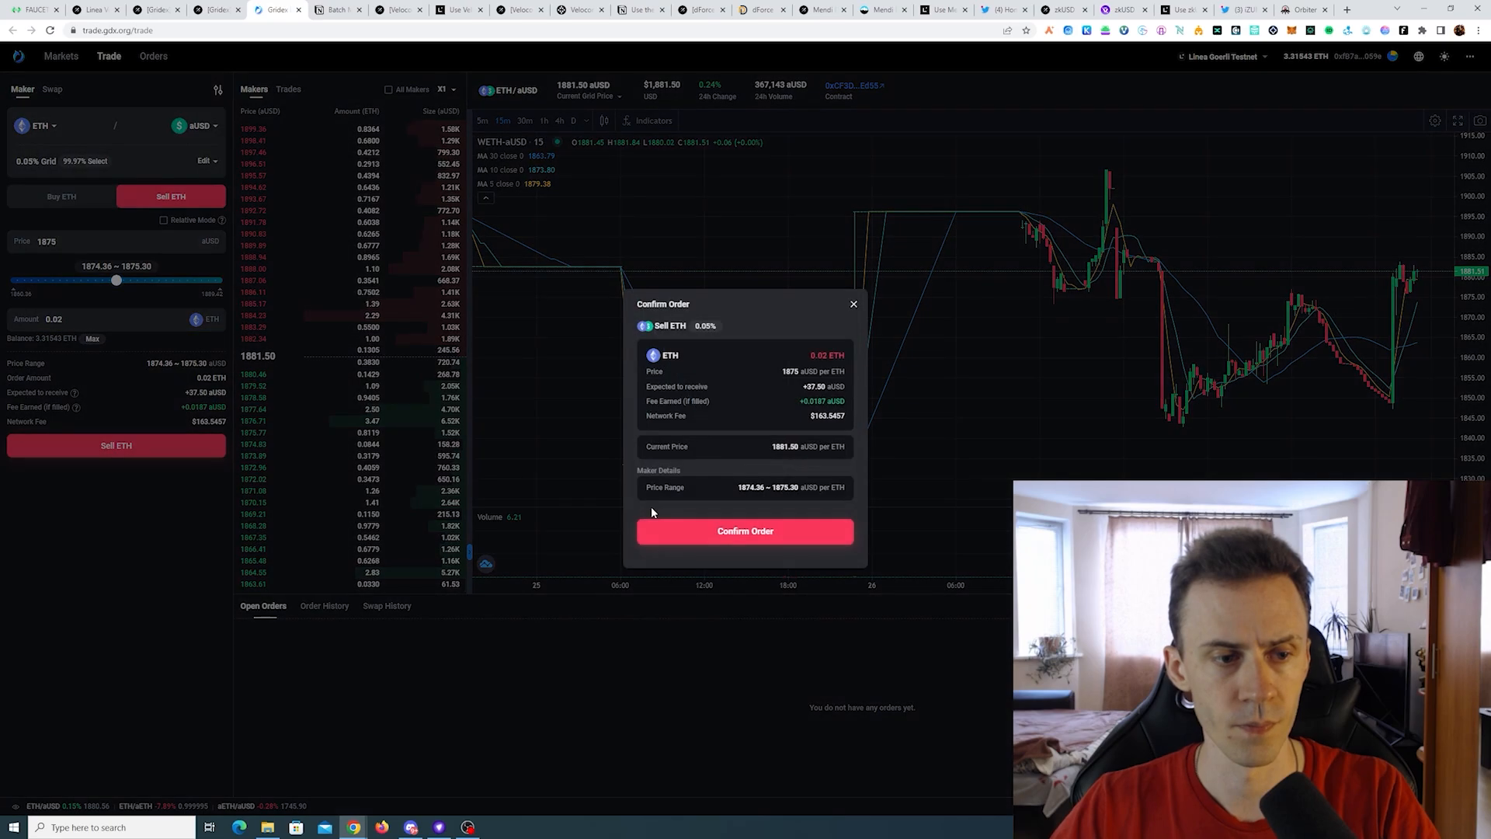
left_click(745, 530)
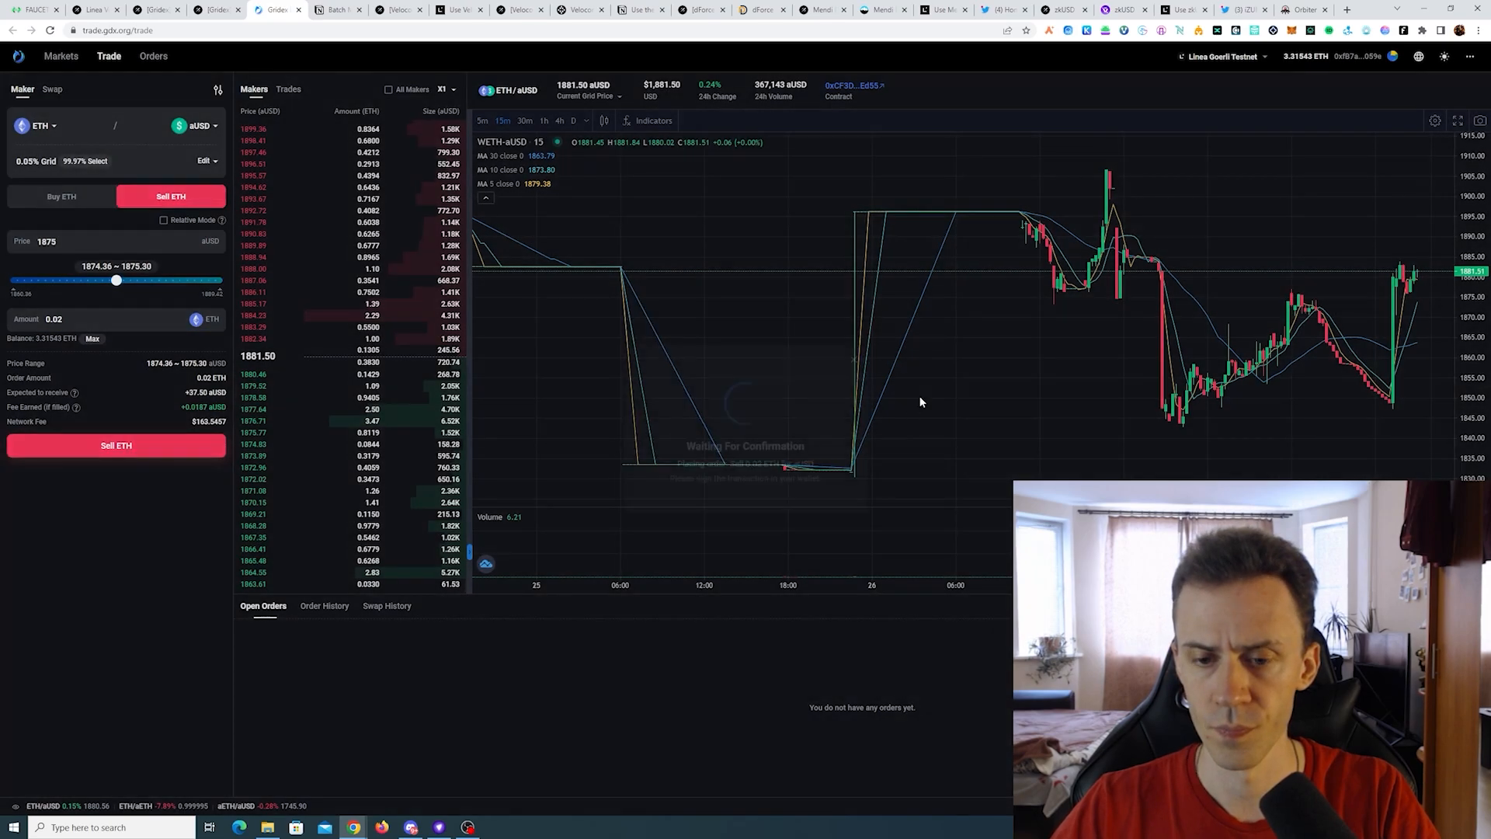
left_click(115, 445)
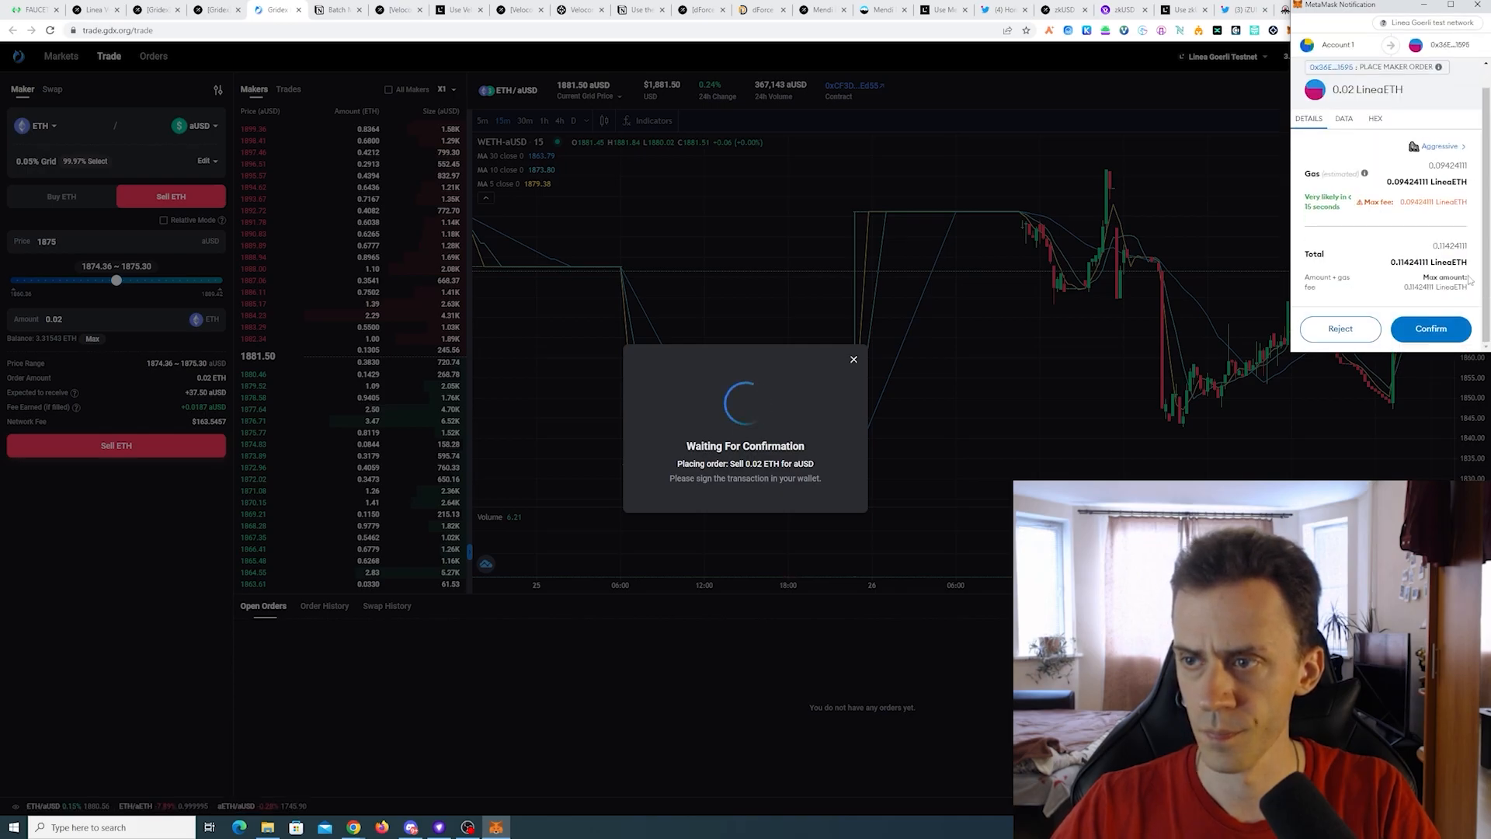
left_click(1431, 327)
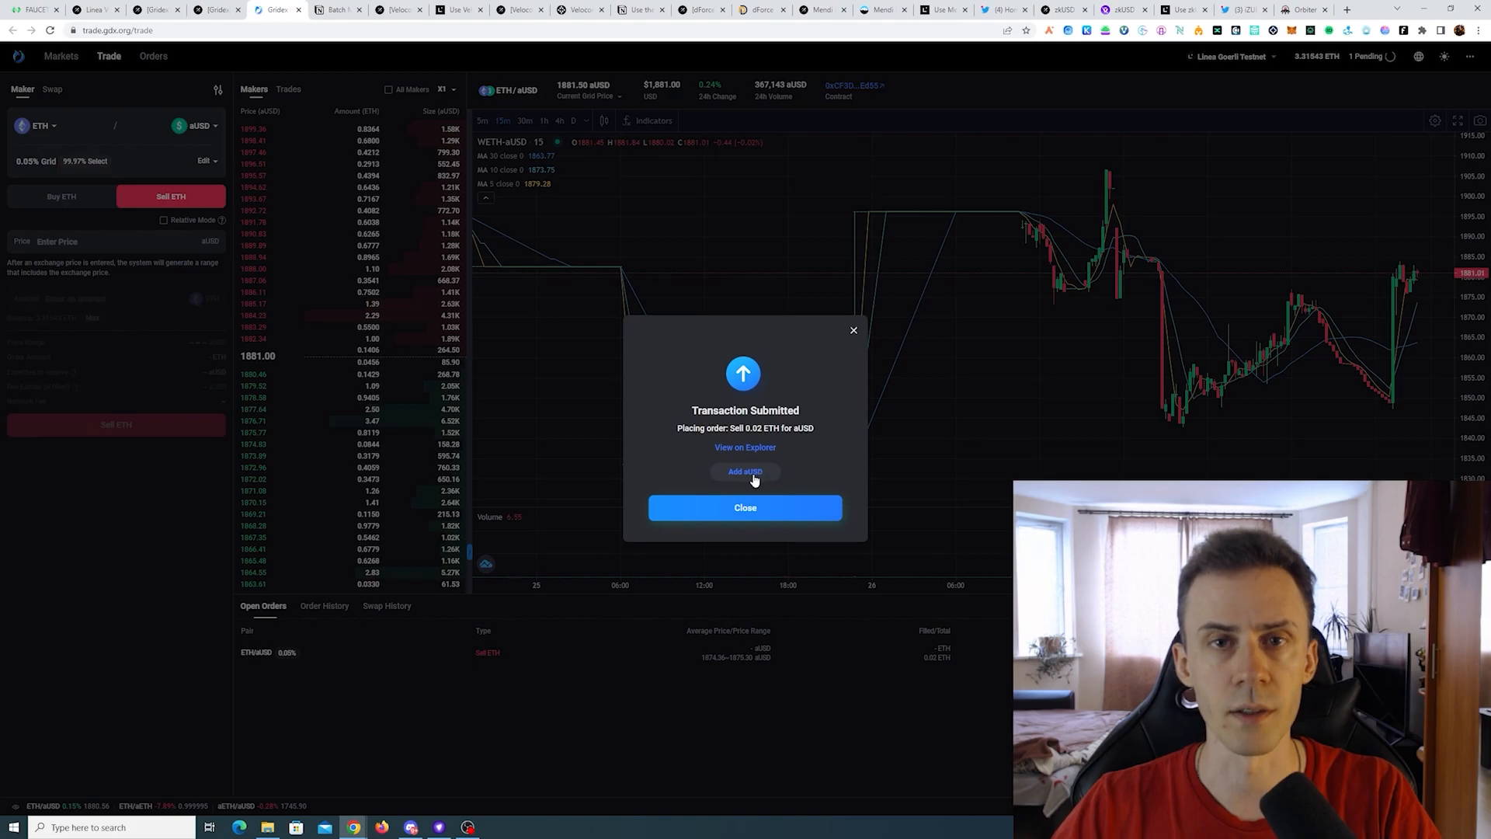
left_click(745, 472)
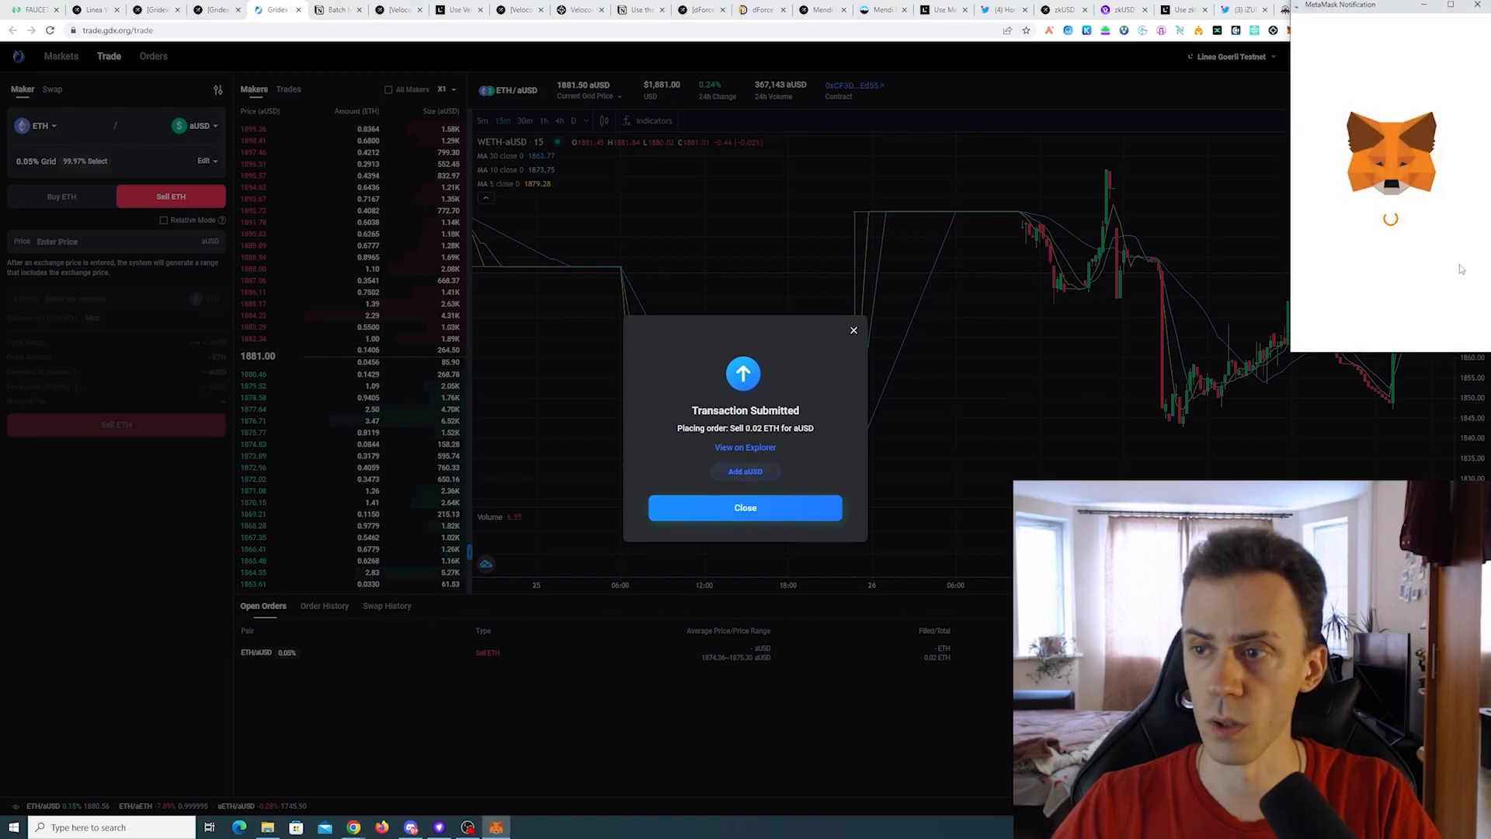
left_click(745, 507)
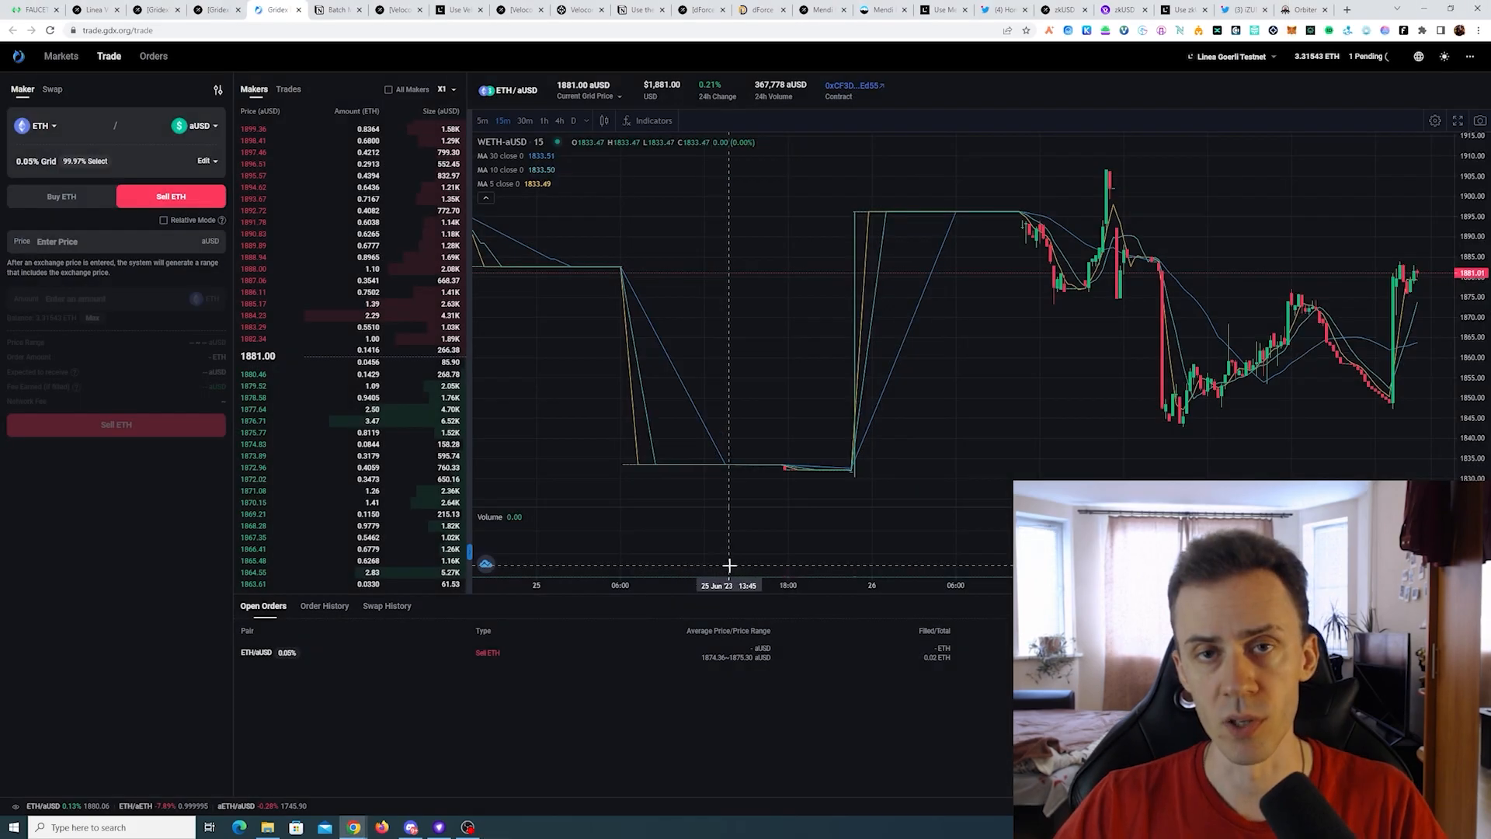
mouse_move(610, 512)
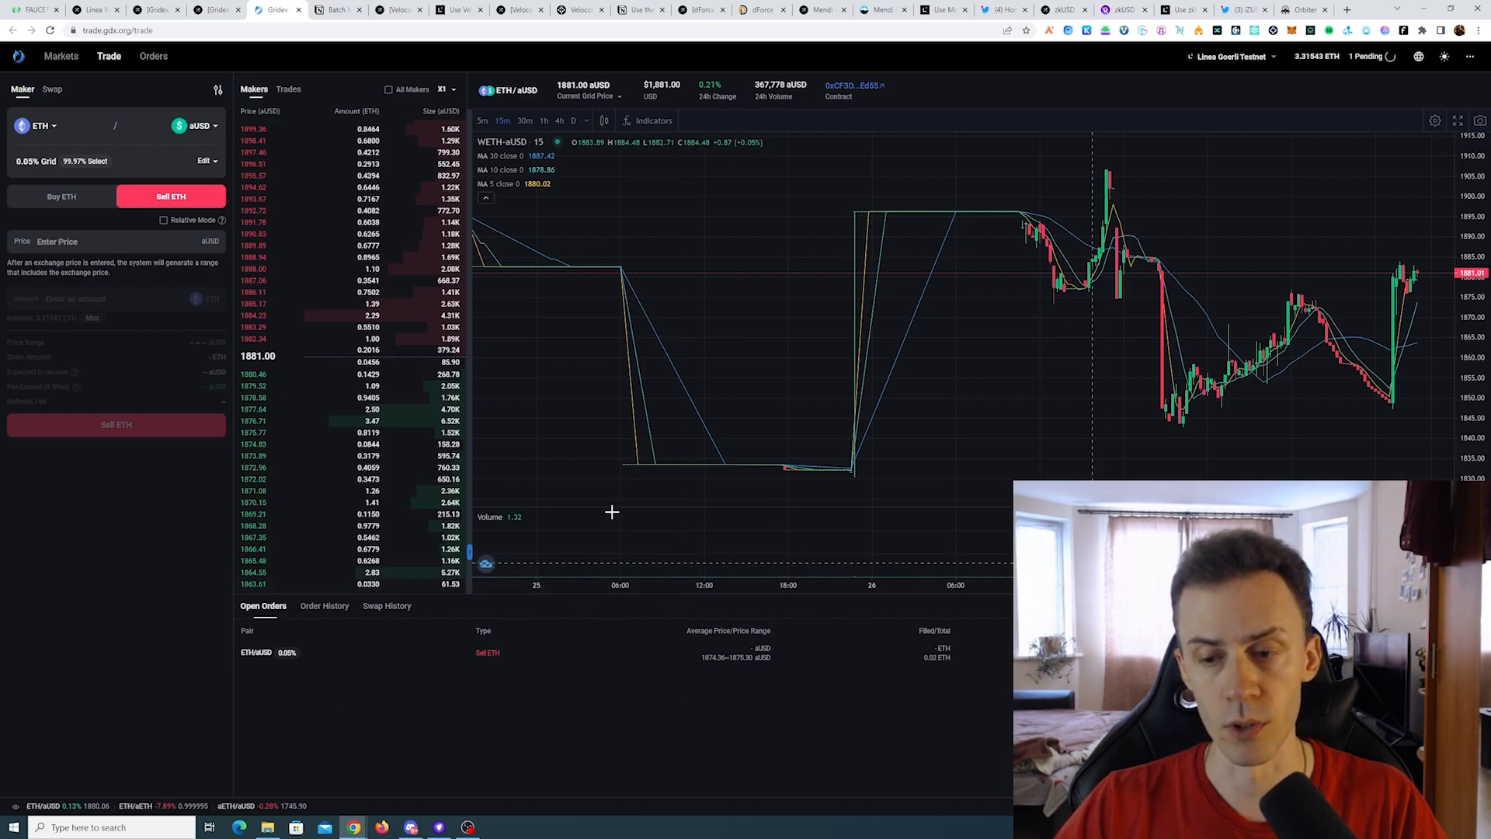
mouse_move(717, 570)
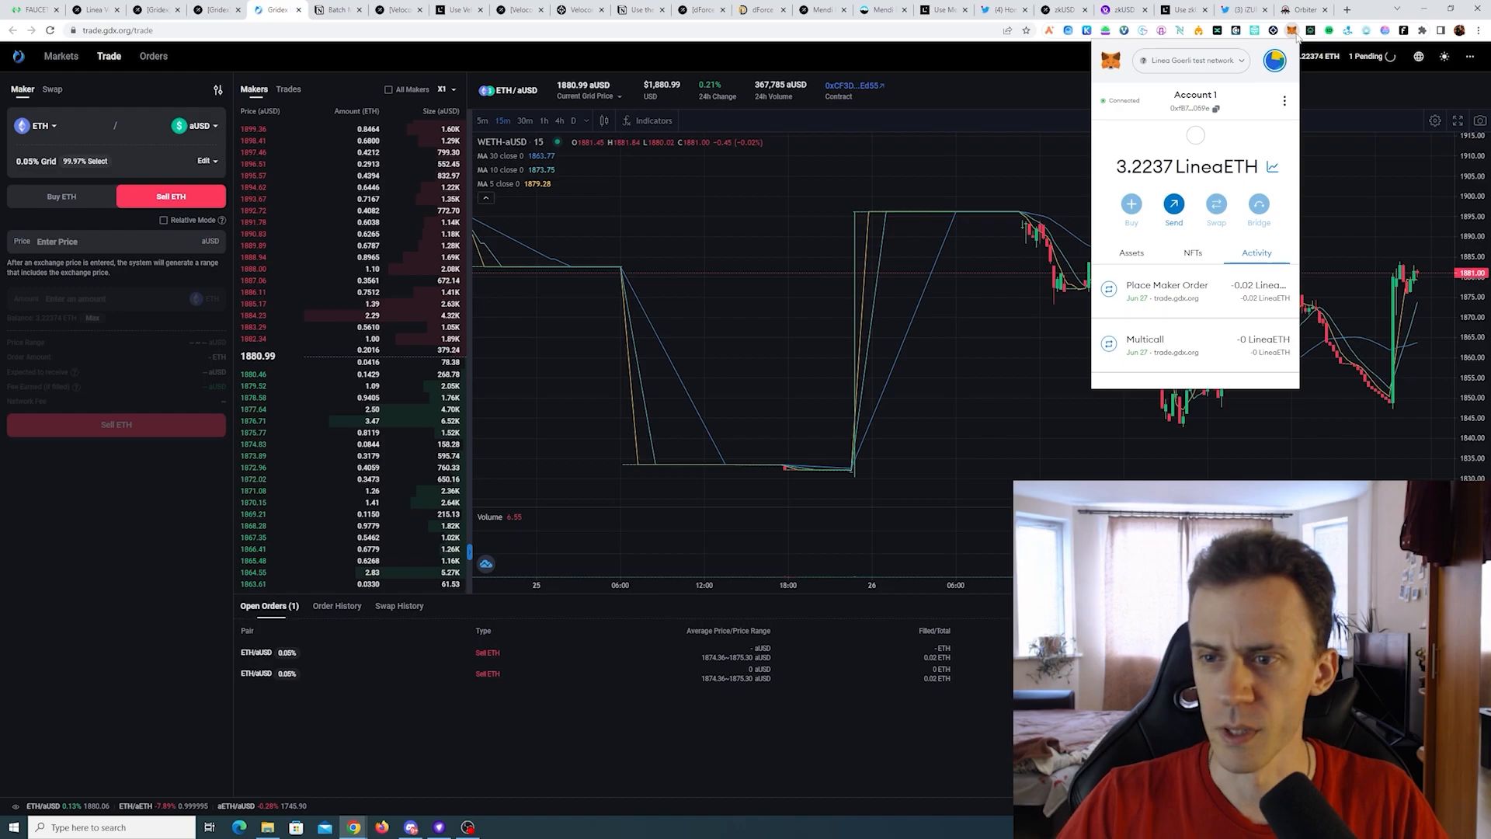
mouse_move(1033, 88)
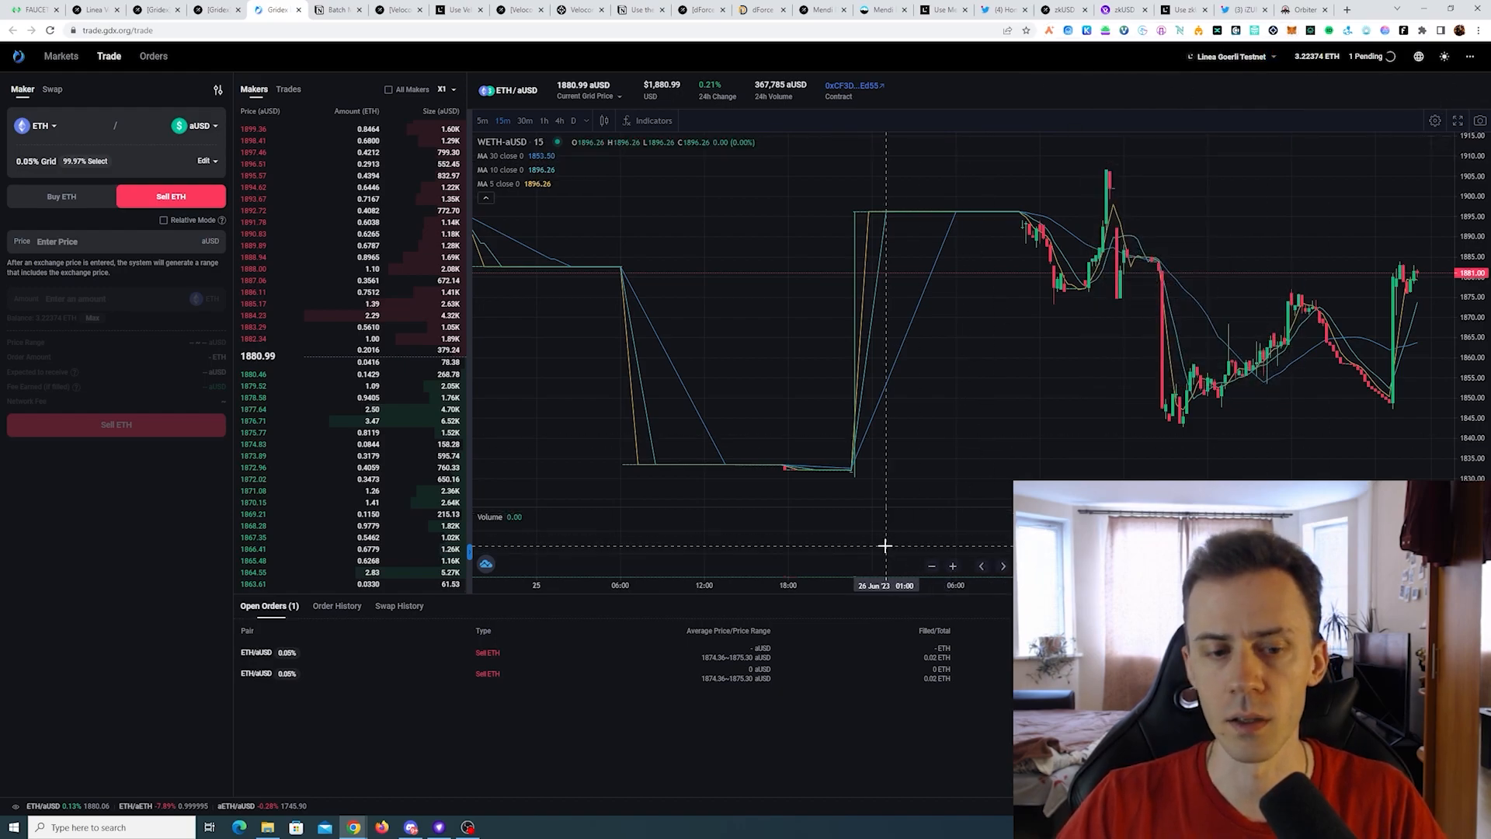
mouse_move(841, 727)
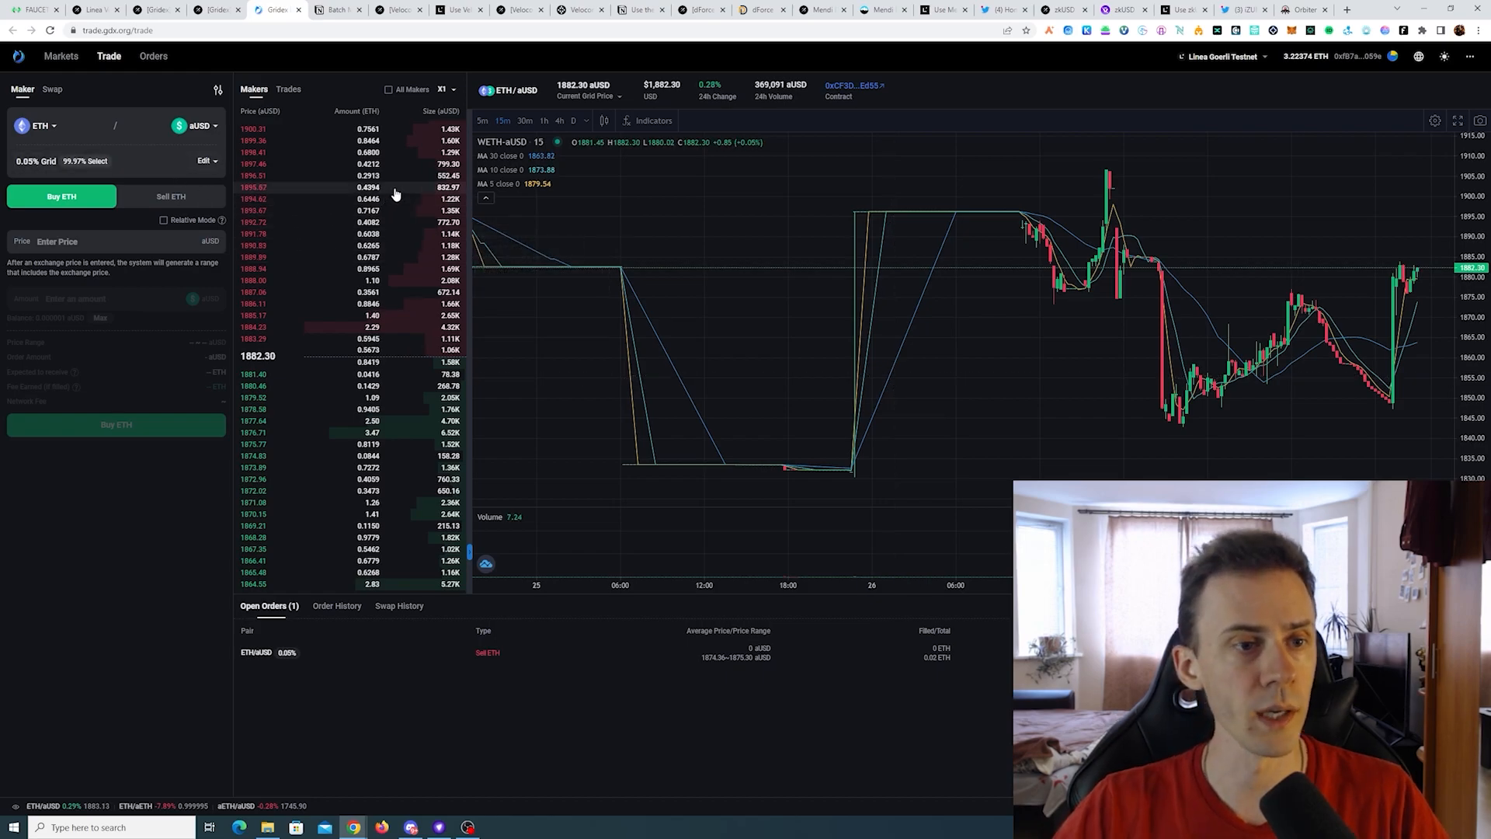
mouse_move(950, 72)
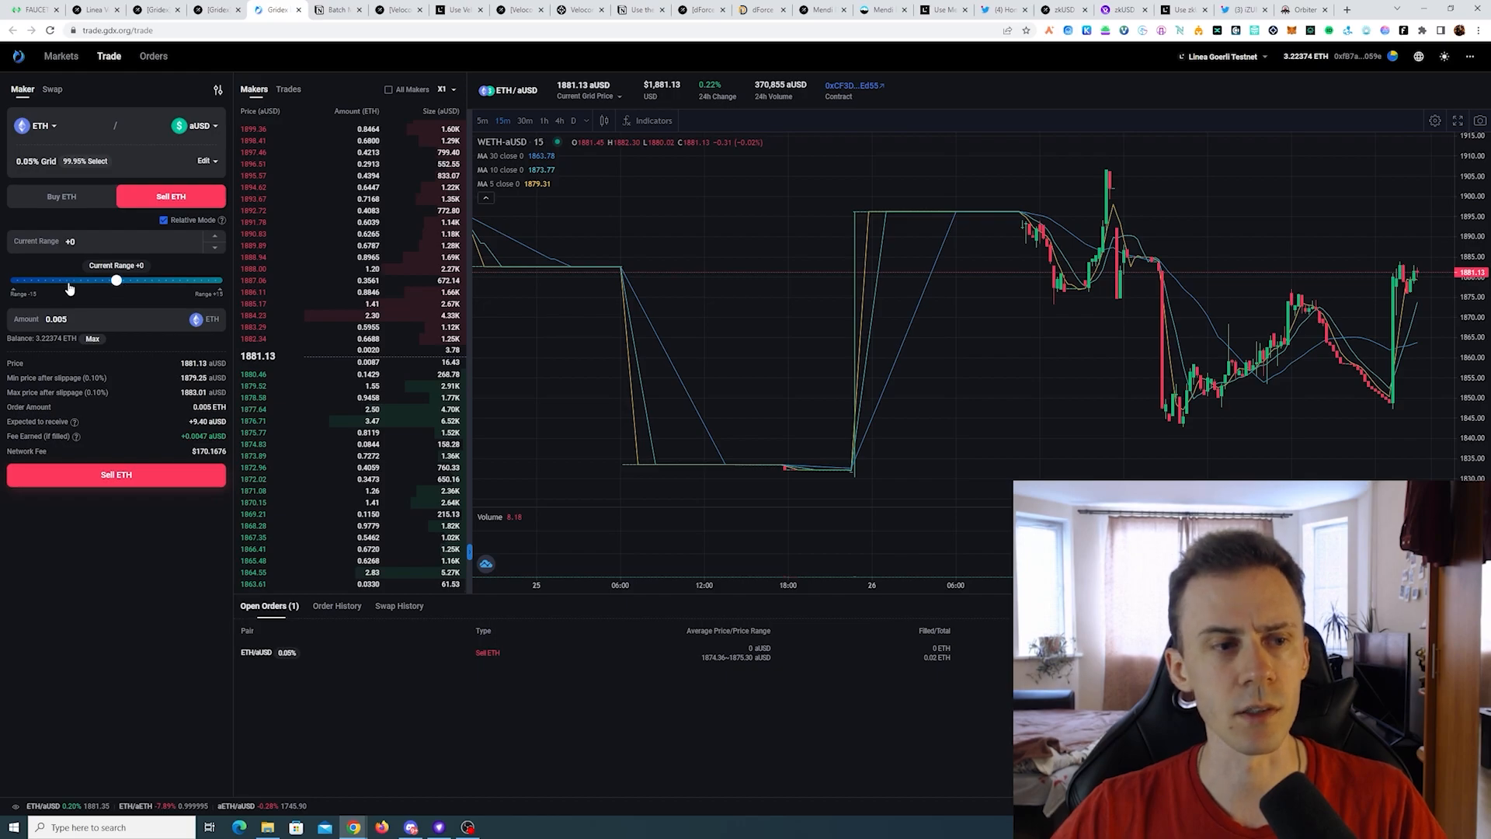
Place a 0.005 ETH relative sell order at range −10, then close the wallet overview.
left_click_drag(115, 280, 38, 280)
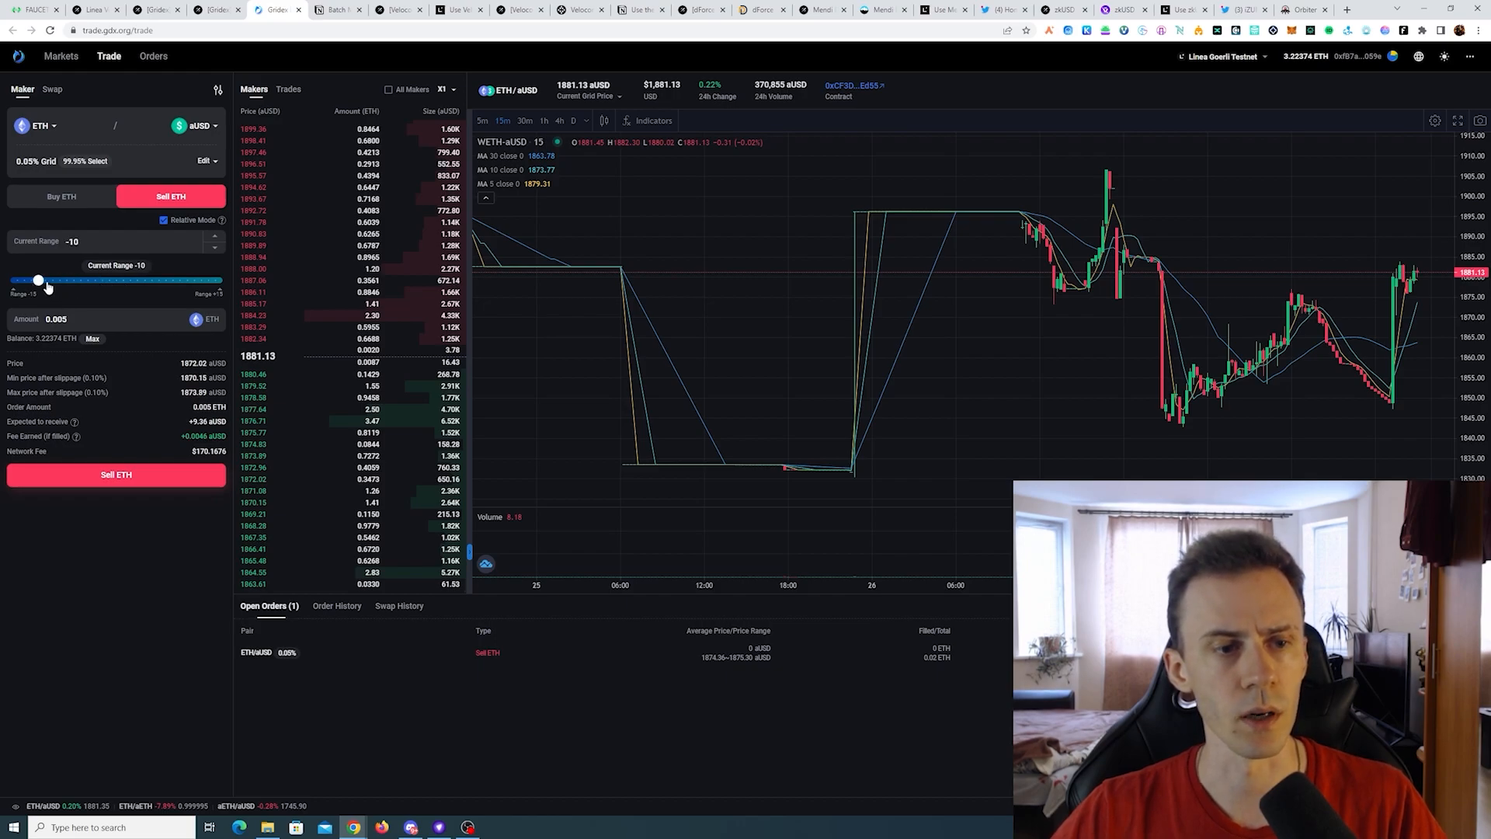
mouse_move(37, 377)
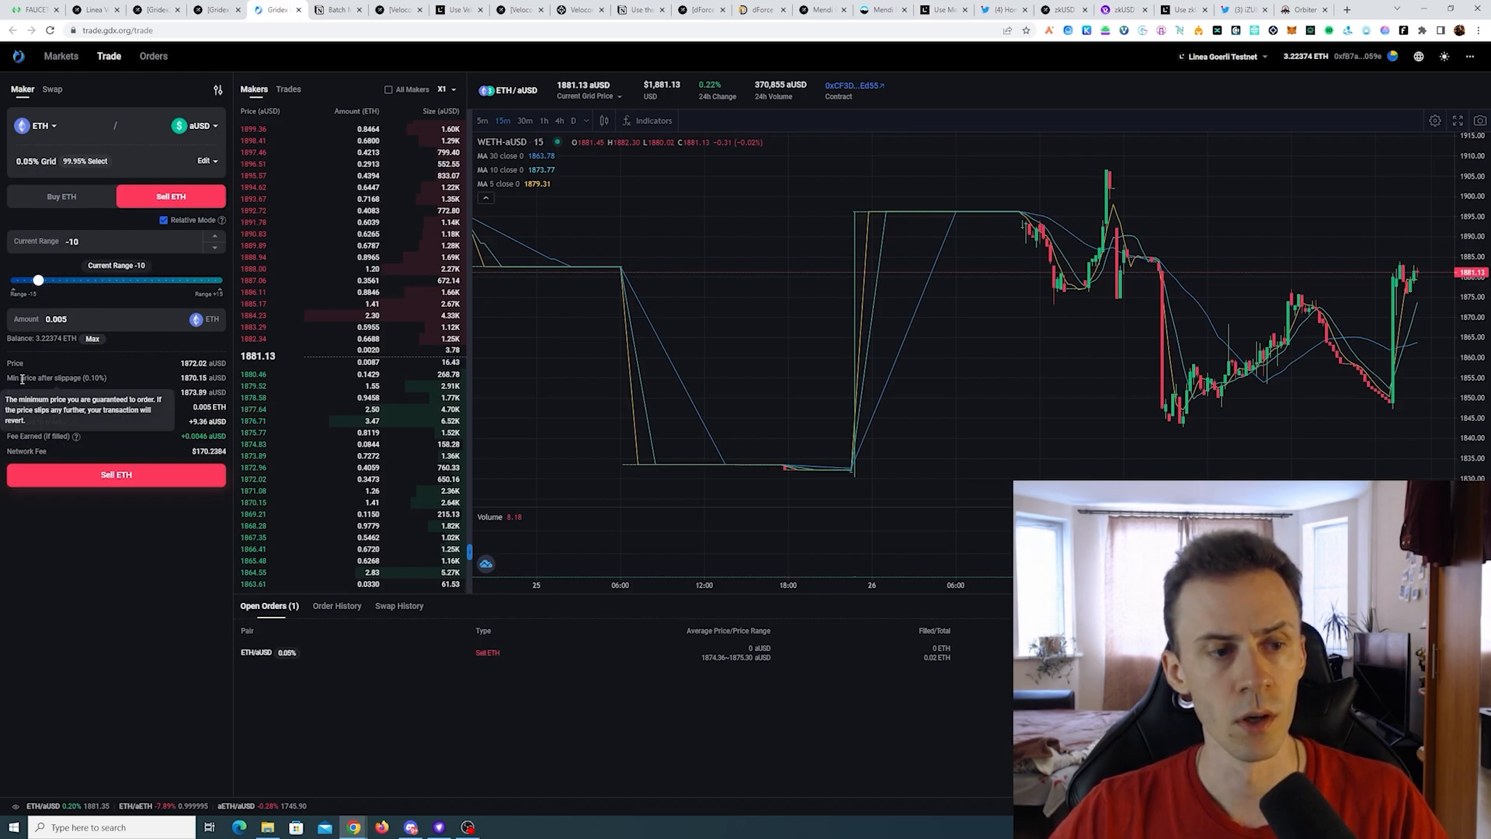
mouse_move(169, 378)
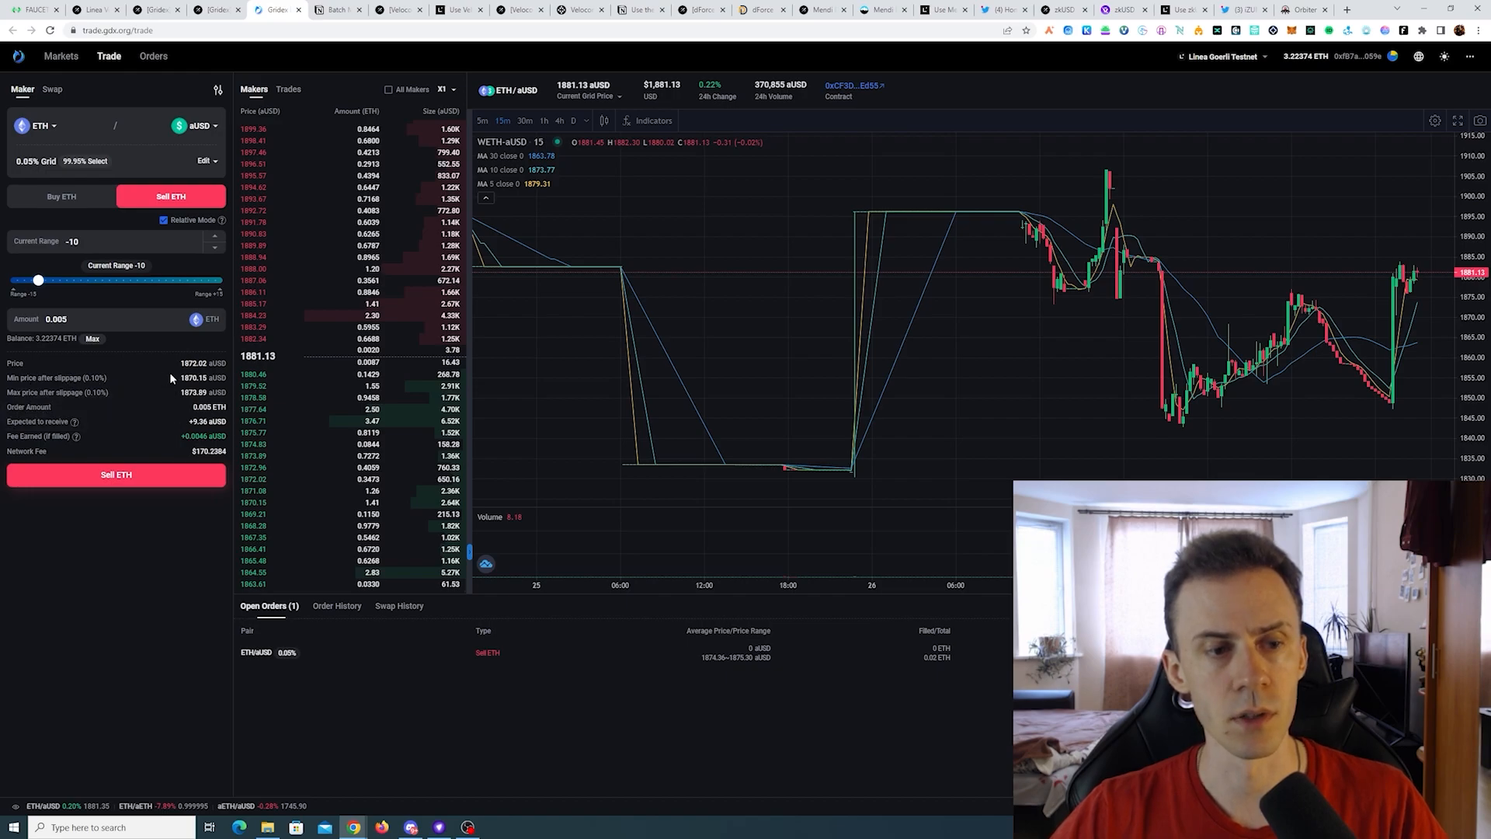
mouse_move(196, 377)
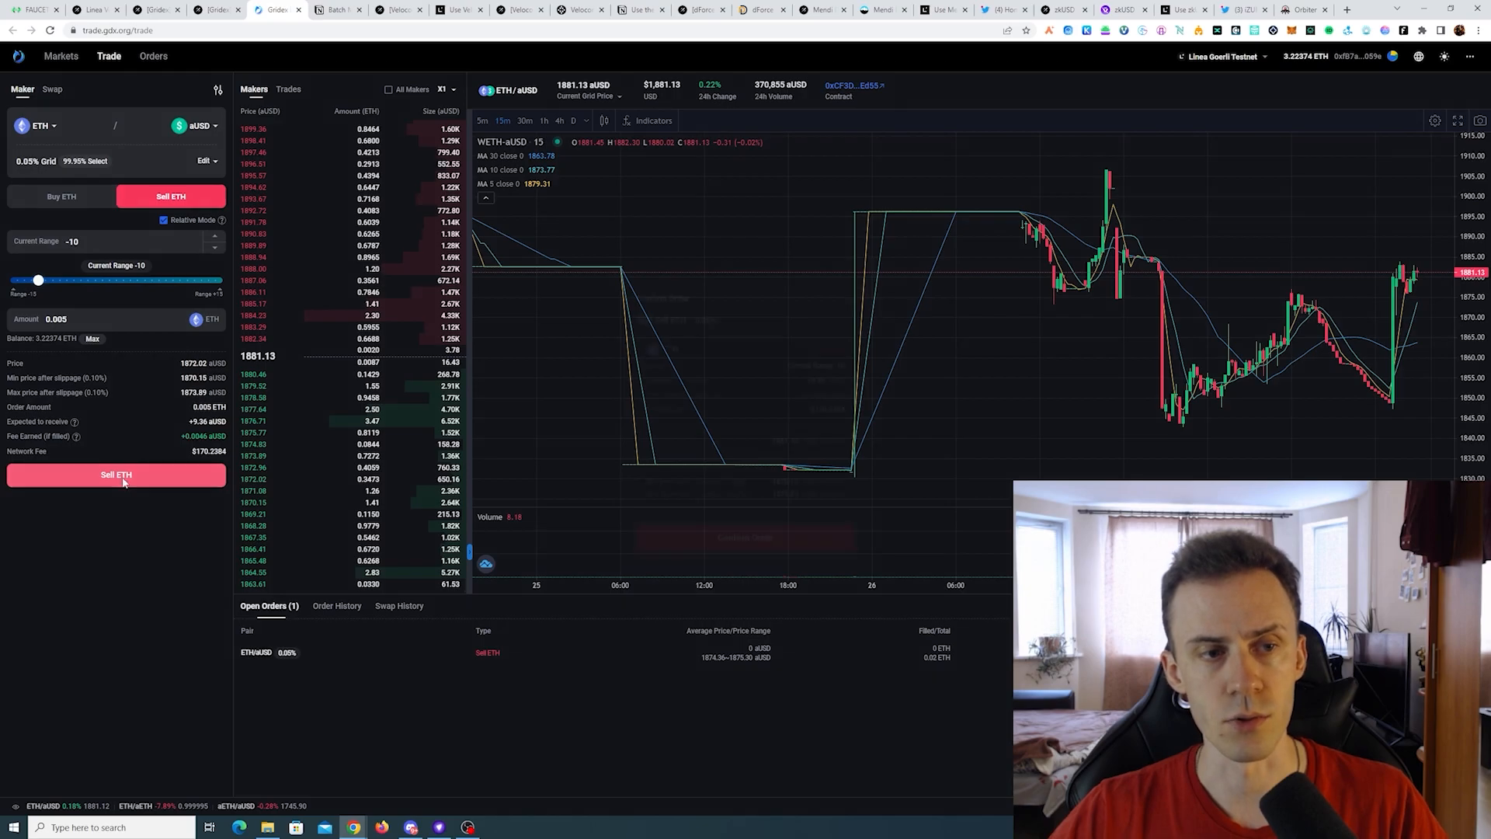
left_click(116, 474)
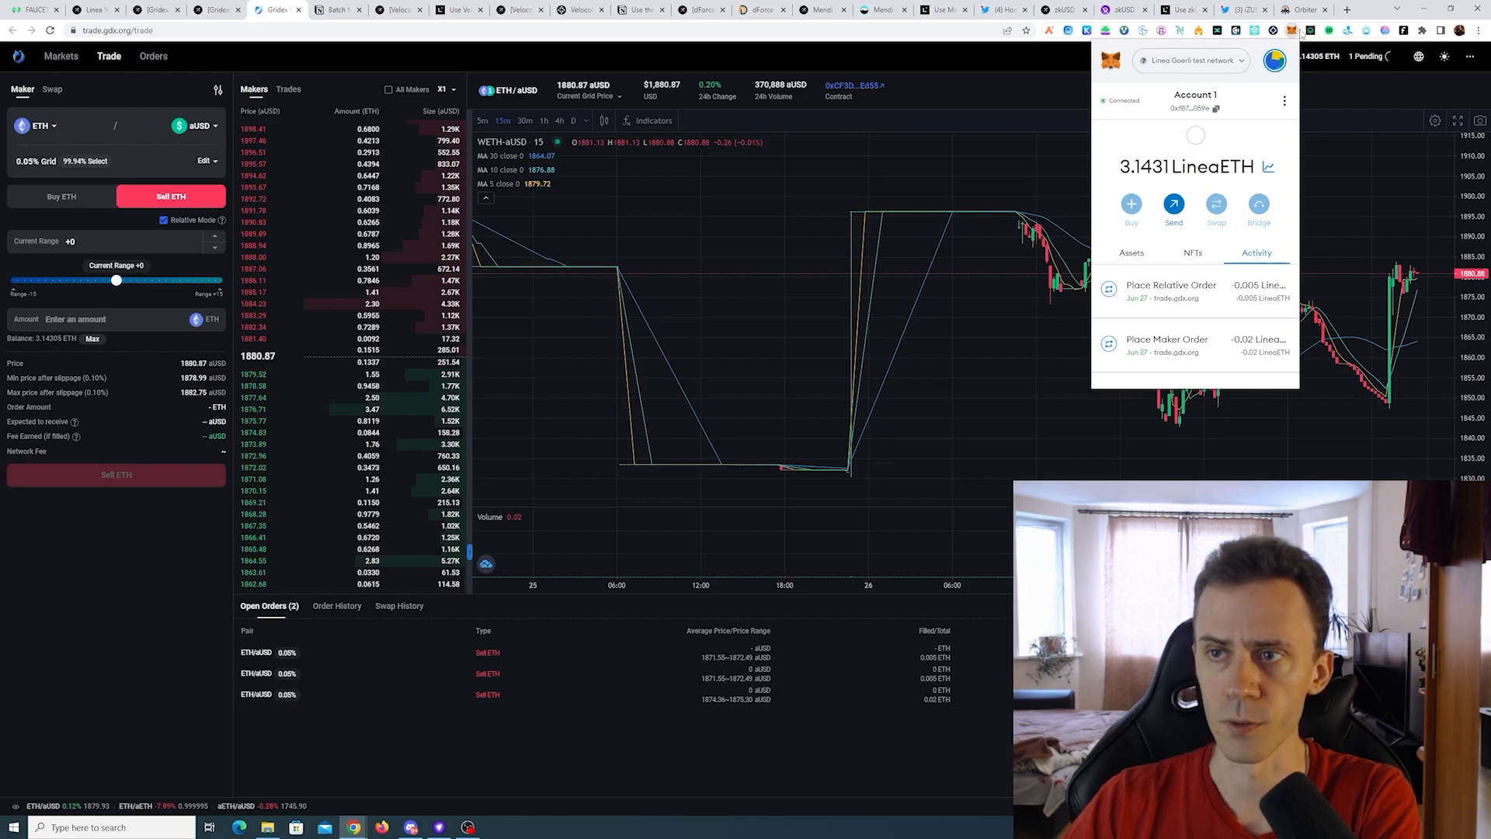
left_click(1027, 98)
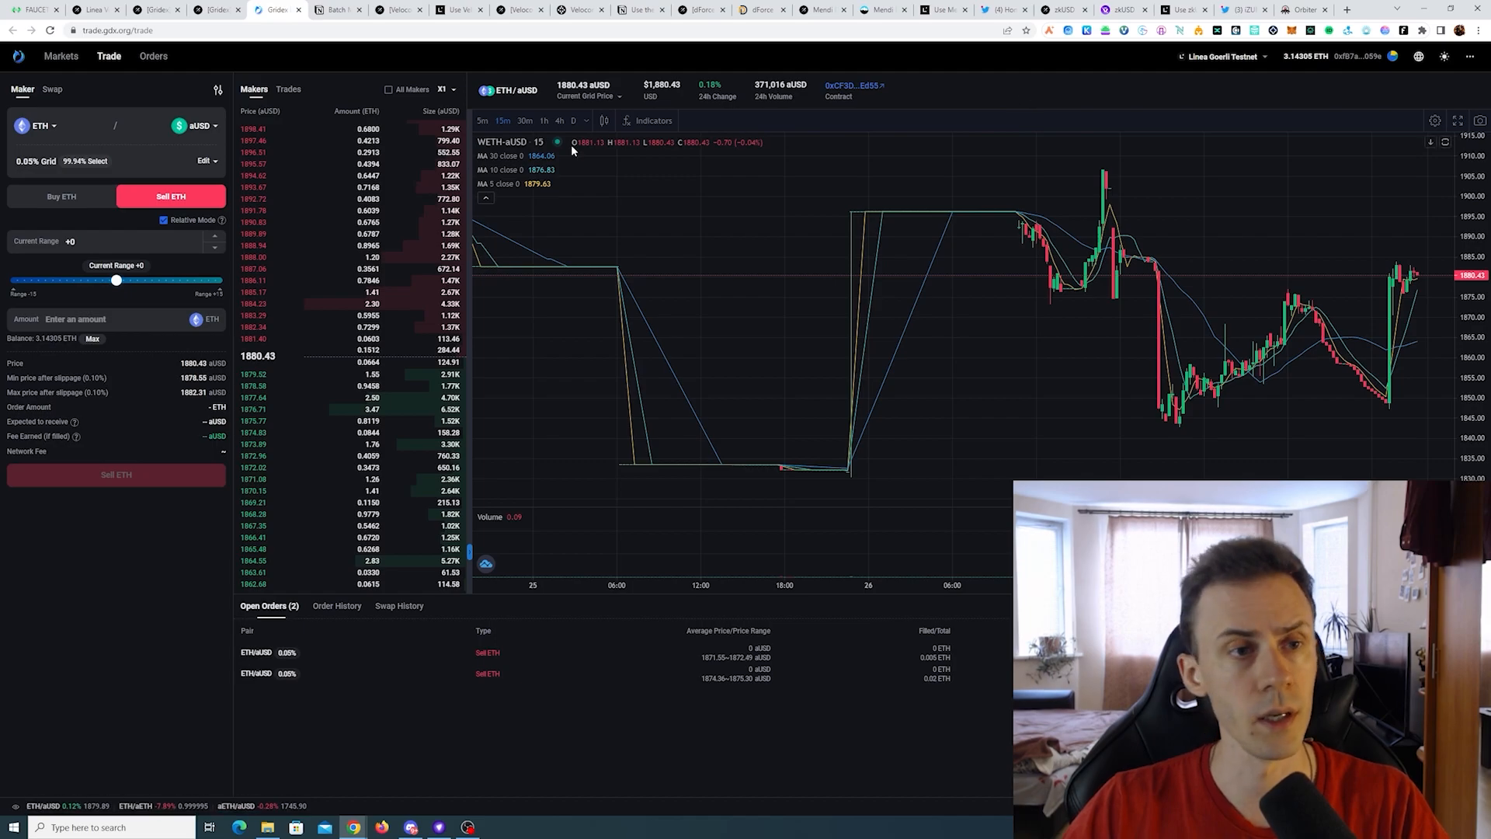
Enable Batch Order Mode with maximum price 1875.30 and 2 split orders.
left_click(217, 89)
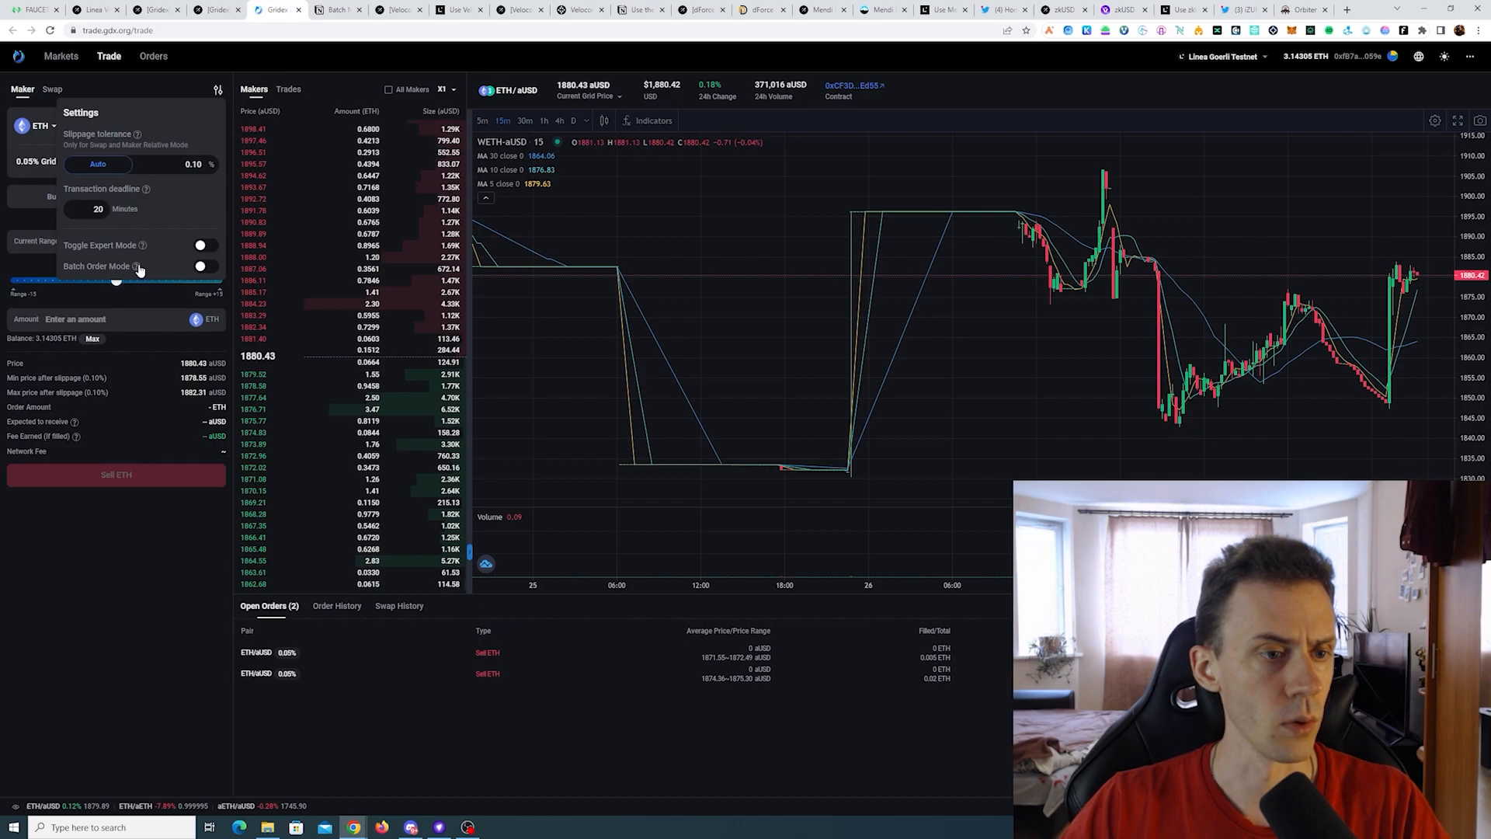
mouse_move(135, 266)
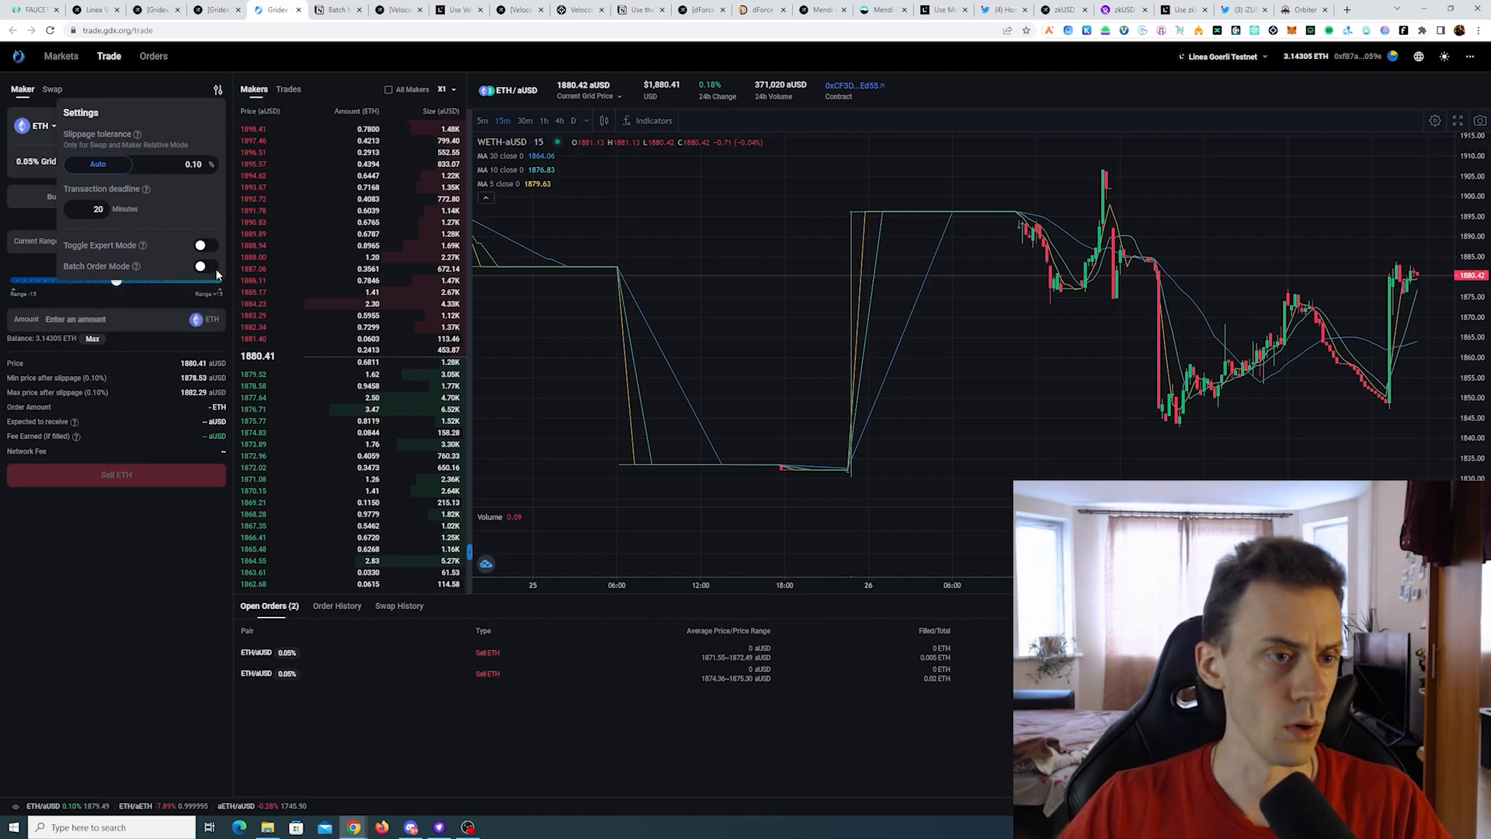
left_click(207, 266)
type("1860")
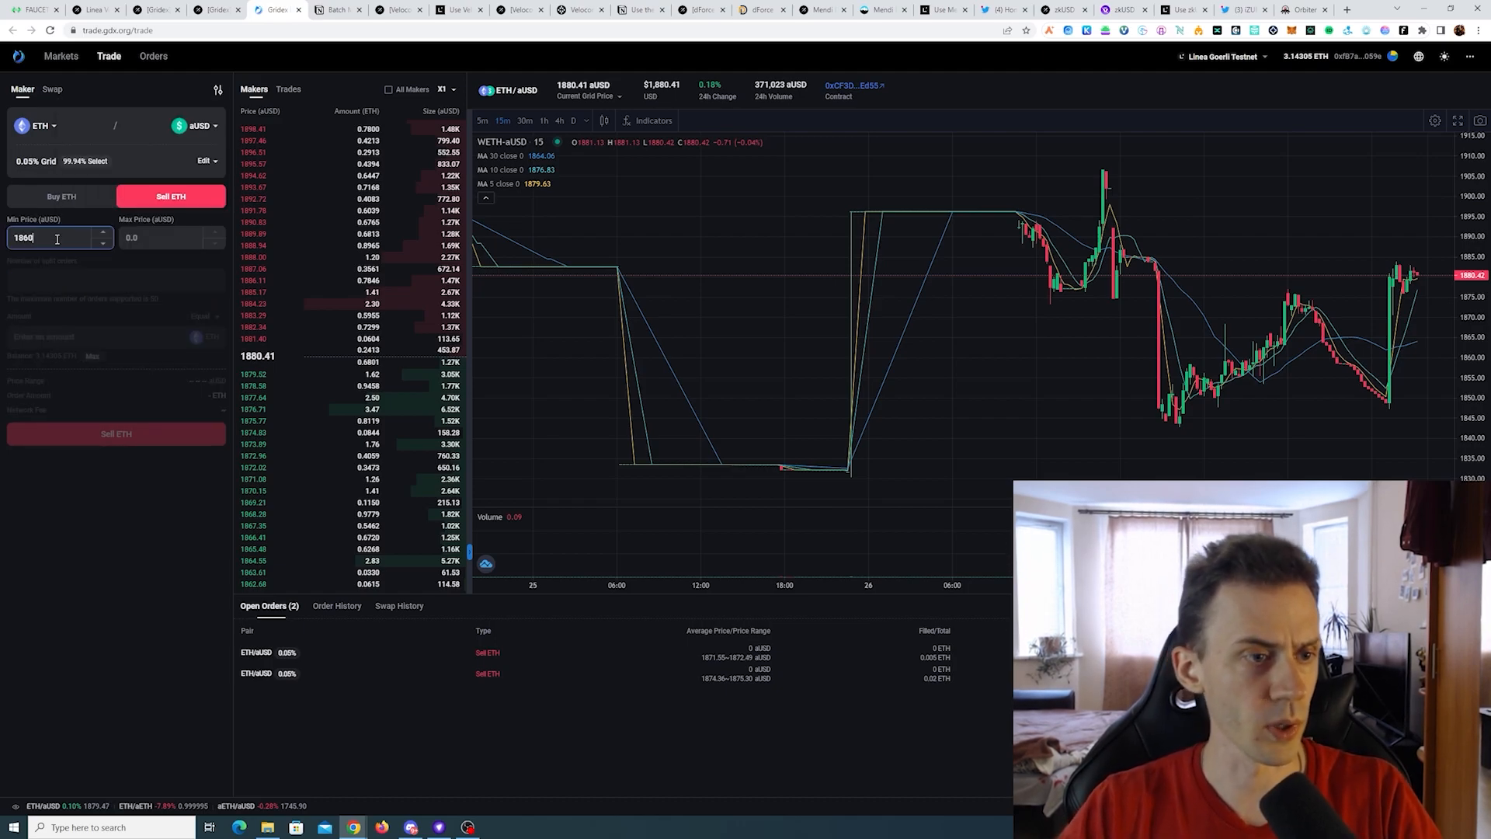
left_click(170, 237)
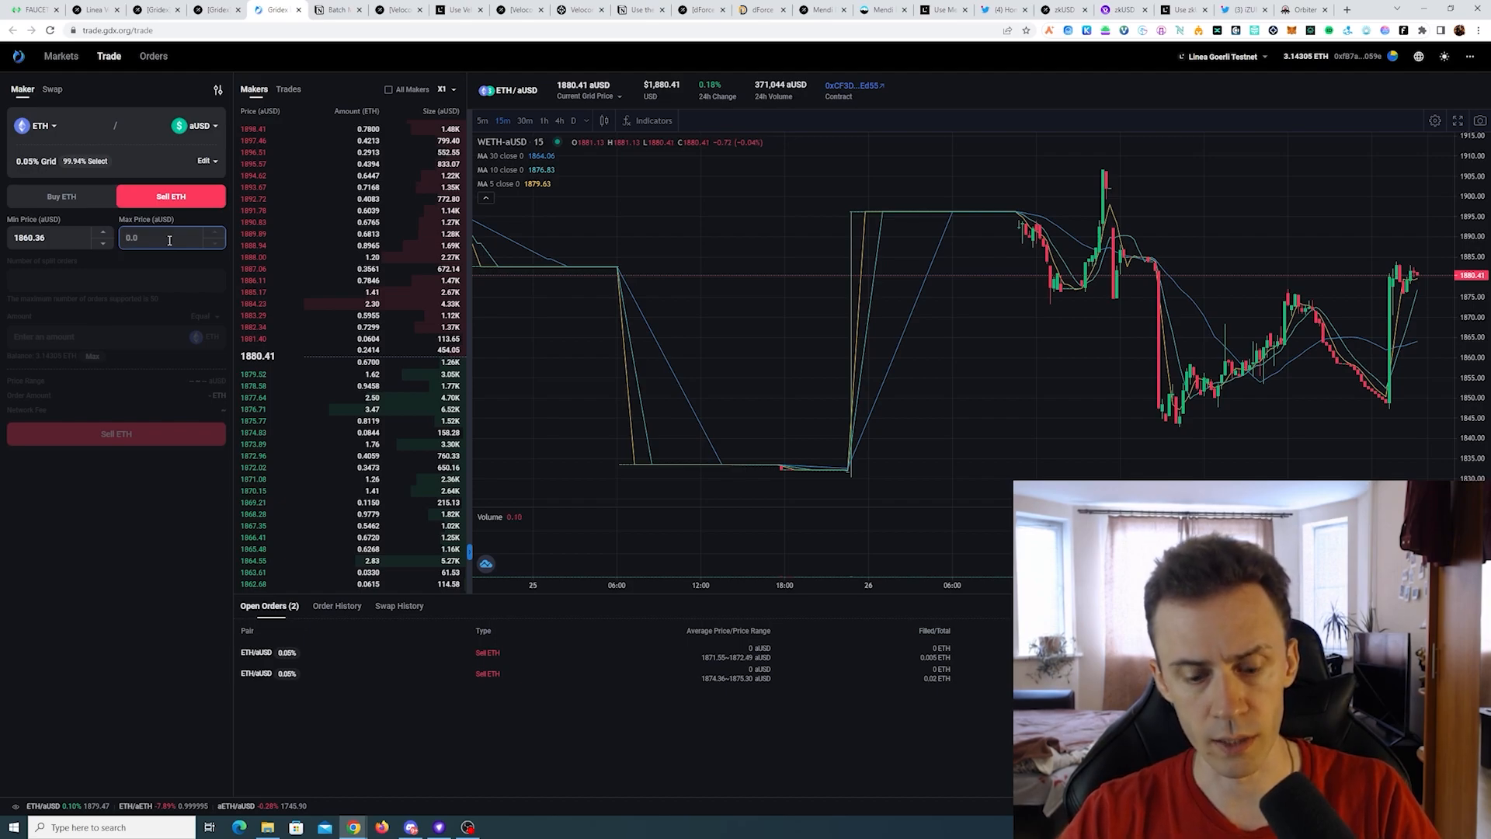
type("1875.30")
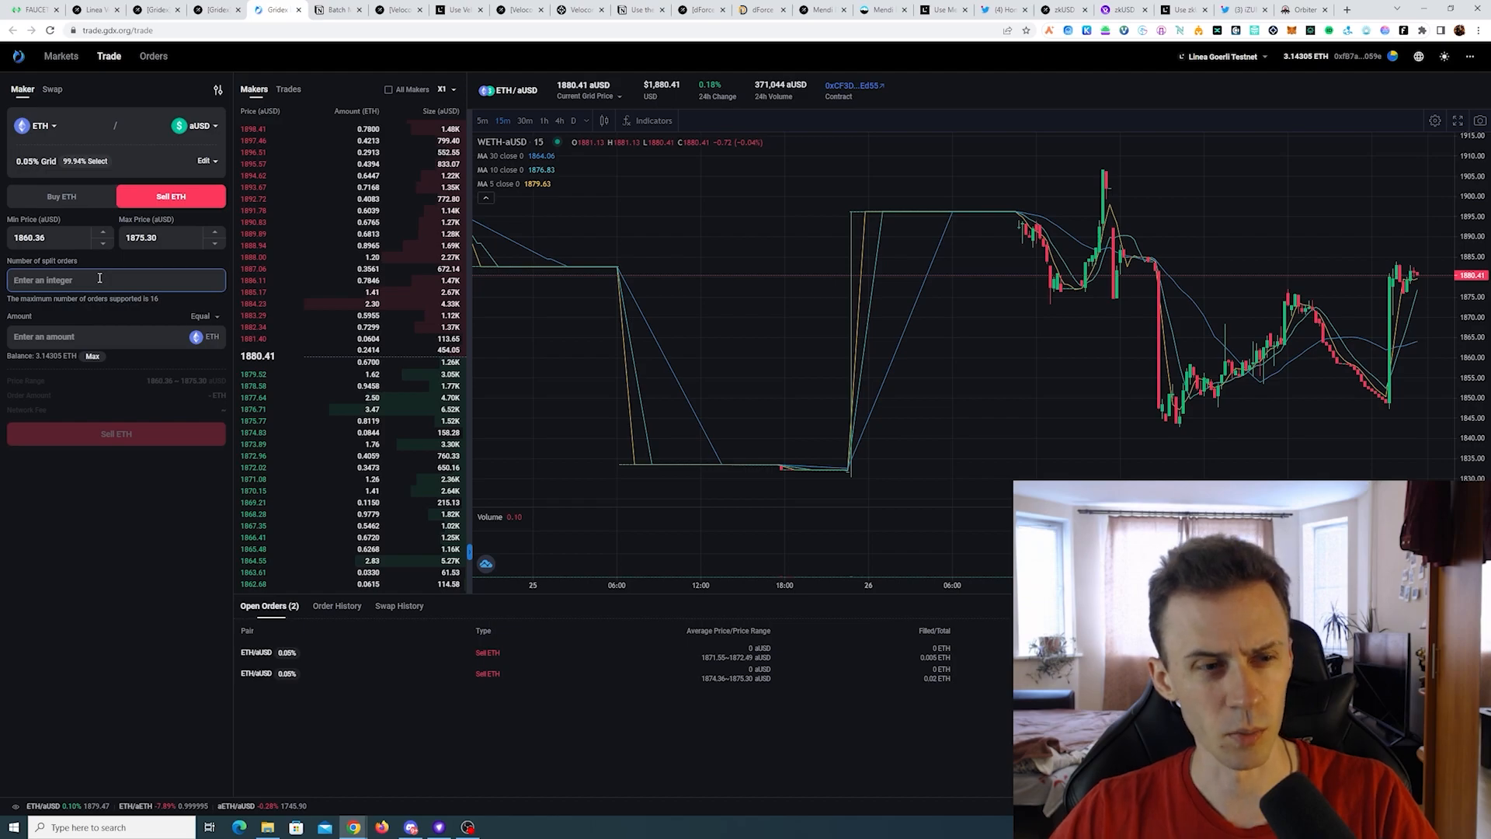
type("2")
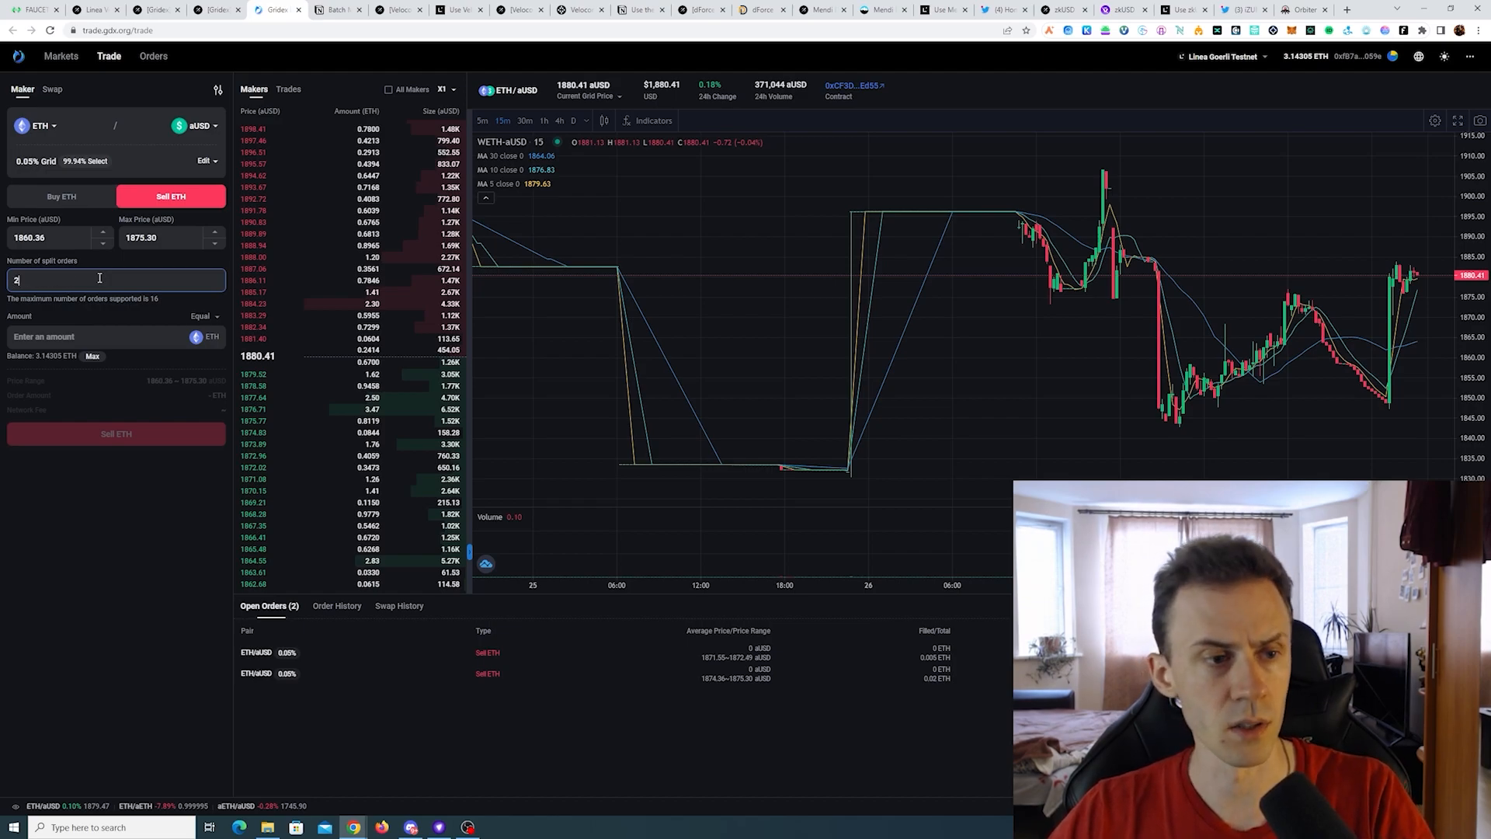
Enter the 0.005 ETH amount, review the batch sell order and confirm it.
left_click(95, 336)
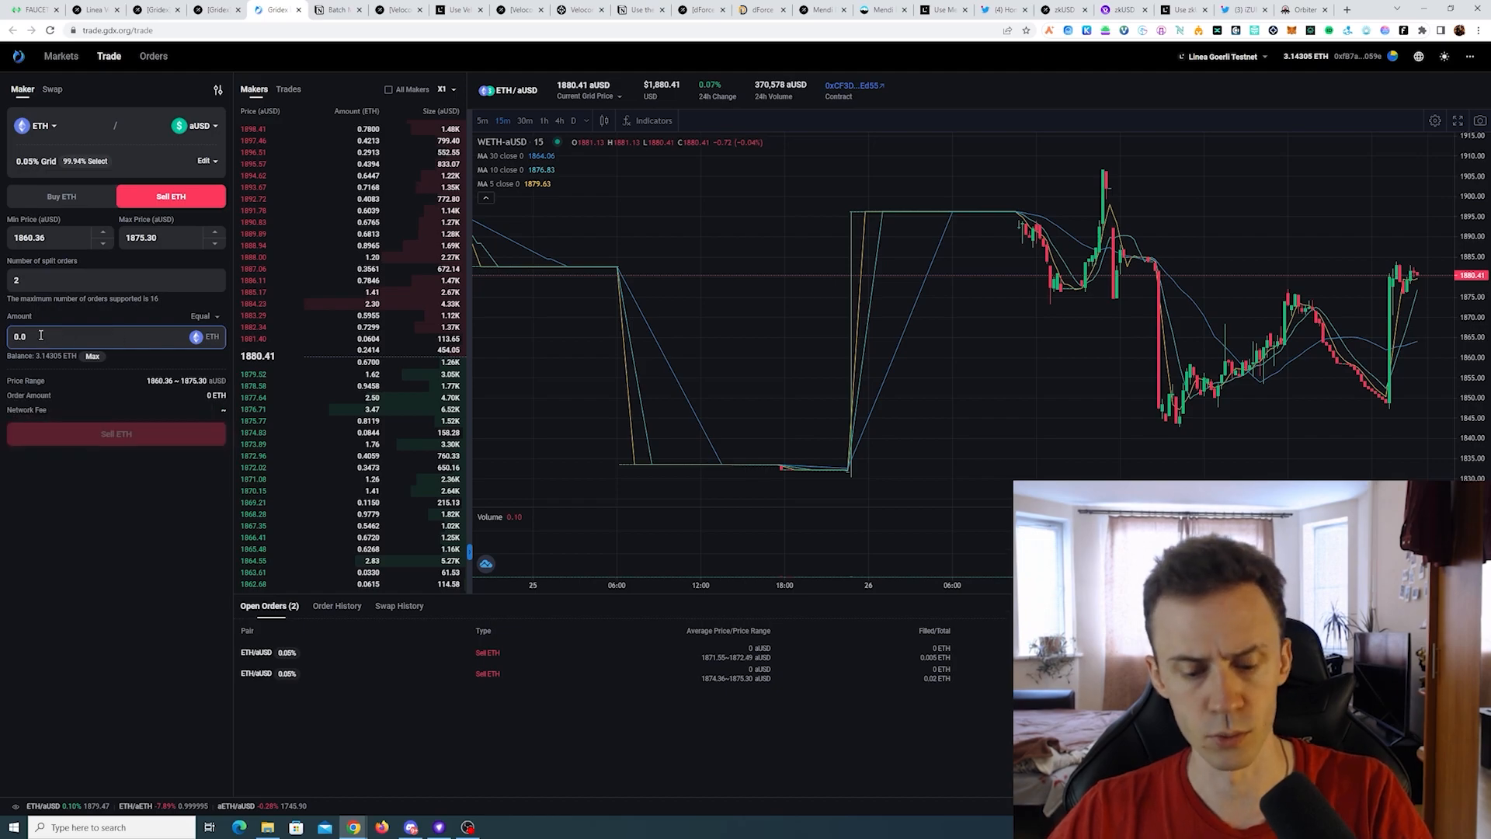
left_click(115, 433)
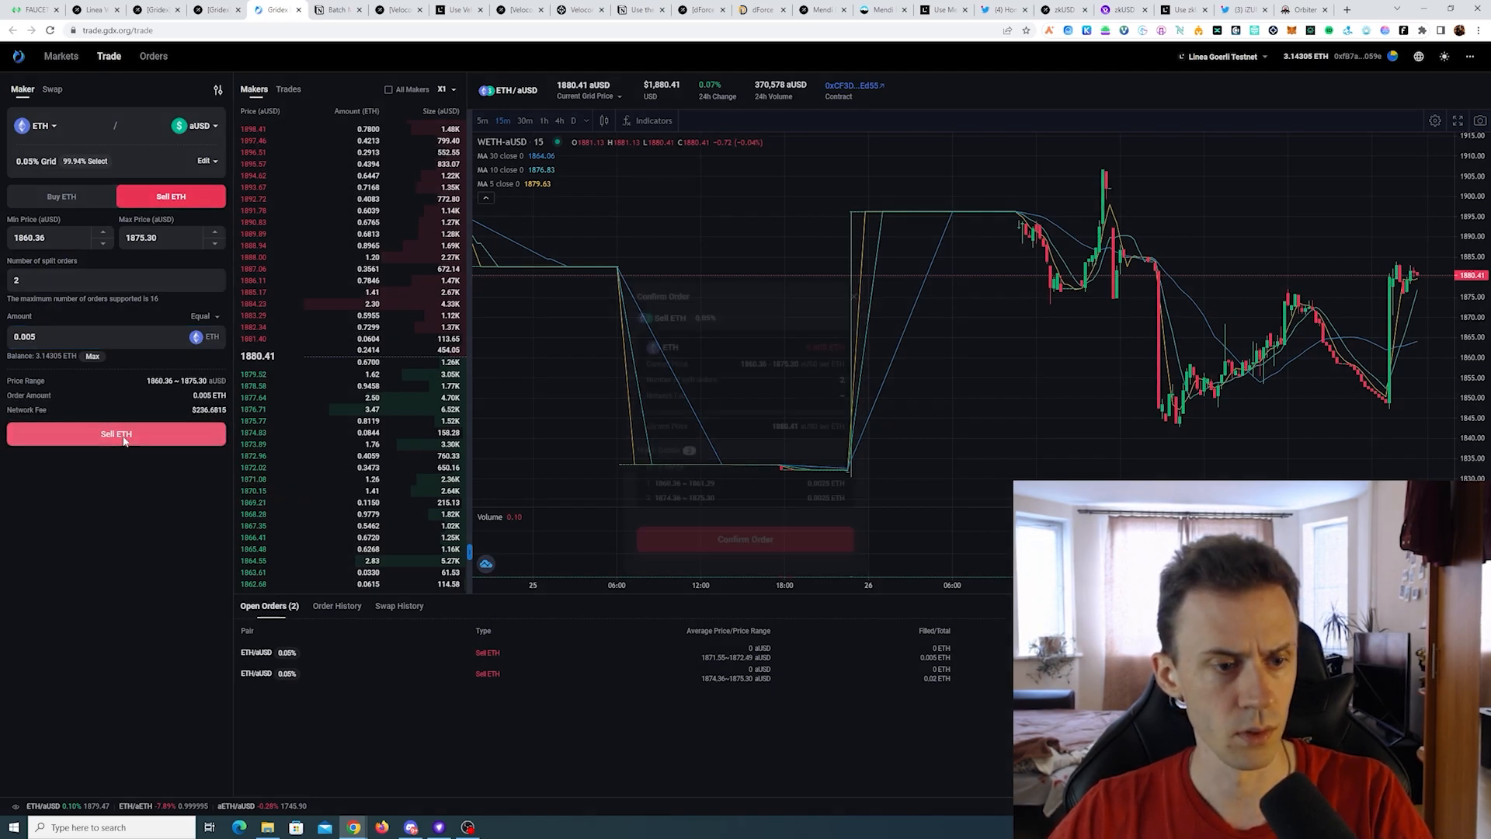
left_click(115, 433)
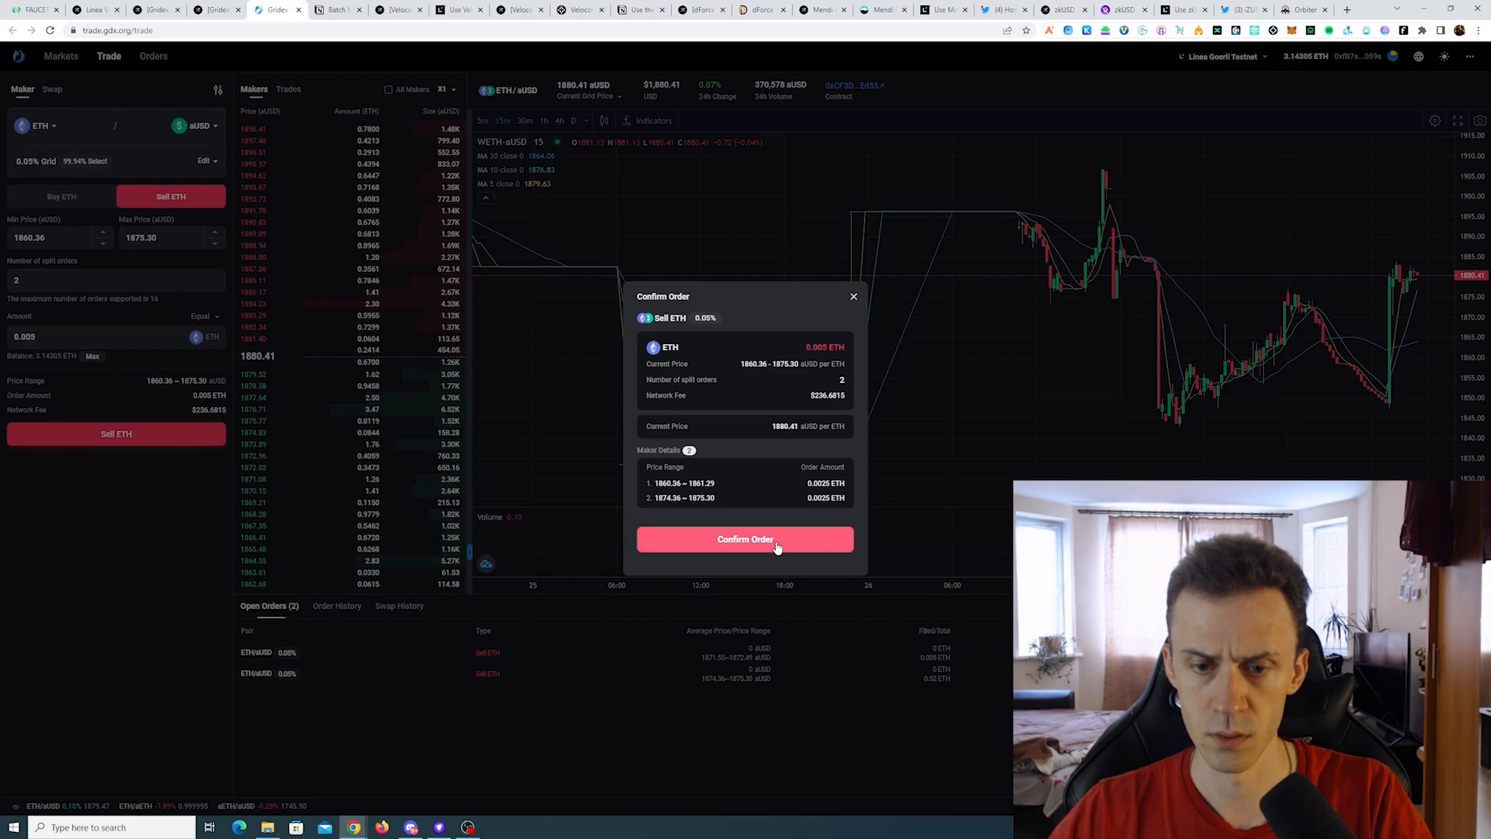
mouse_move(742, 486)
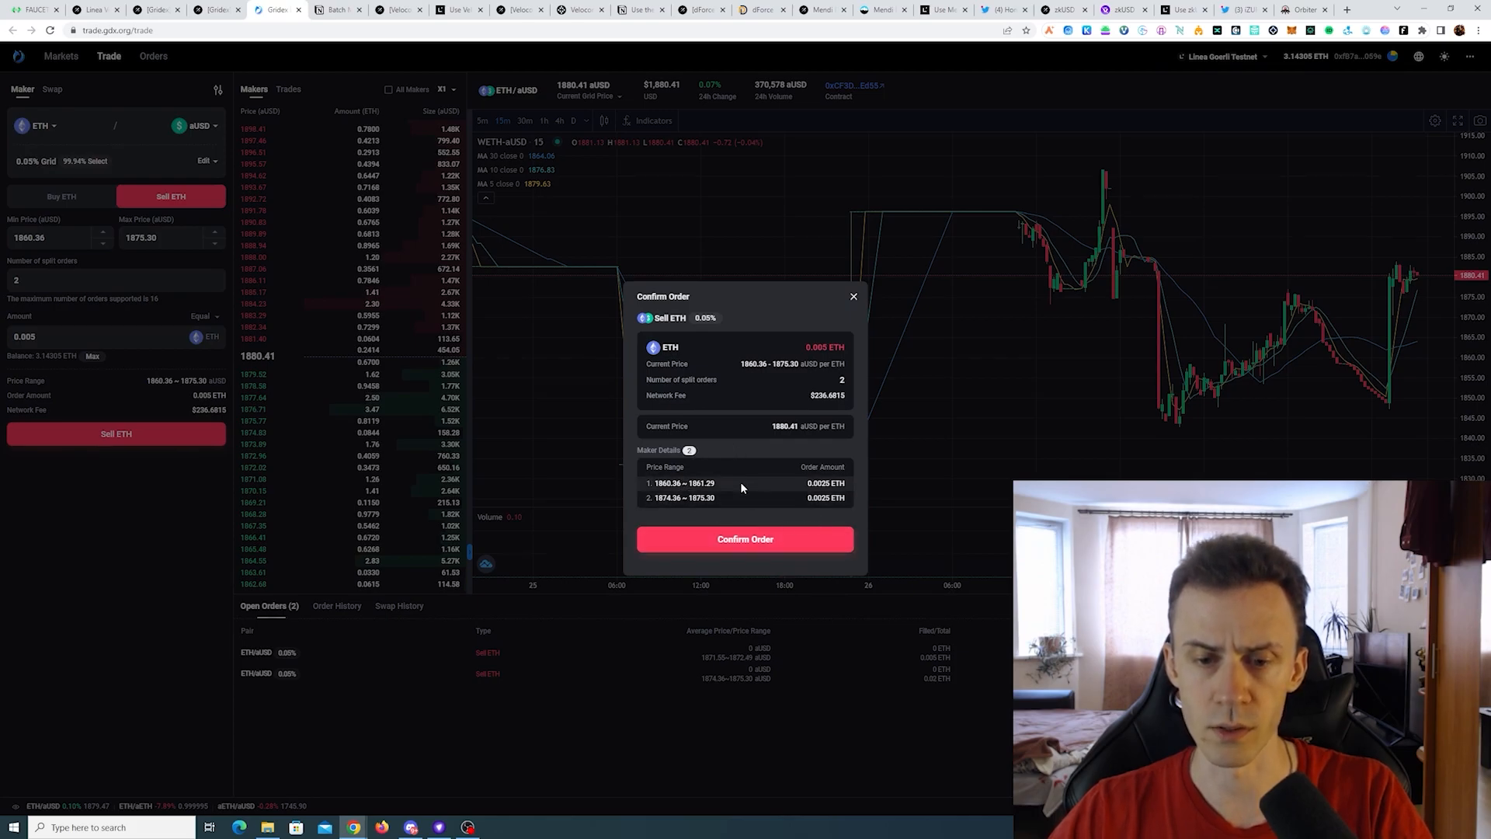
left_click(745, 538)
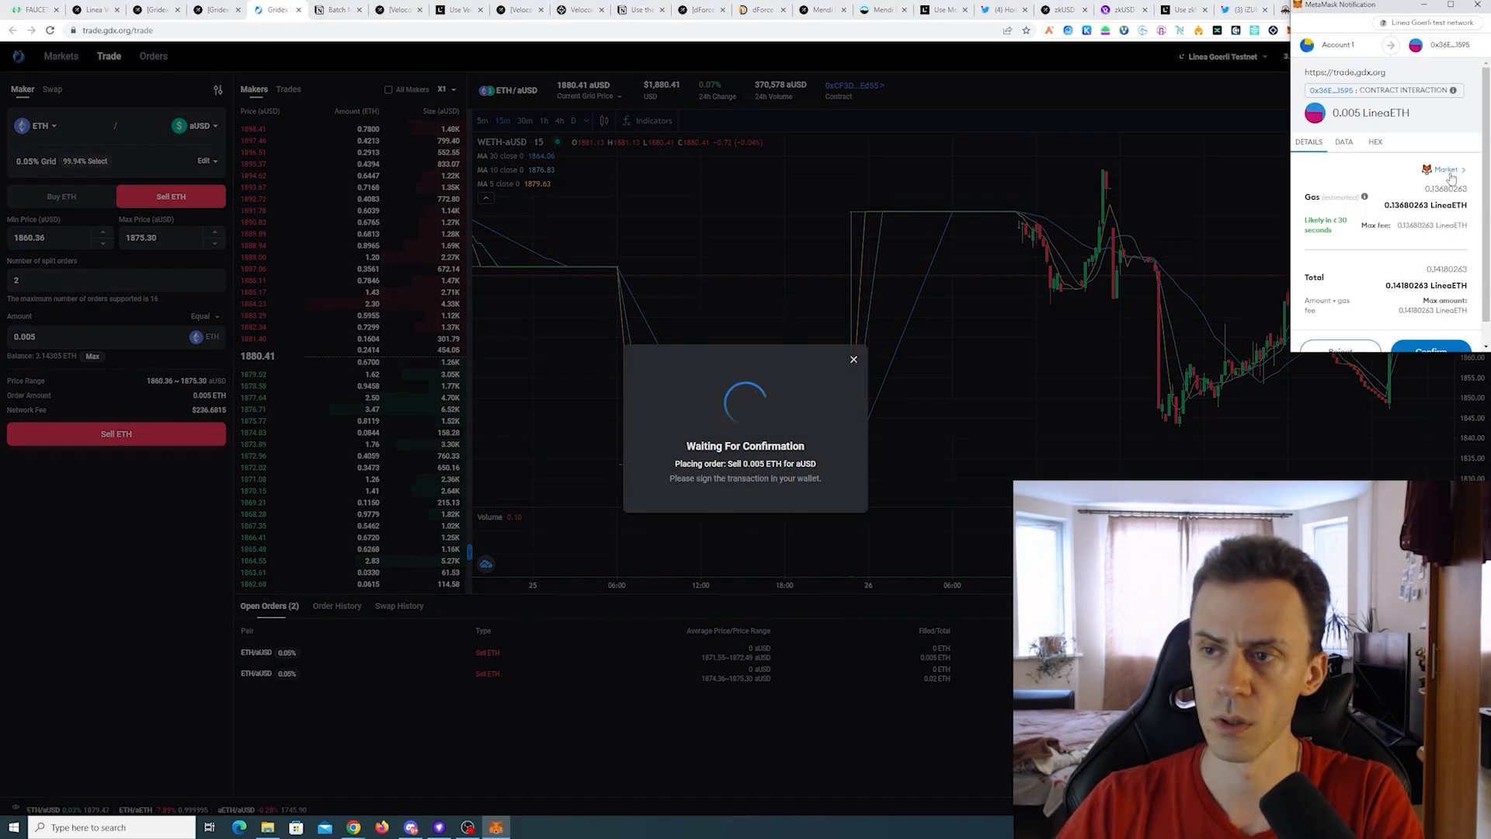
mouse_move(1376, 181)
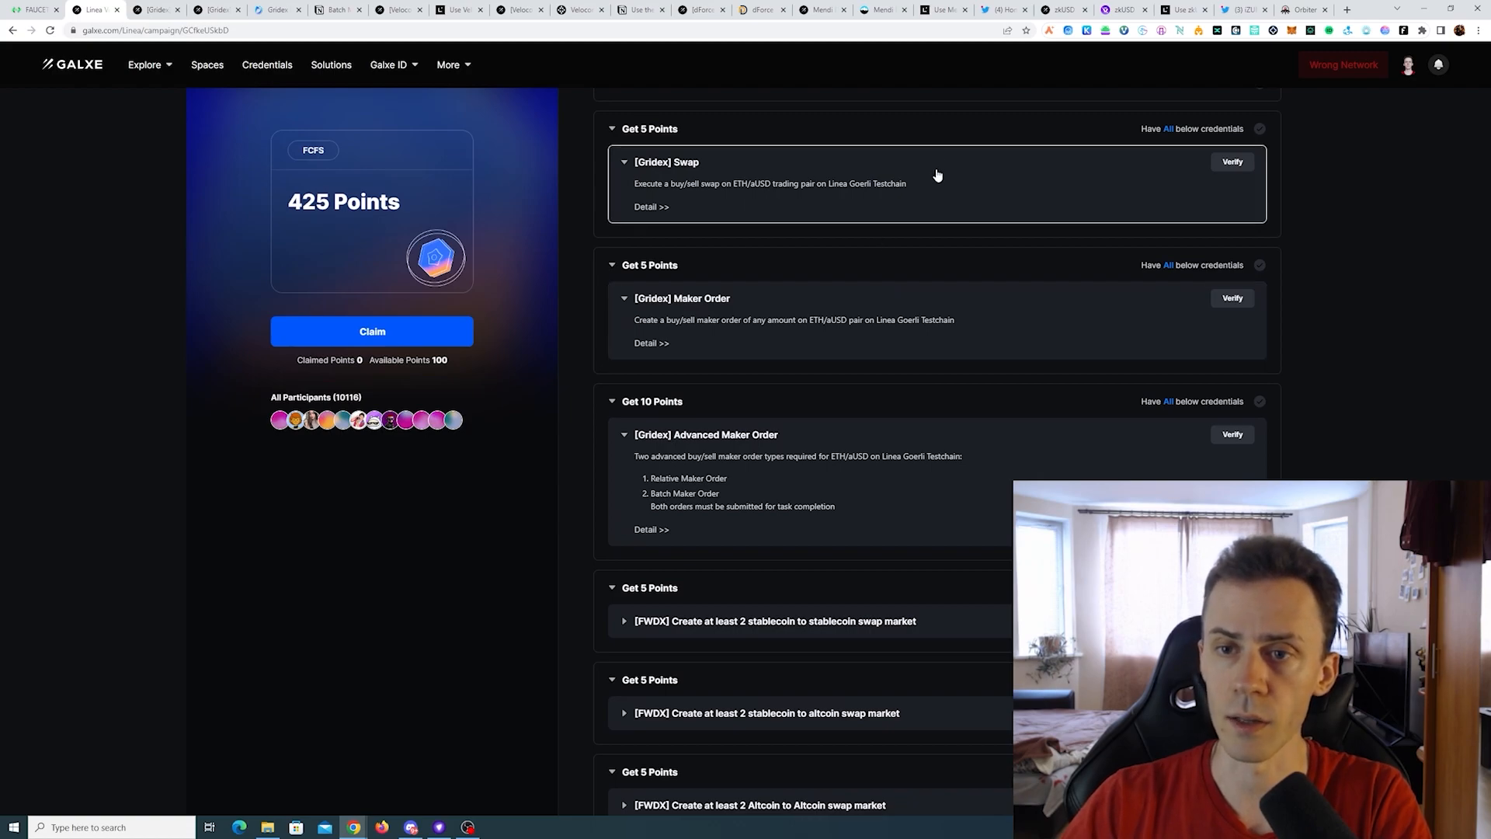
Collapse the Gridex task descriptions on the Galxe campaign page.
left_click(624, 161)
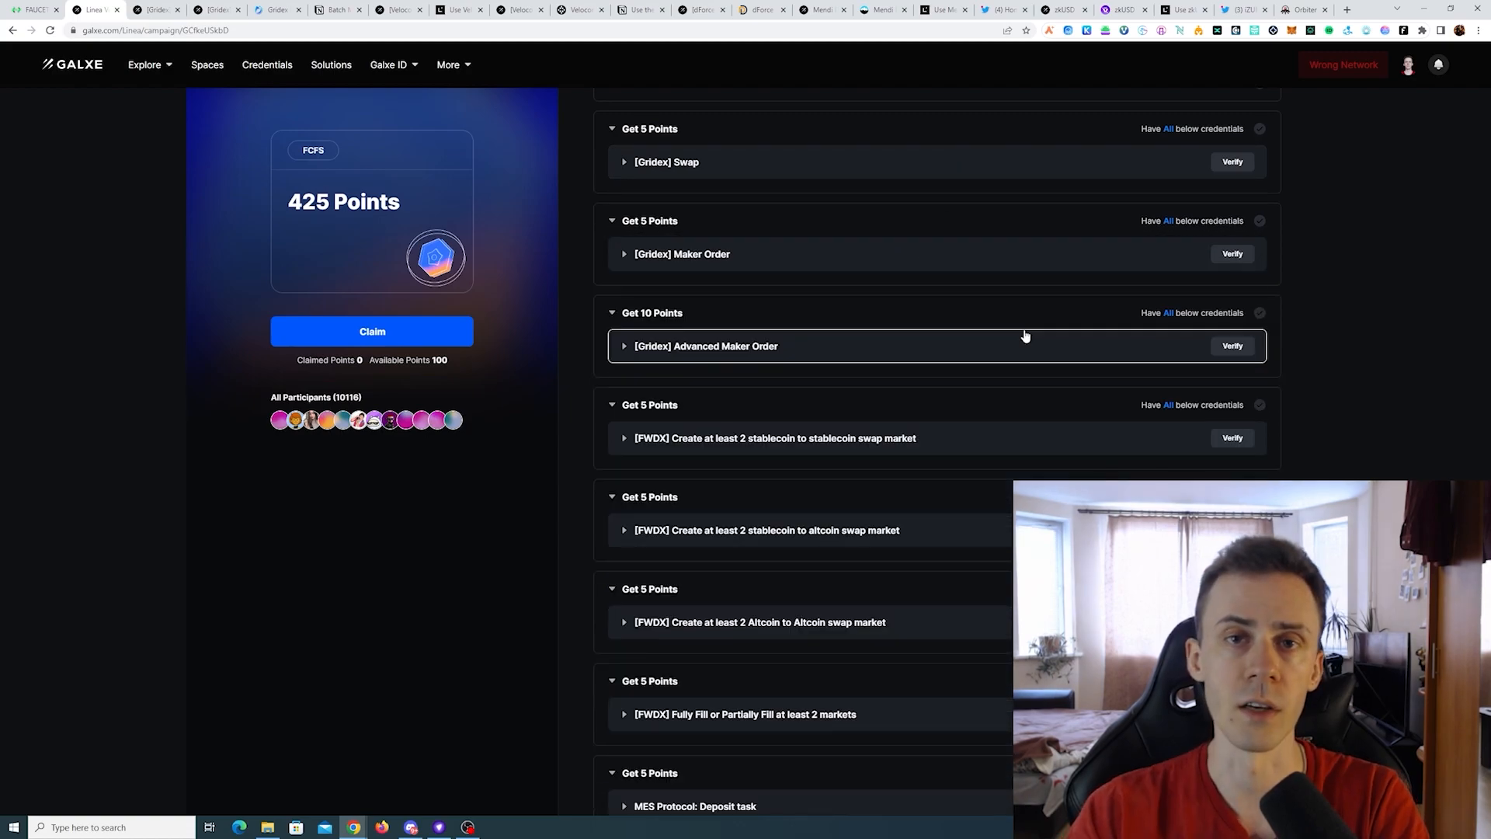